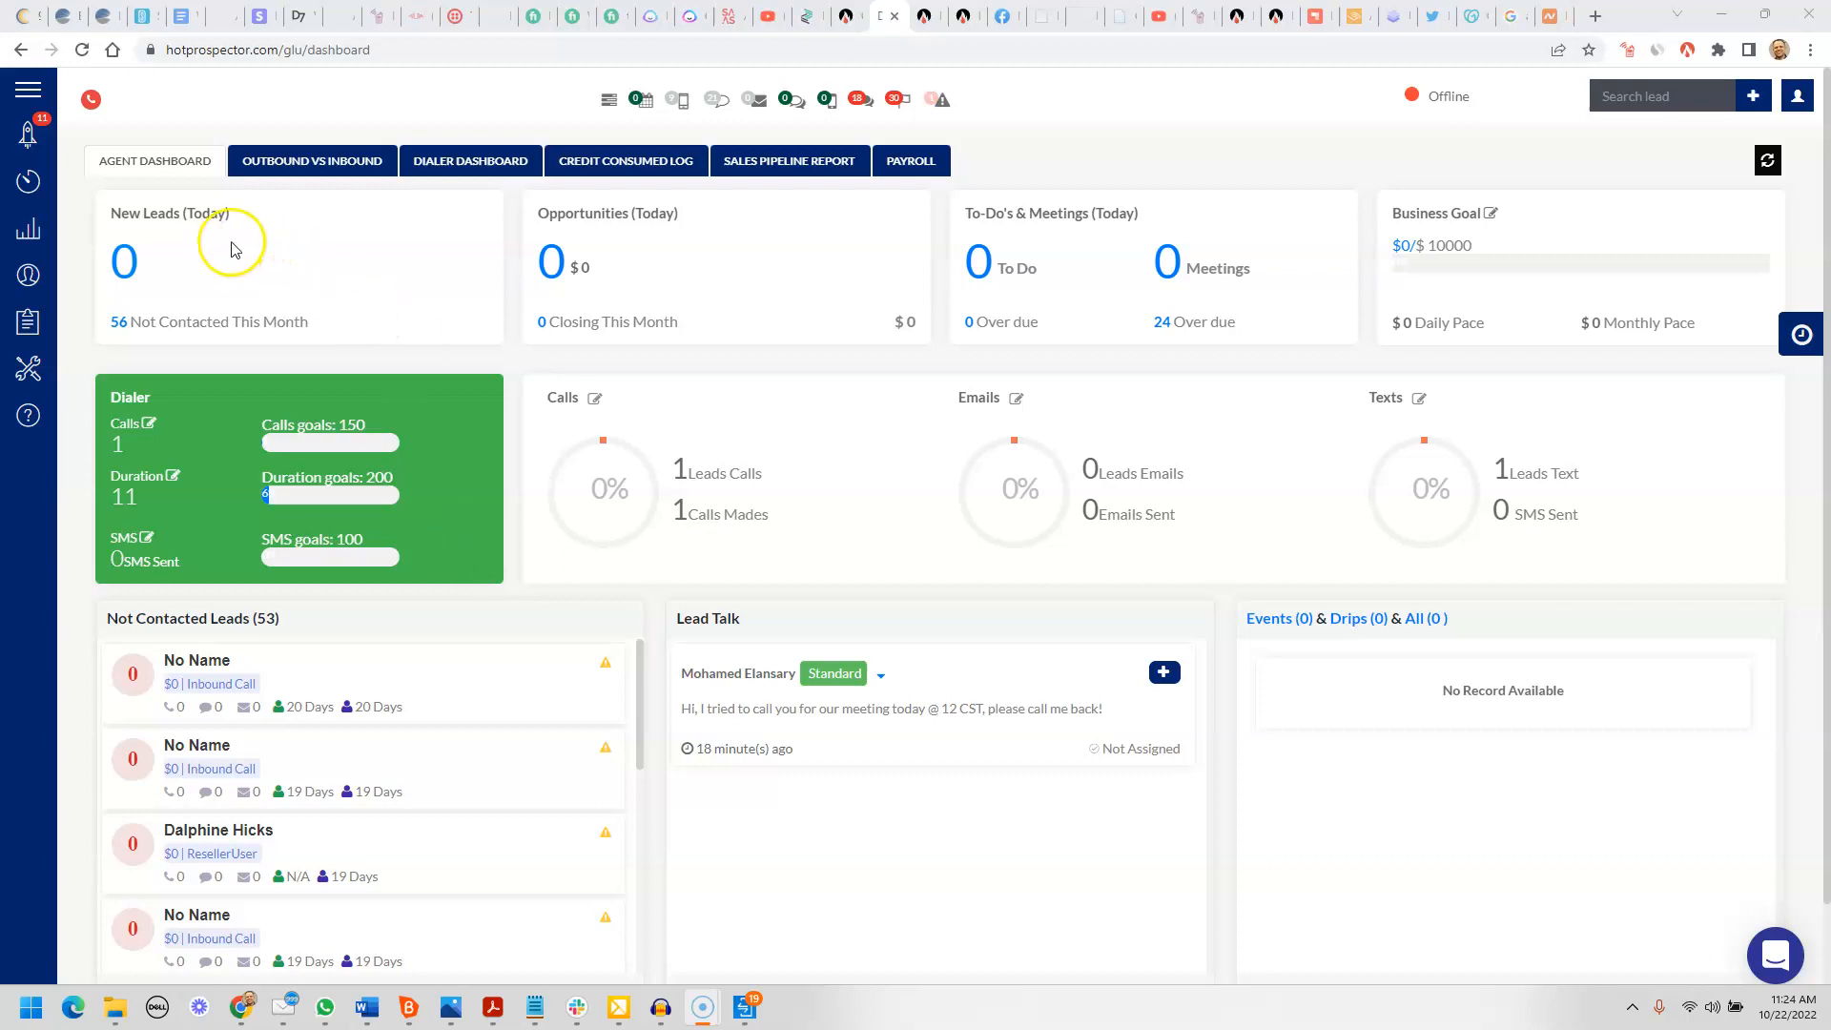
# Start a new lead for Test Lead in the Contact Us group via the + beside Search lead
pyautogui.click(156, 1006)
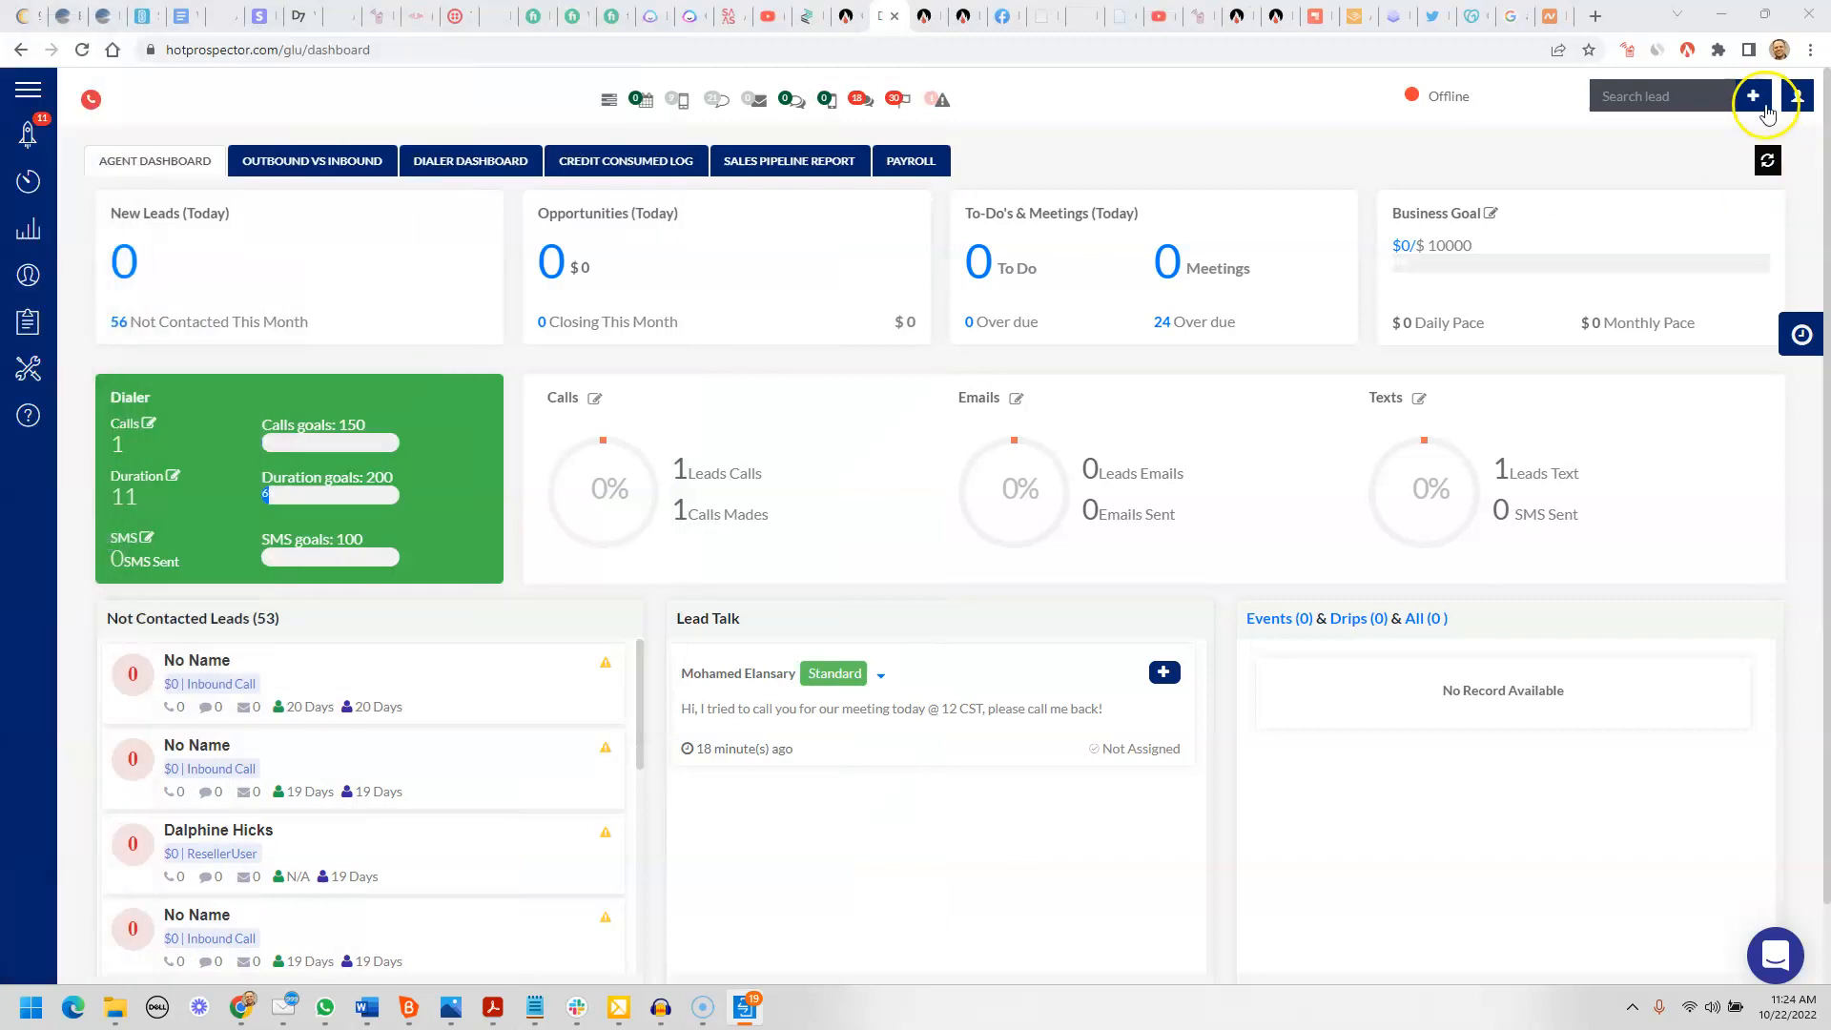
pyautogui.click(1751, 95)
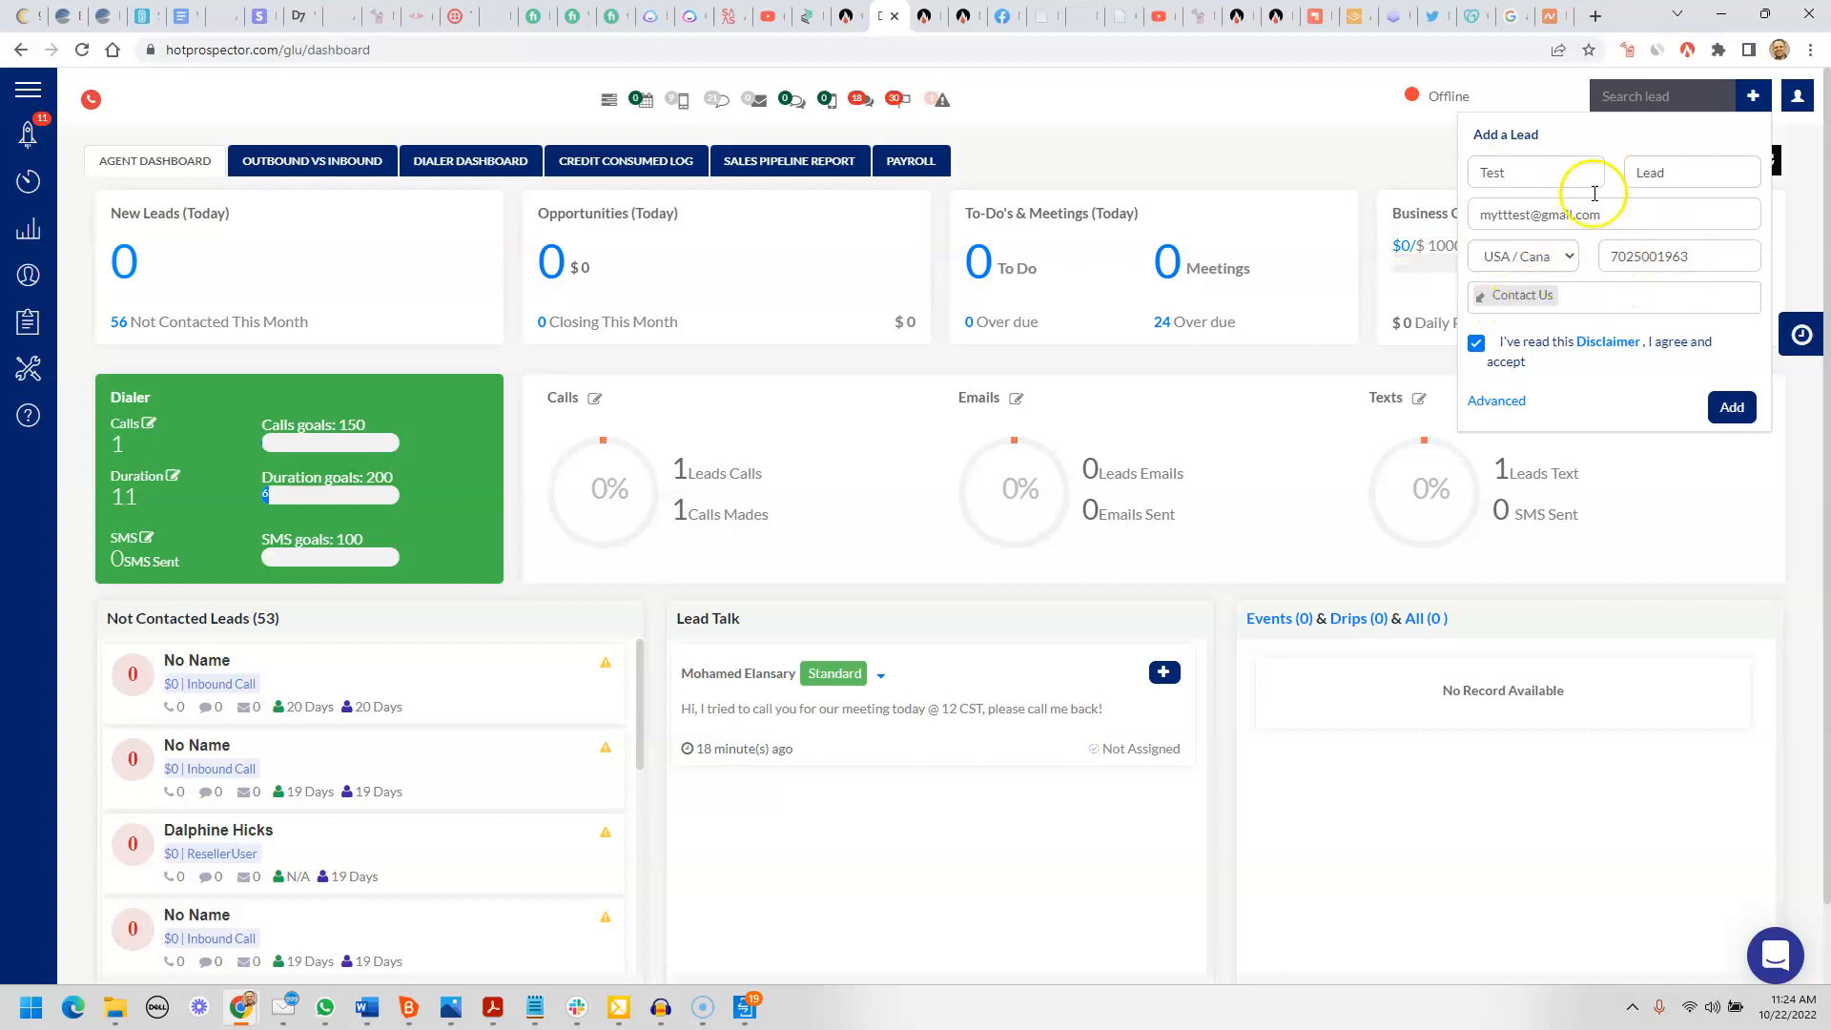
pyautogui.moveTo(1524, 274)
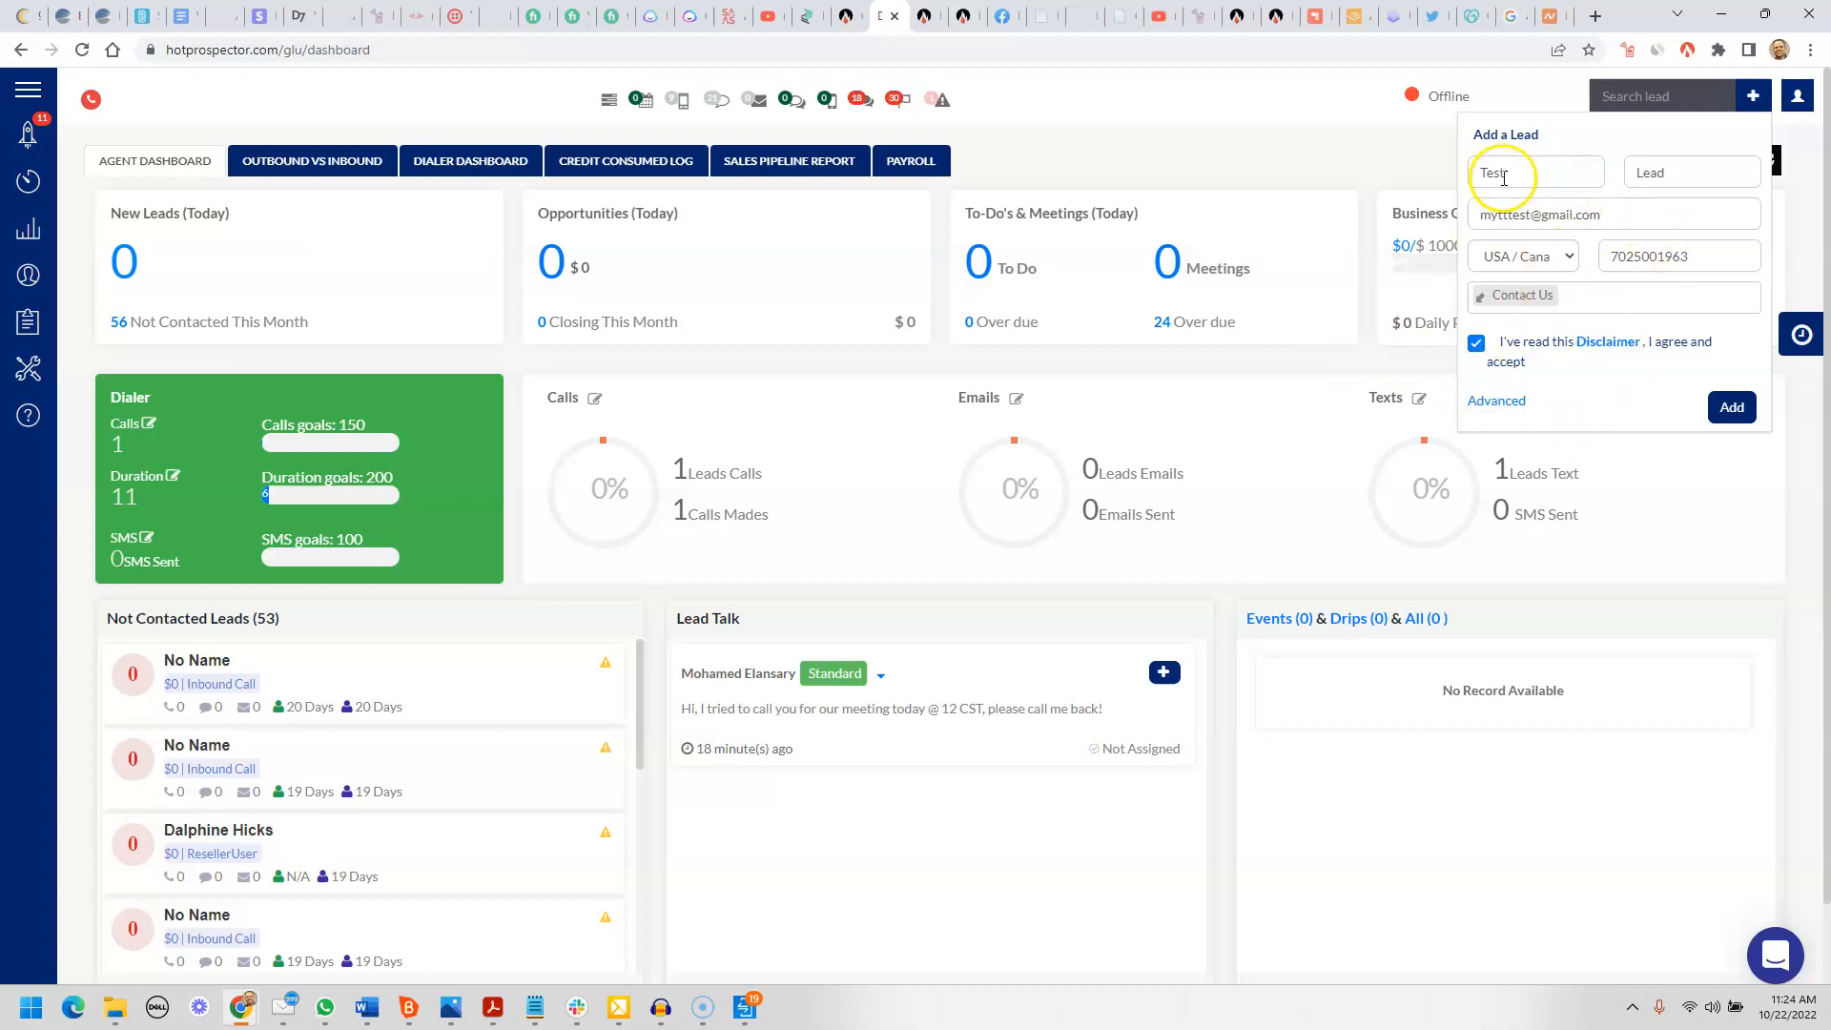
pyautogui.moveTo(1390, 185)
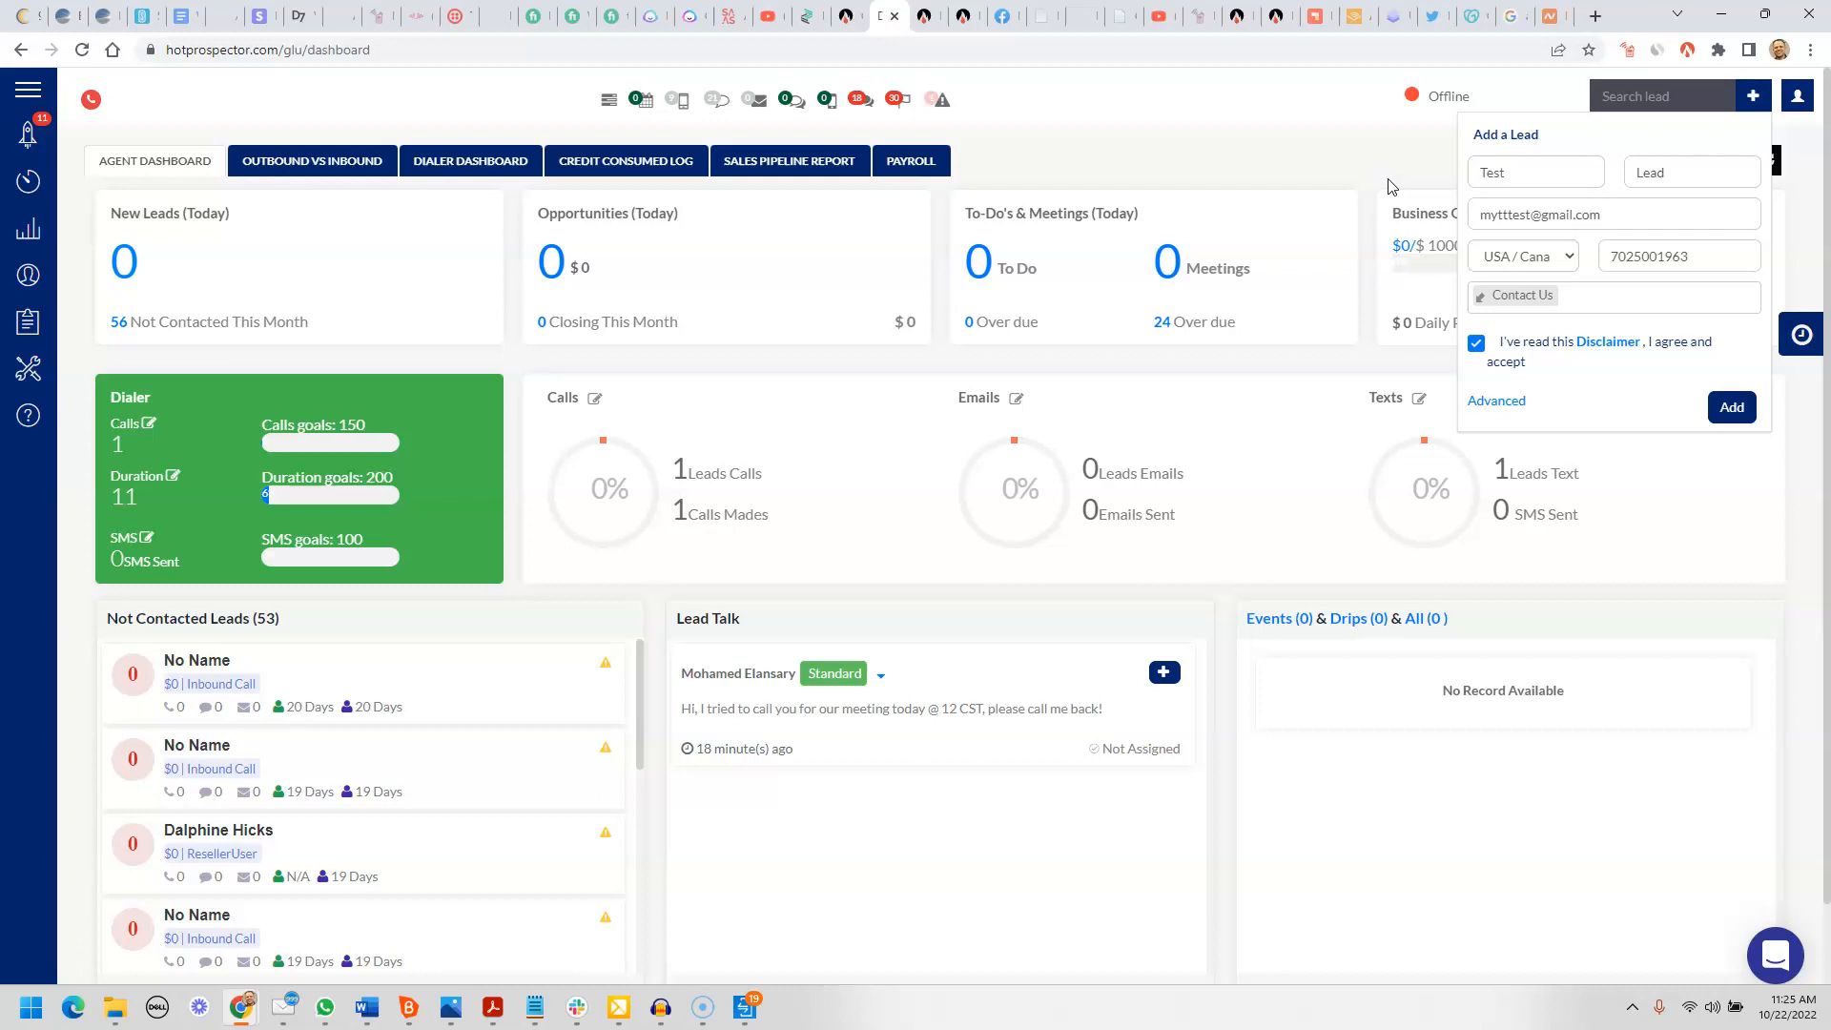
pyautogui.moveTo(1396, 181)
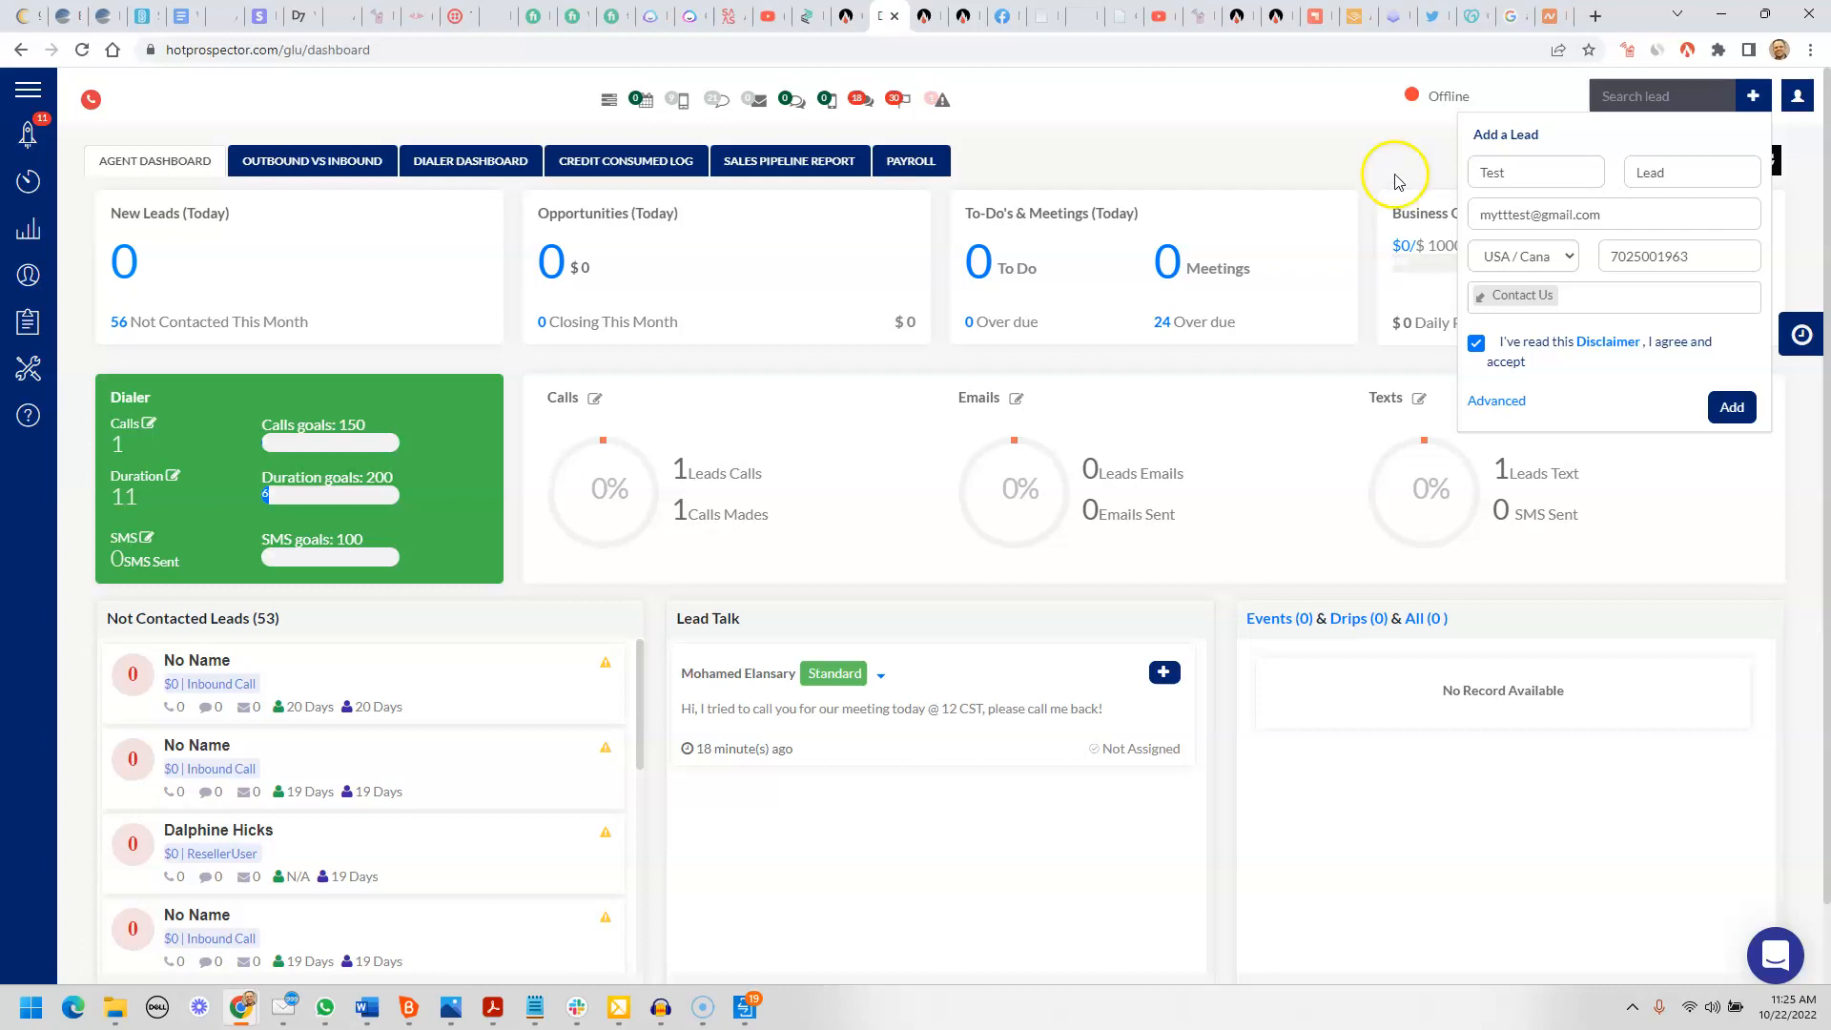
pyautogui.moveTo(1597, 196)
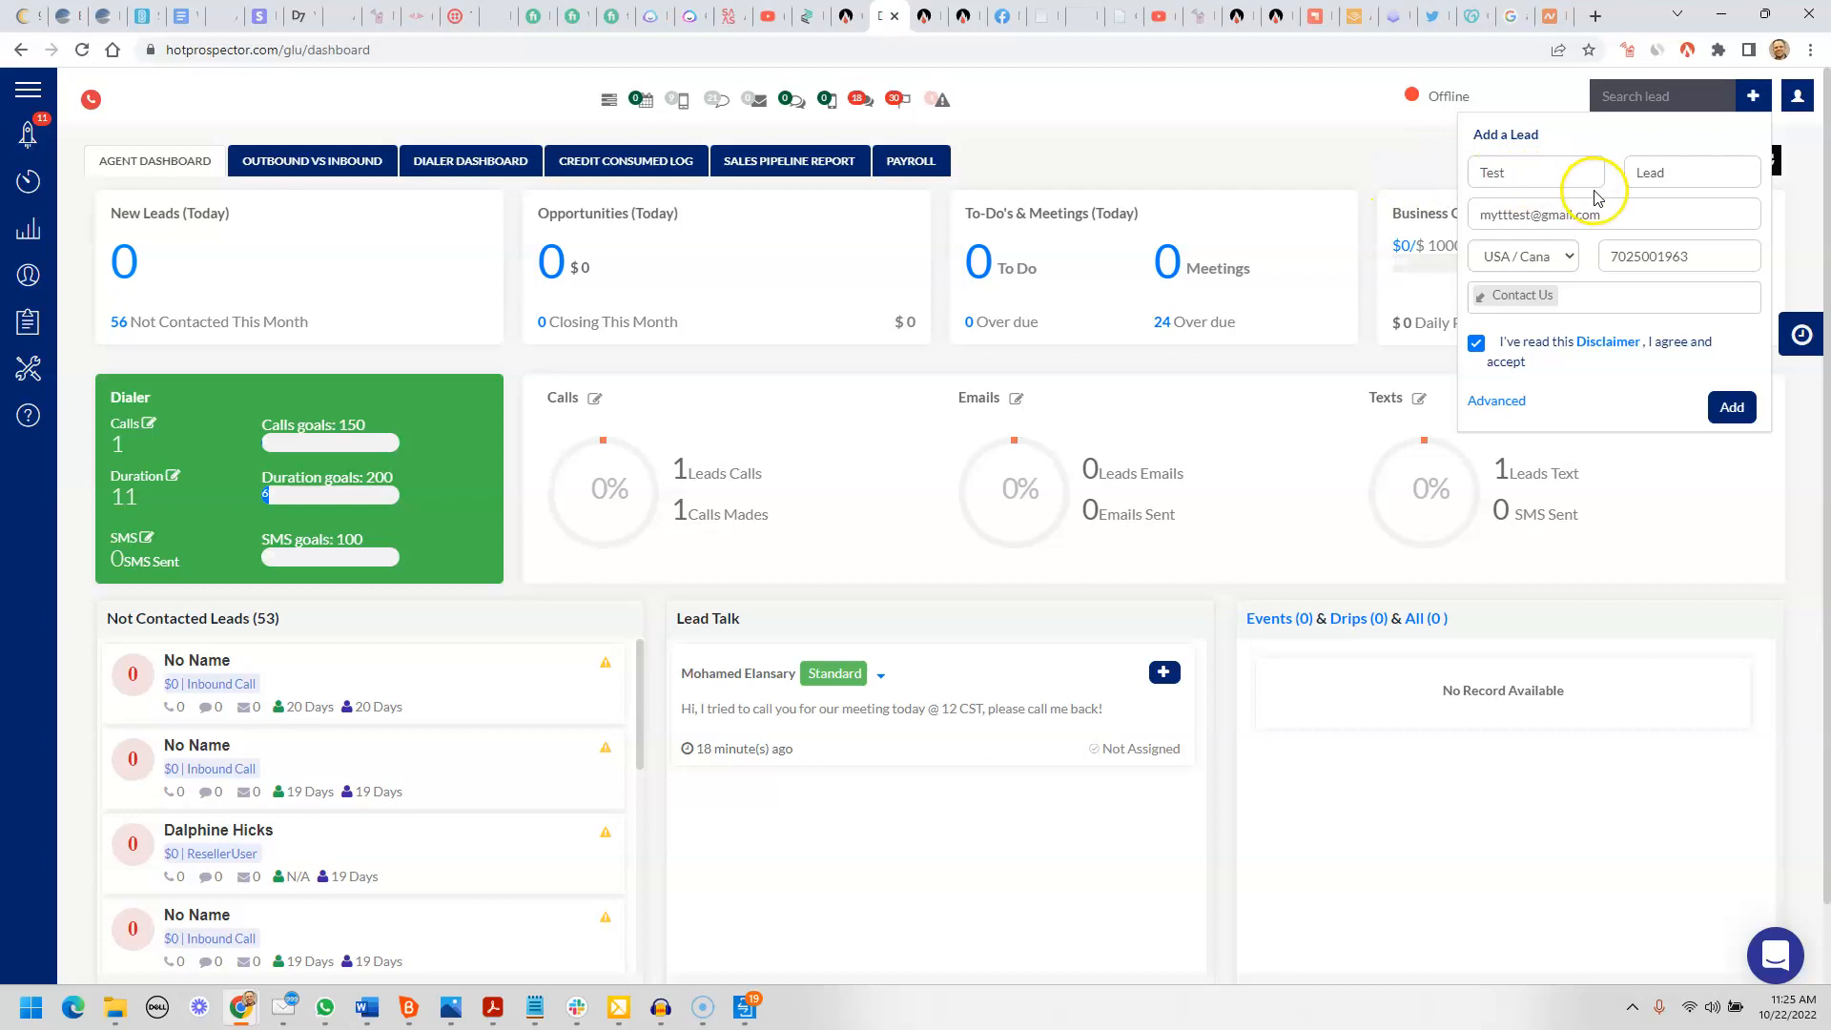
pyautogui.moveTo(299, 368)
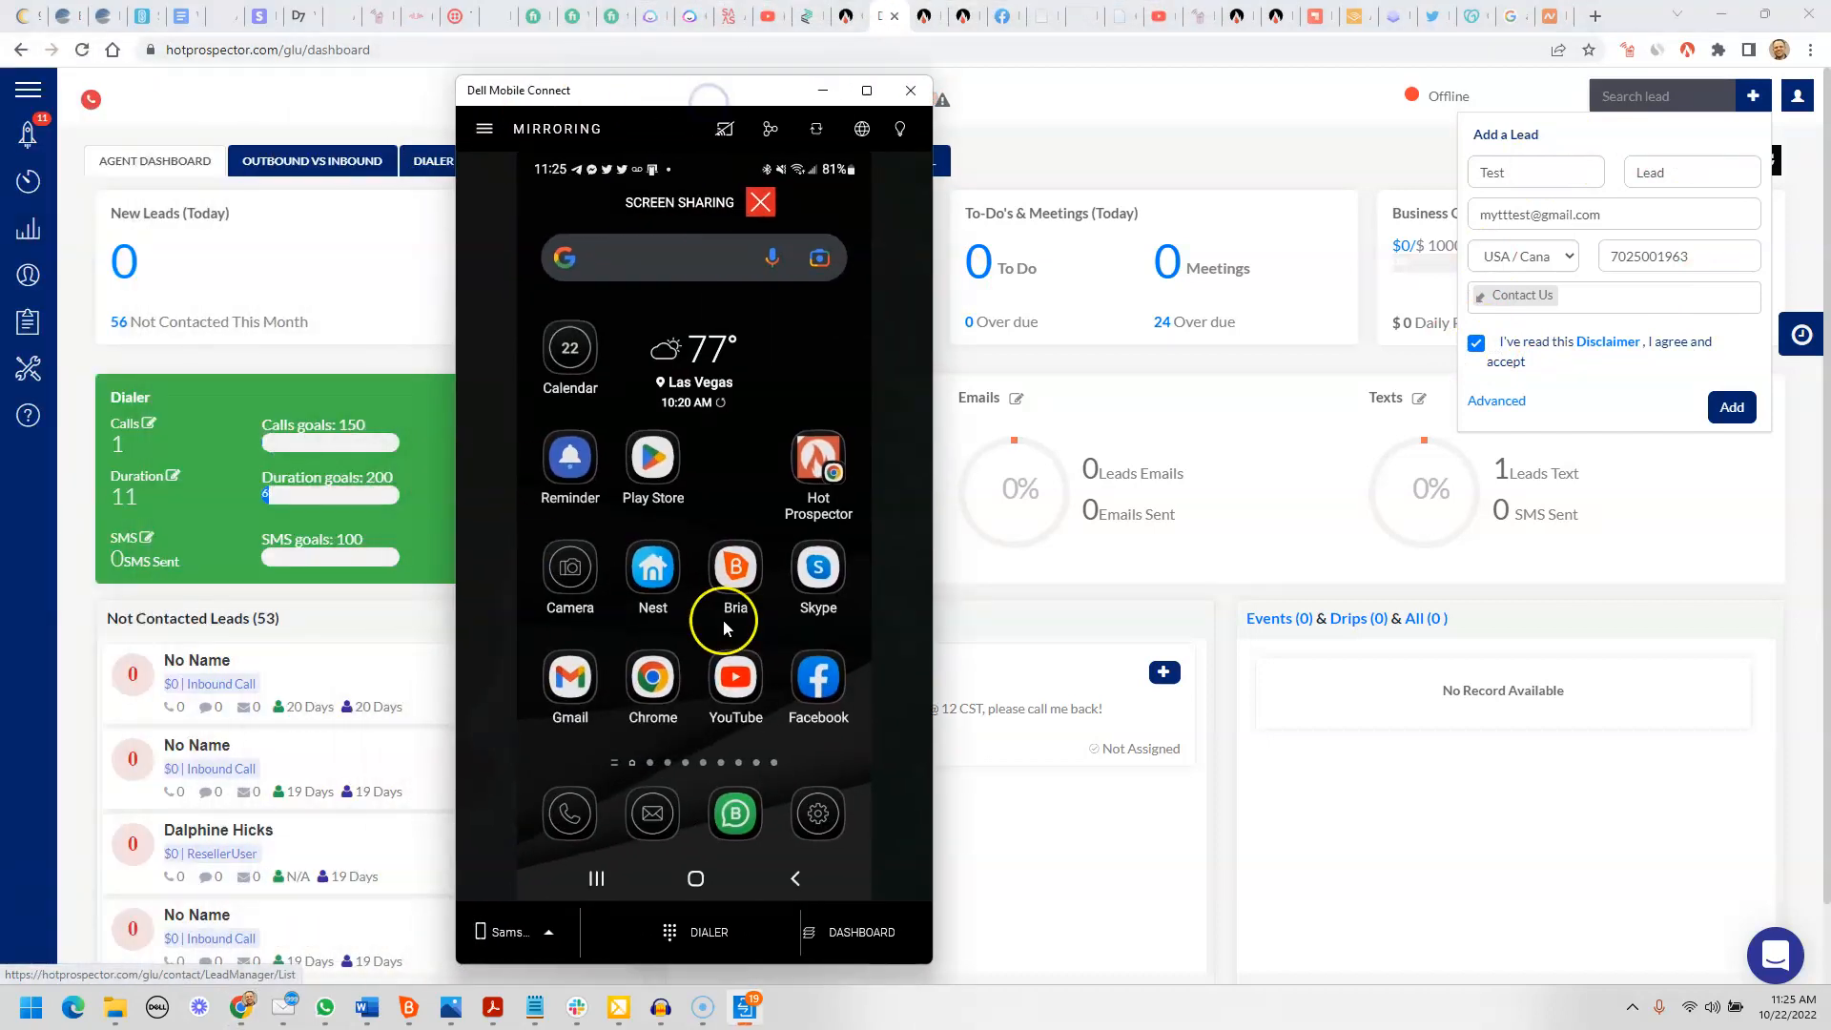
pyautogui.moveTo(767, 899)
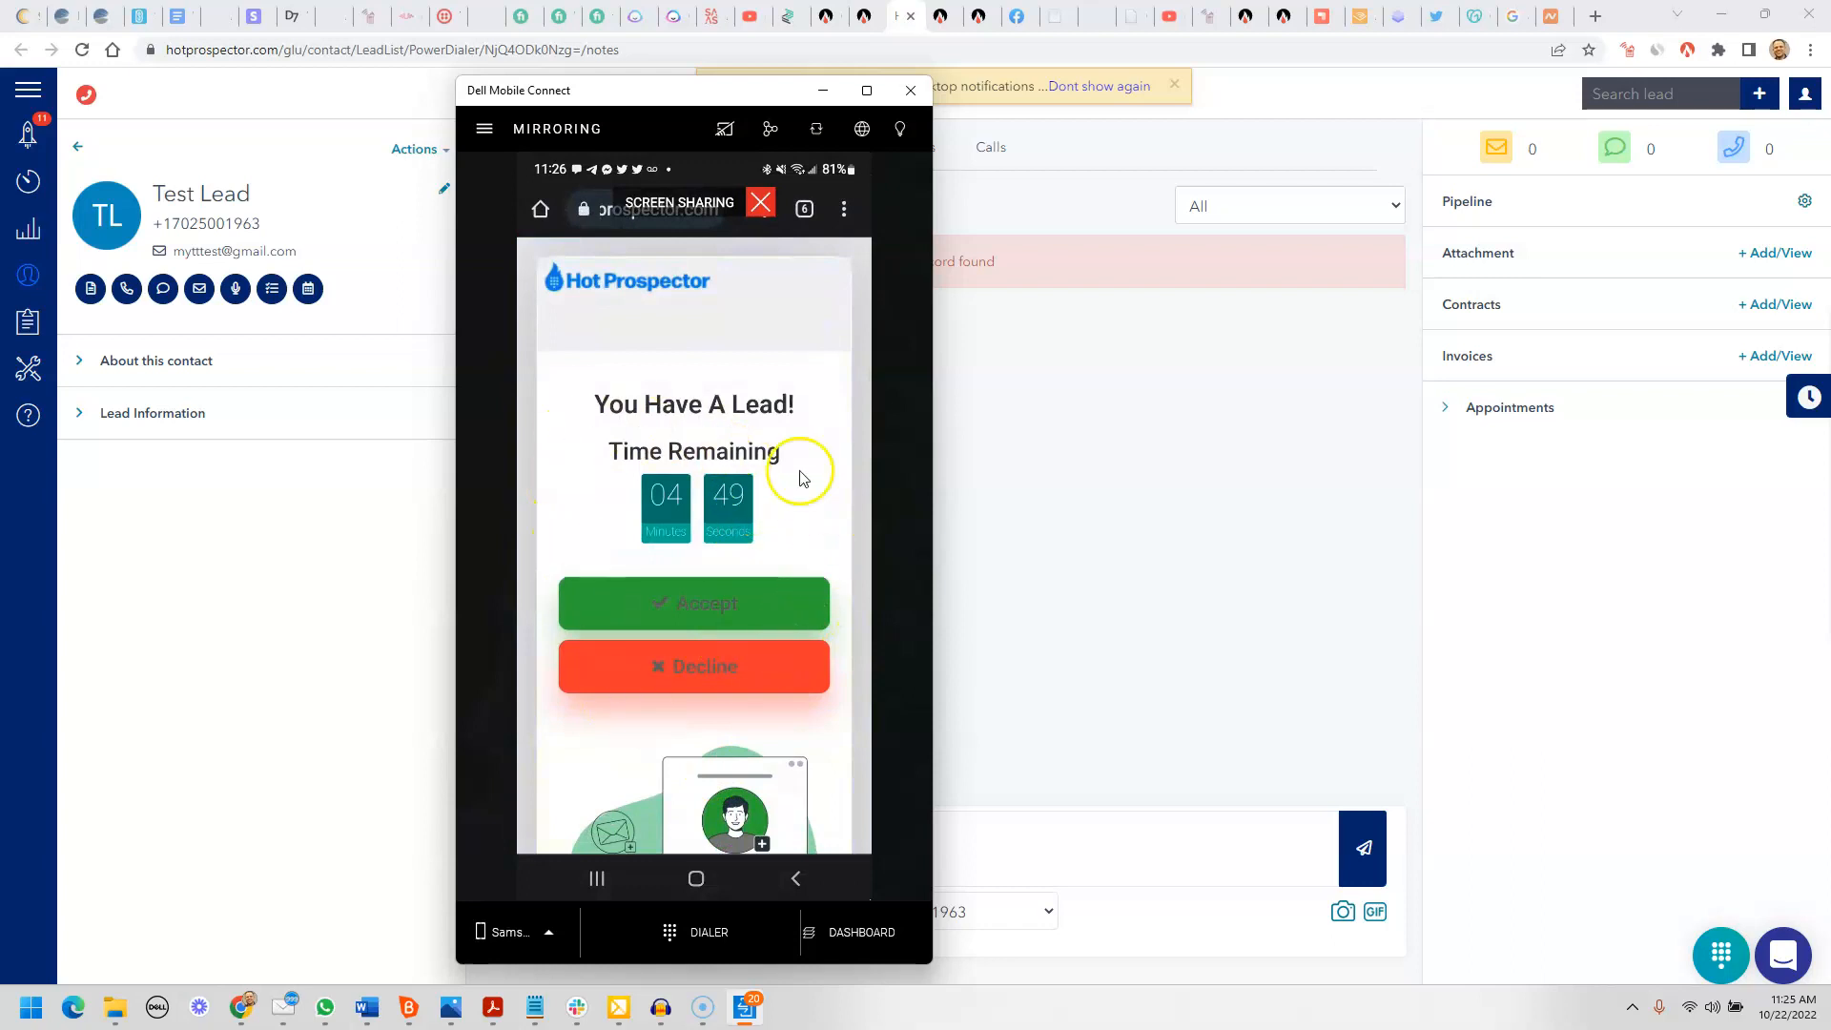
pyautogui.moveTo(622, 336)
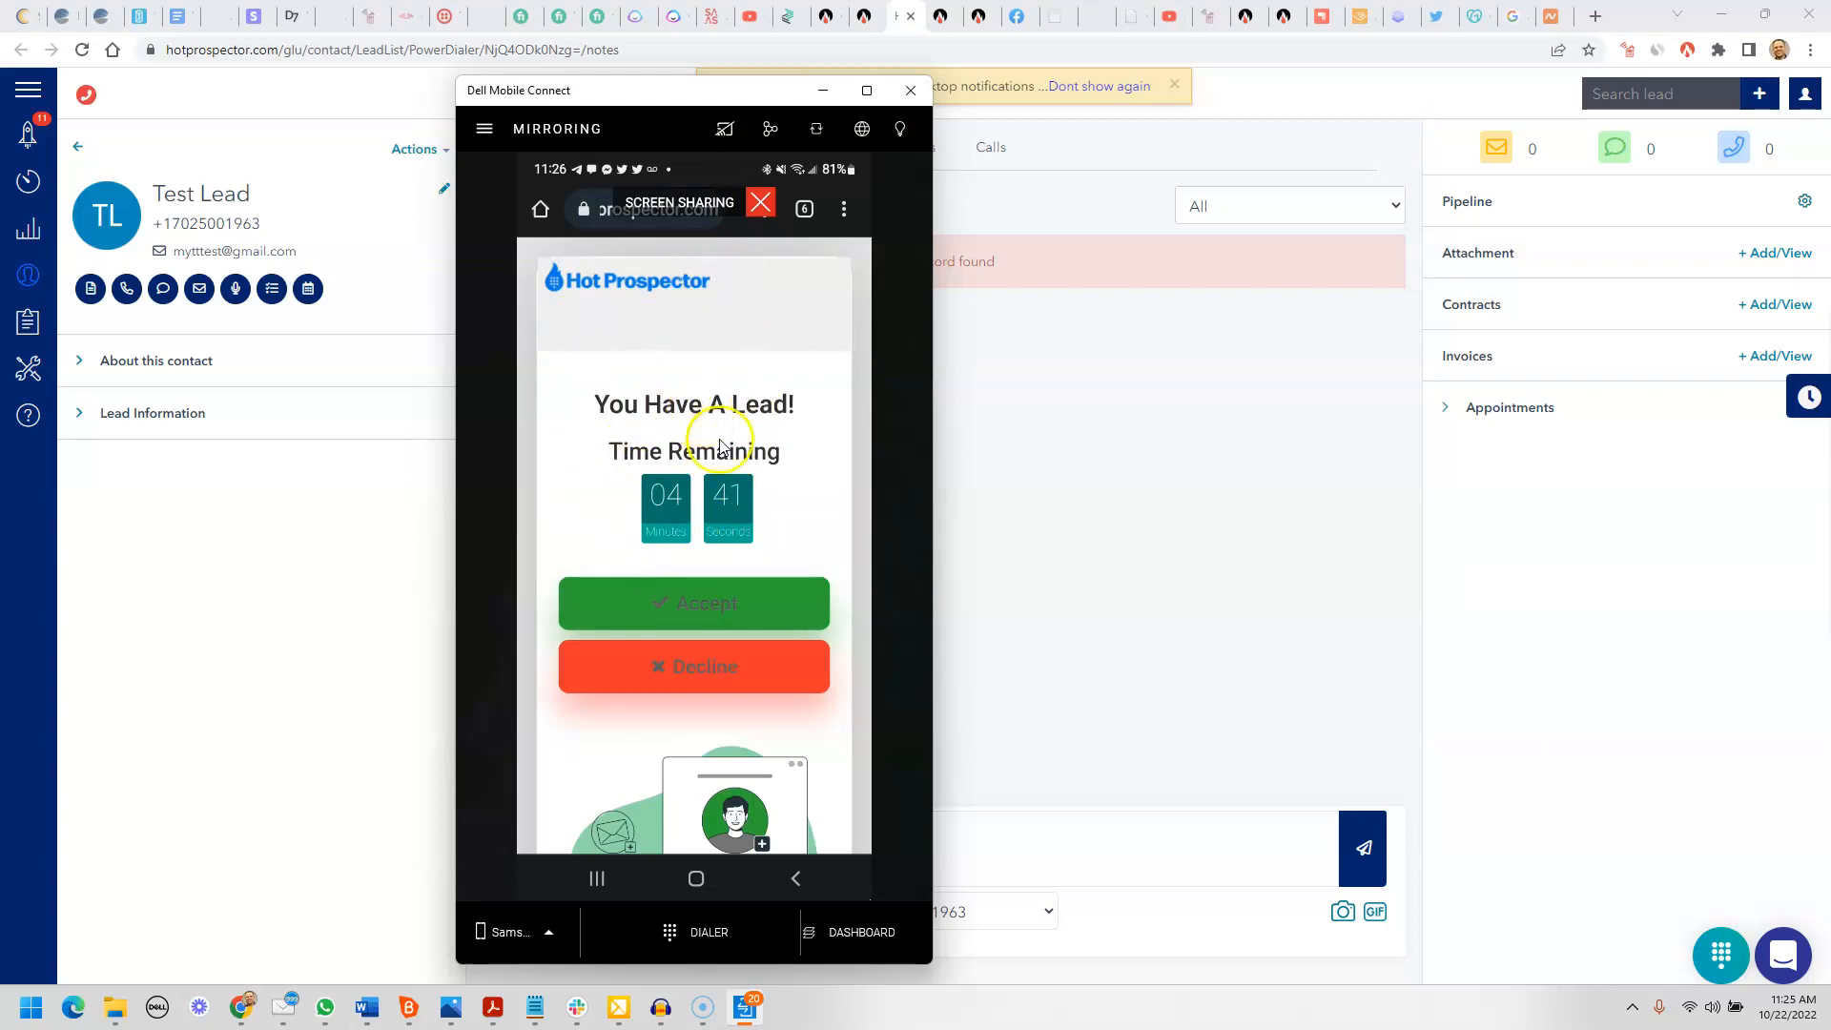
pyautogui.moveTo(731, 730)
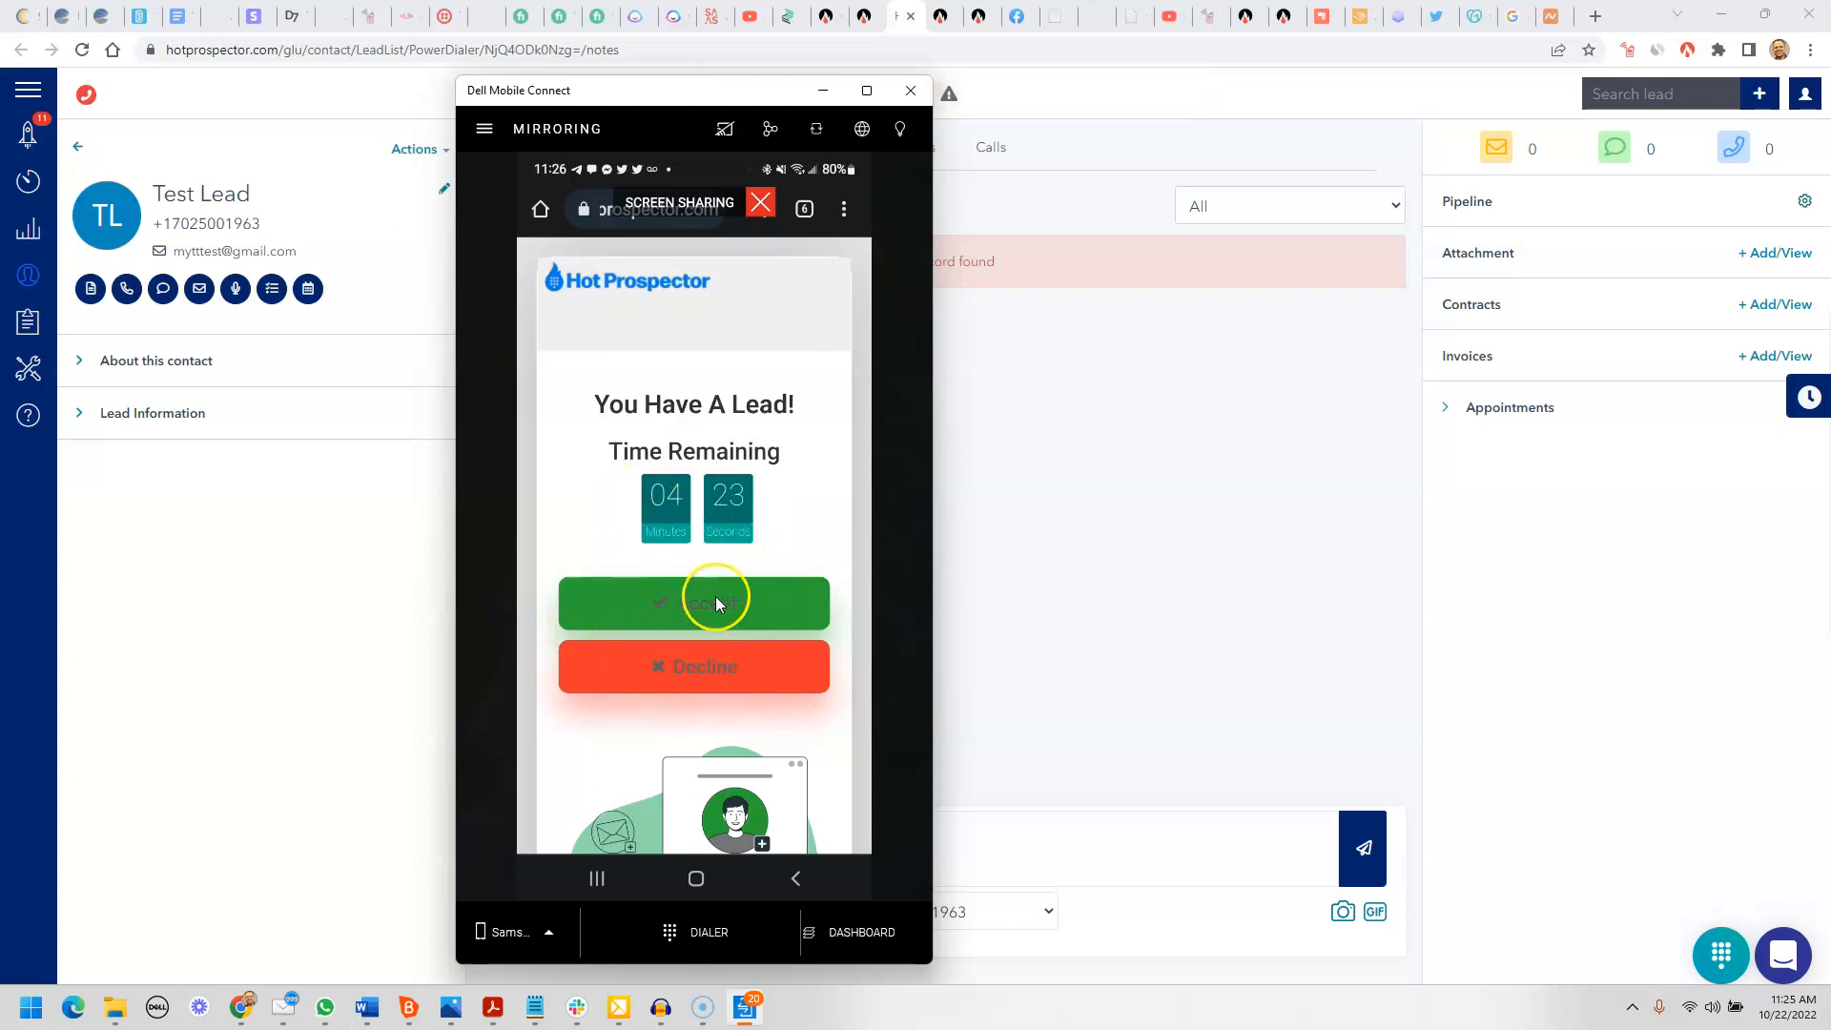
# Accept the You Have A Lead! offer on the mirrored phone before the timer runs out
pyautogui.click(694, 601)
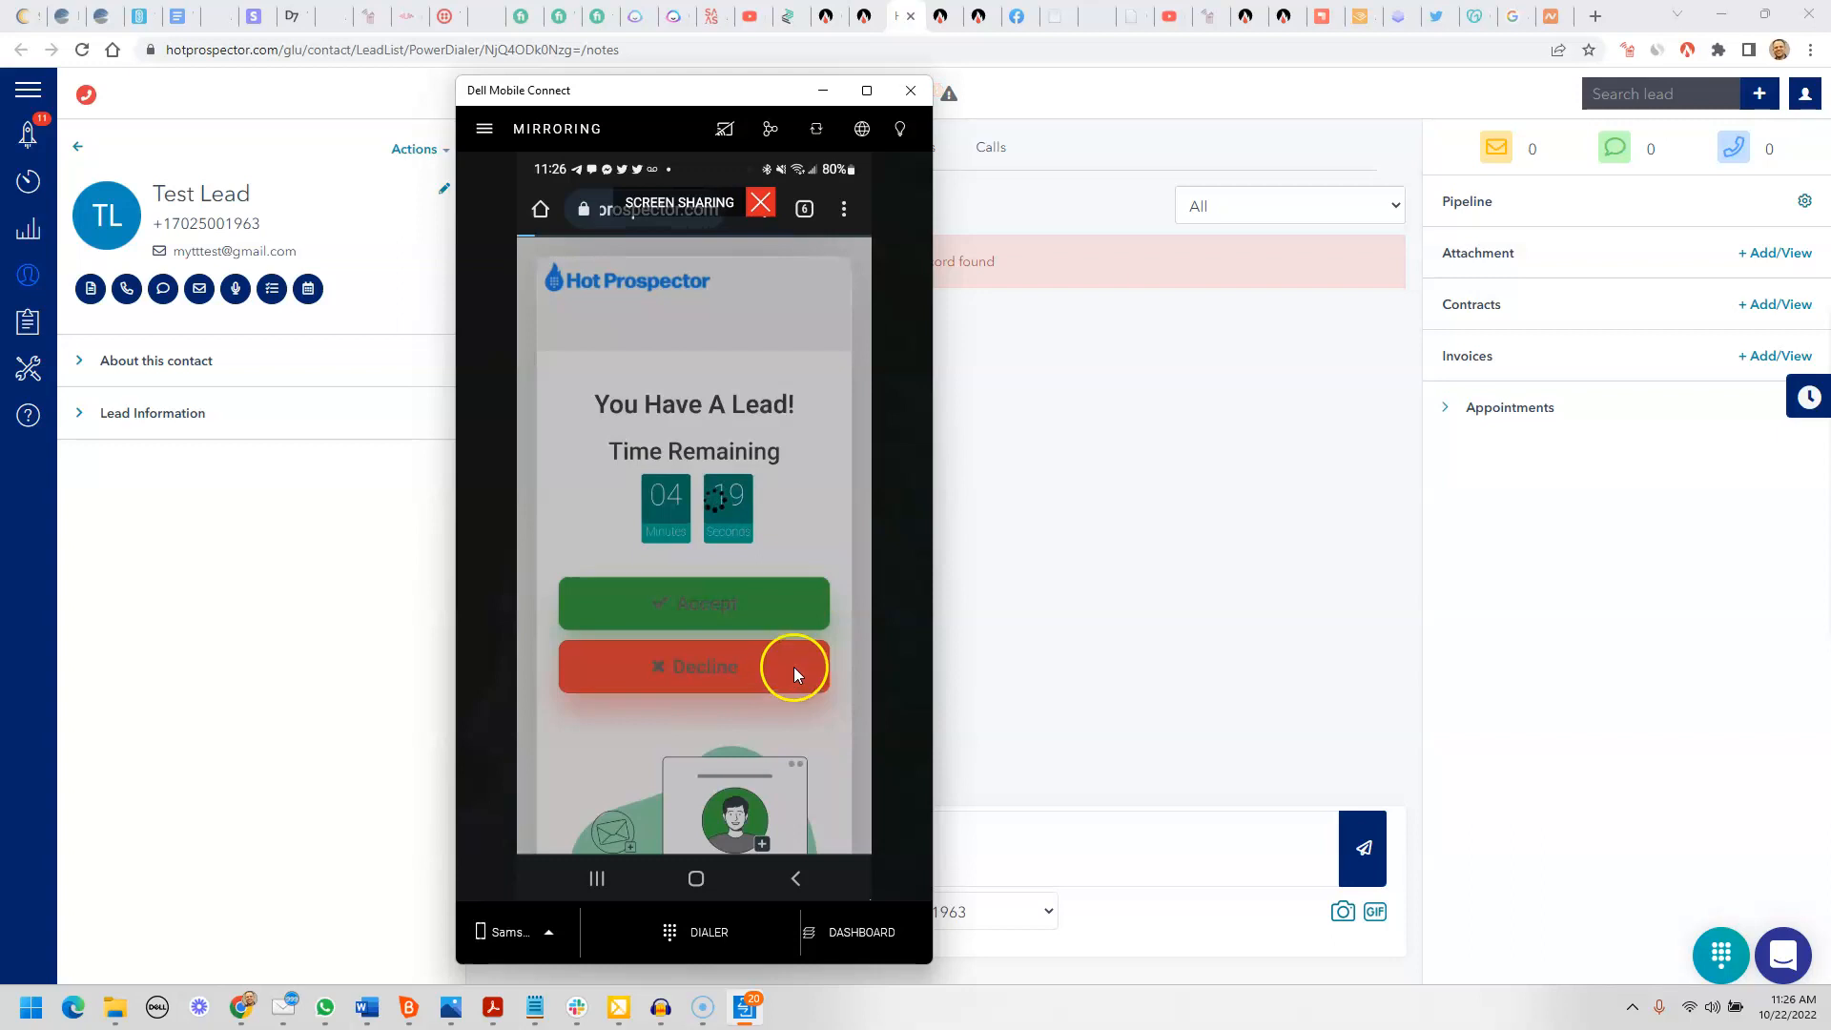
pyautogui.click(910, 90)
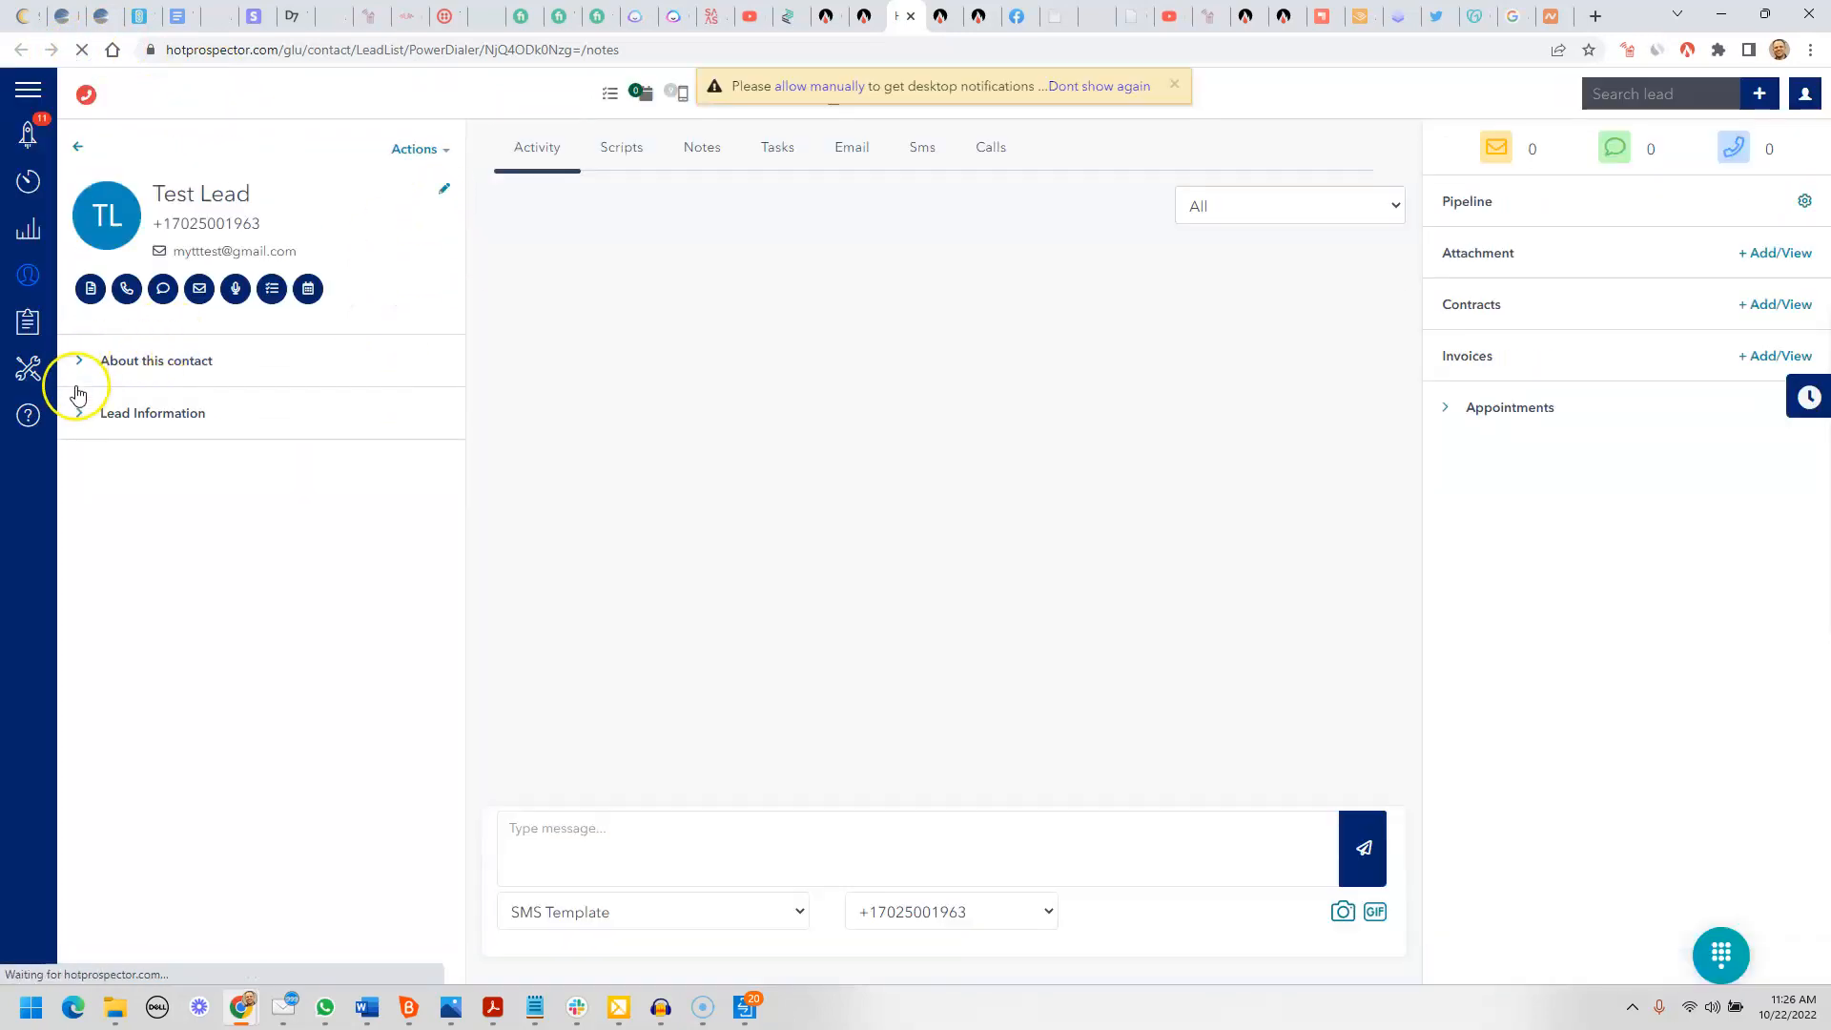
# Expand Test Lead's Lead Information to show Qualified status, Contact Us group and lead-assign tag
pyautogui.click(152, 412)
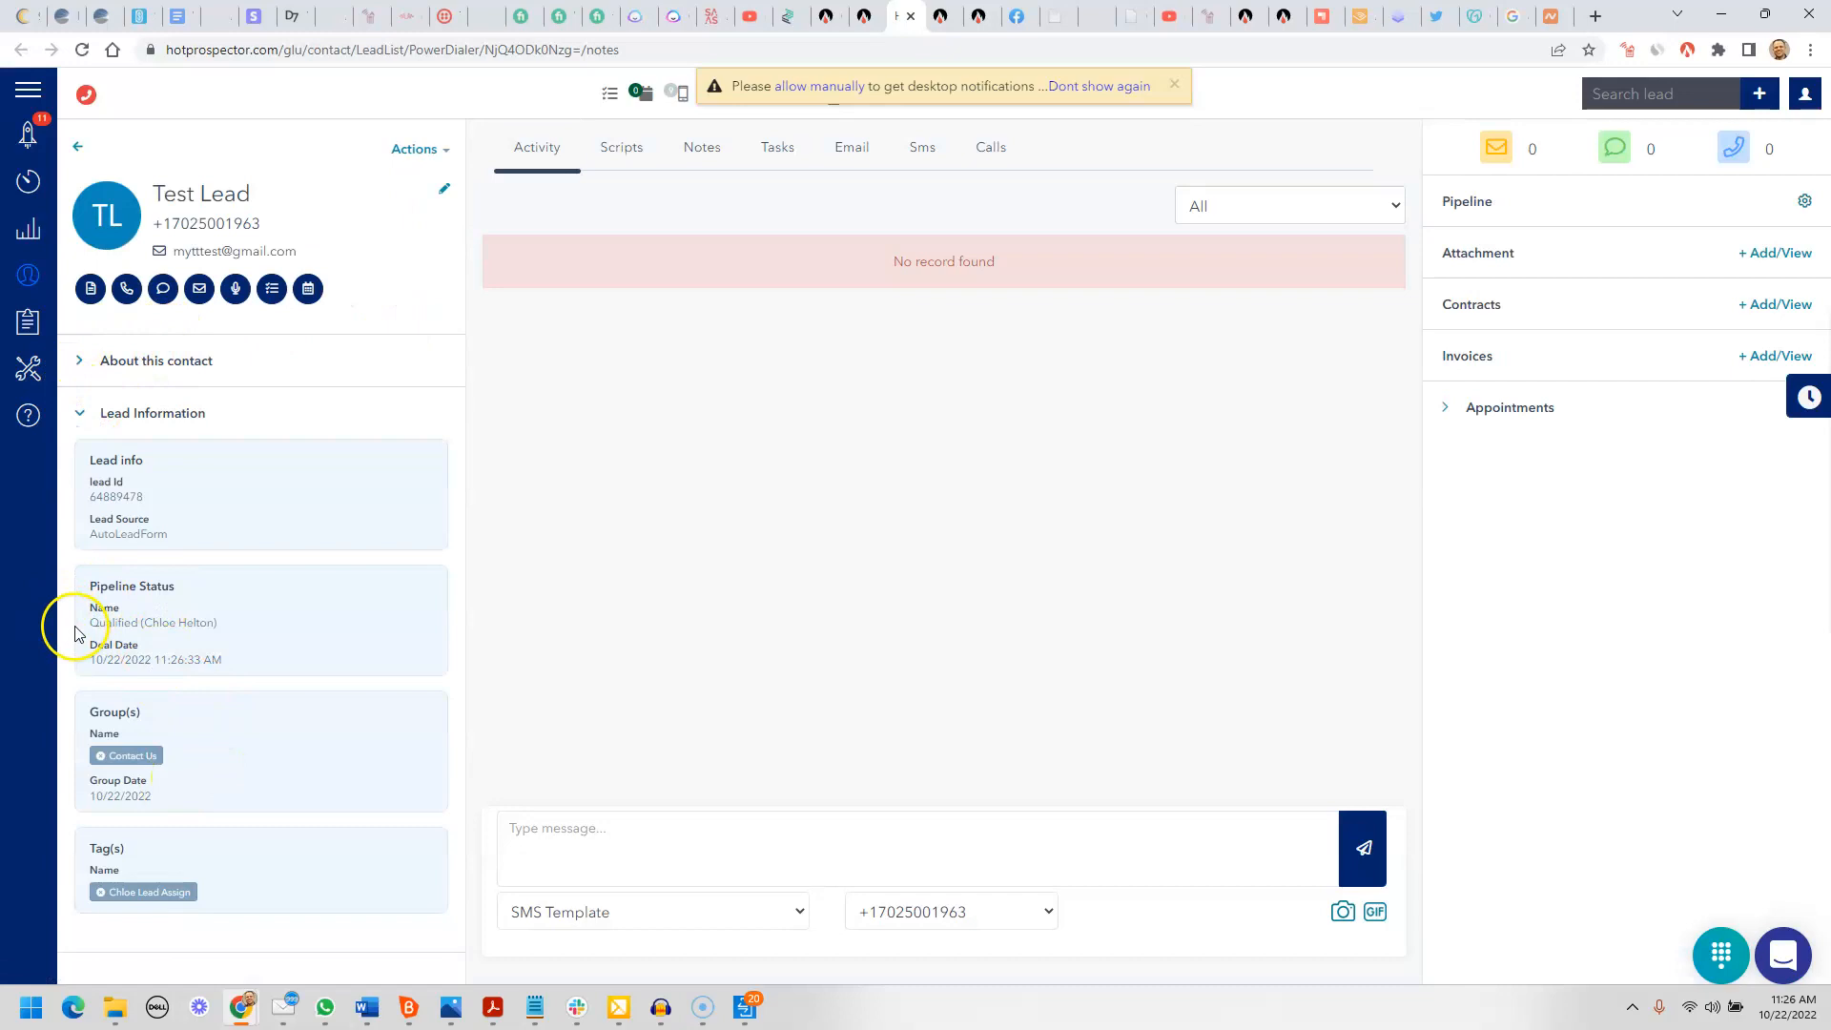
pyautogui.moveTo(229, 637)
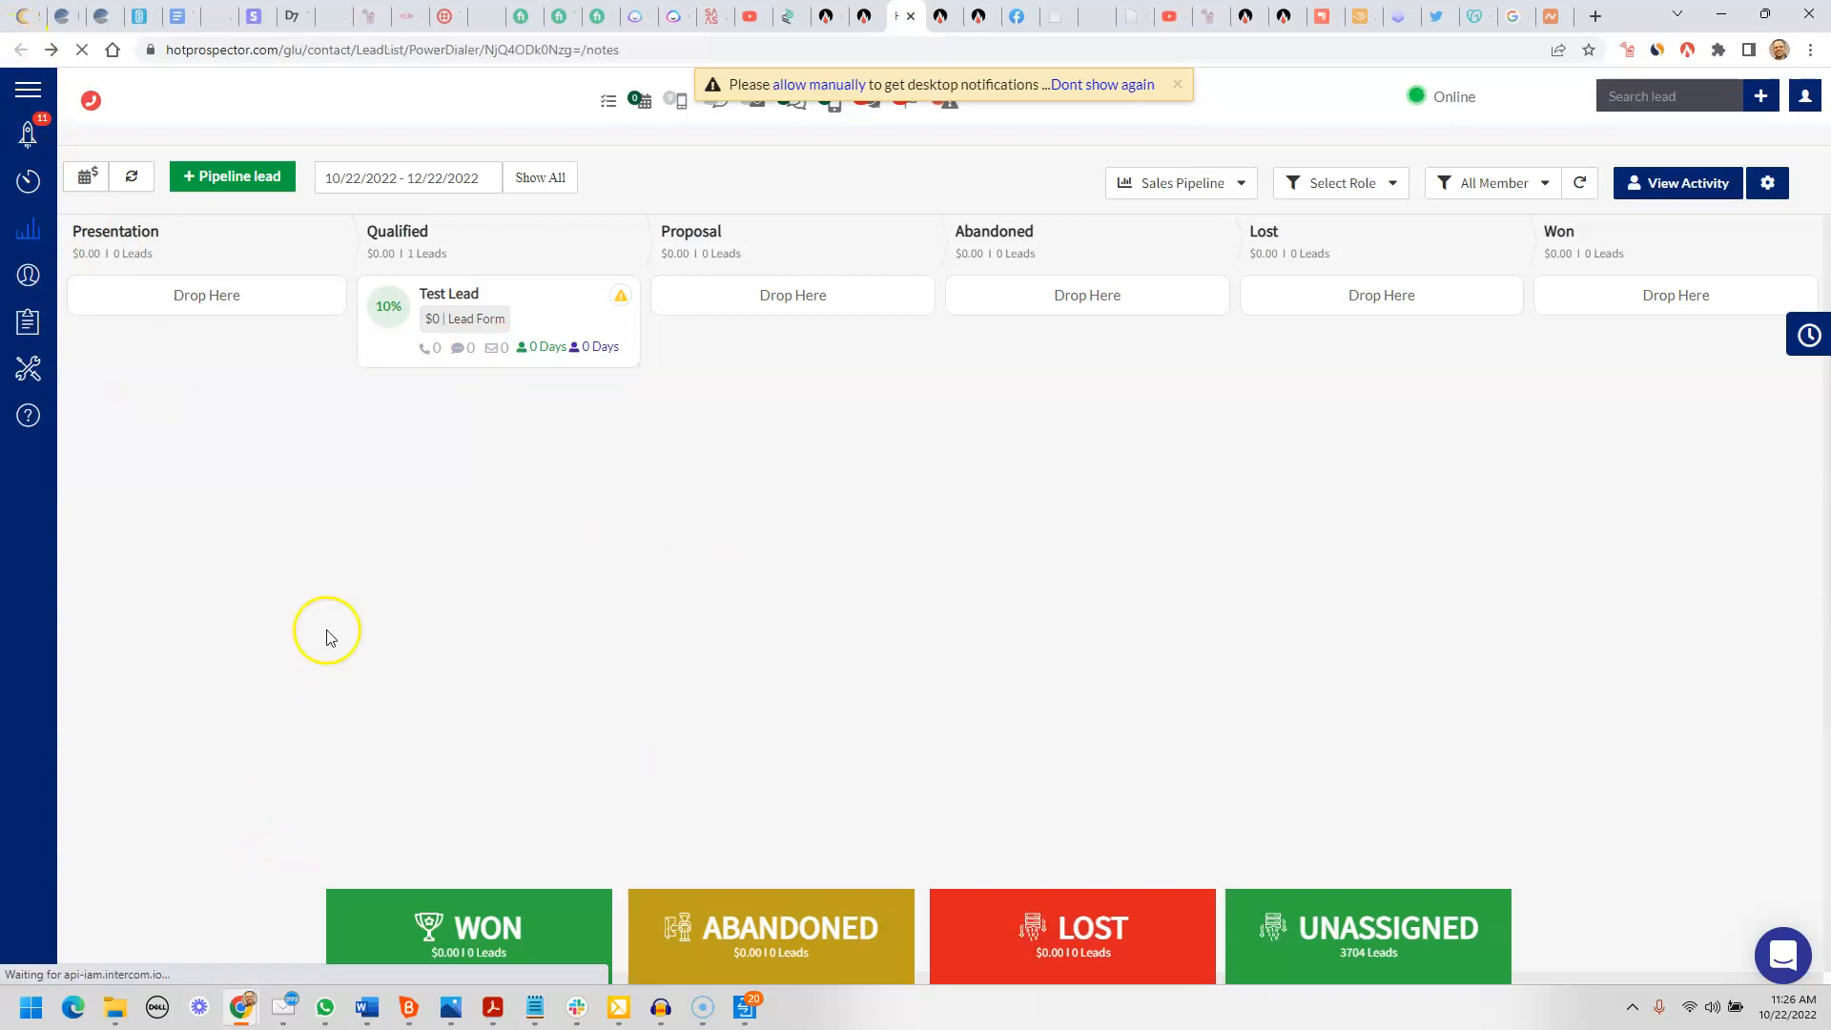
pyautogui.click(448, 294)
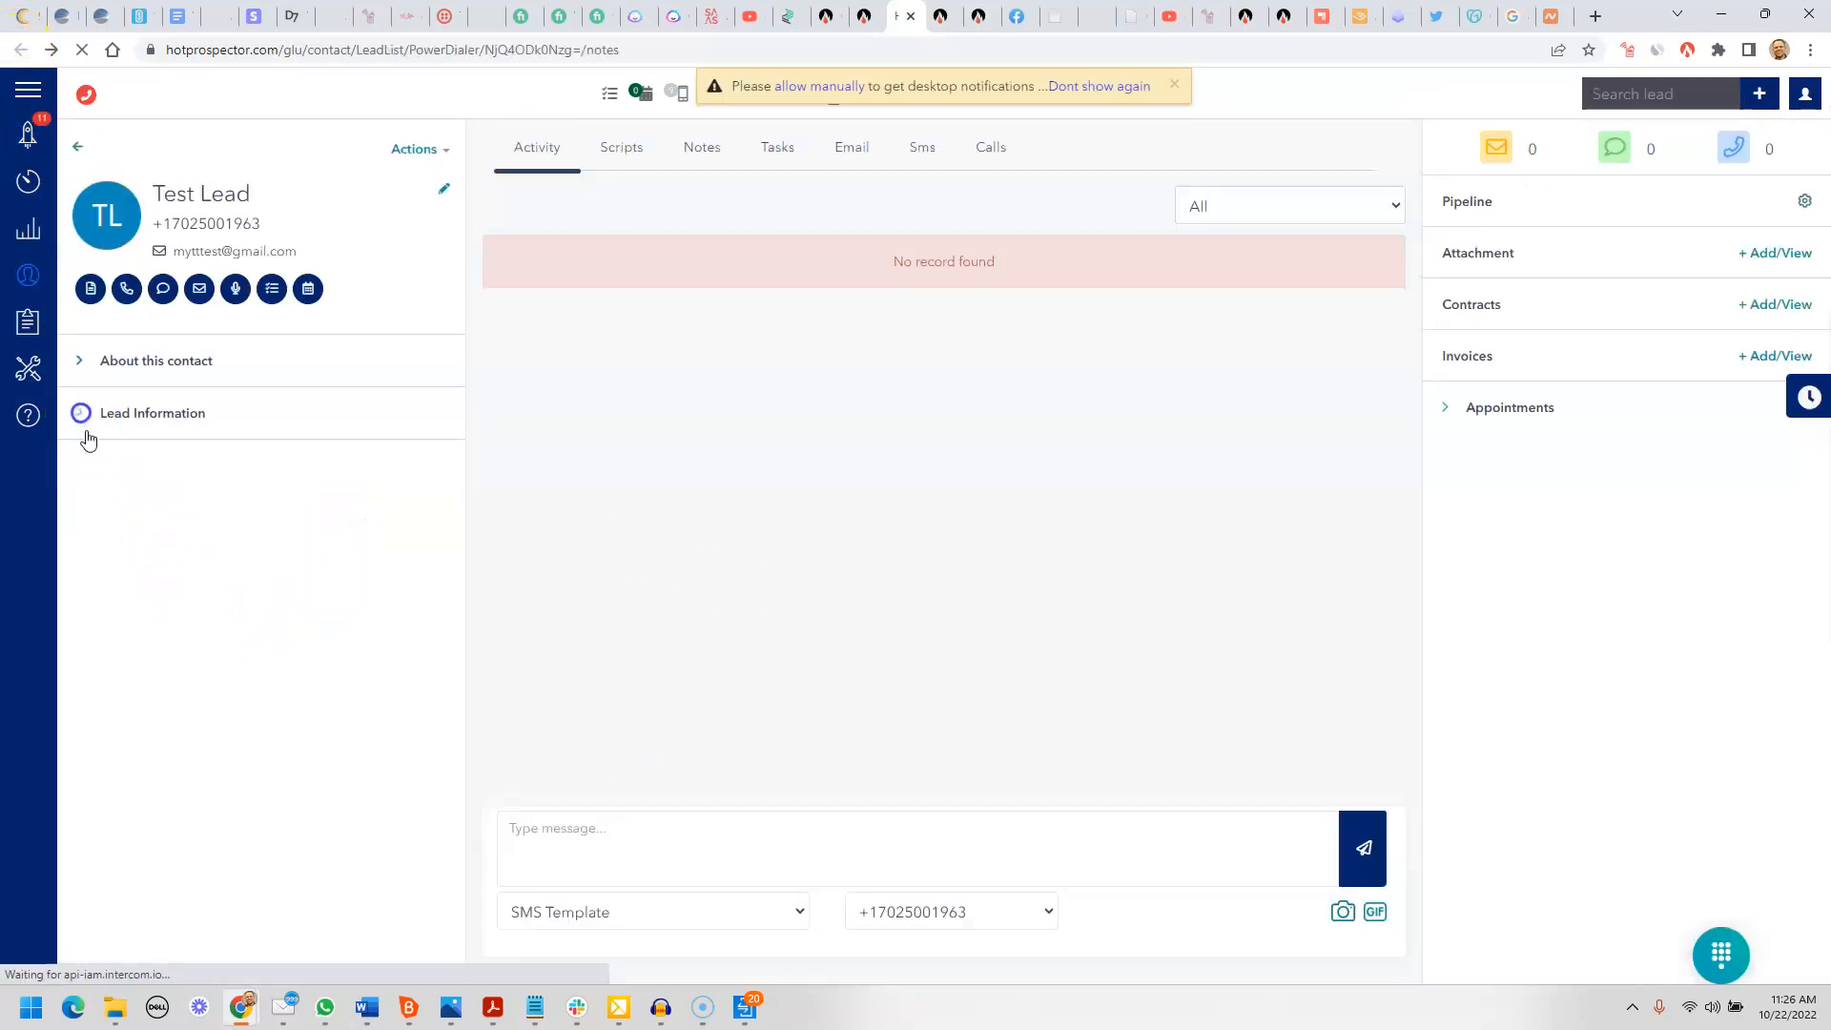
pyautogui.click(153, 412)
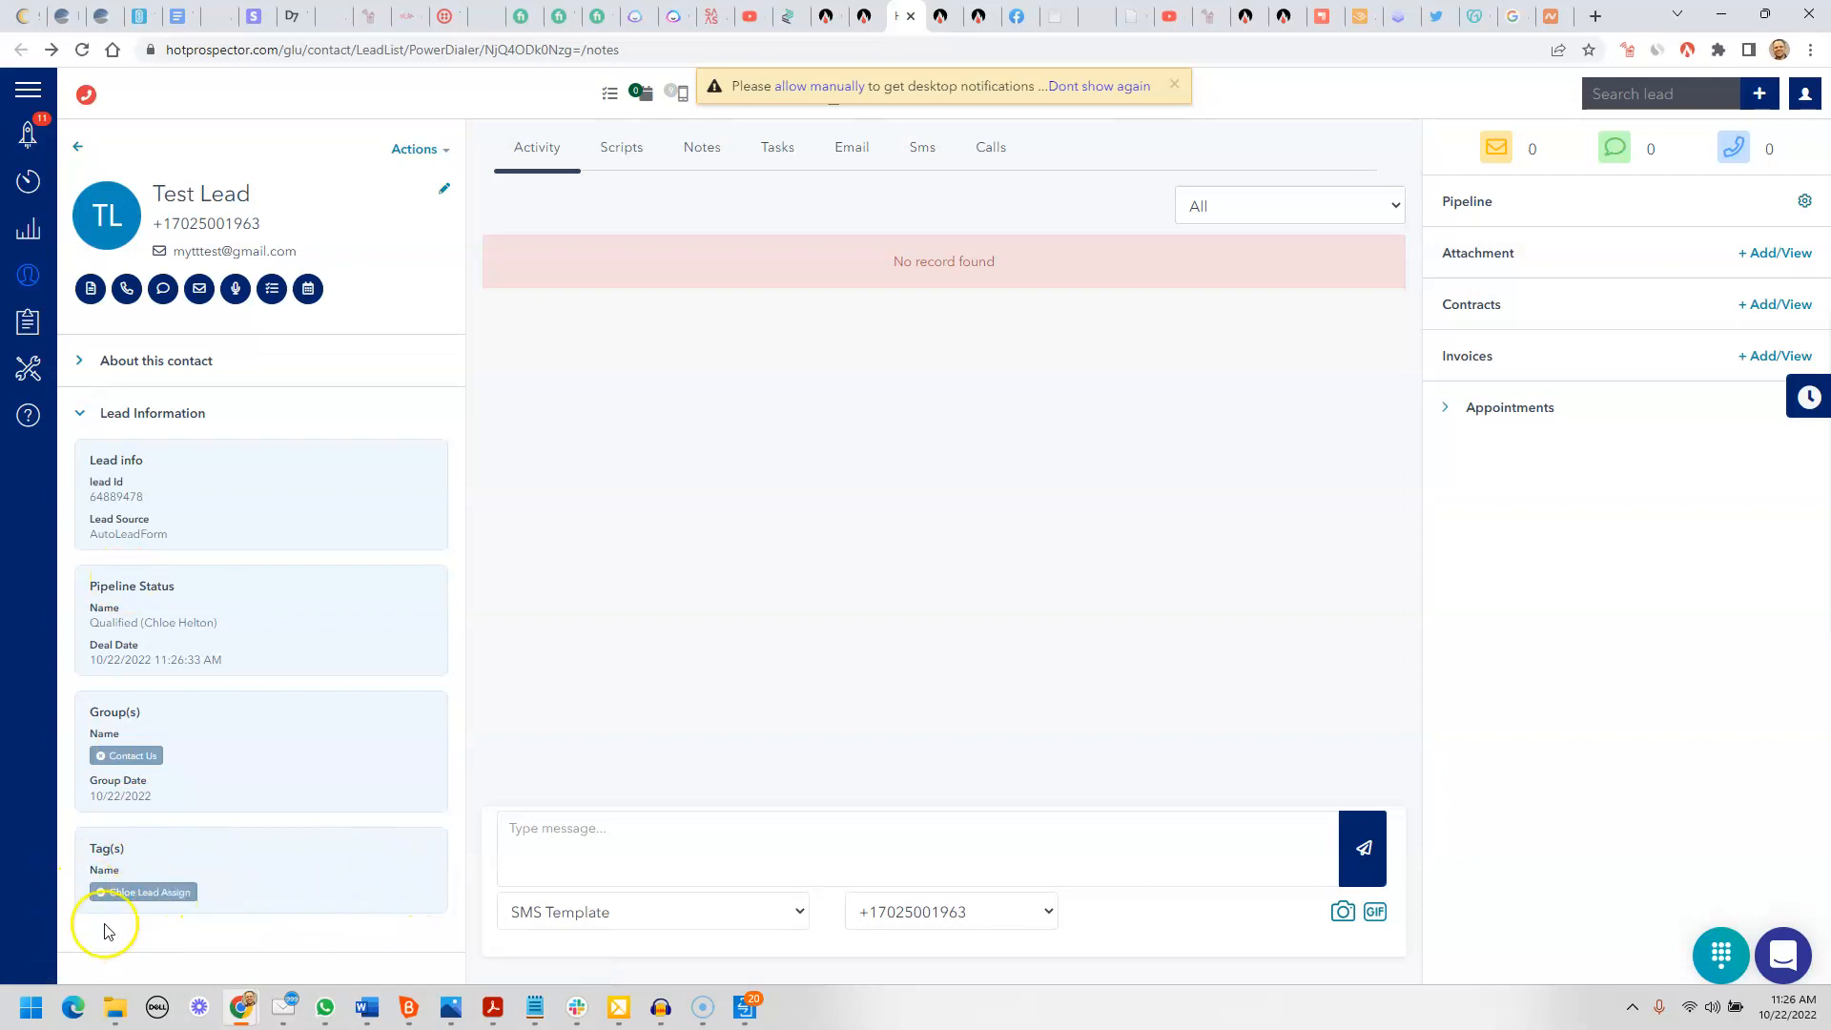
pyautogui.moveTo(595, 743)
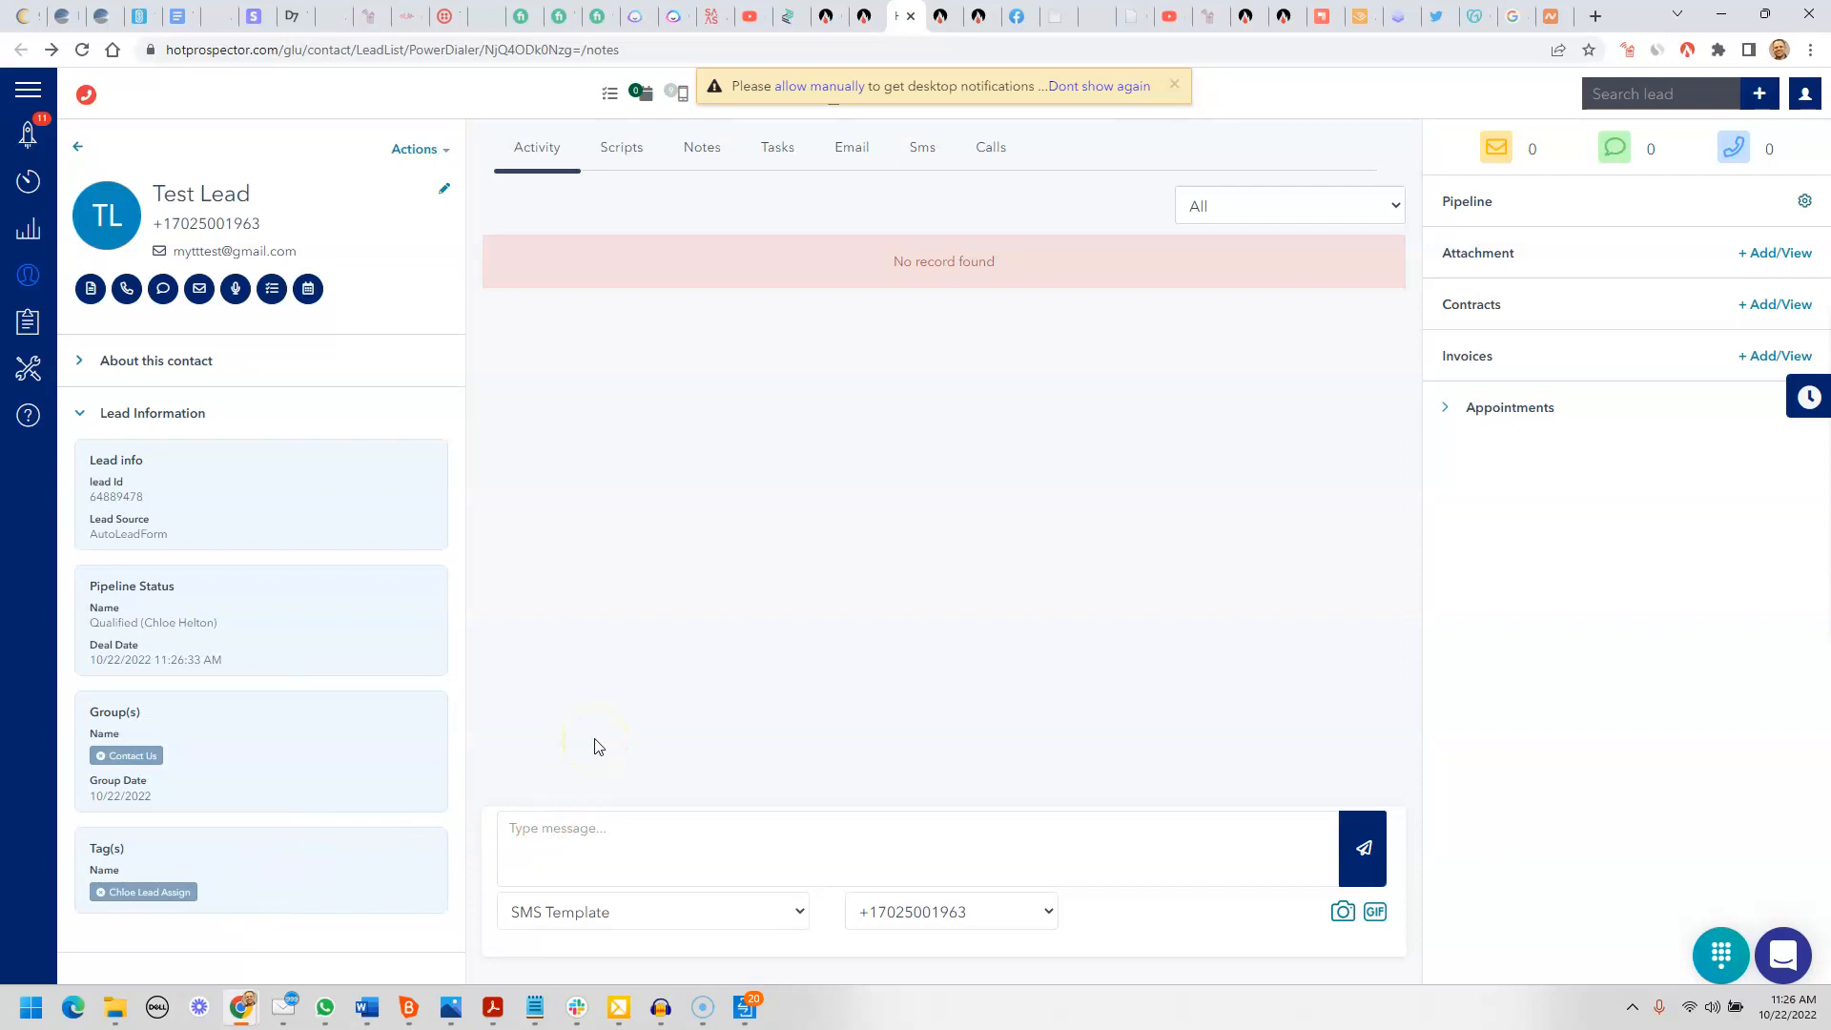
pyautogui.moveTo(145, 846)
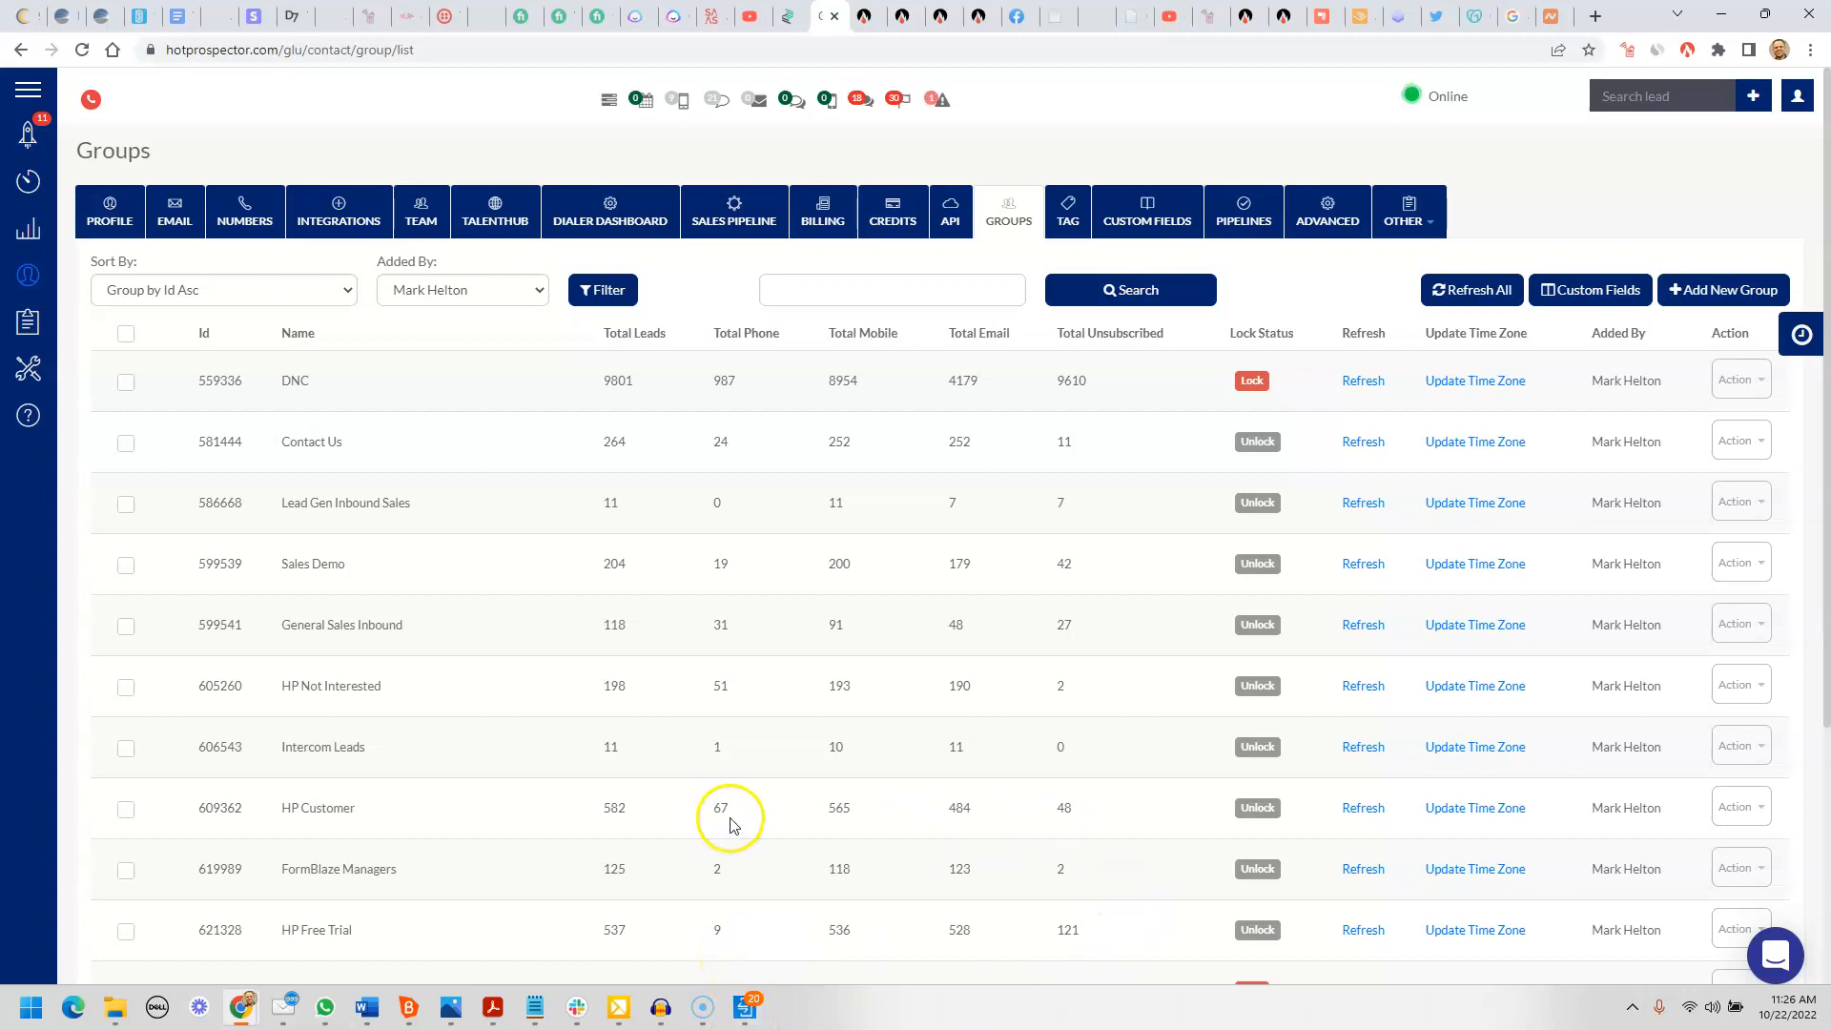
pyautogui.moveTo(362, 438)
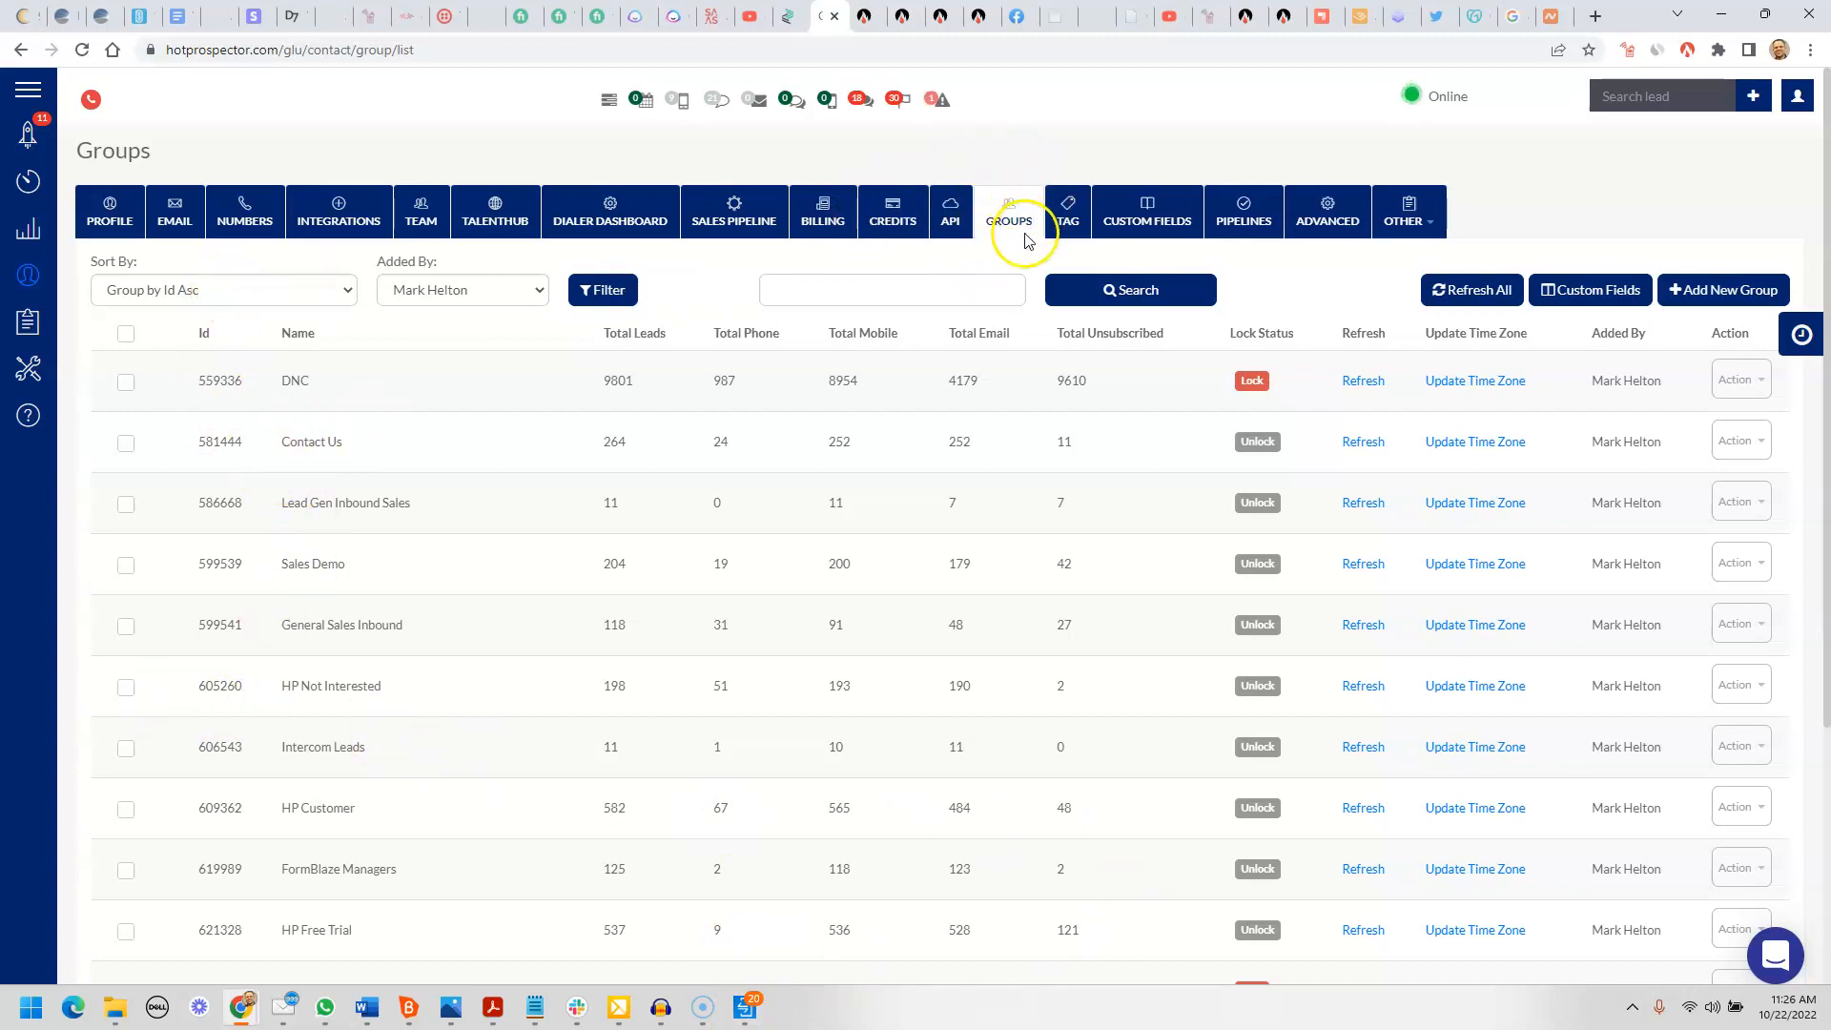
pyautogui.moveTo(376, 441)
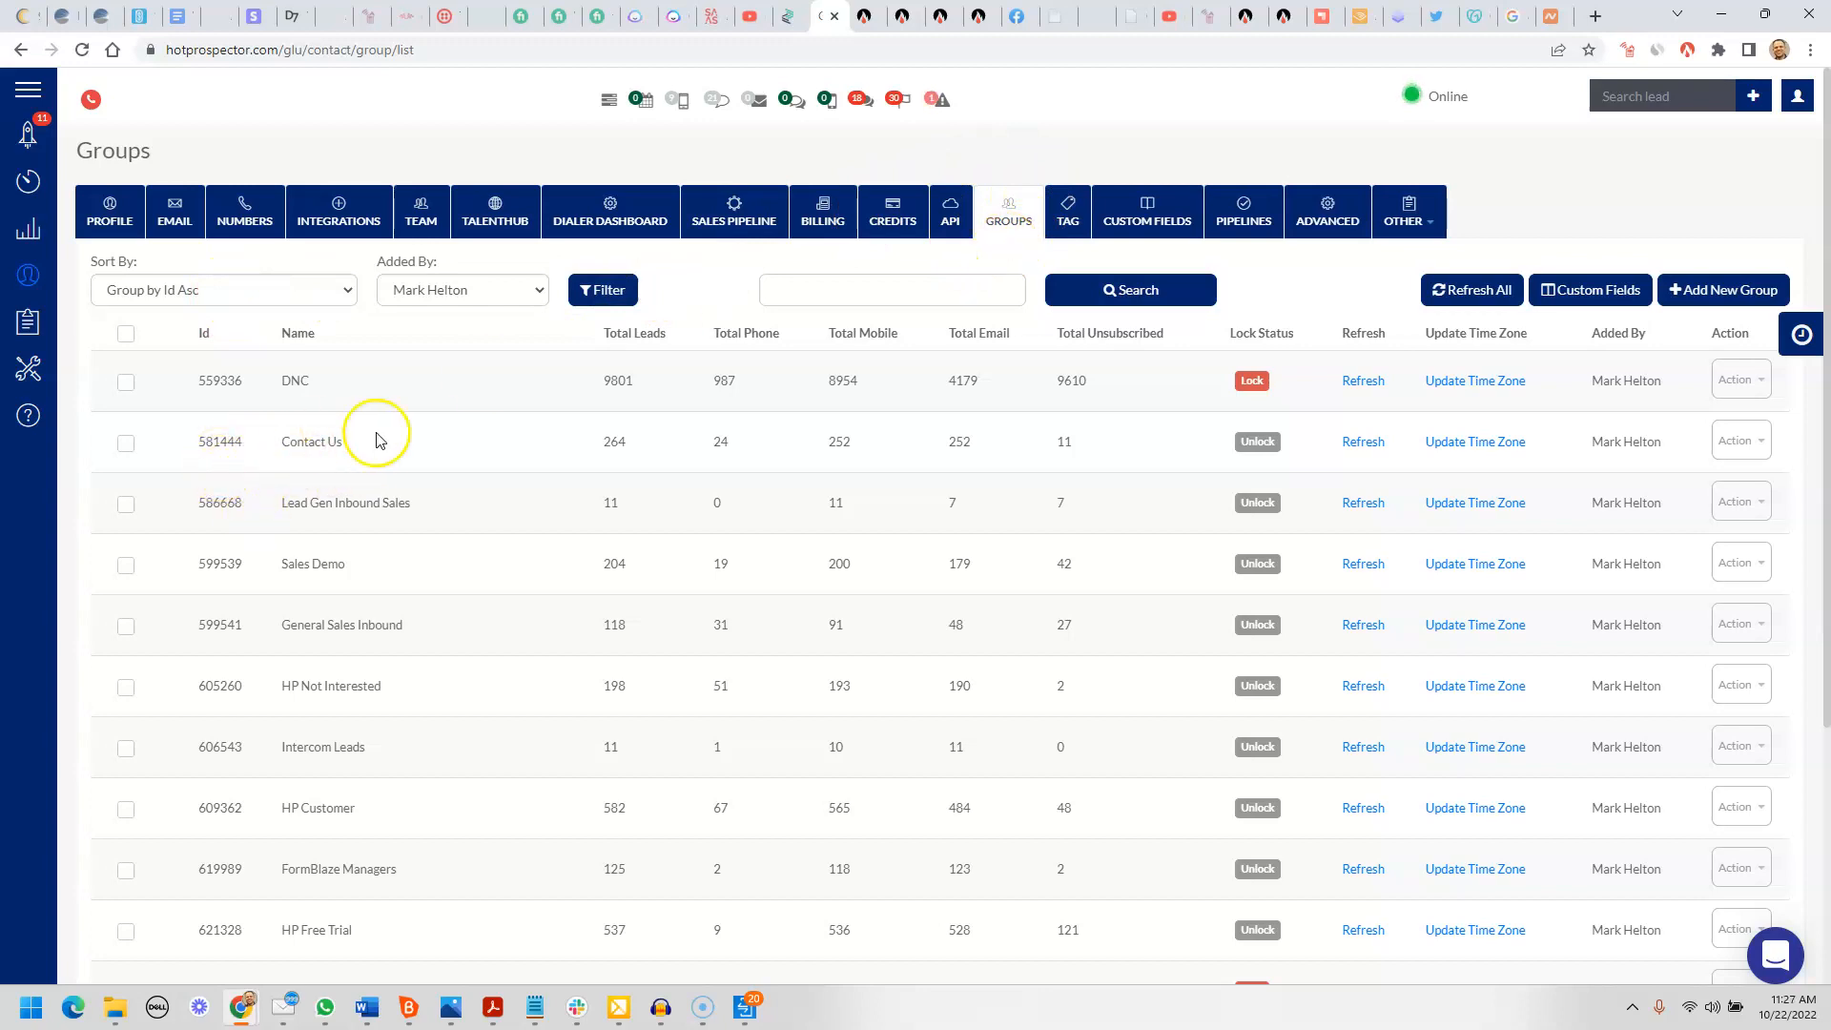
# Choose Edit from the Contact Us row's Action menu on Settings > Groups
pyautogui.click(1739, 441)
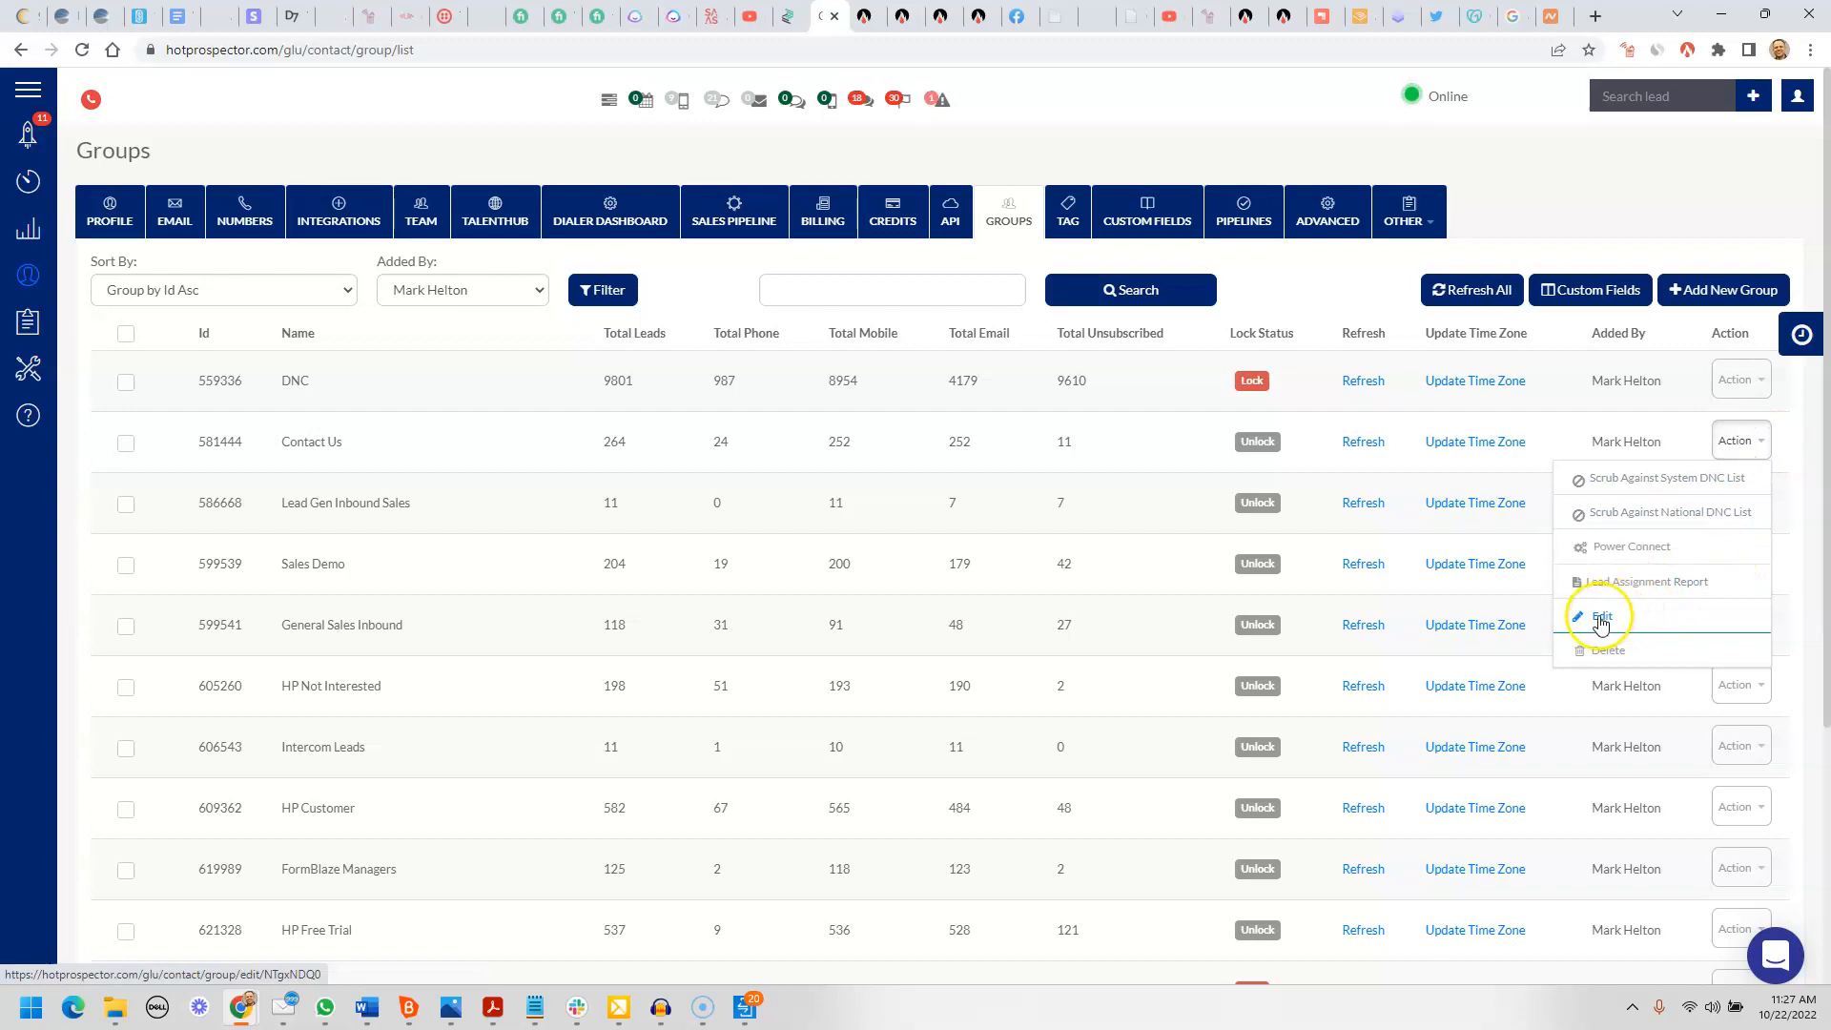
pyautogui.click(1600, 616)
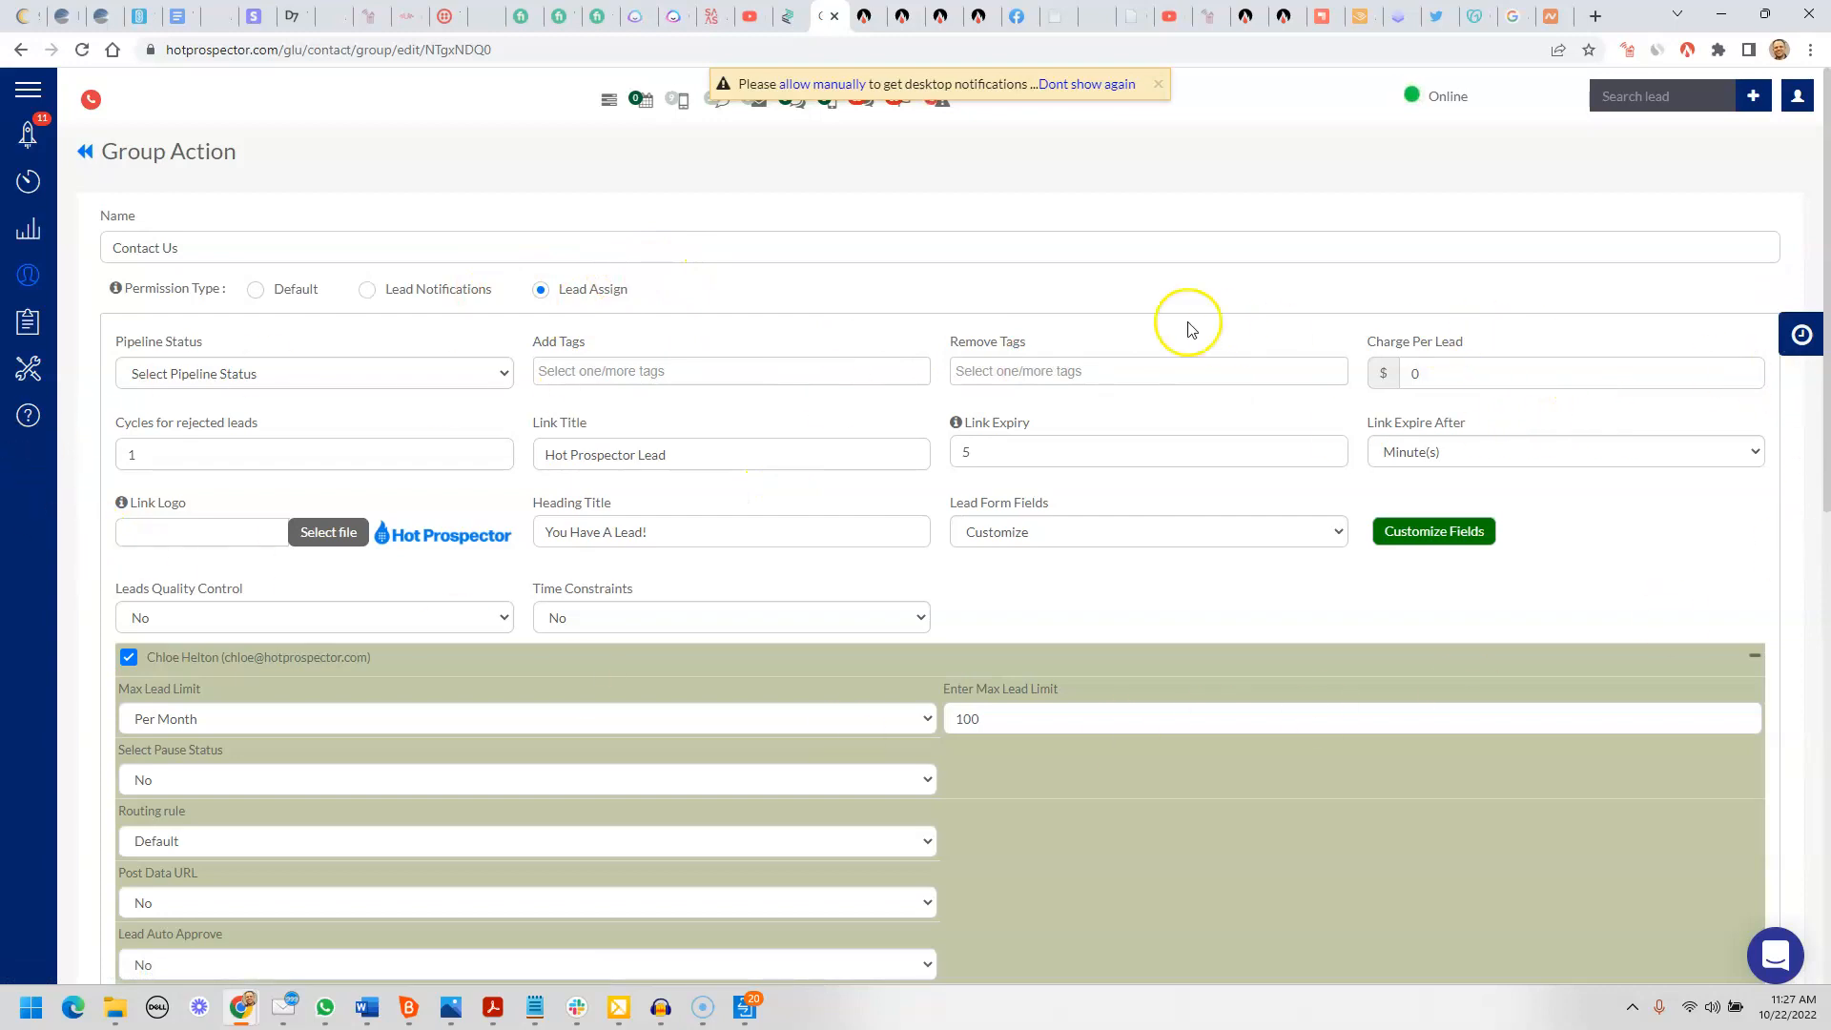
pyautogui.moveTo(1640, 385)
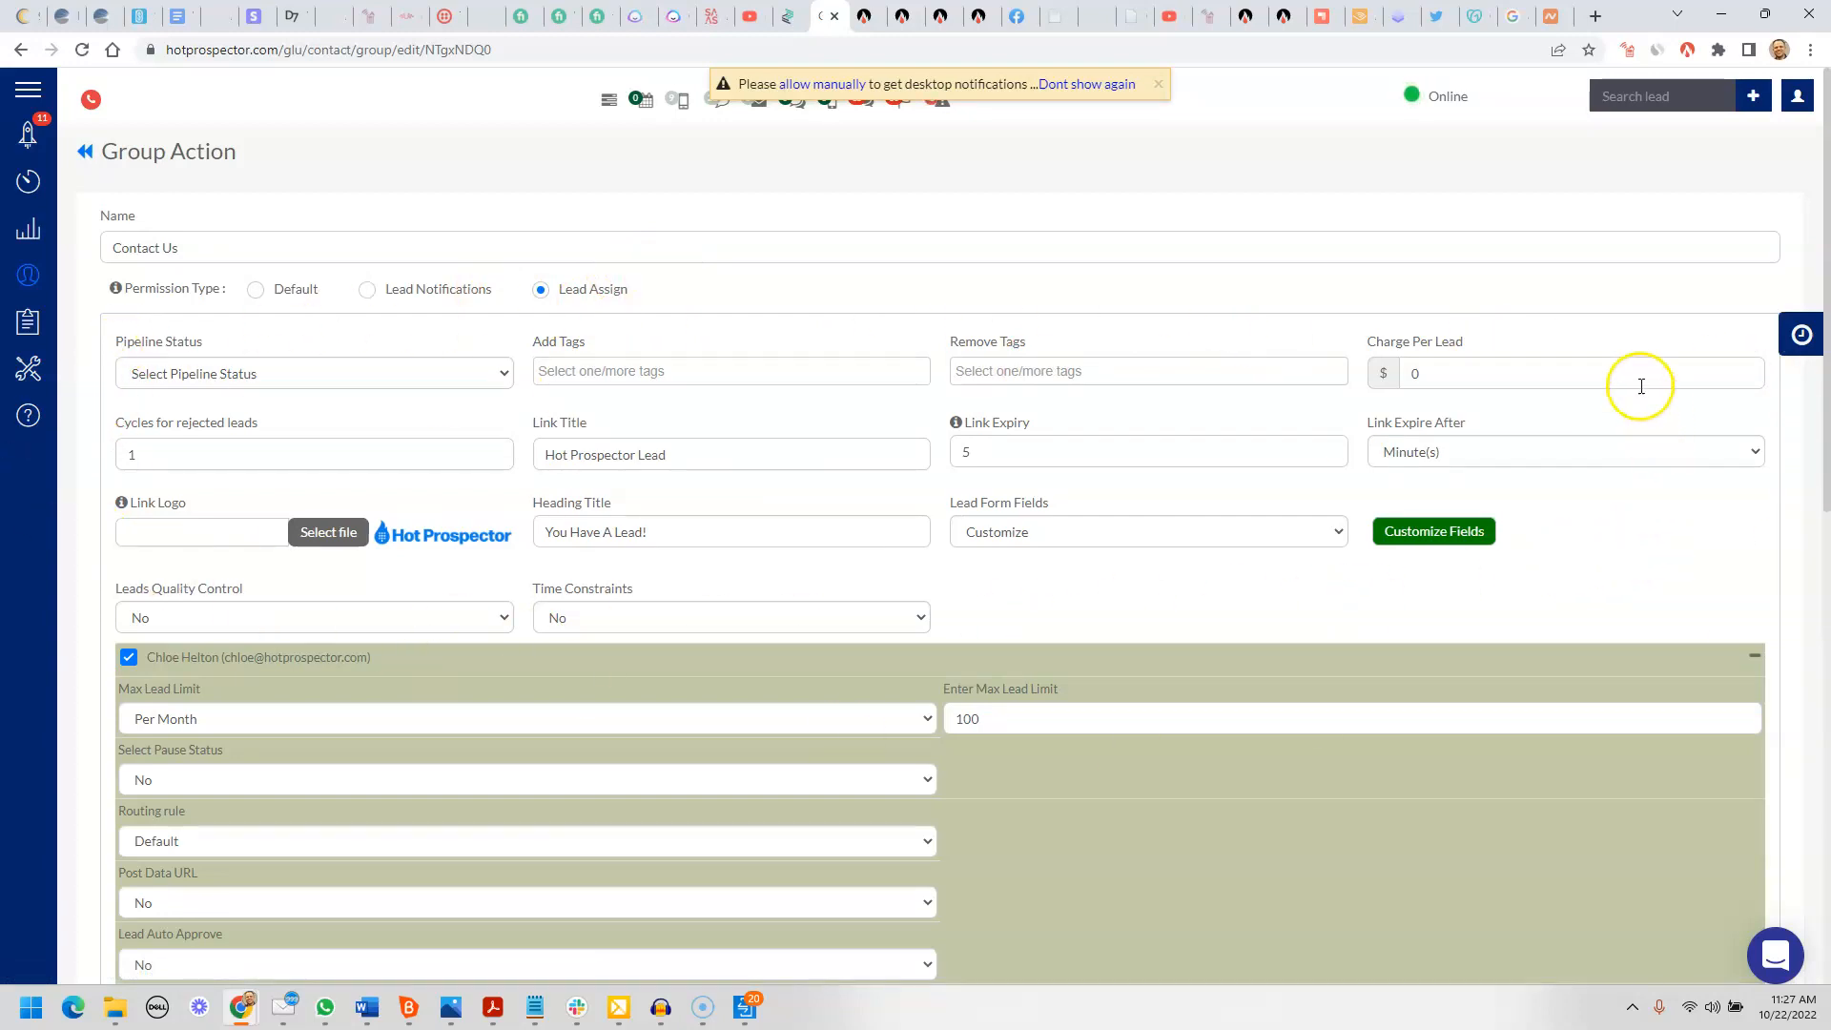
pyautogui.moveTo(164, 393)
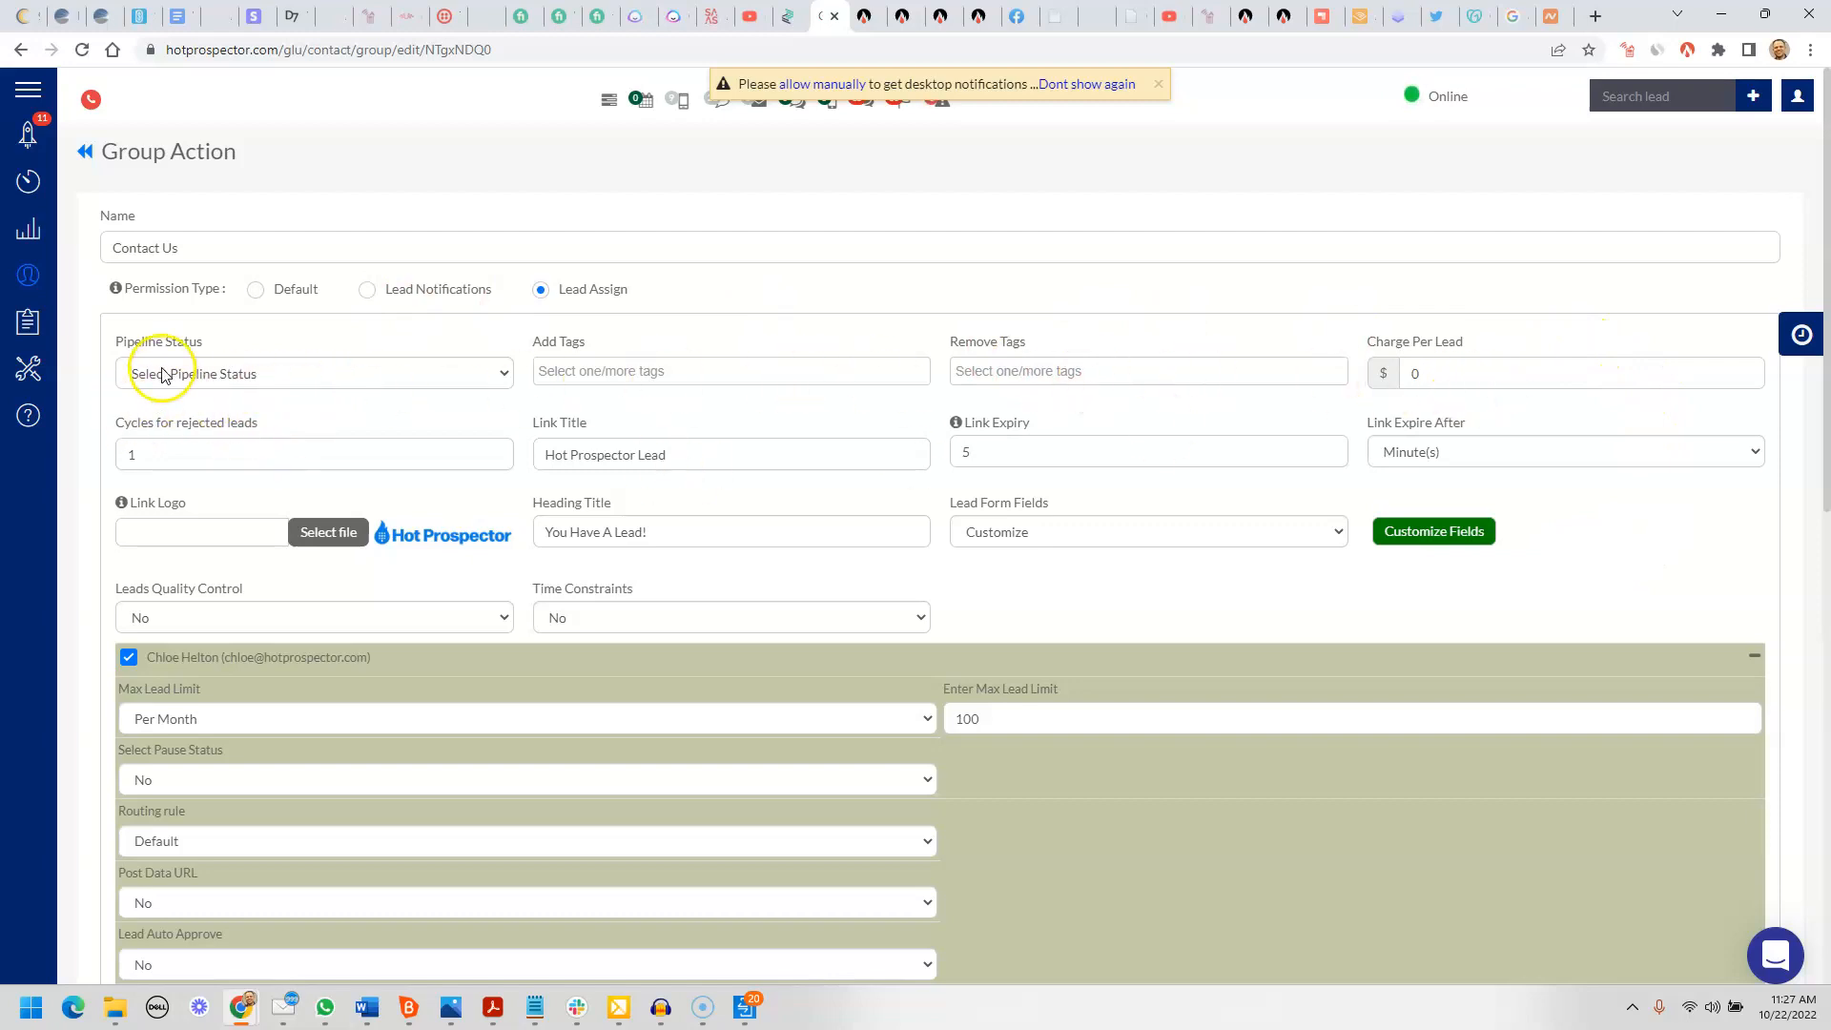
pyautogui.moveTo(1001, 341)
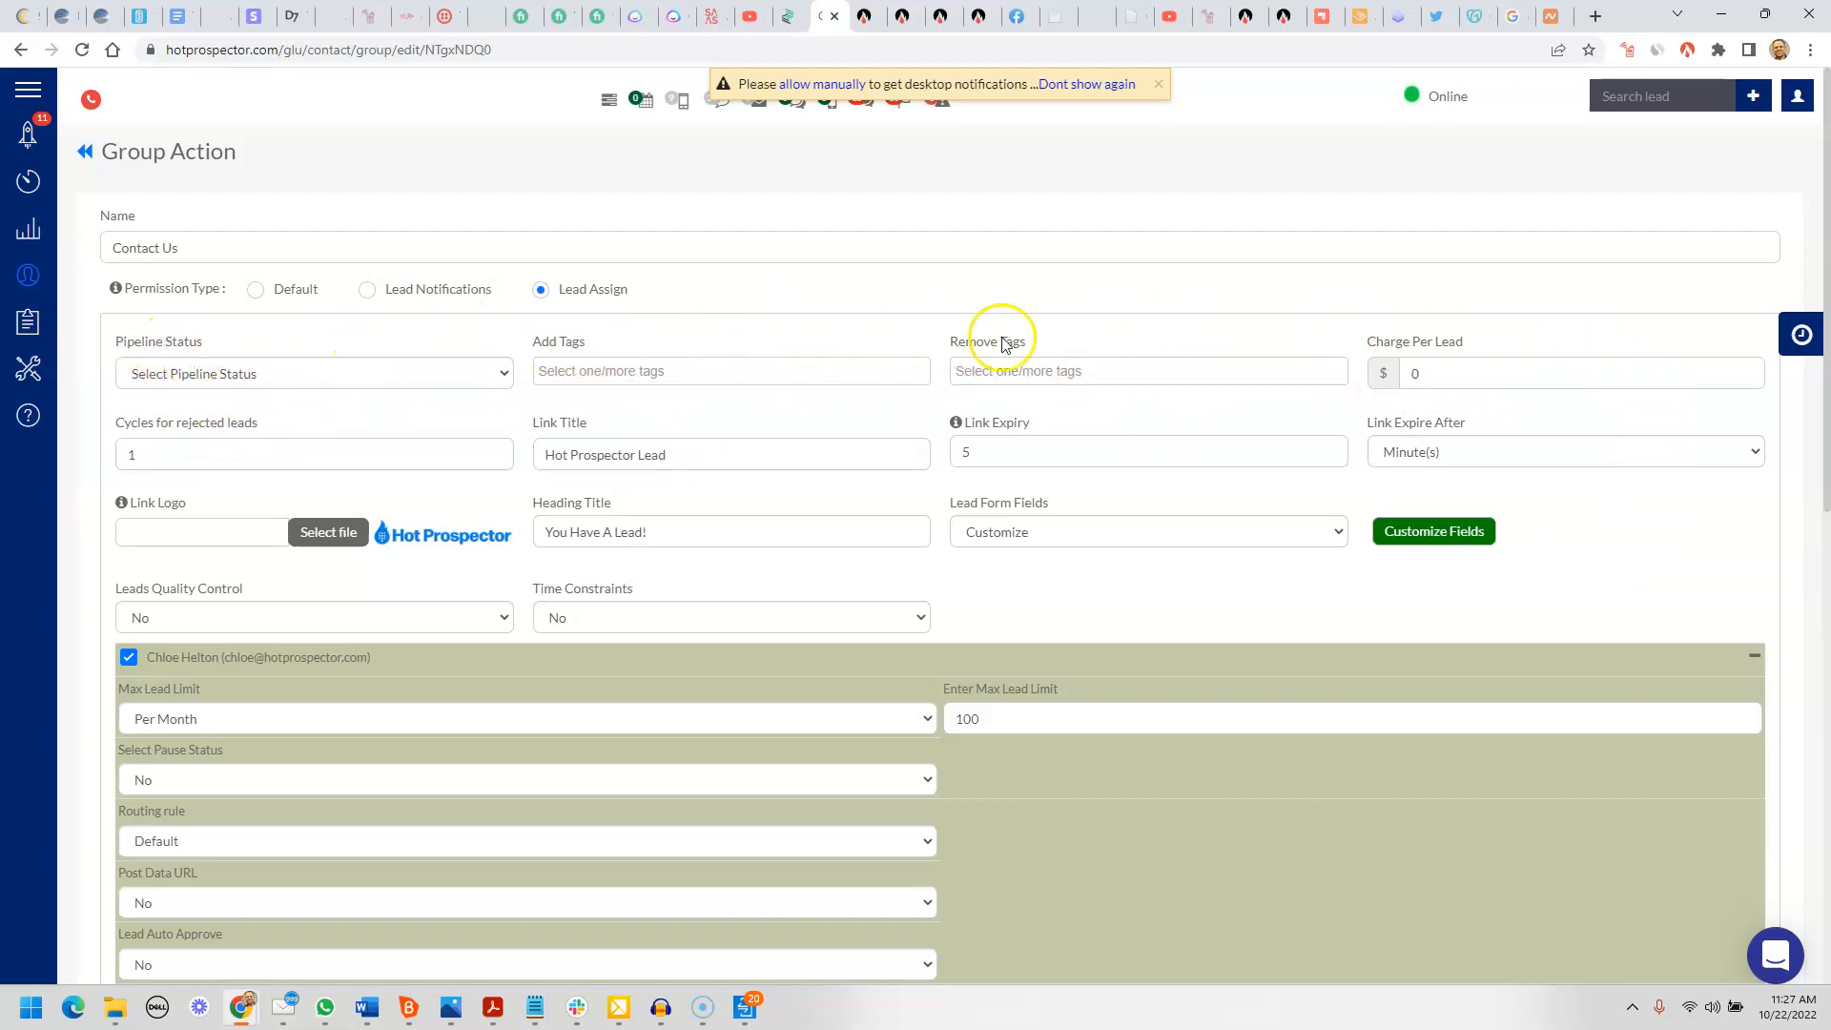
pyautogui.moveTo(128, 386)
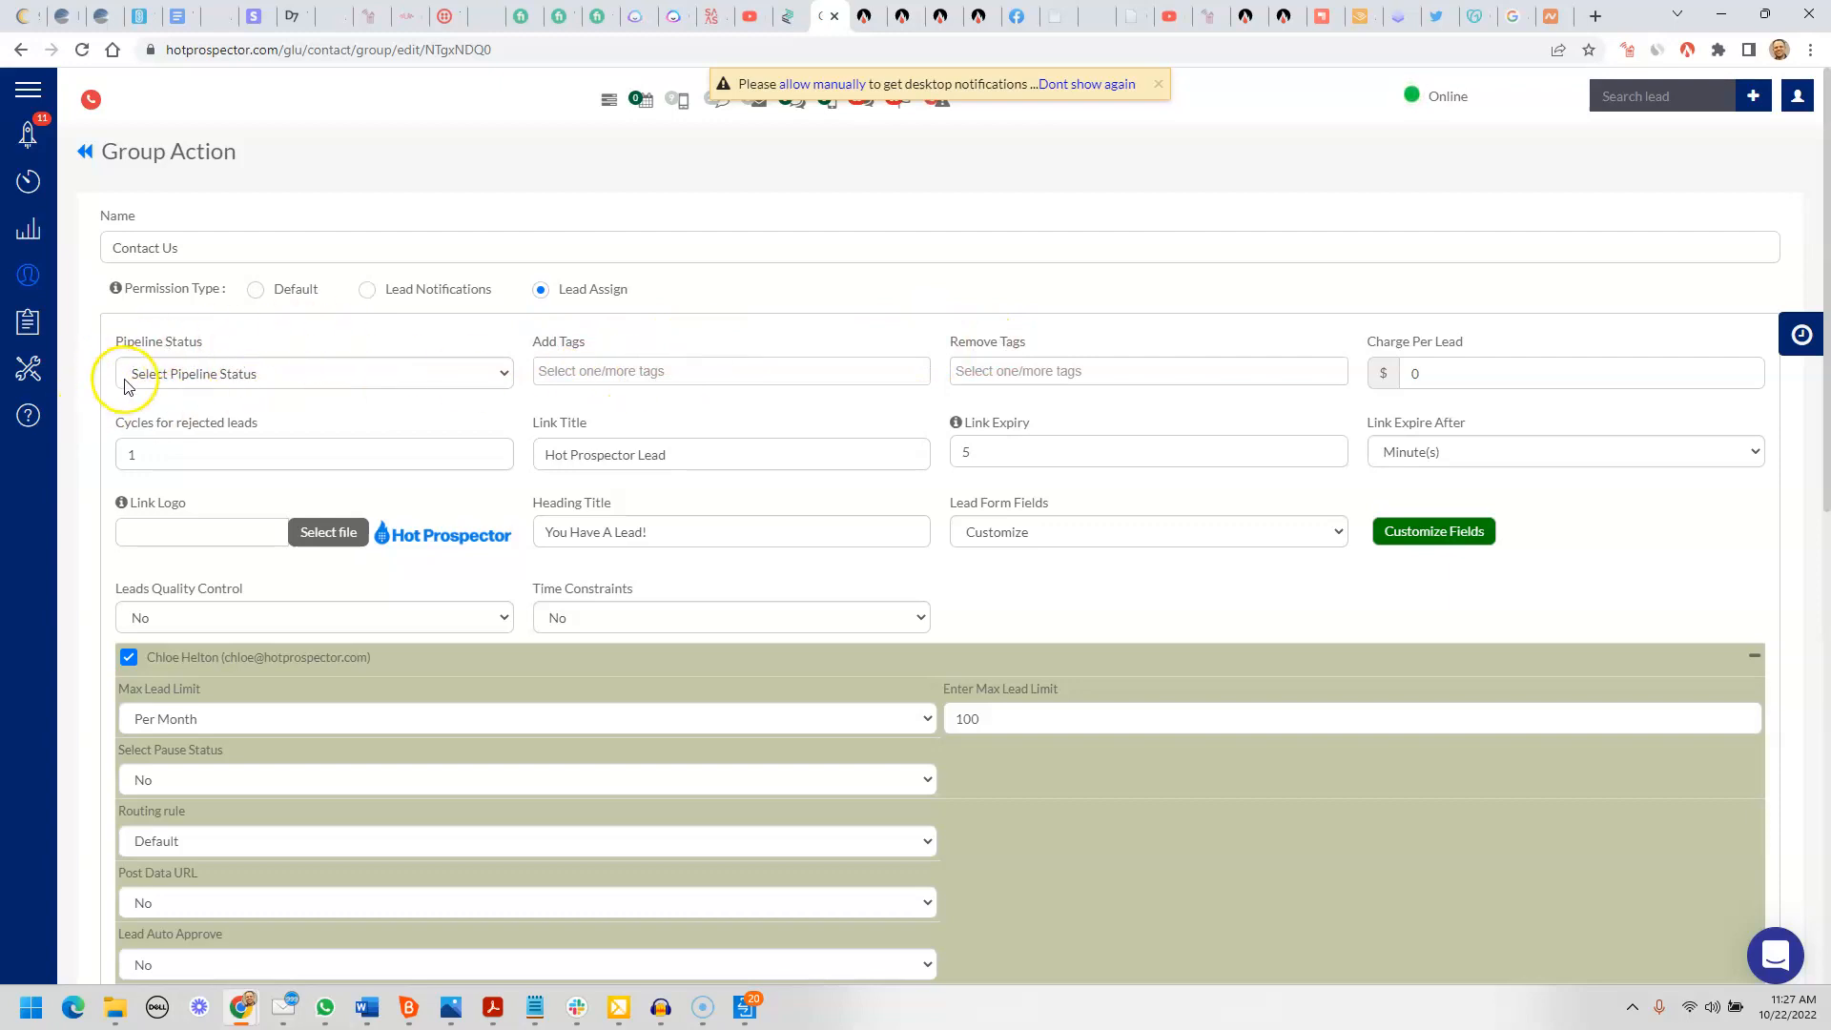
pyautogui.moveTo(164, 347)
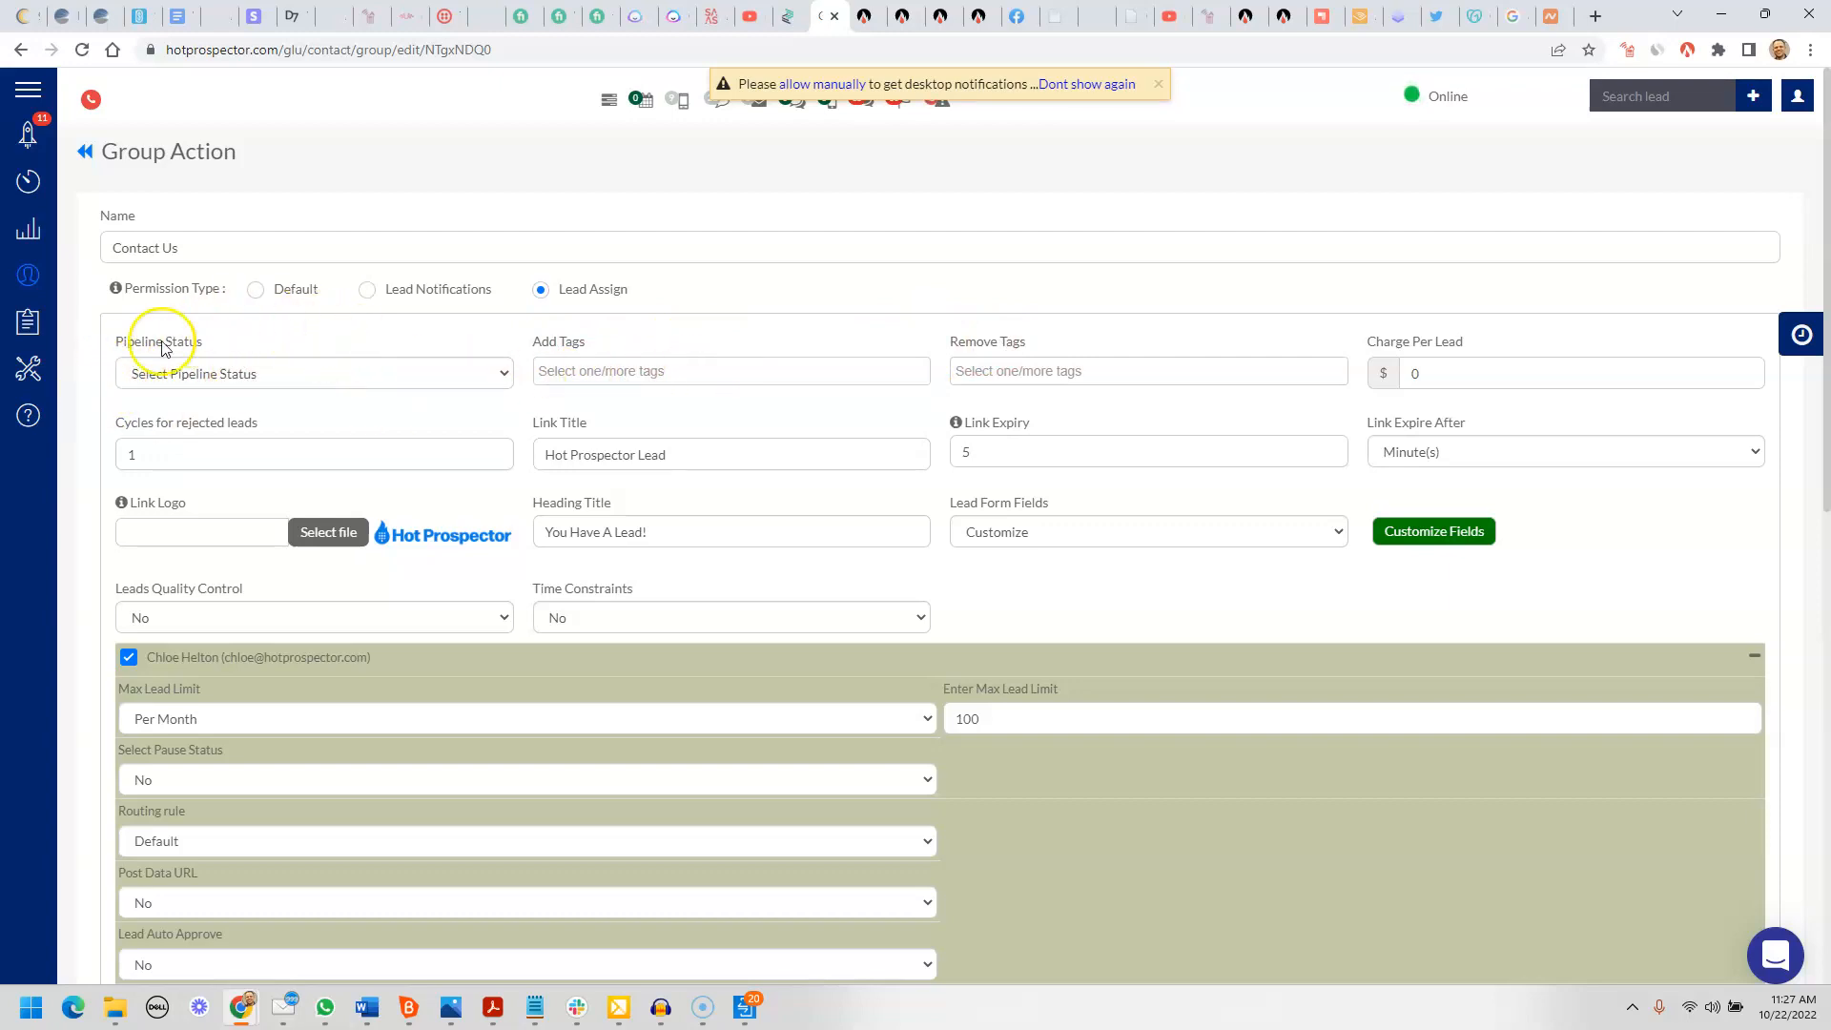
pyautogui.moveTo(176, 374)
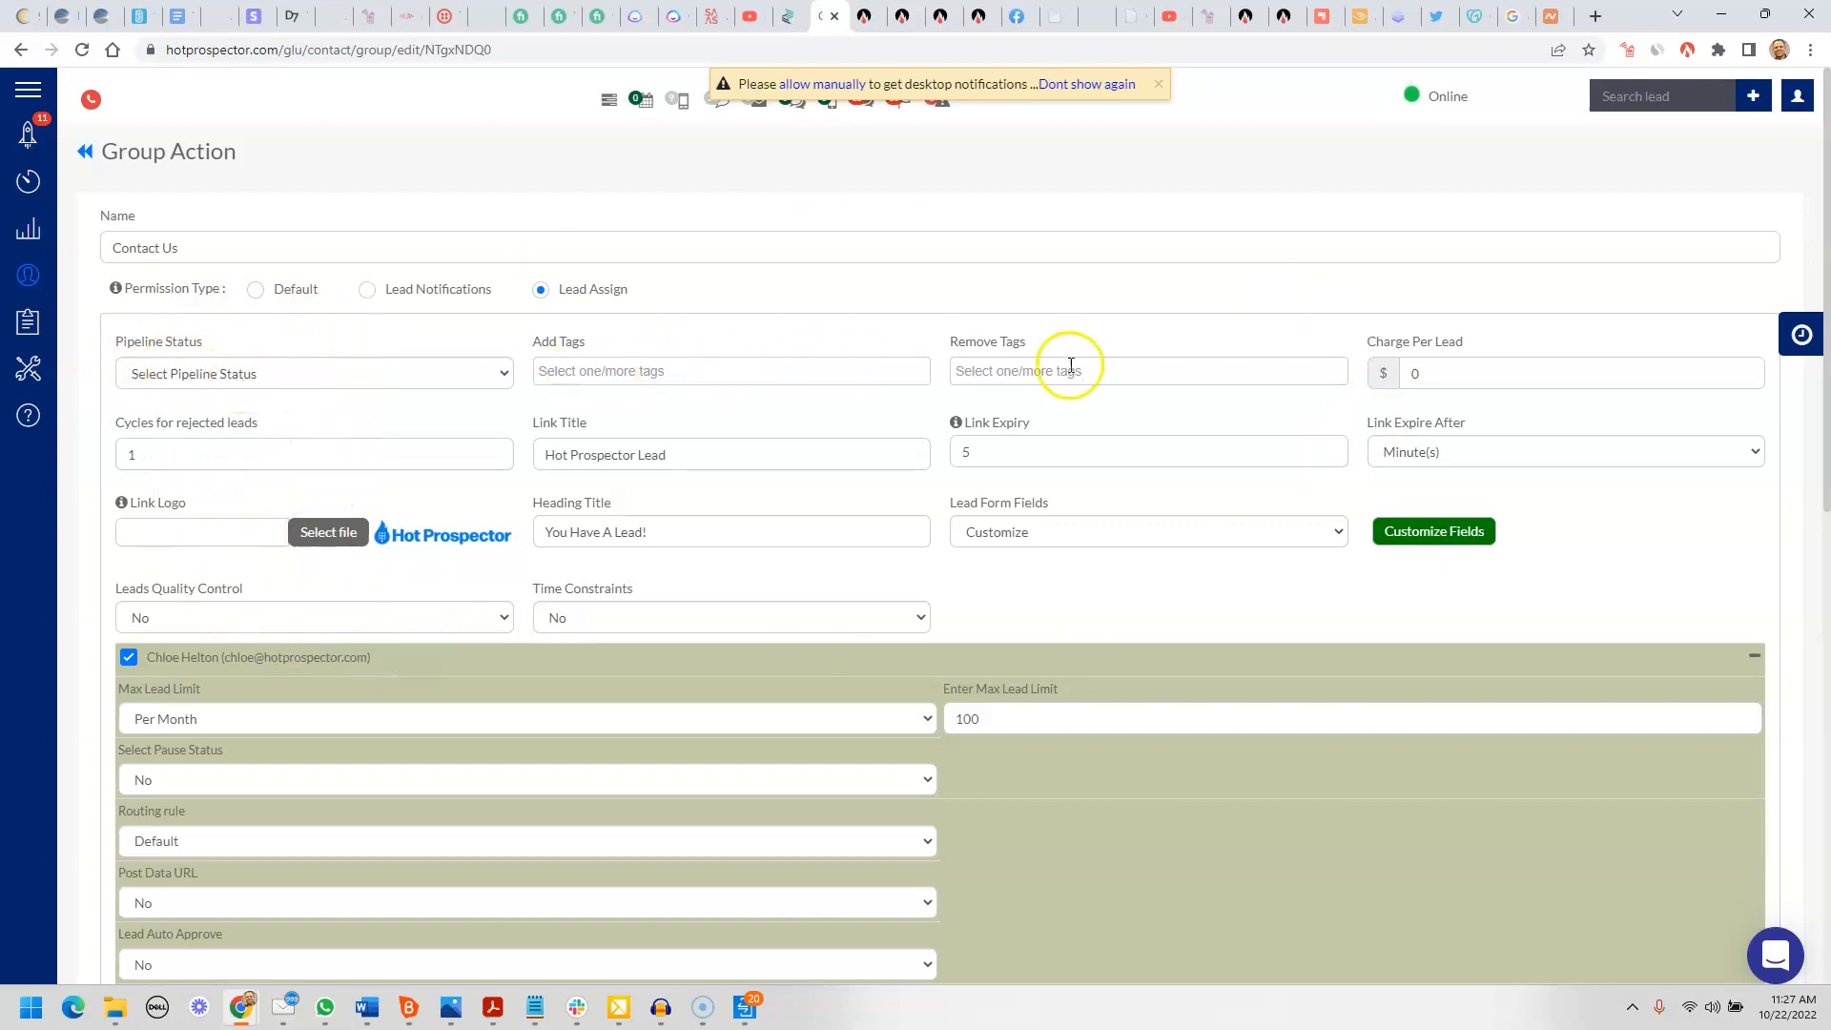
pyautogui.moveTo(977, 300)
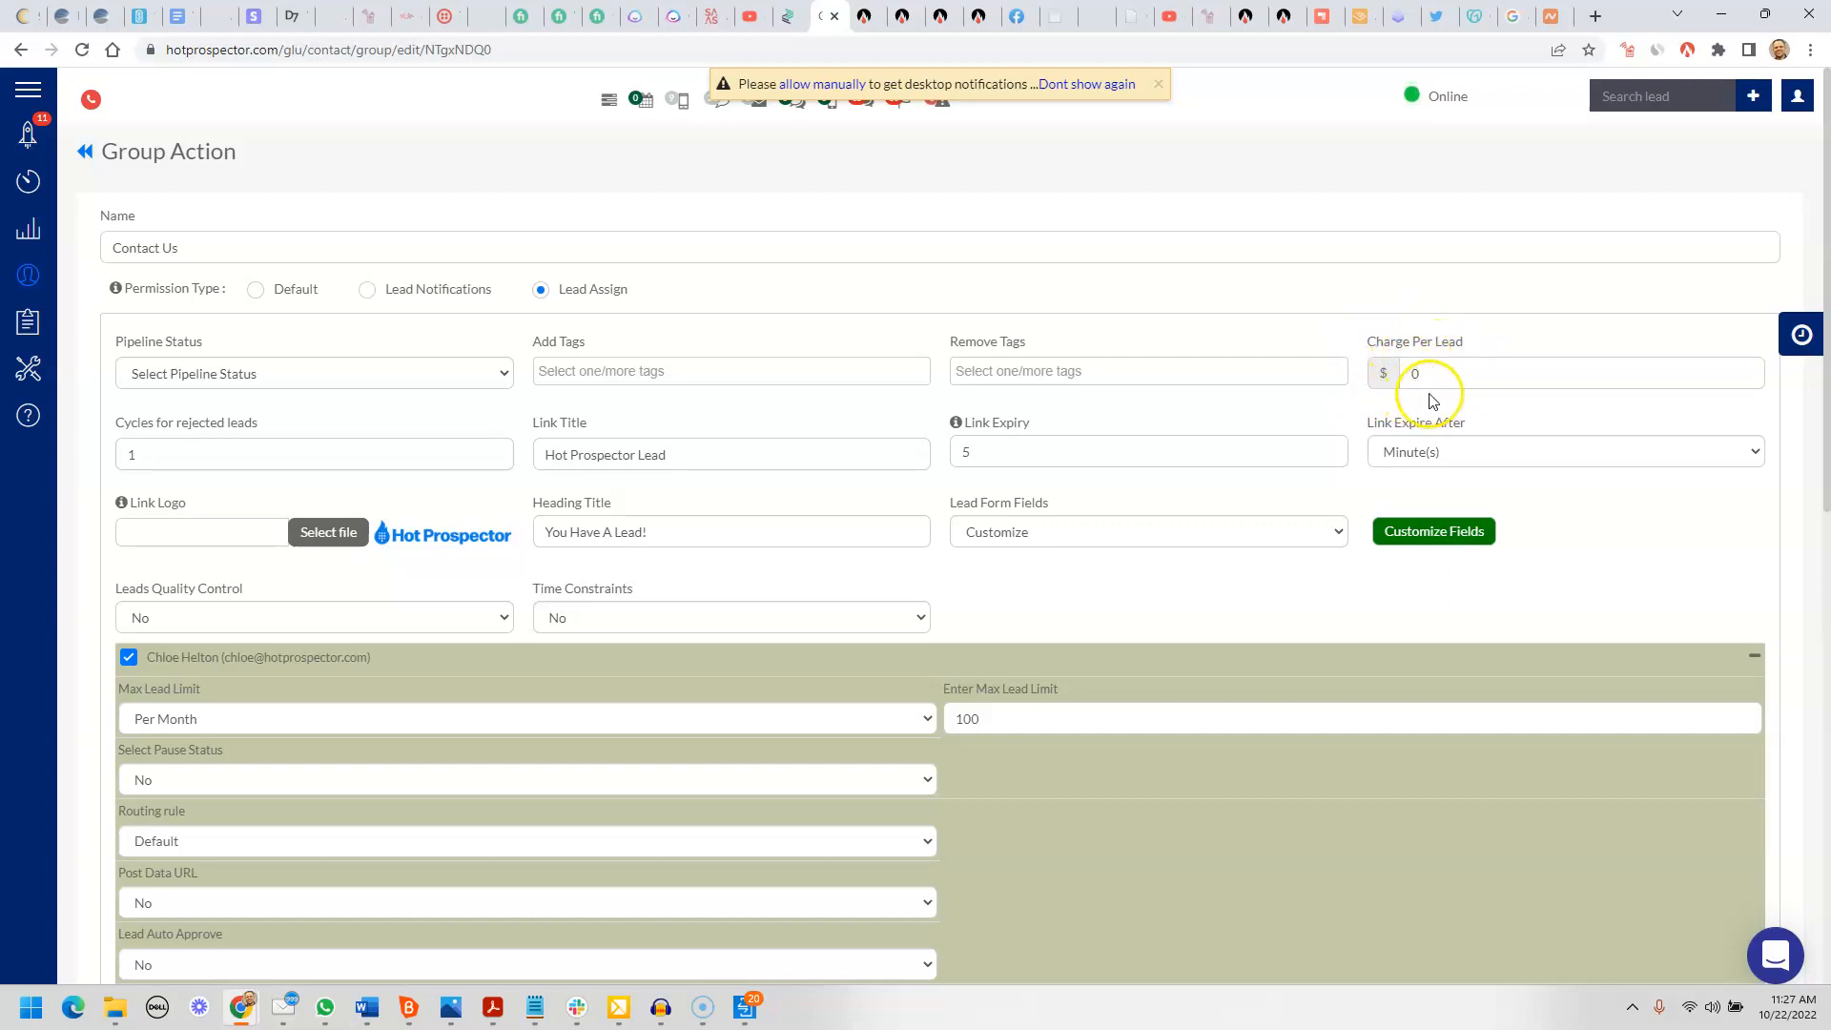
pyautogui.moveTo(1455, 345)
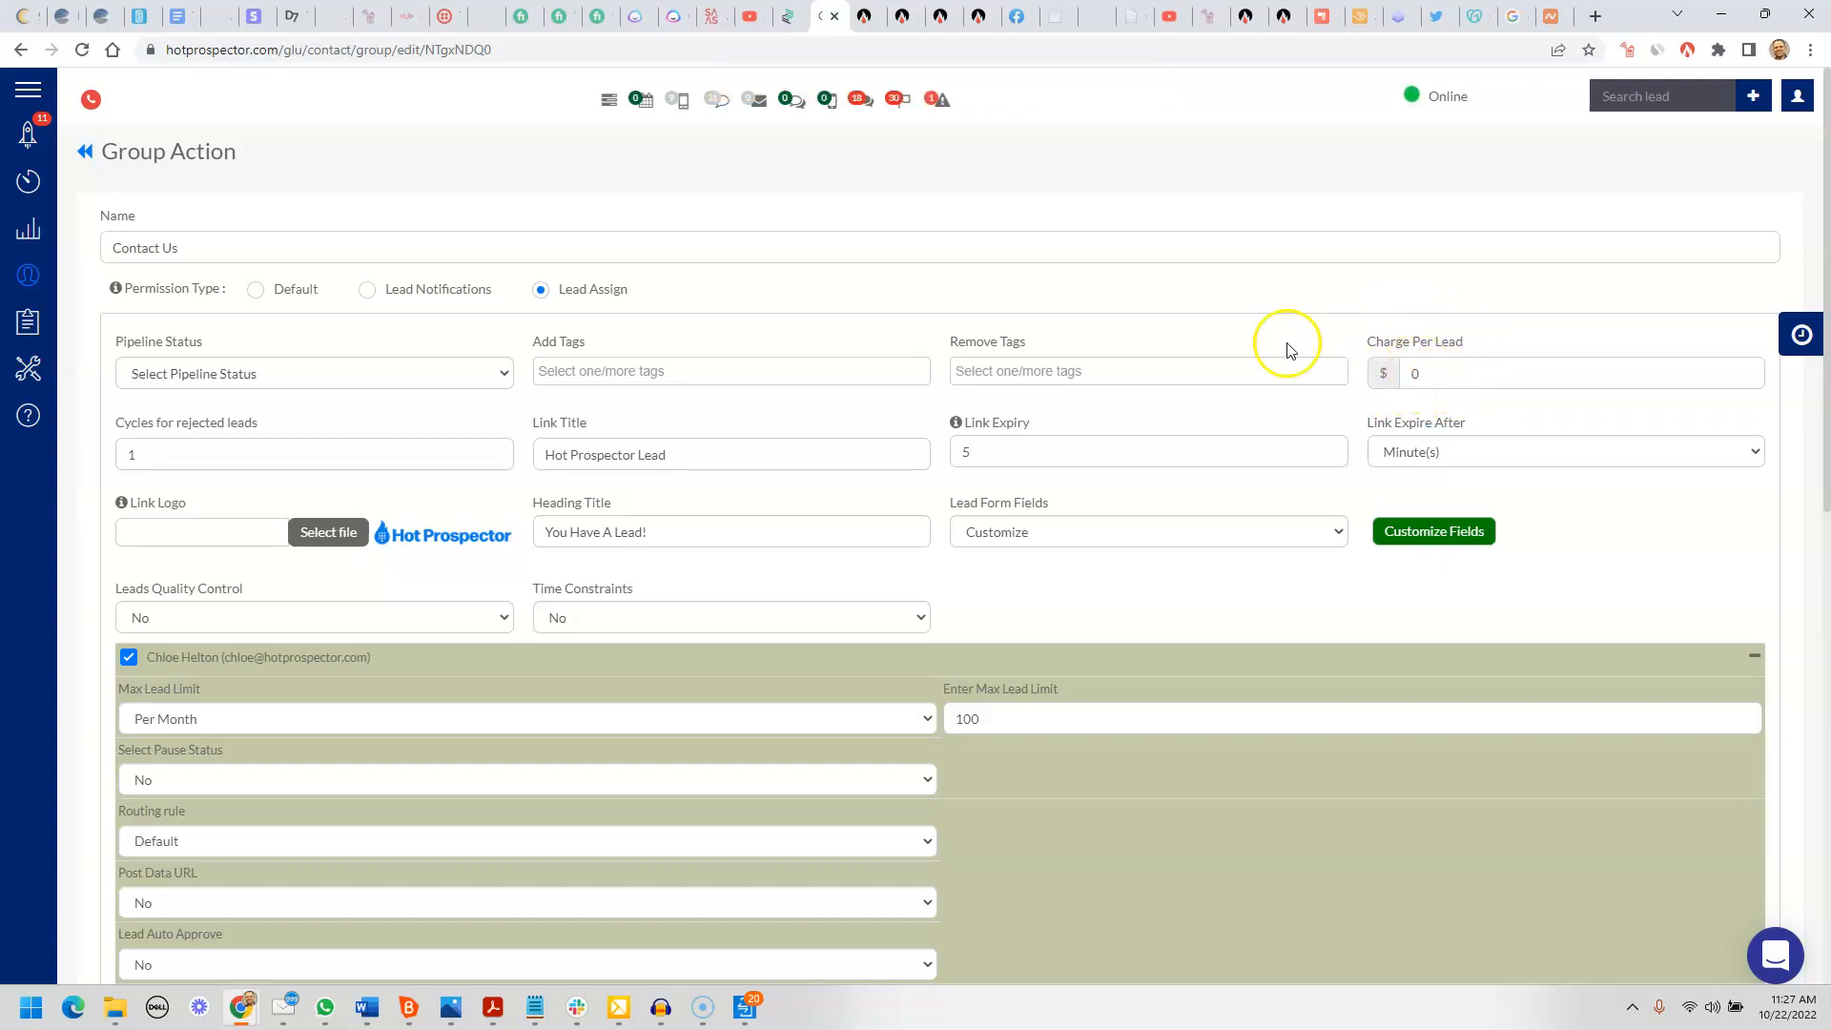
pyautogui.moveTo(217, 477)
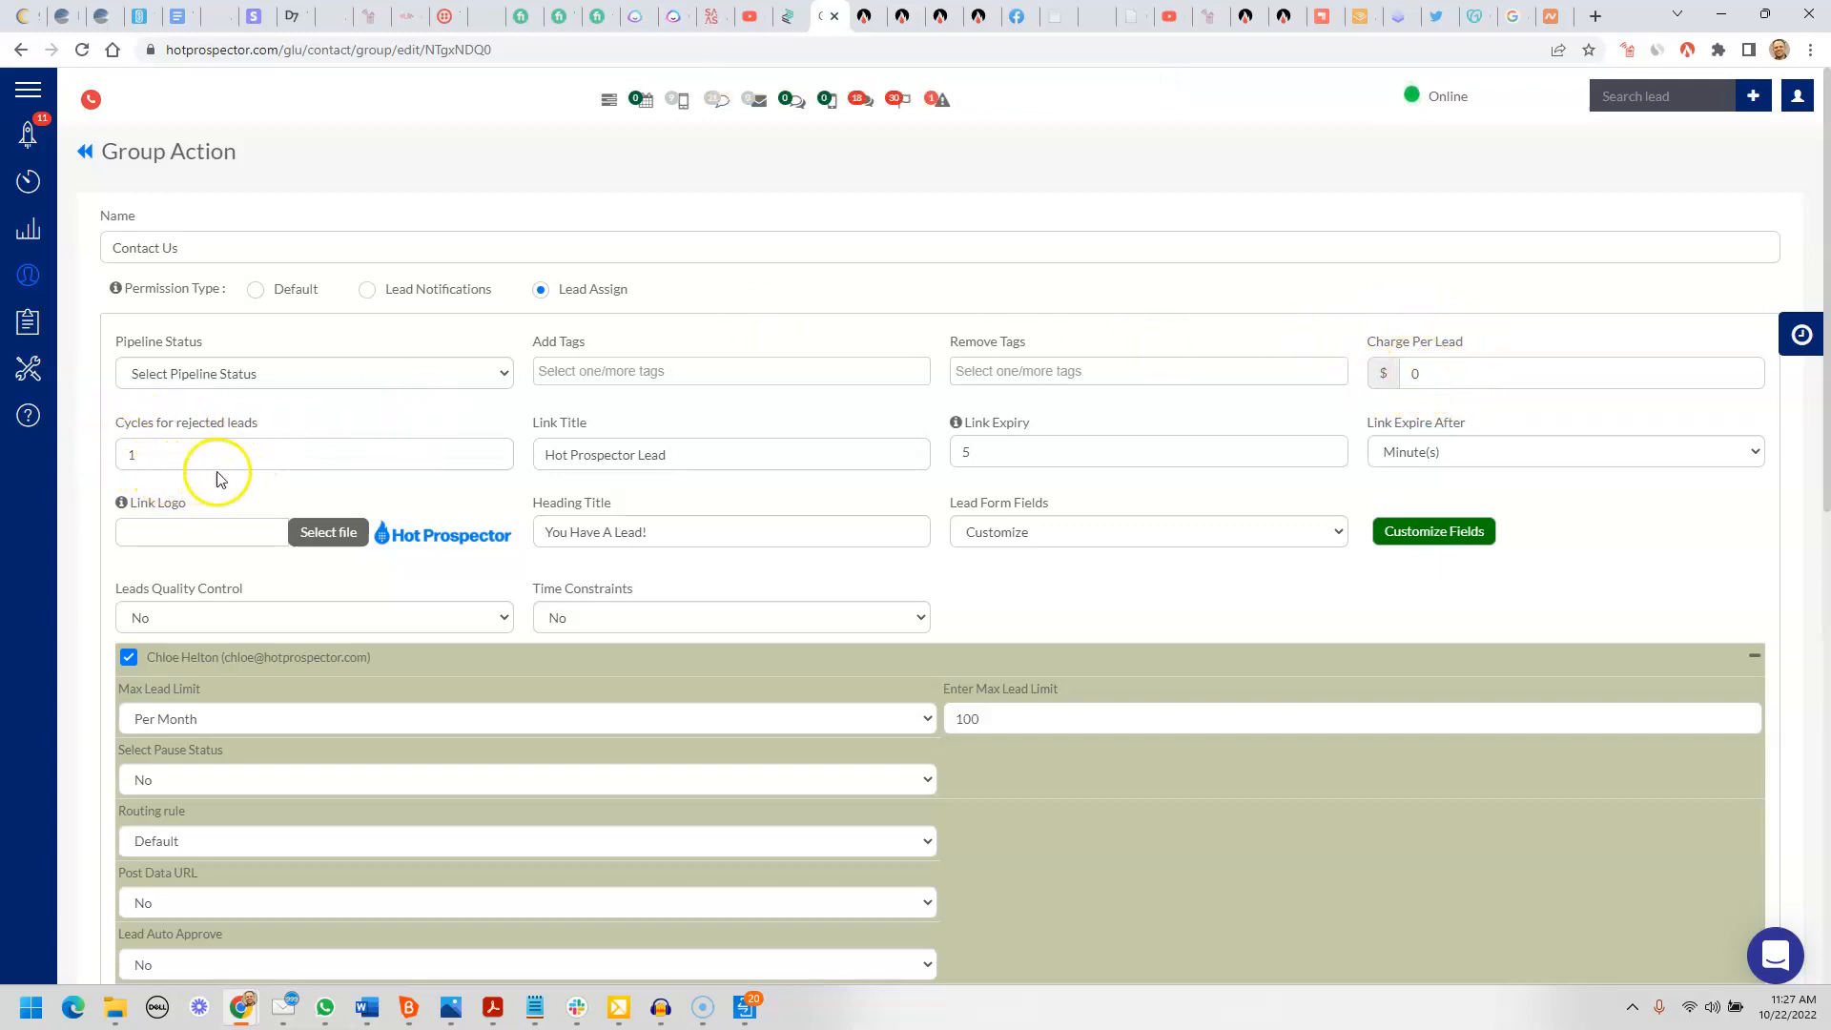
pyautogui.scroll(-3)
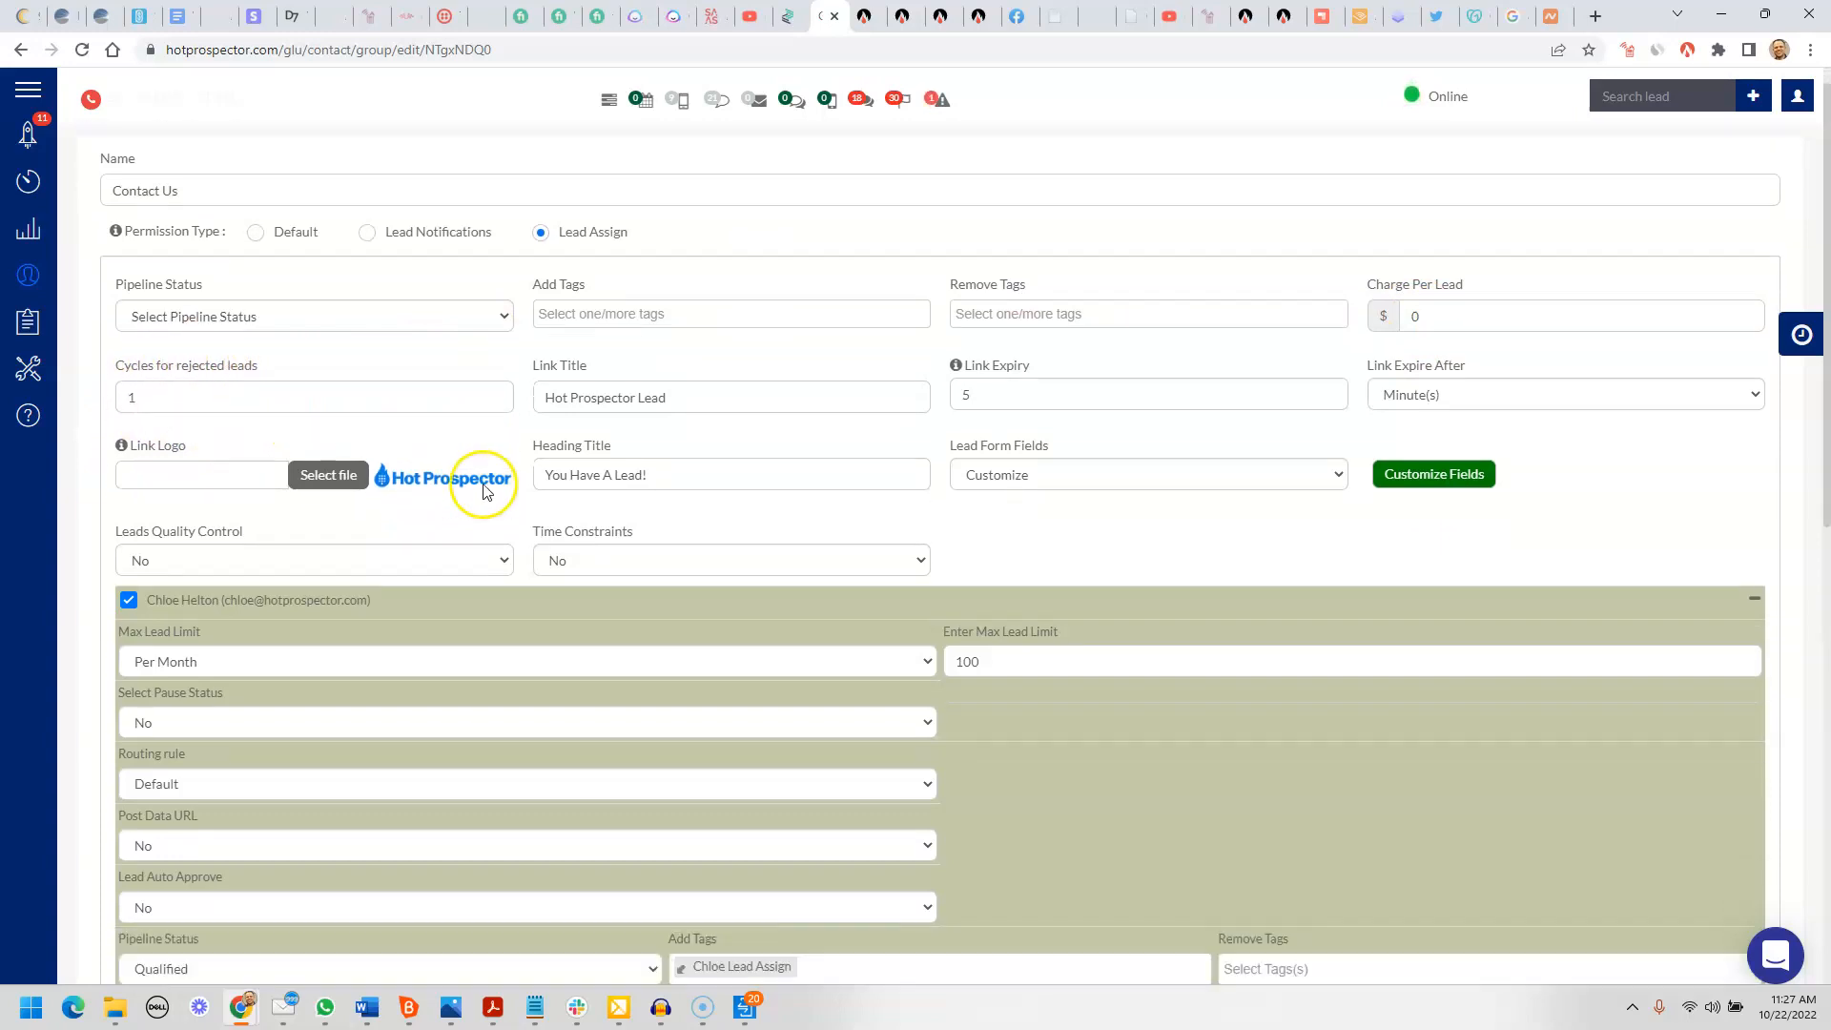
pyautogui.scroll(-3)
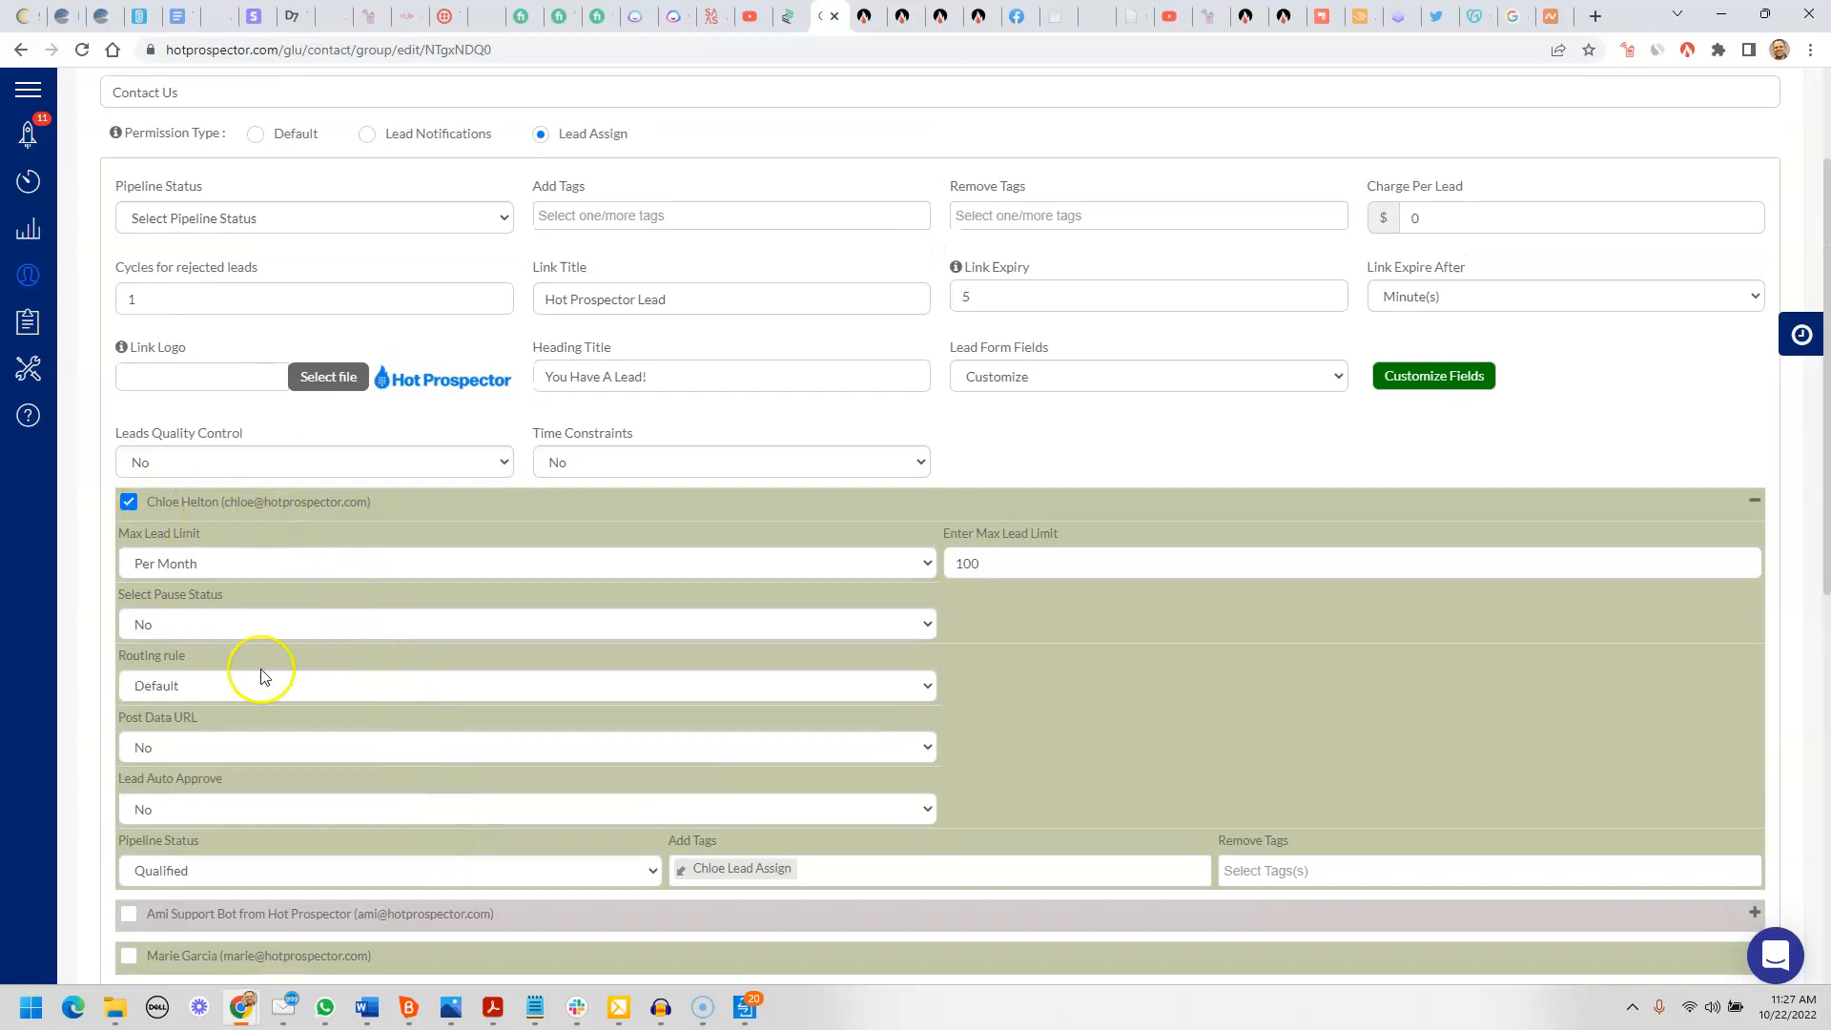
pyautogui.scroll(-3)
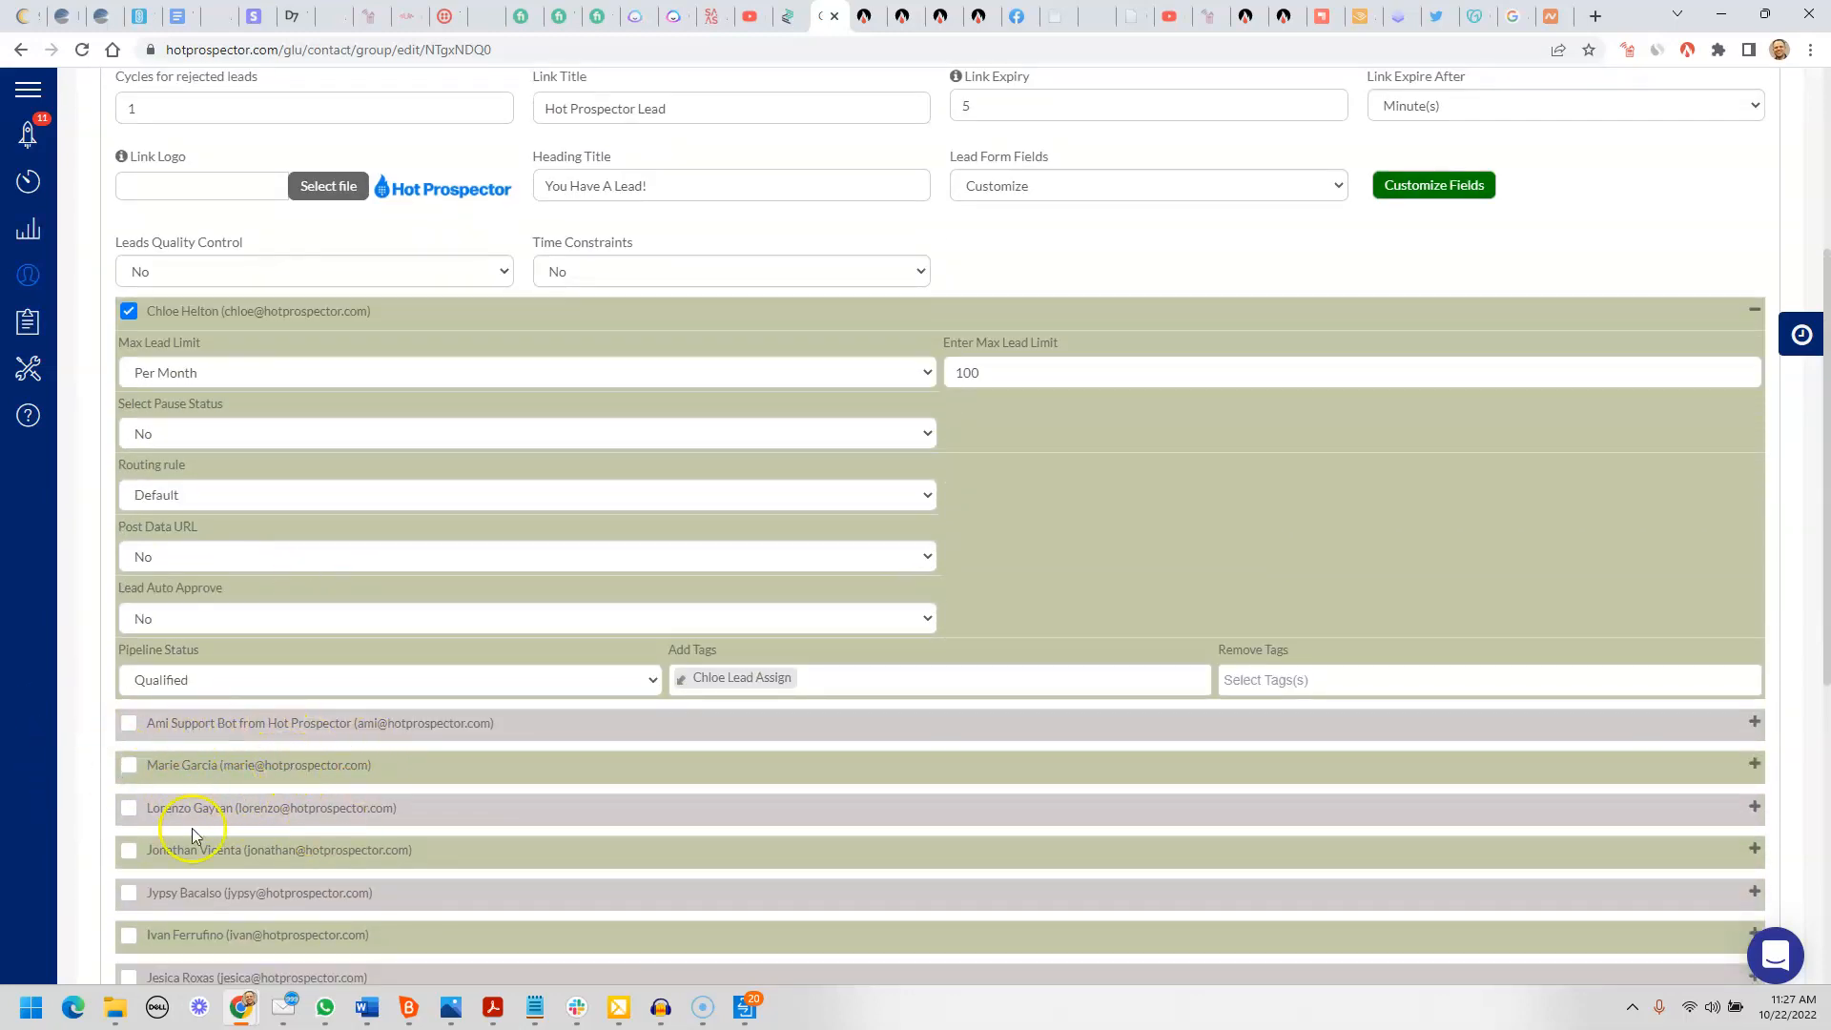
pyautogui.scroll(-3)
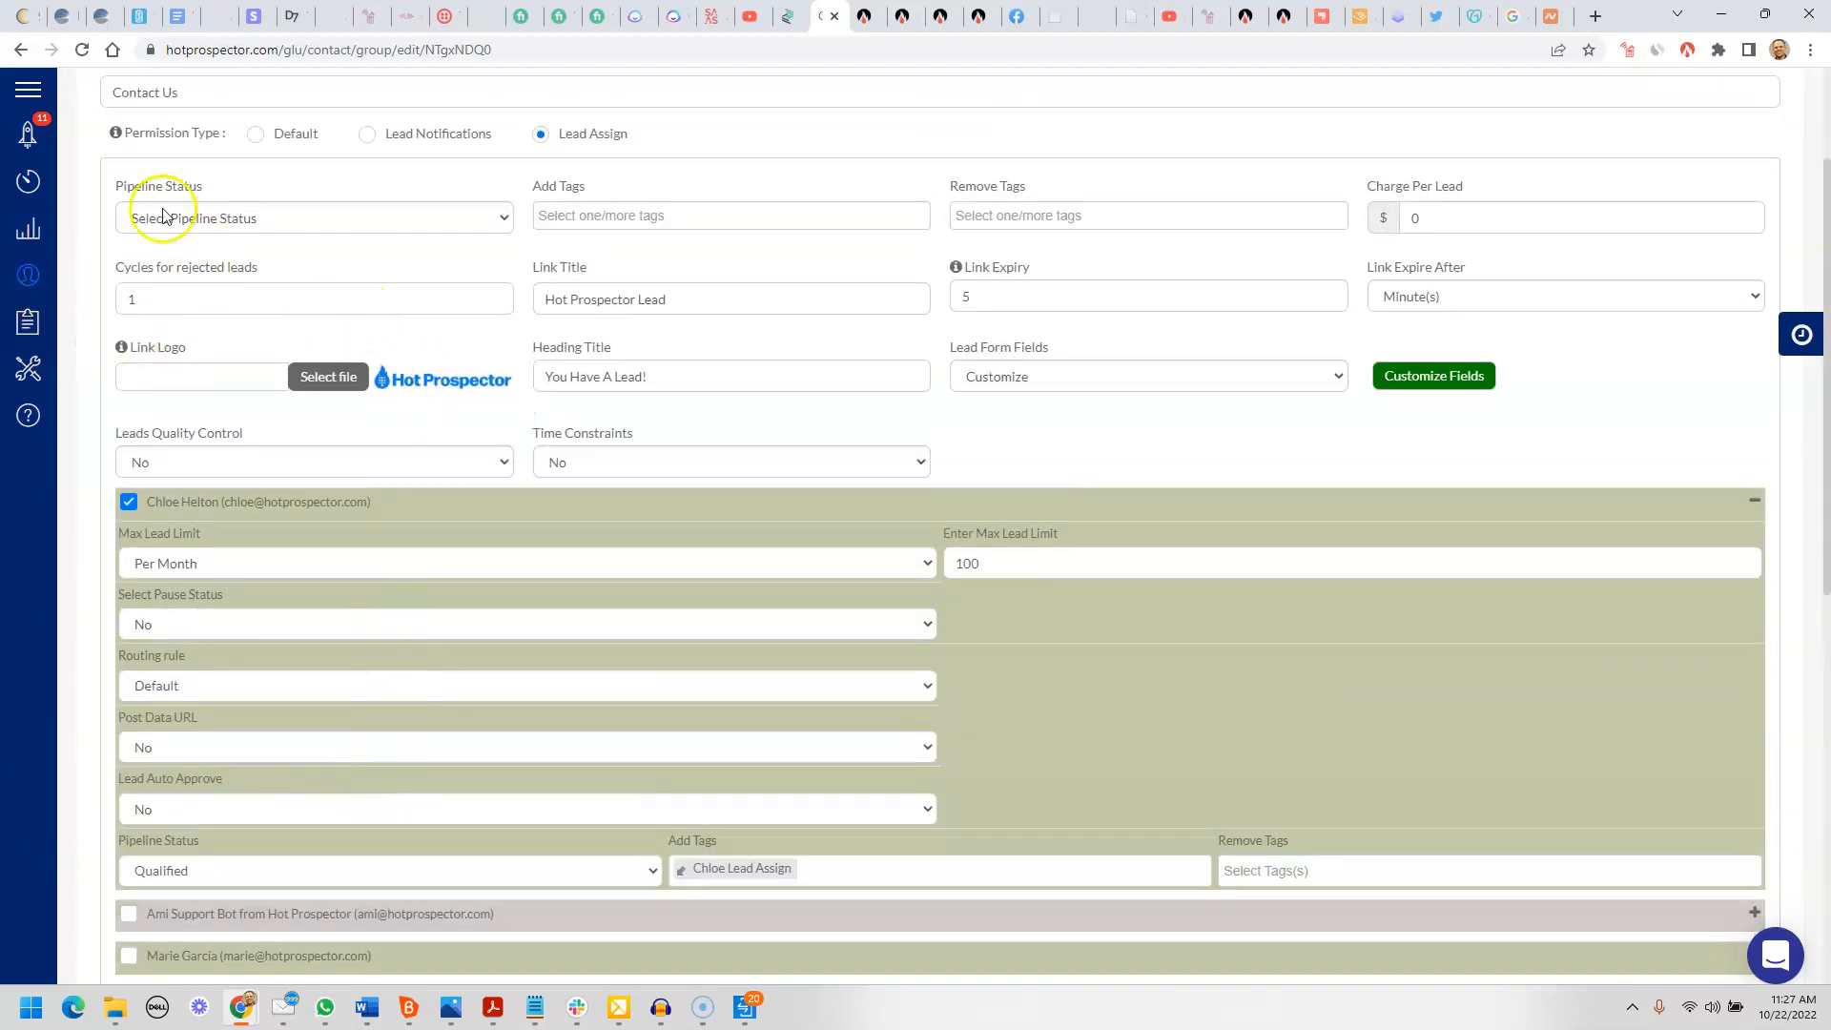
pyautogui.scroll(-3)
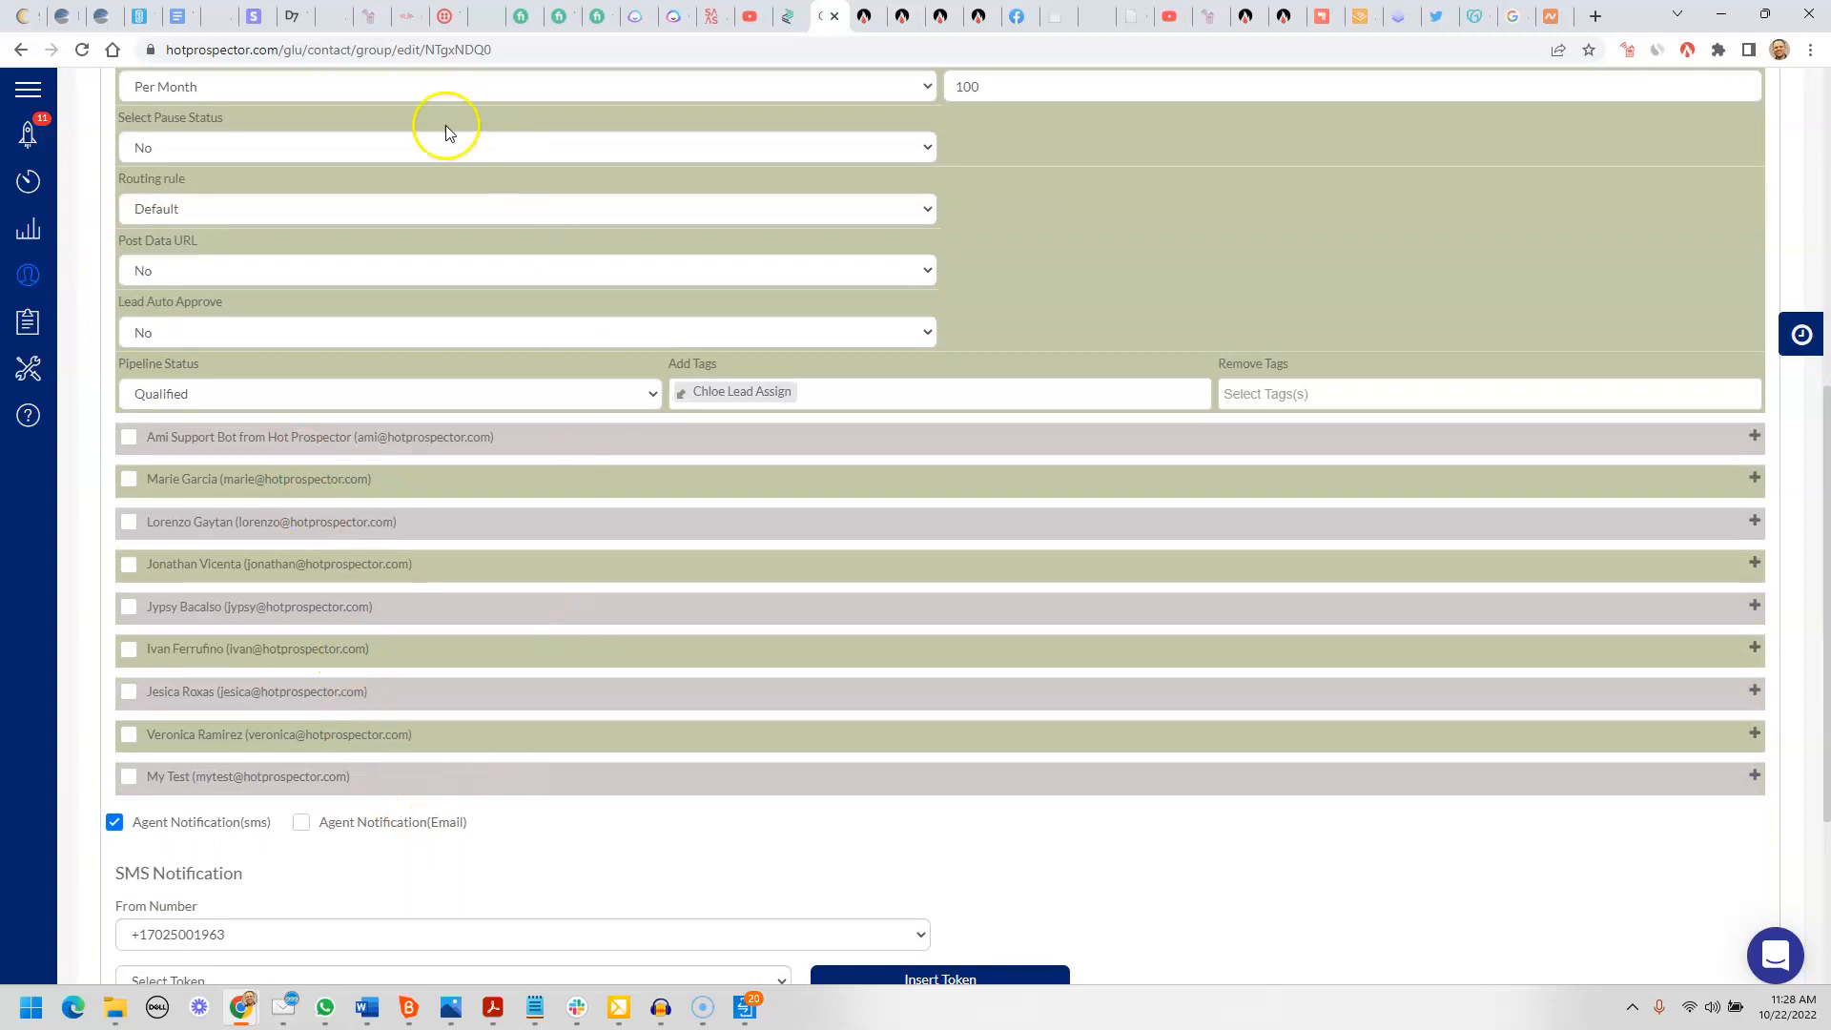
pyautogui.scroll(3)
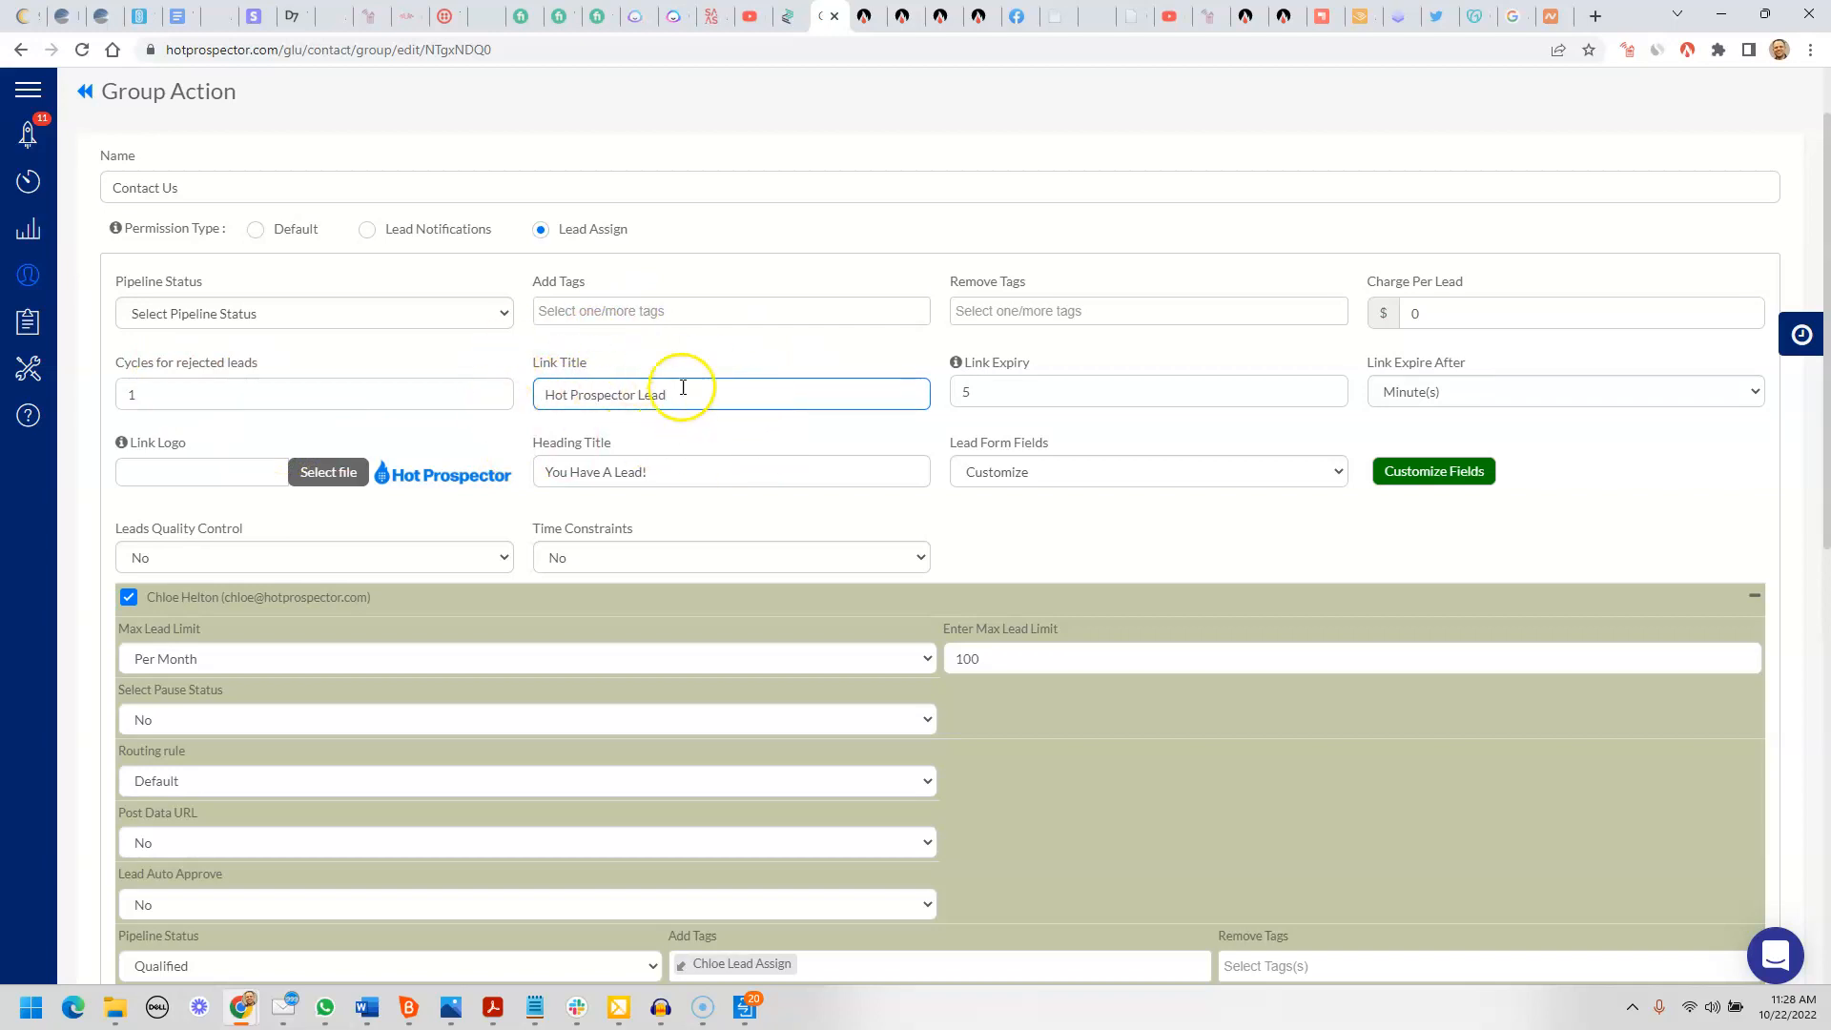
pyautogui.moveTo(616, 374)
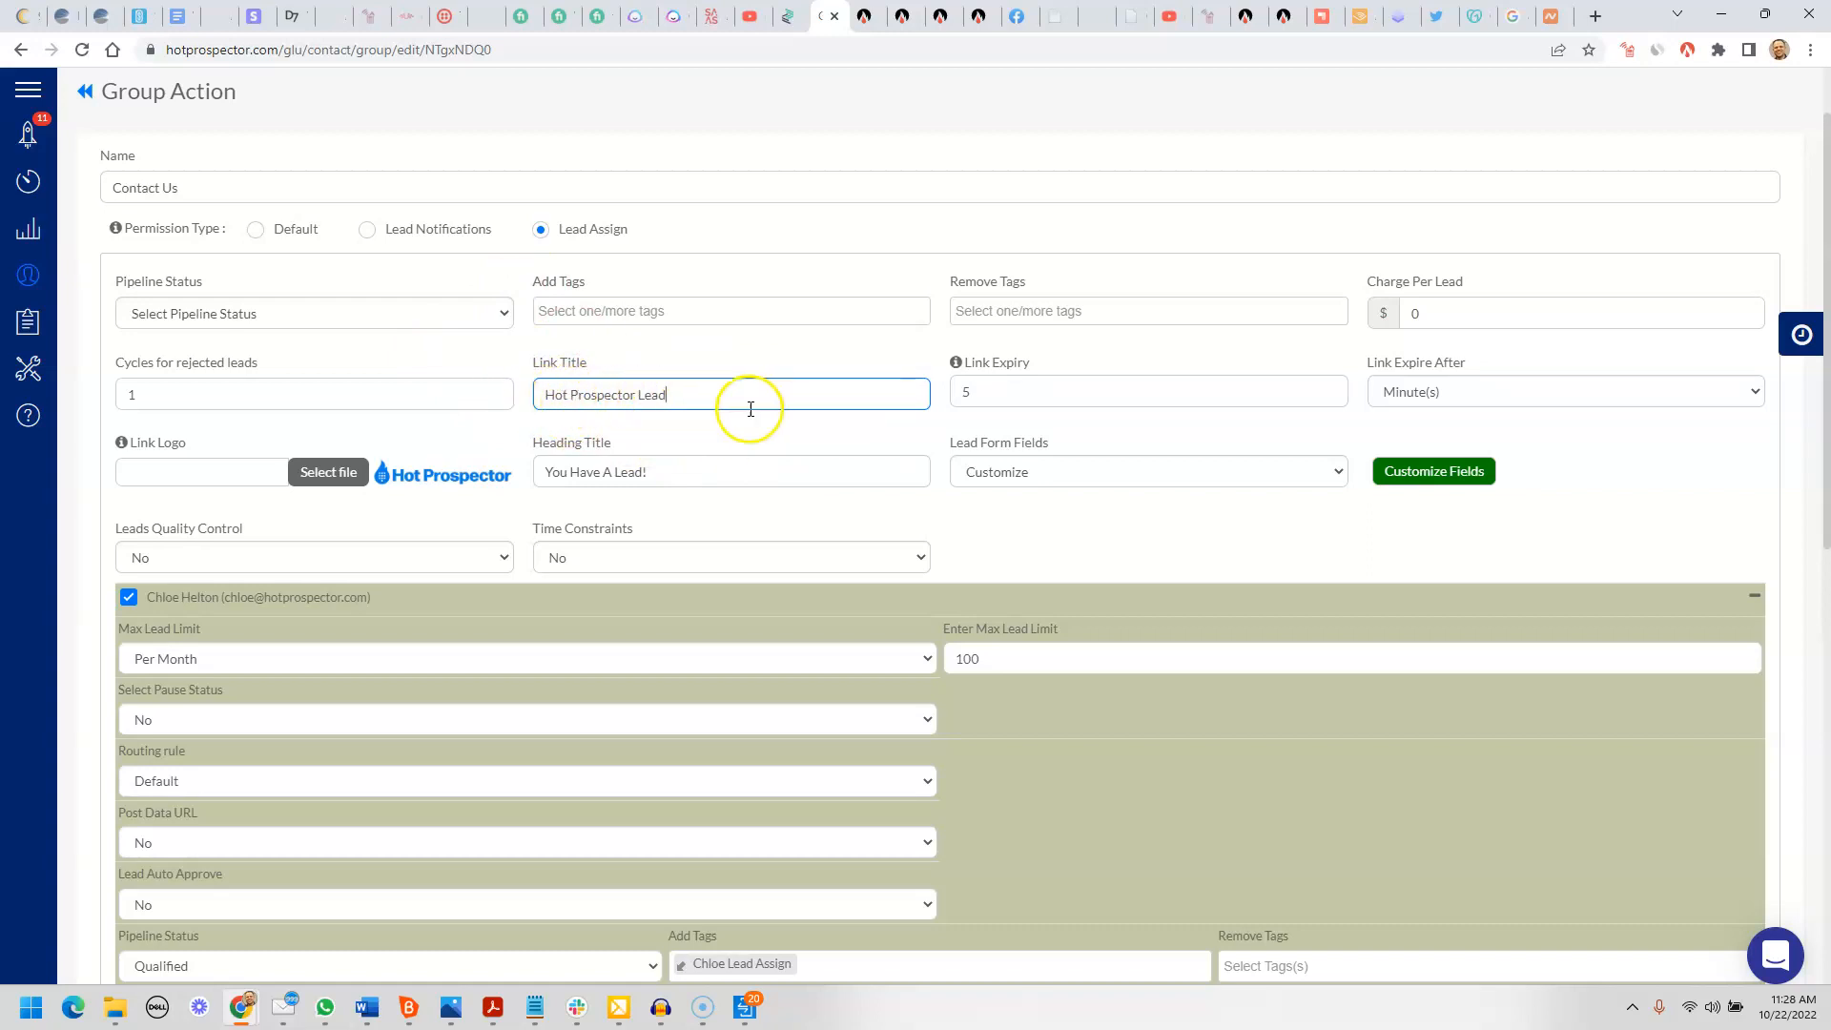
pyautogui.moveTo(955, 363)
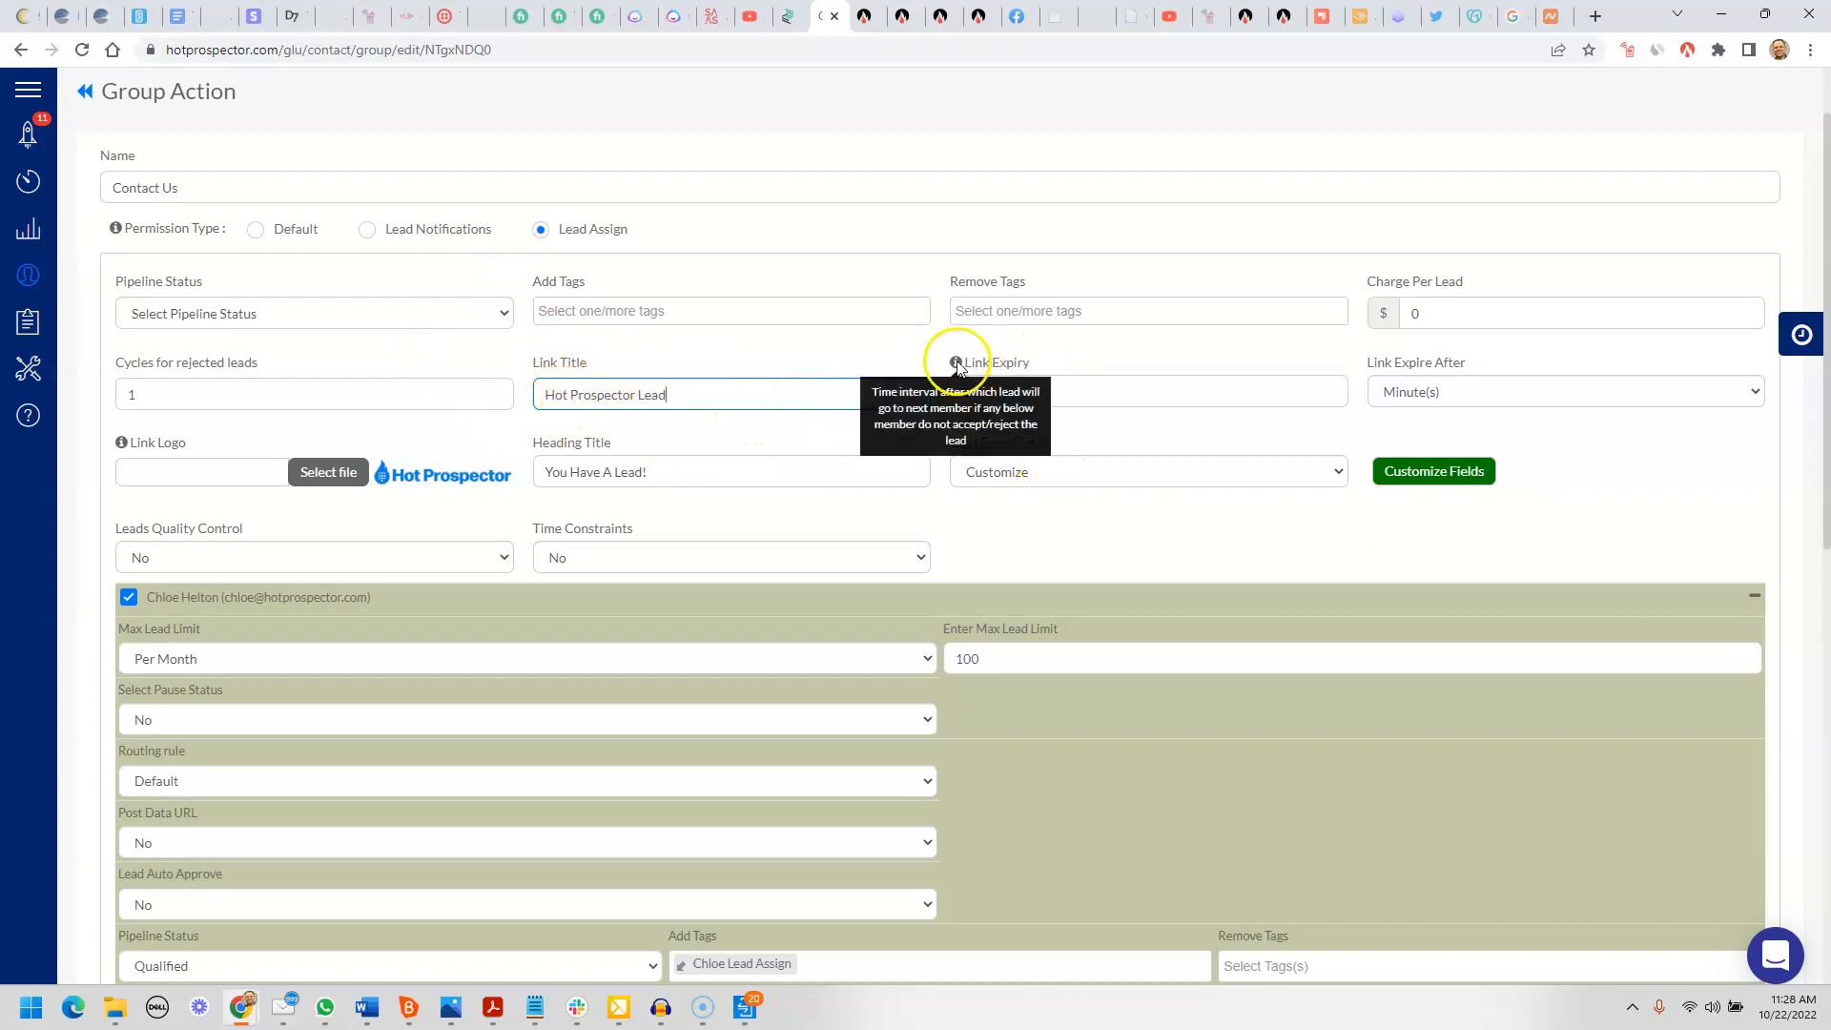
pyautogui.moveTo(996, 393)
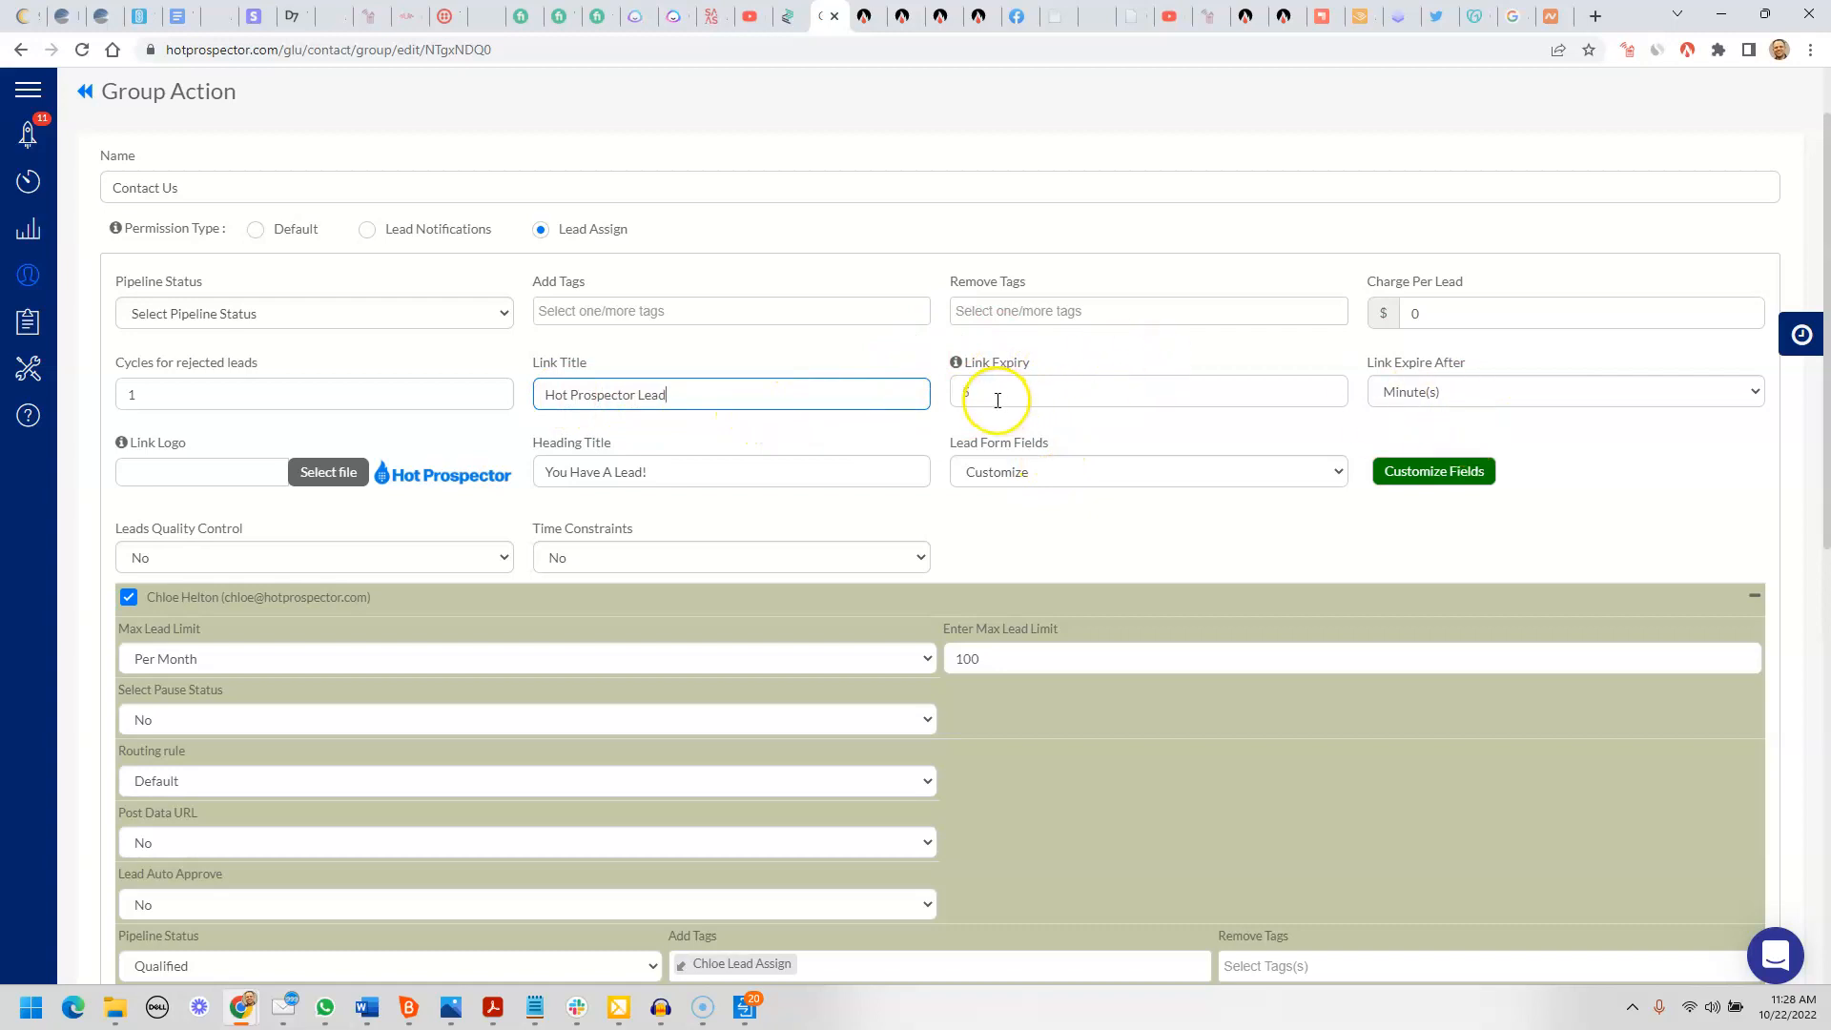
pyautogui.write('5')
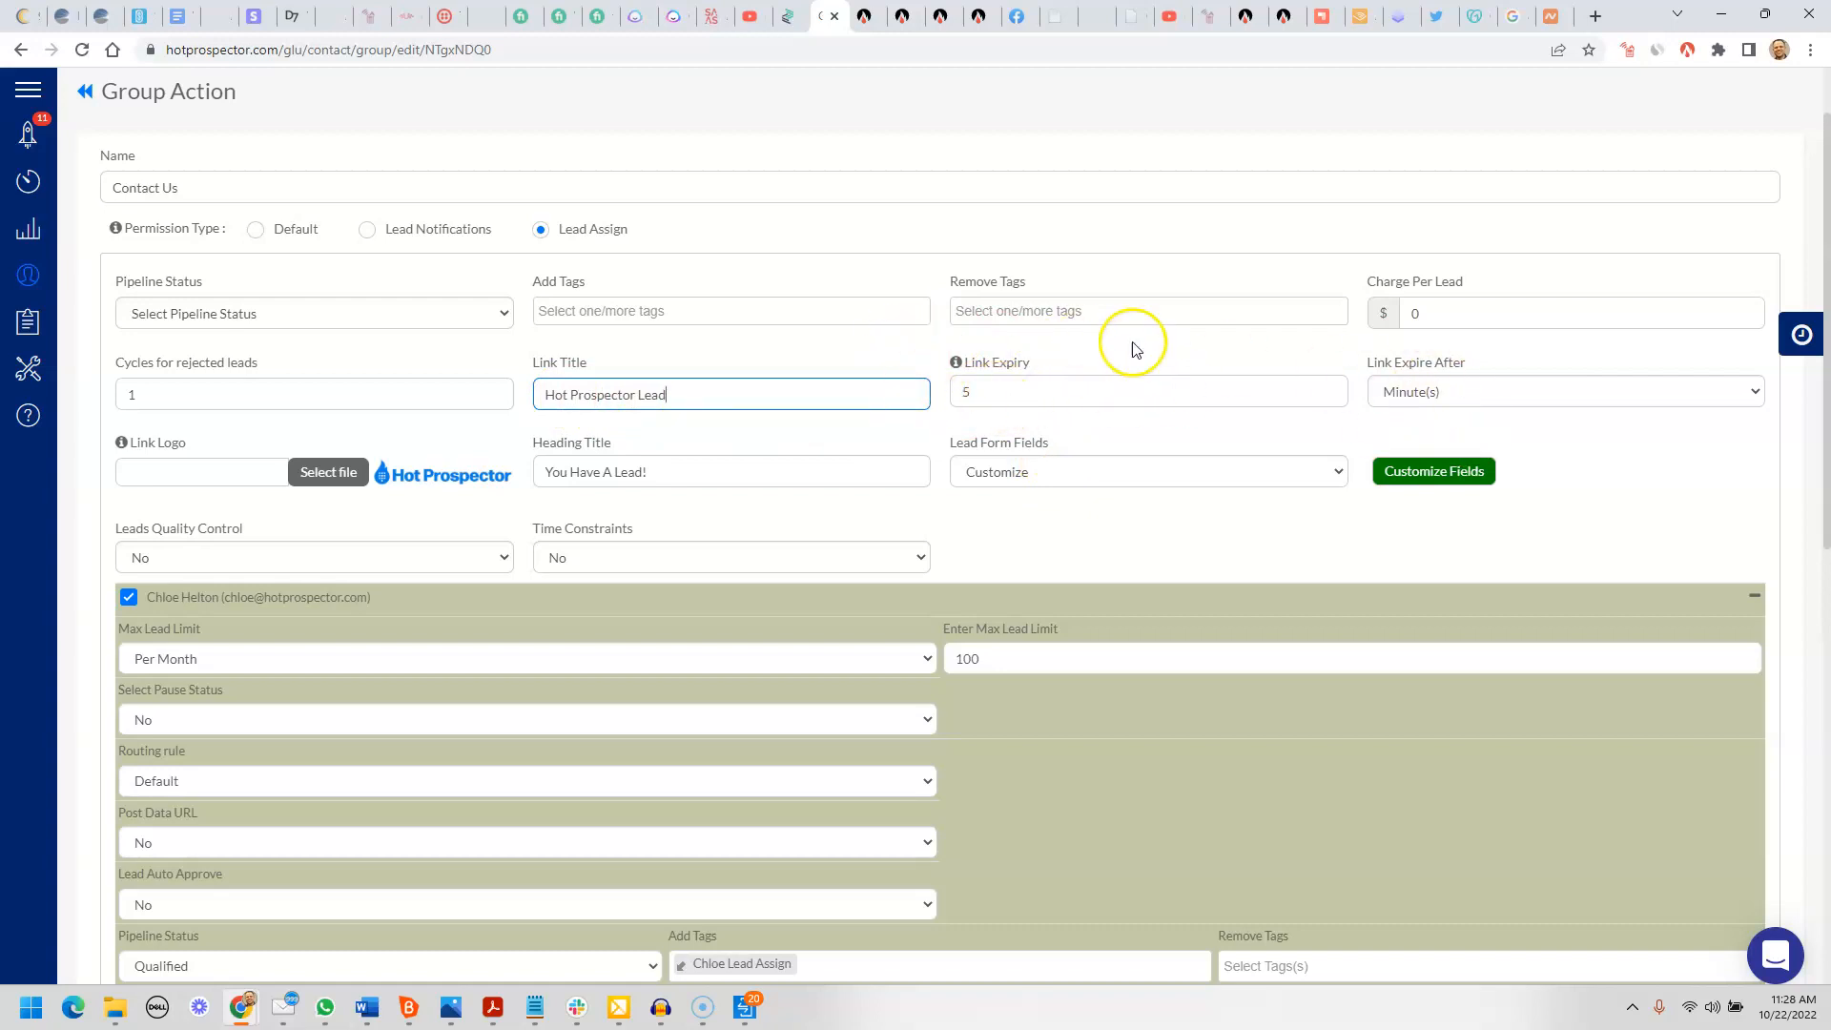
pyautogui.moveTo(1390, 395)
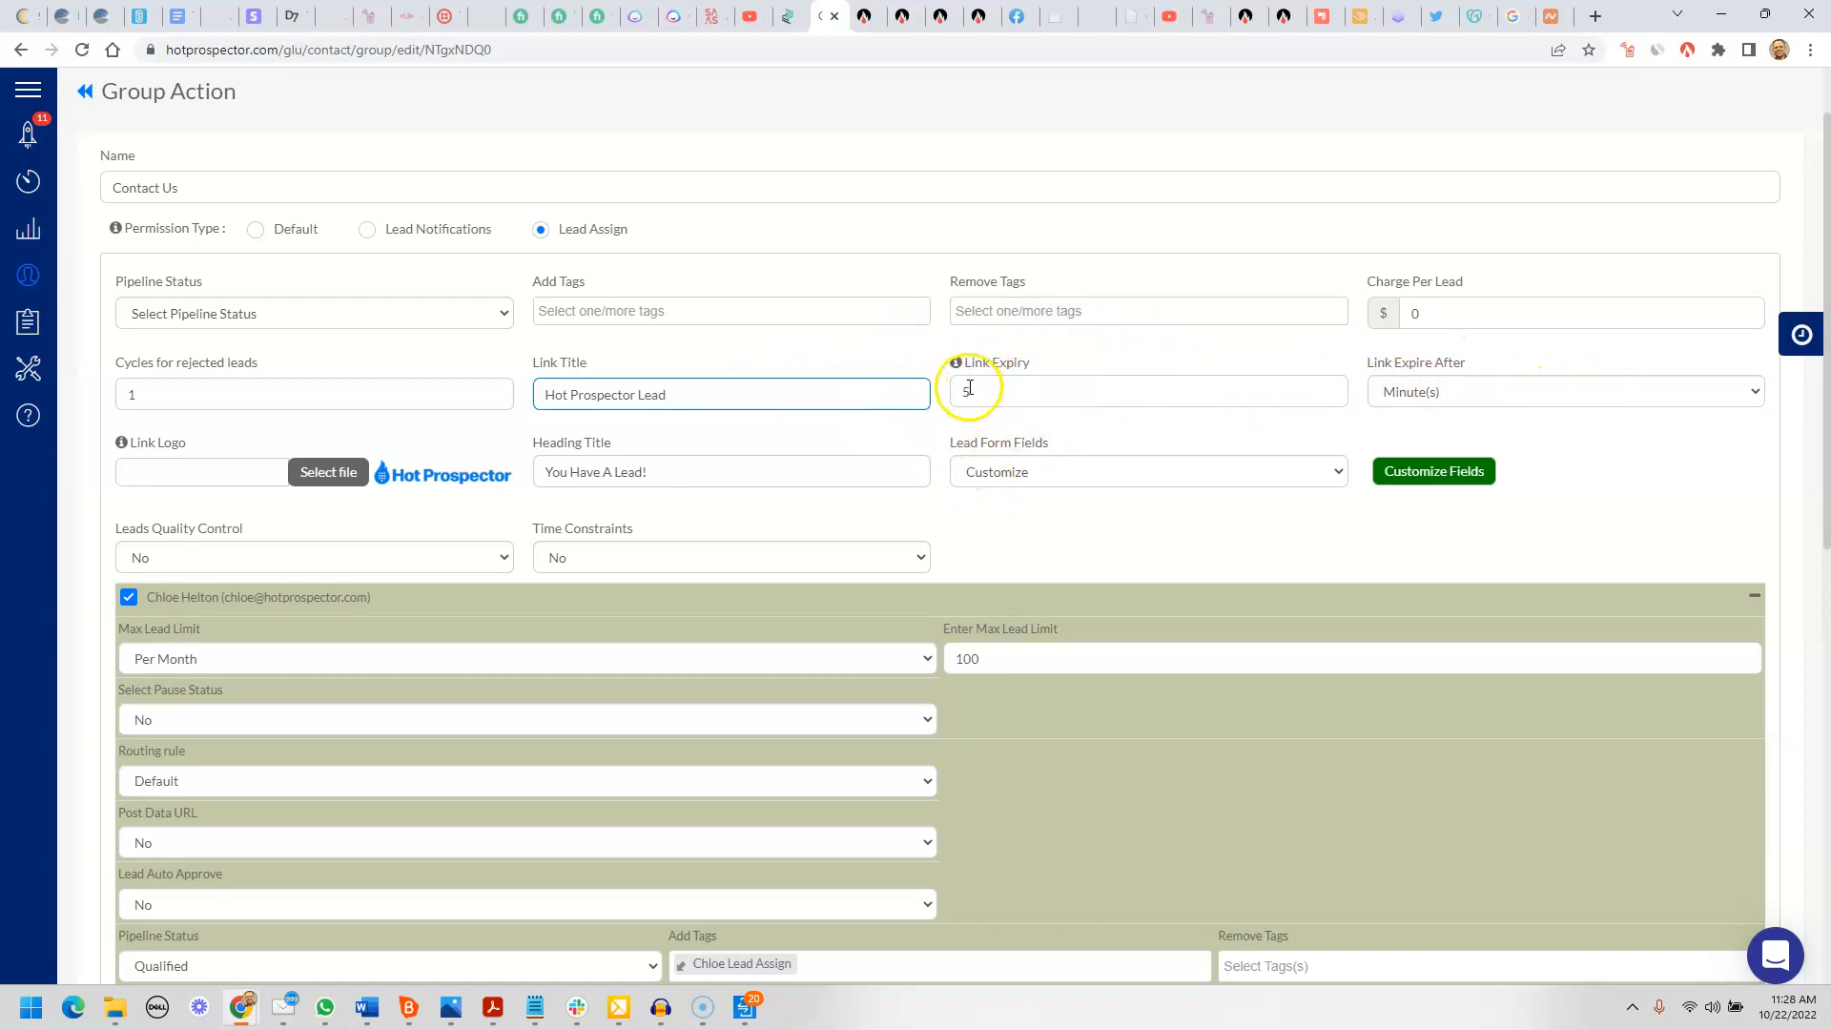
pyautogui.write('5')
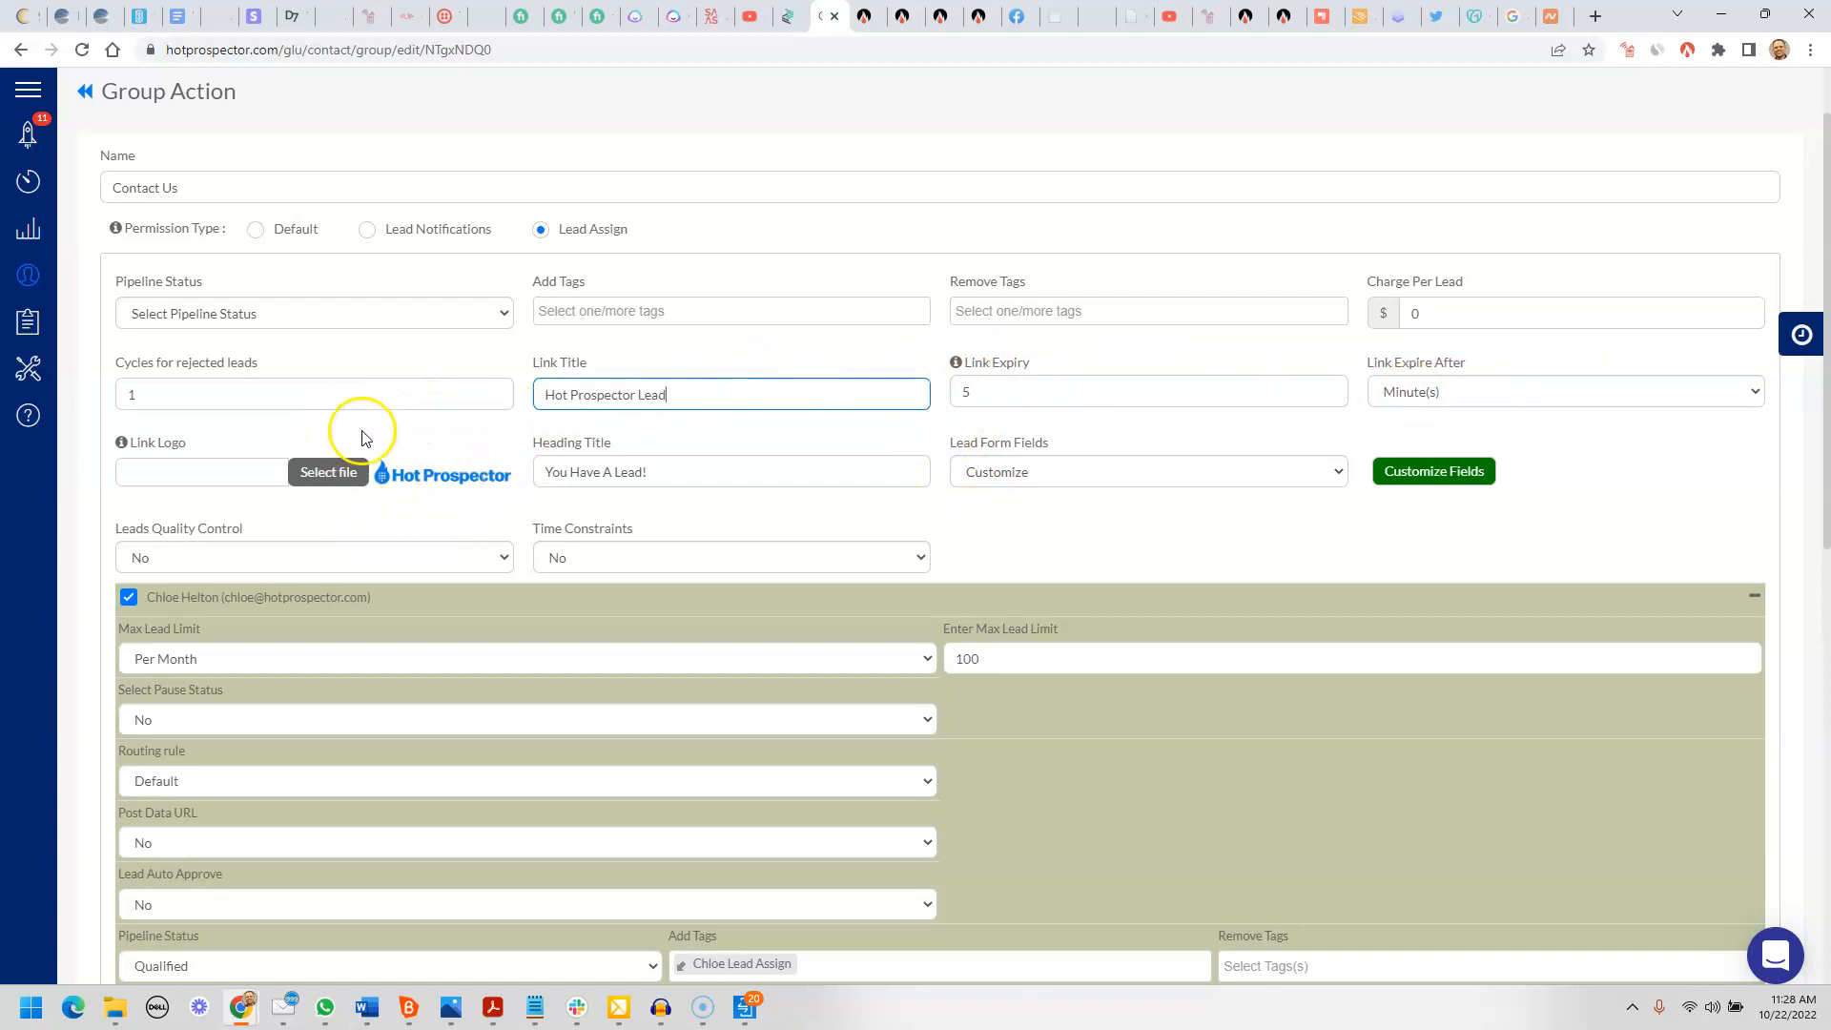
pyautogui.moveTo(550, 471)
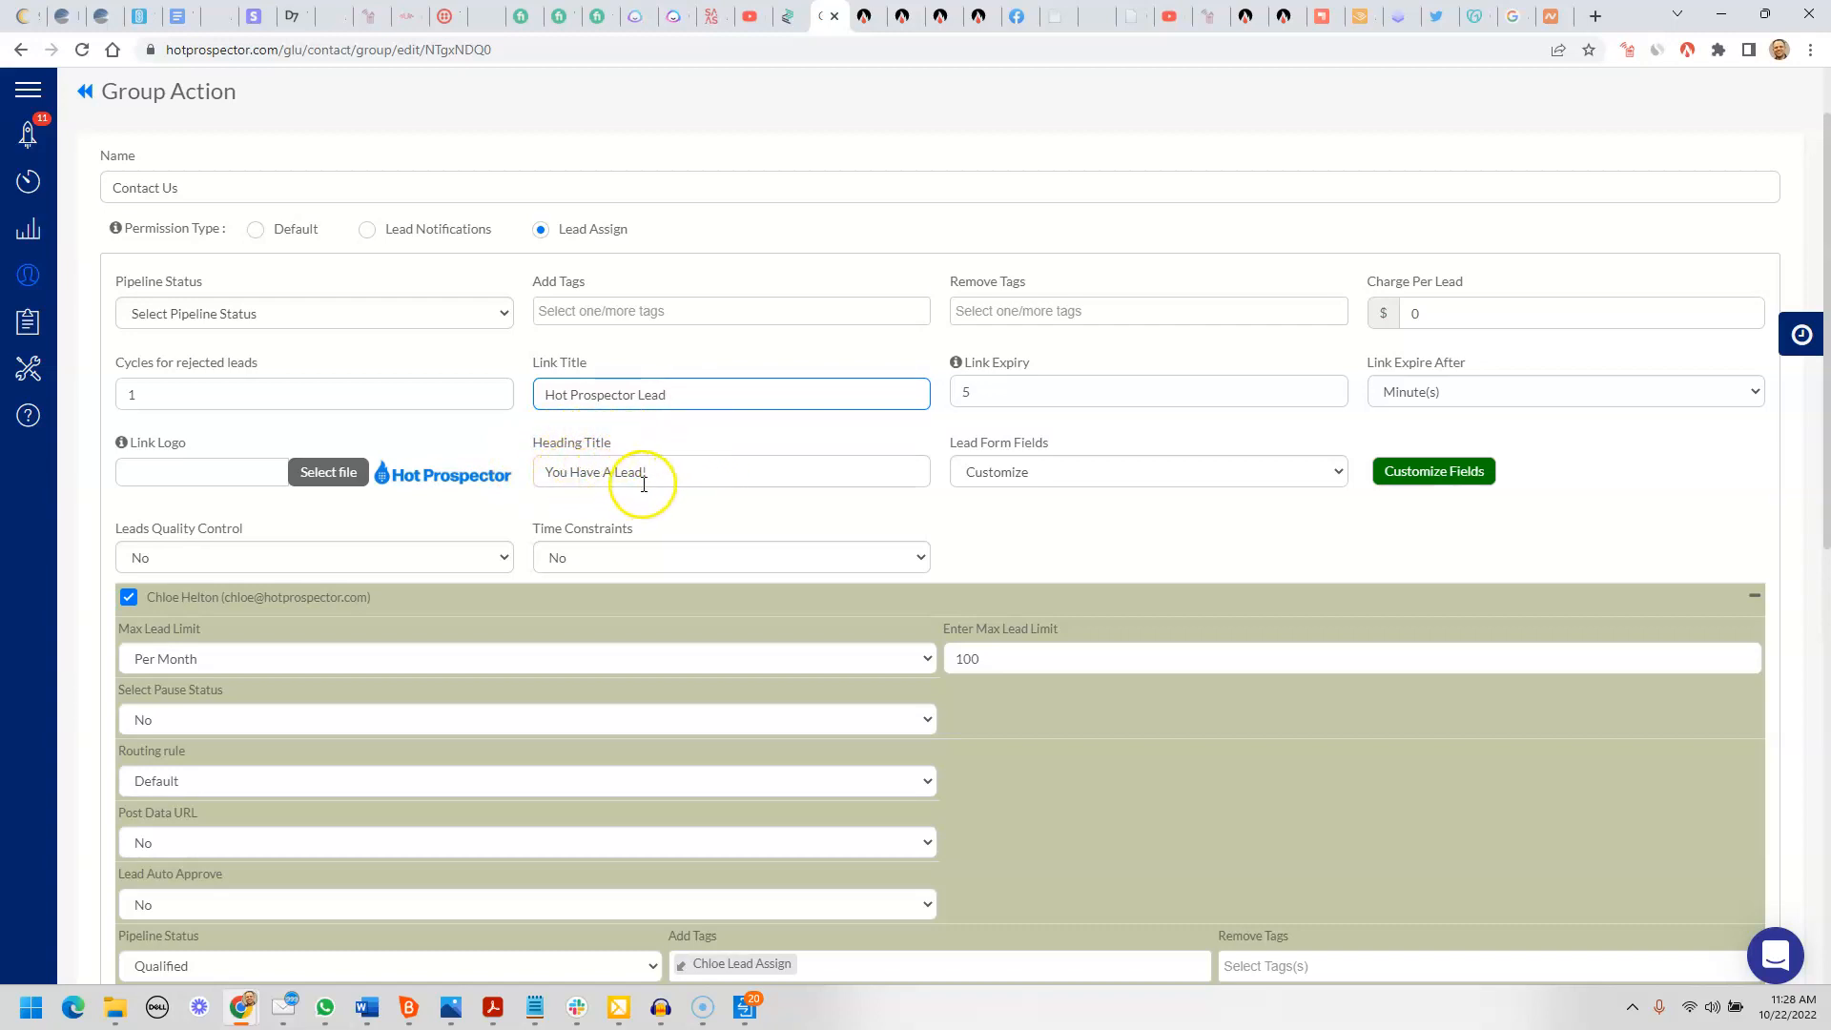
pyautogui.moveTo(1066, 391)
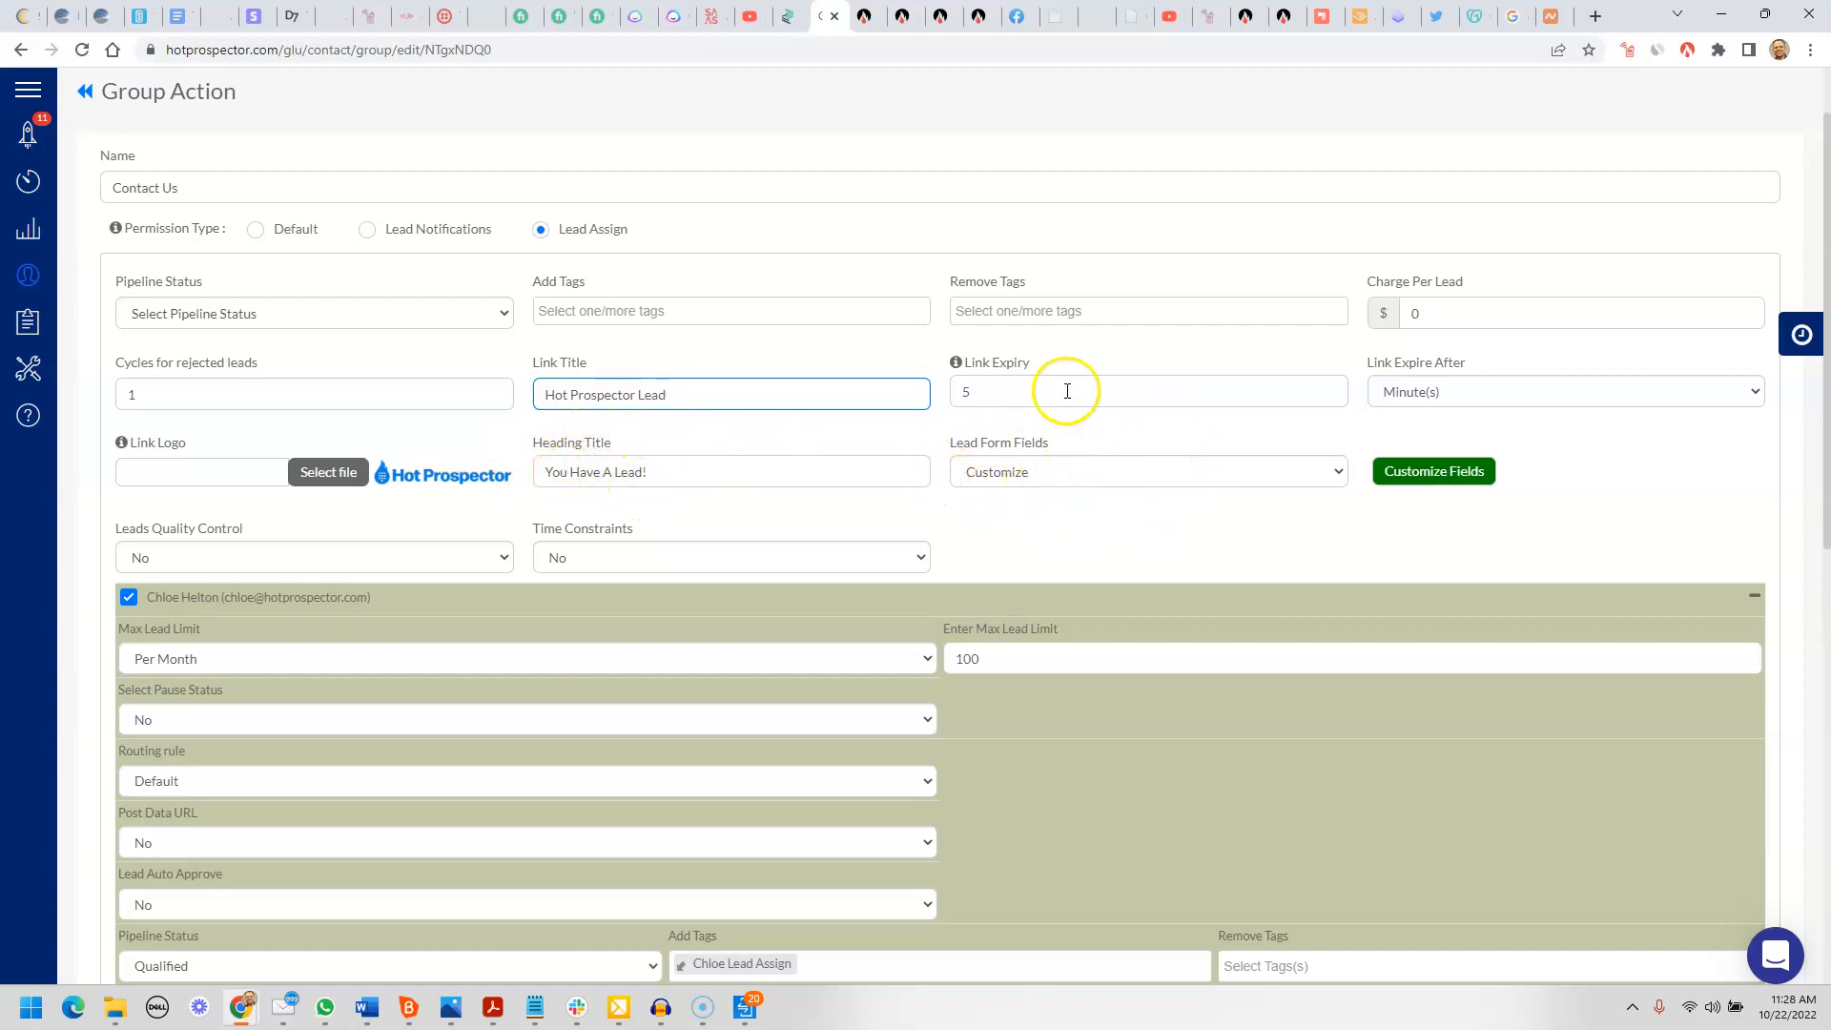
pyautogui.moveTo(782, 805)
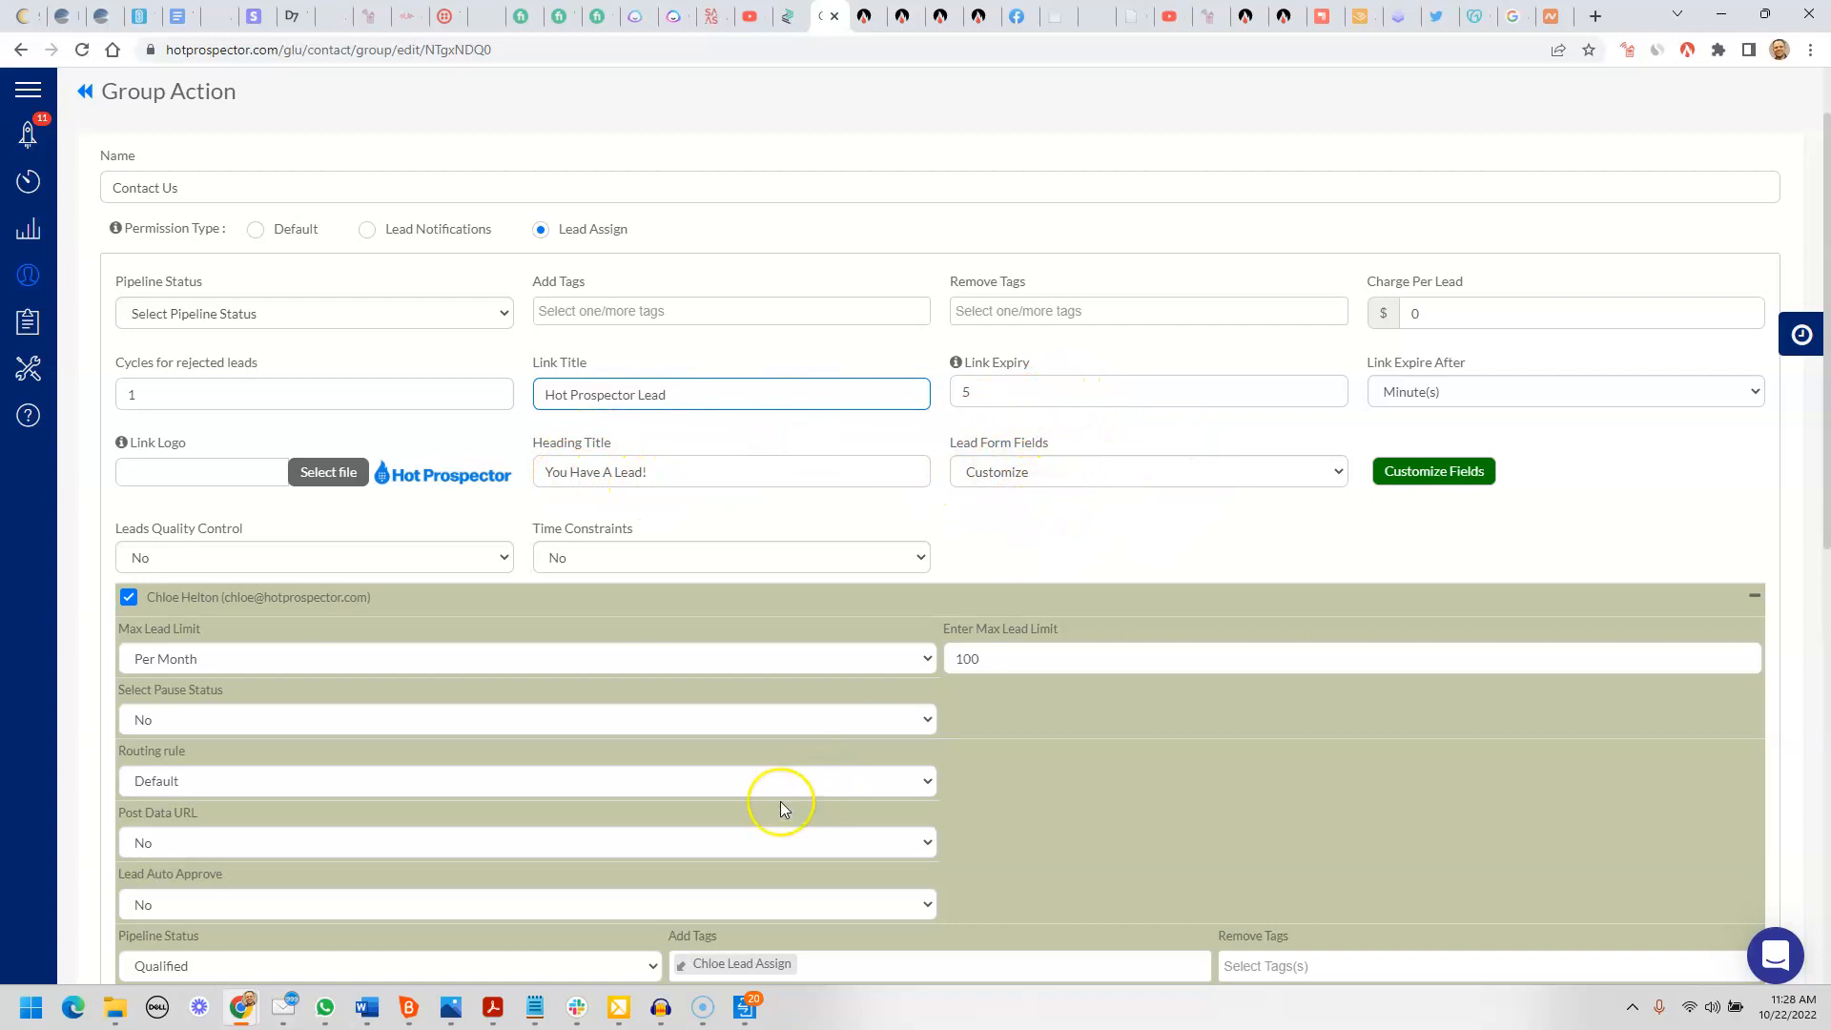
pyautogui.moveTo(746, 1007)
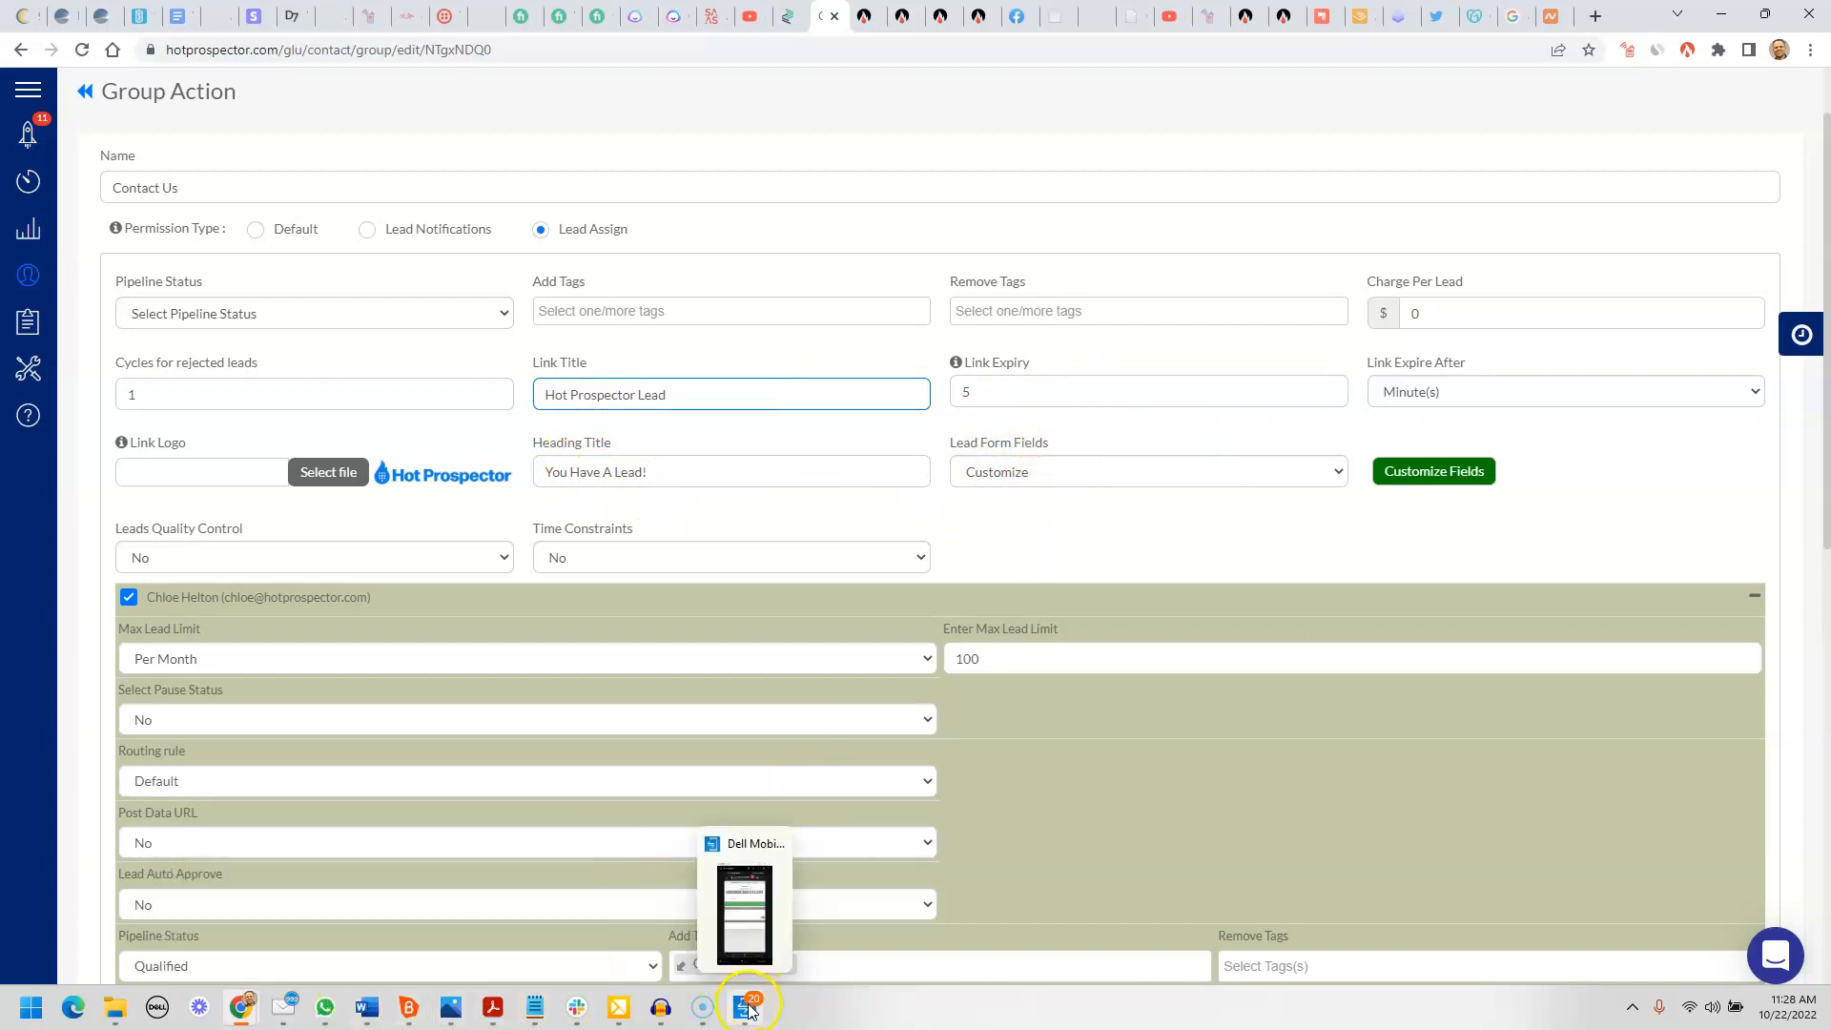
# Check the test lead's editable information on the mirrored phone screen
pyautogui.click(744, 1007)
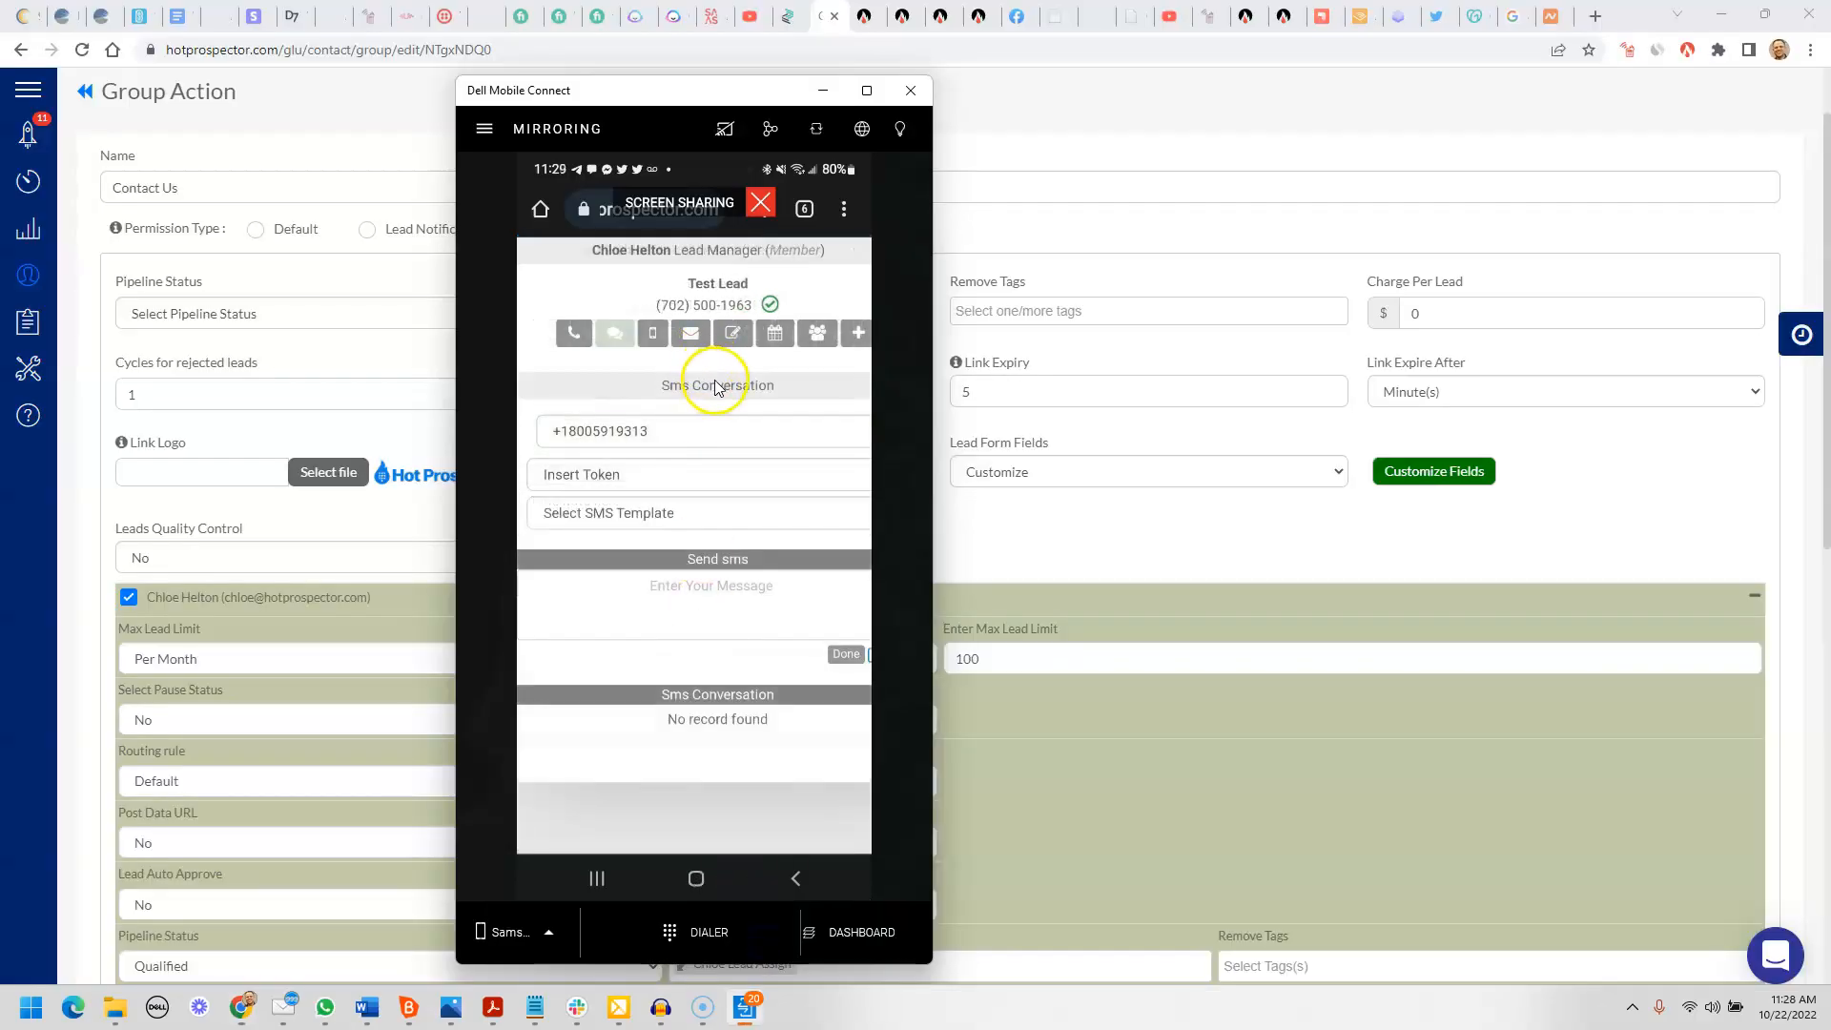
pyautogui.moveTo(869, 403)
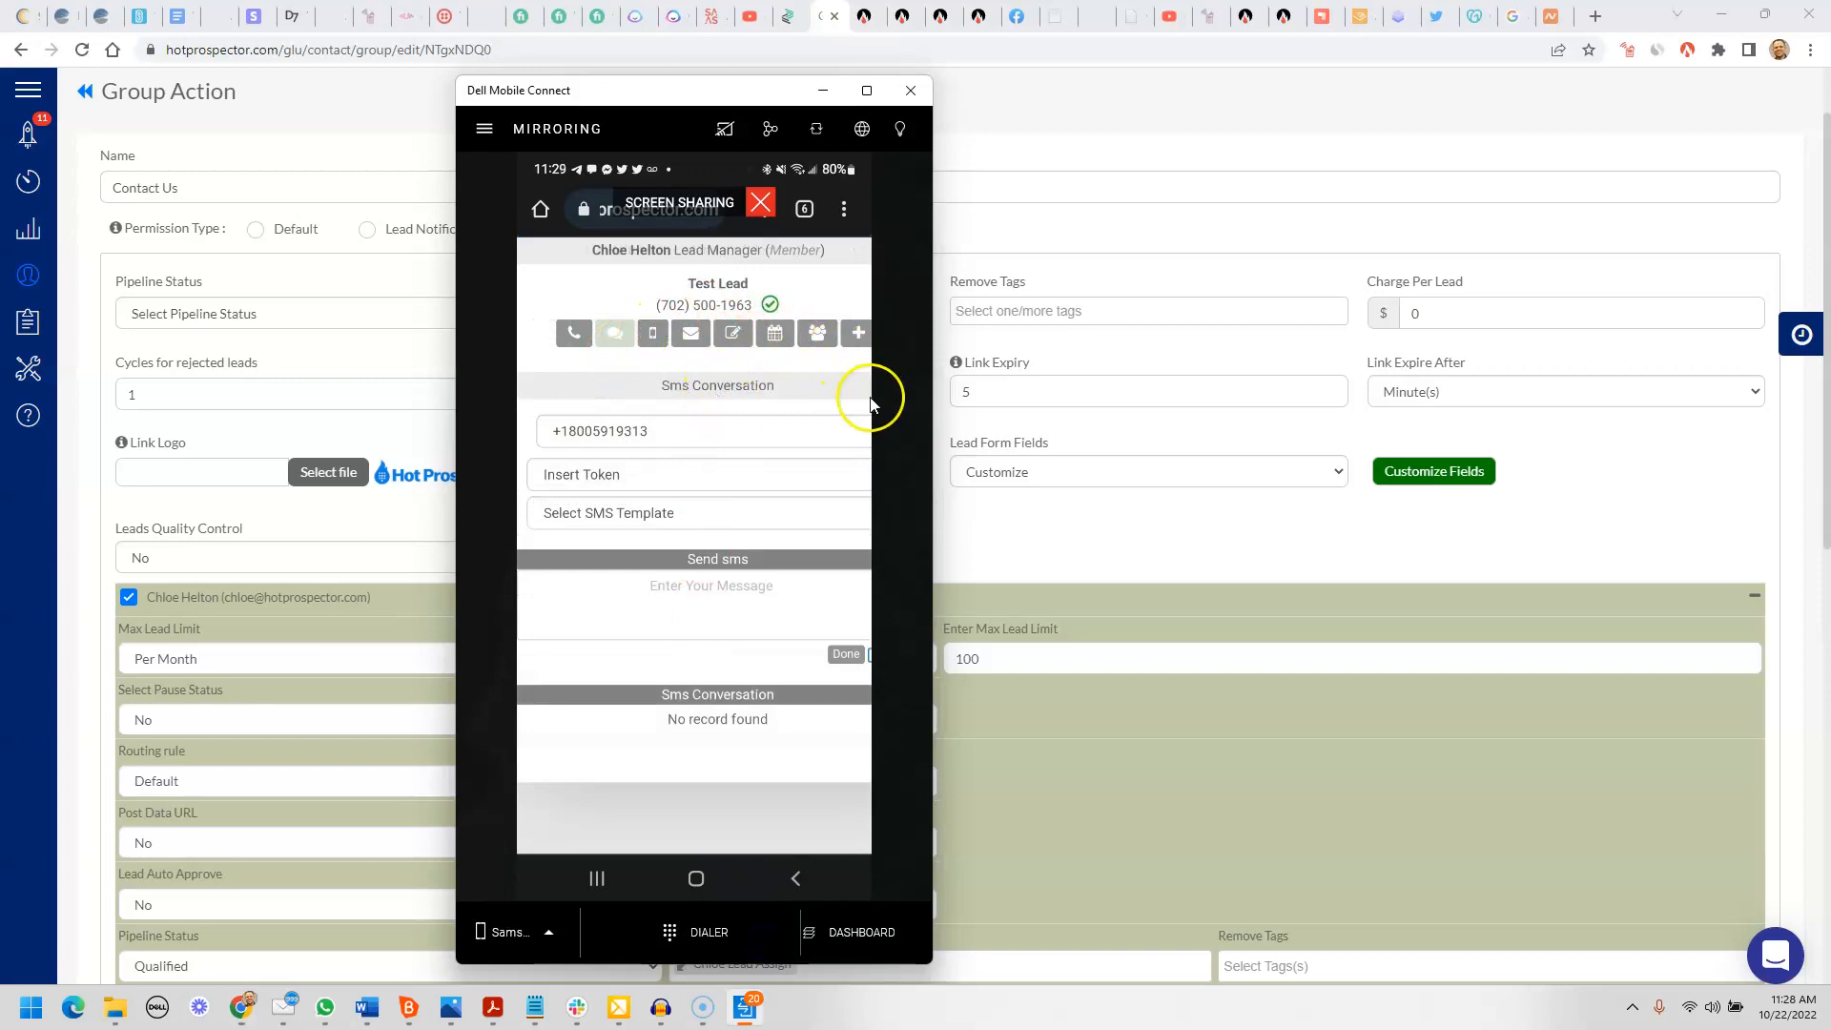
pyautogui.moveTo(614, 332)
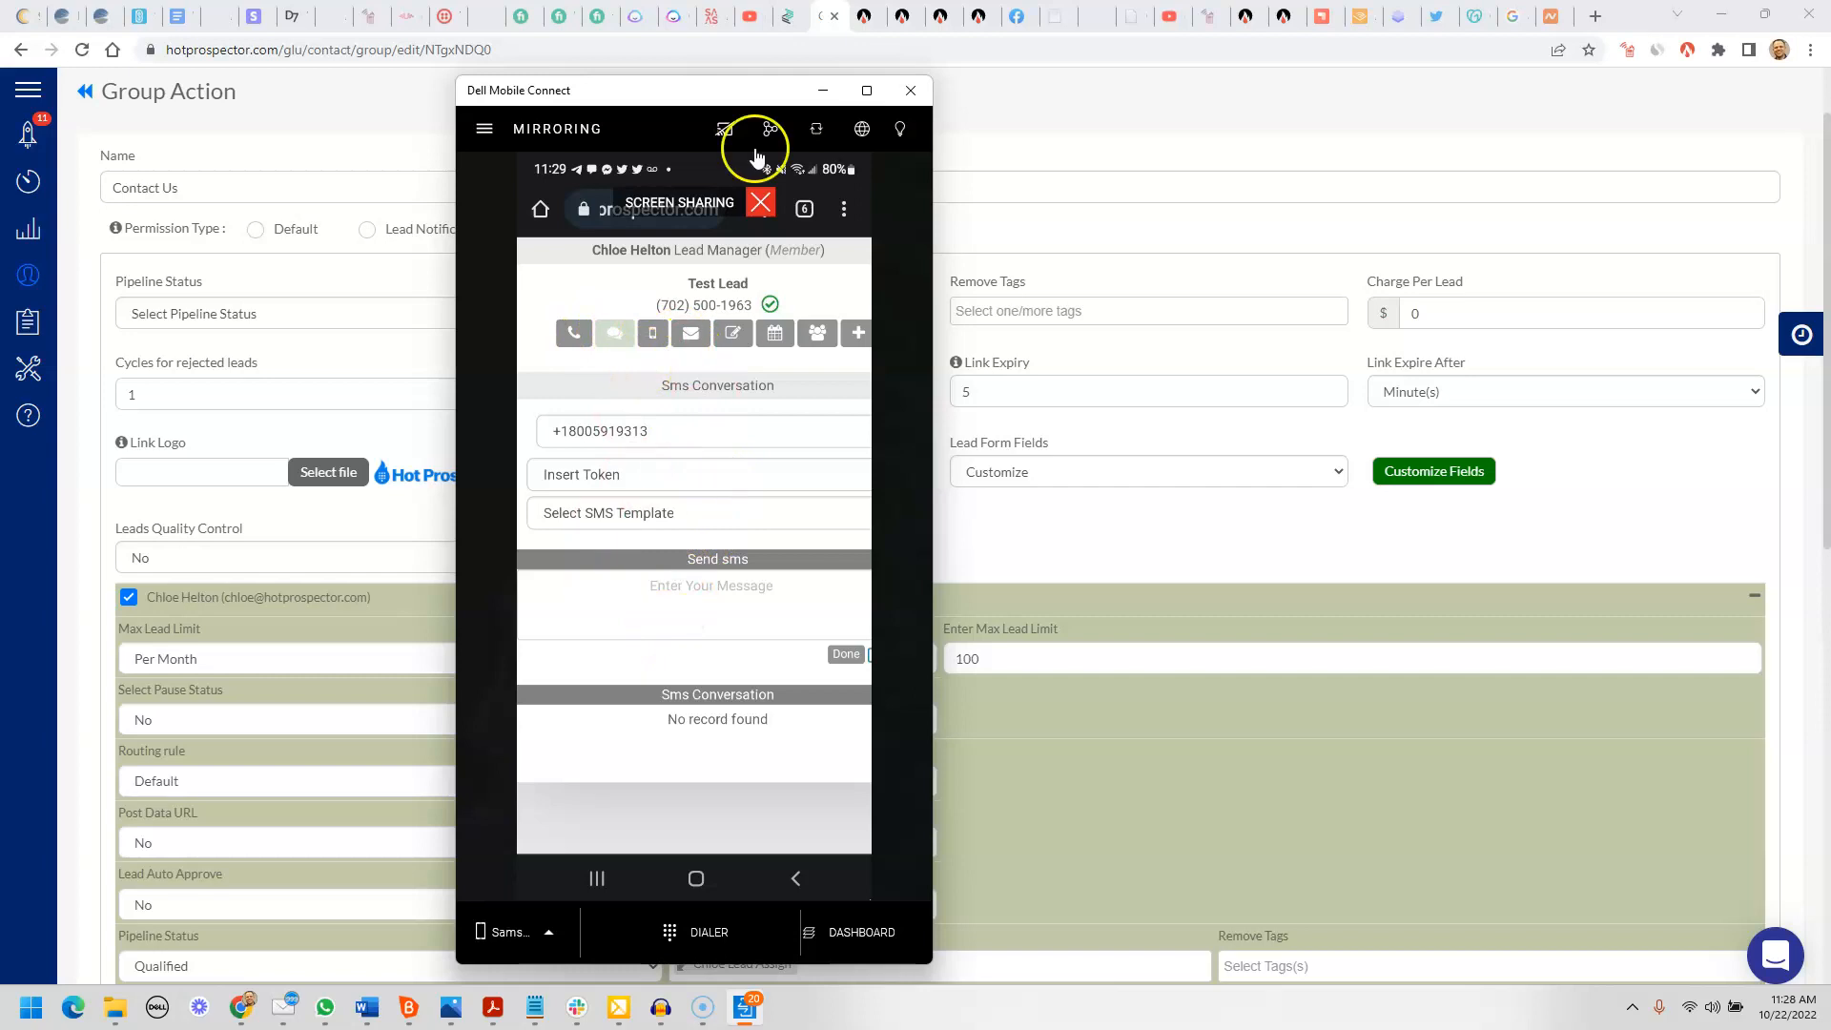
pyautogui.click(733, 332)
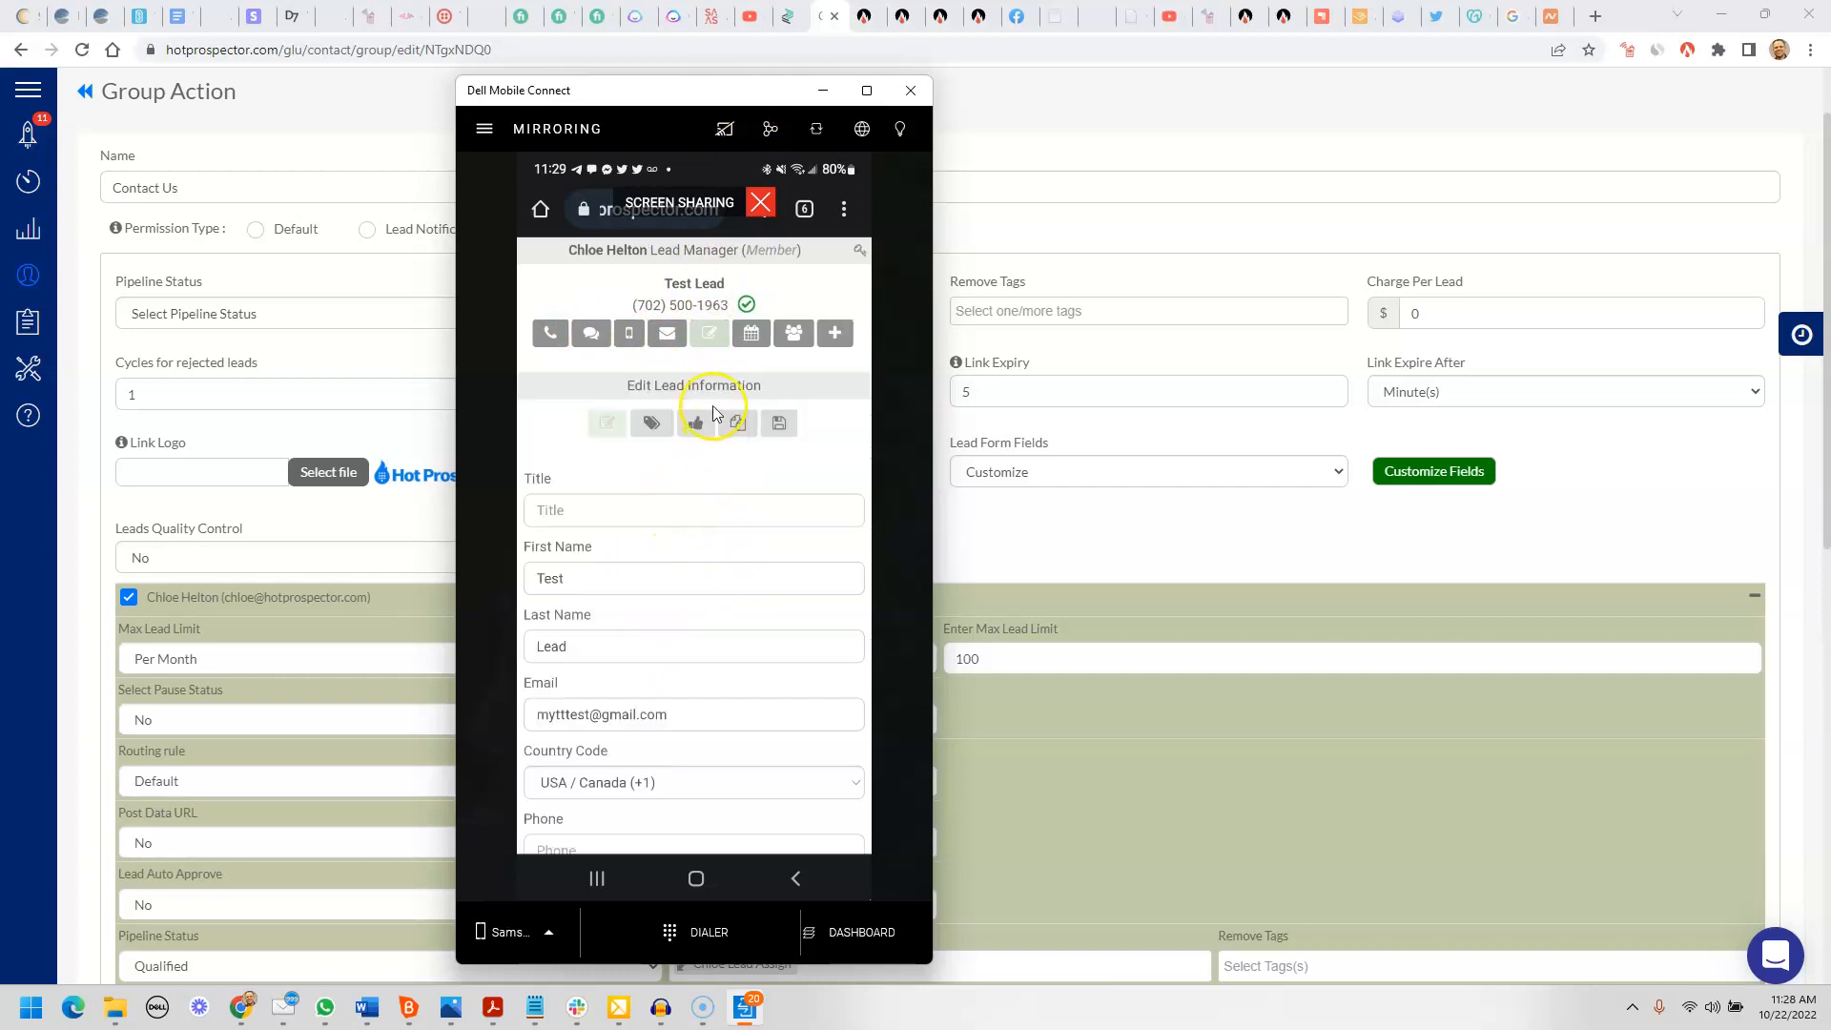
pyautogui.scroll(-3)
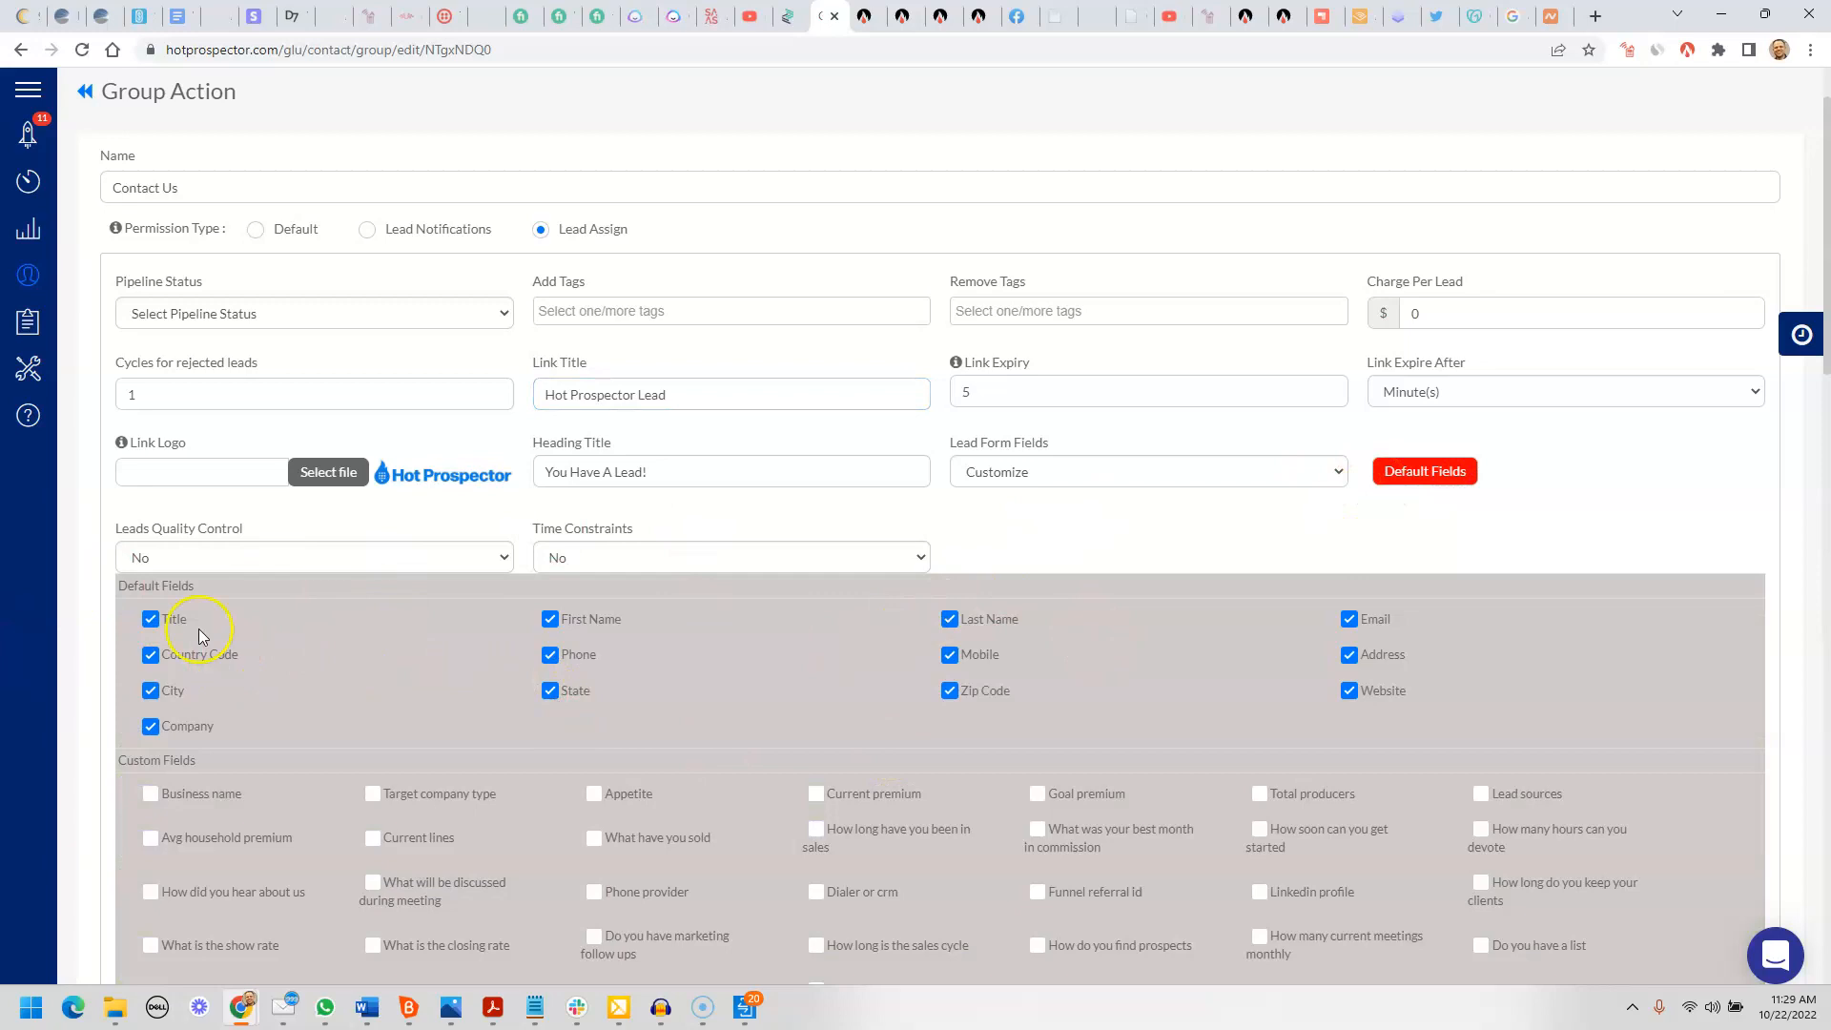
pyautogui.moveTo(231, 662)
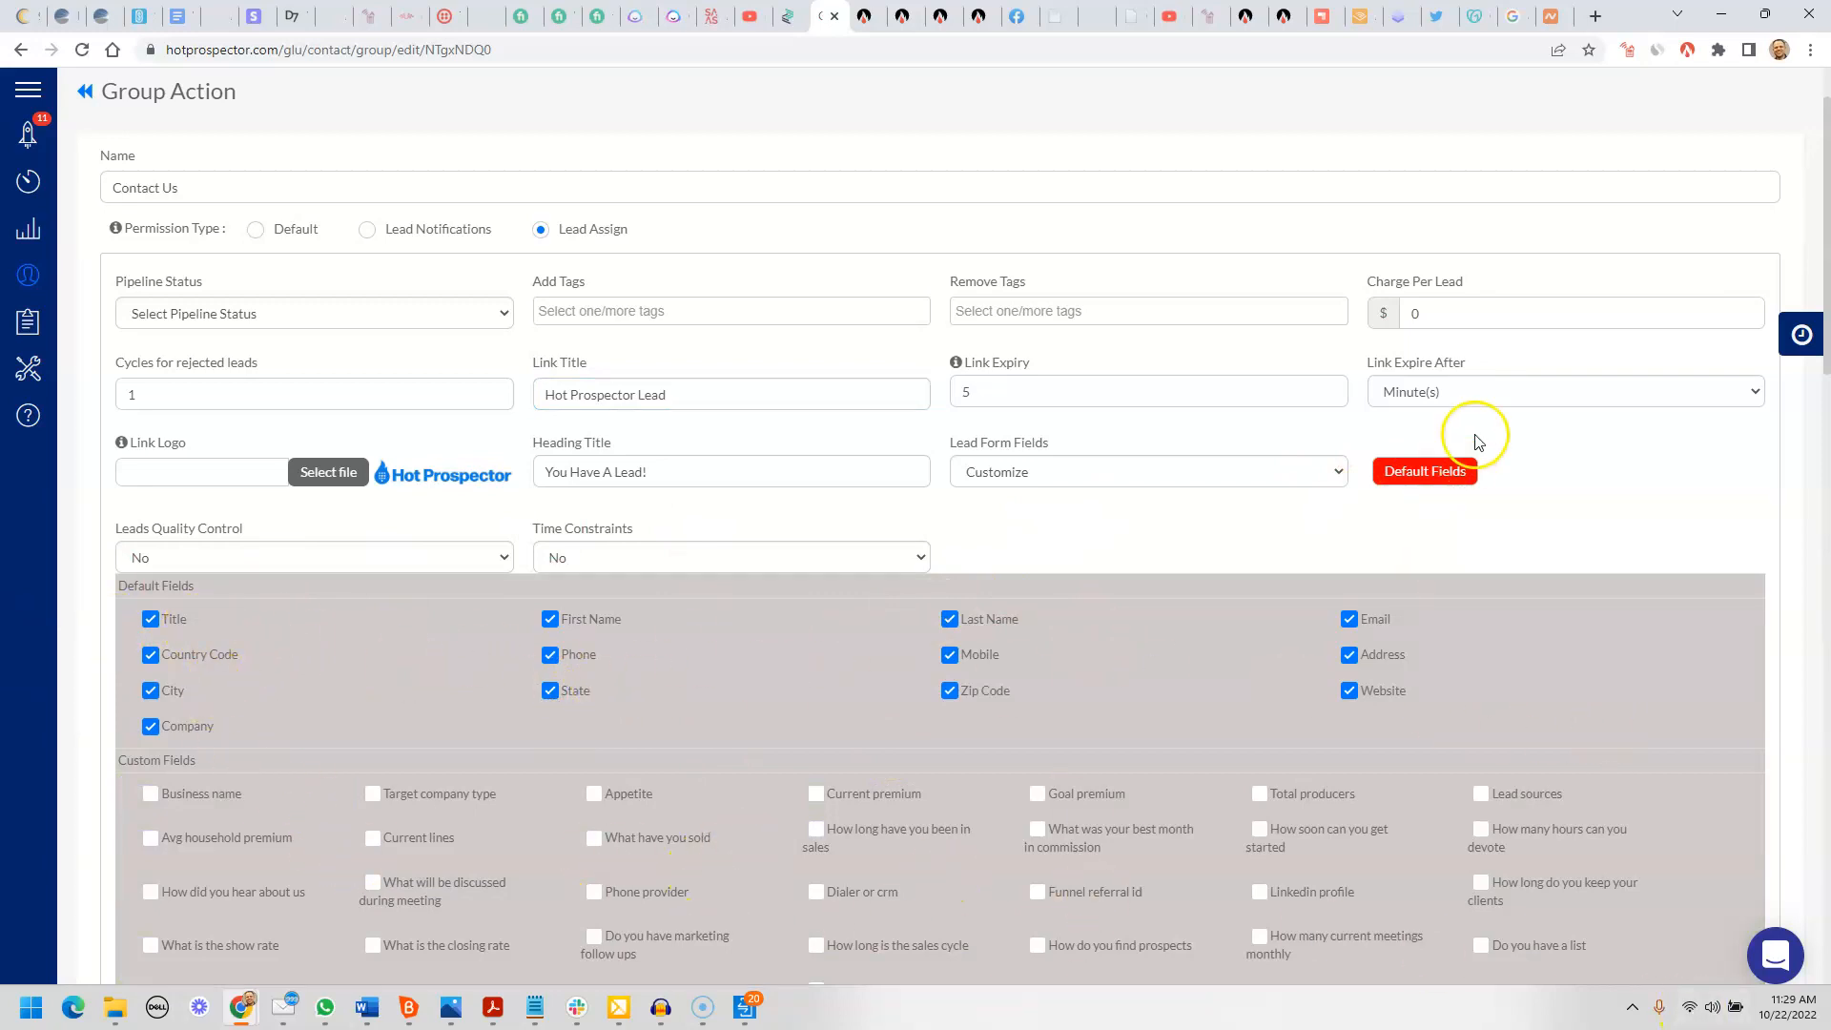
# Collapse and re-expand the Contact Us lead form field checklist, leaving all defaults checked
pyautogui.click(1423, 471)
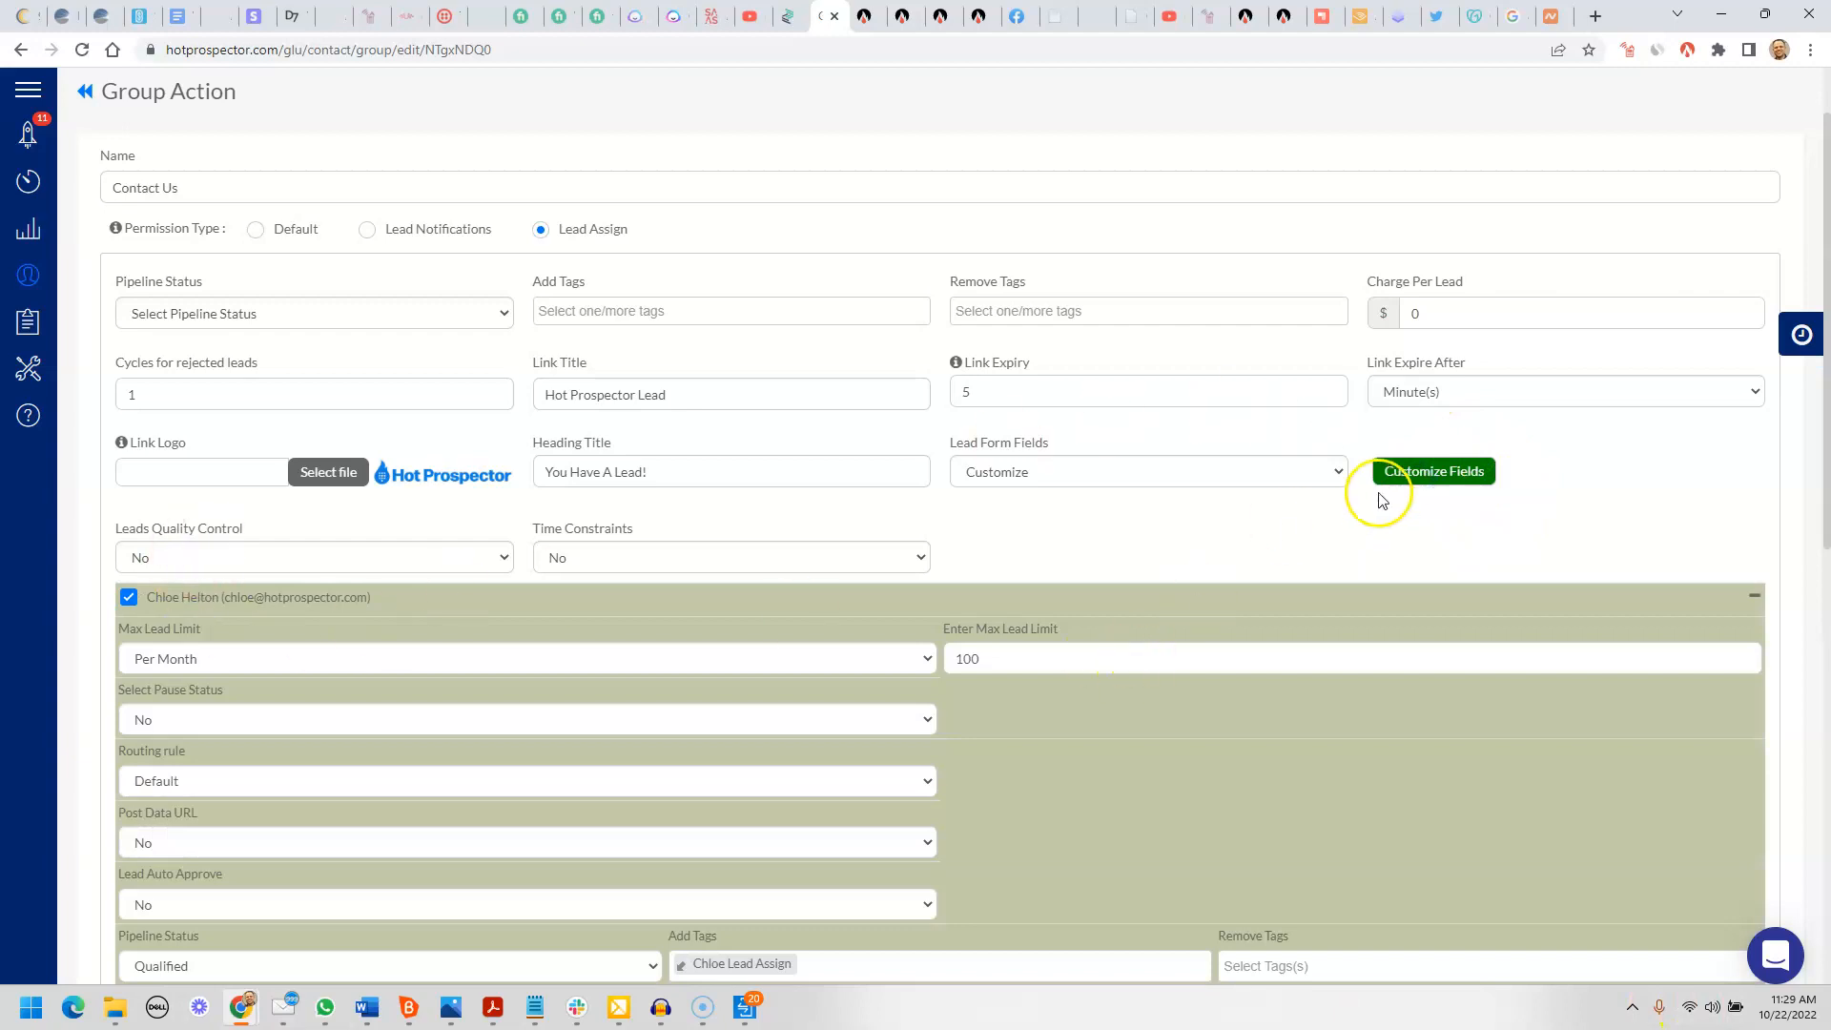
pyautogui.click(1432, 471)
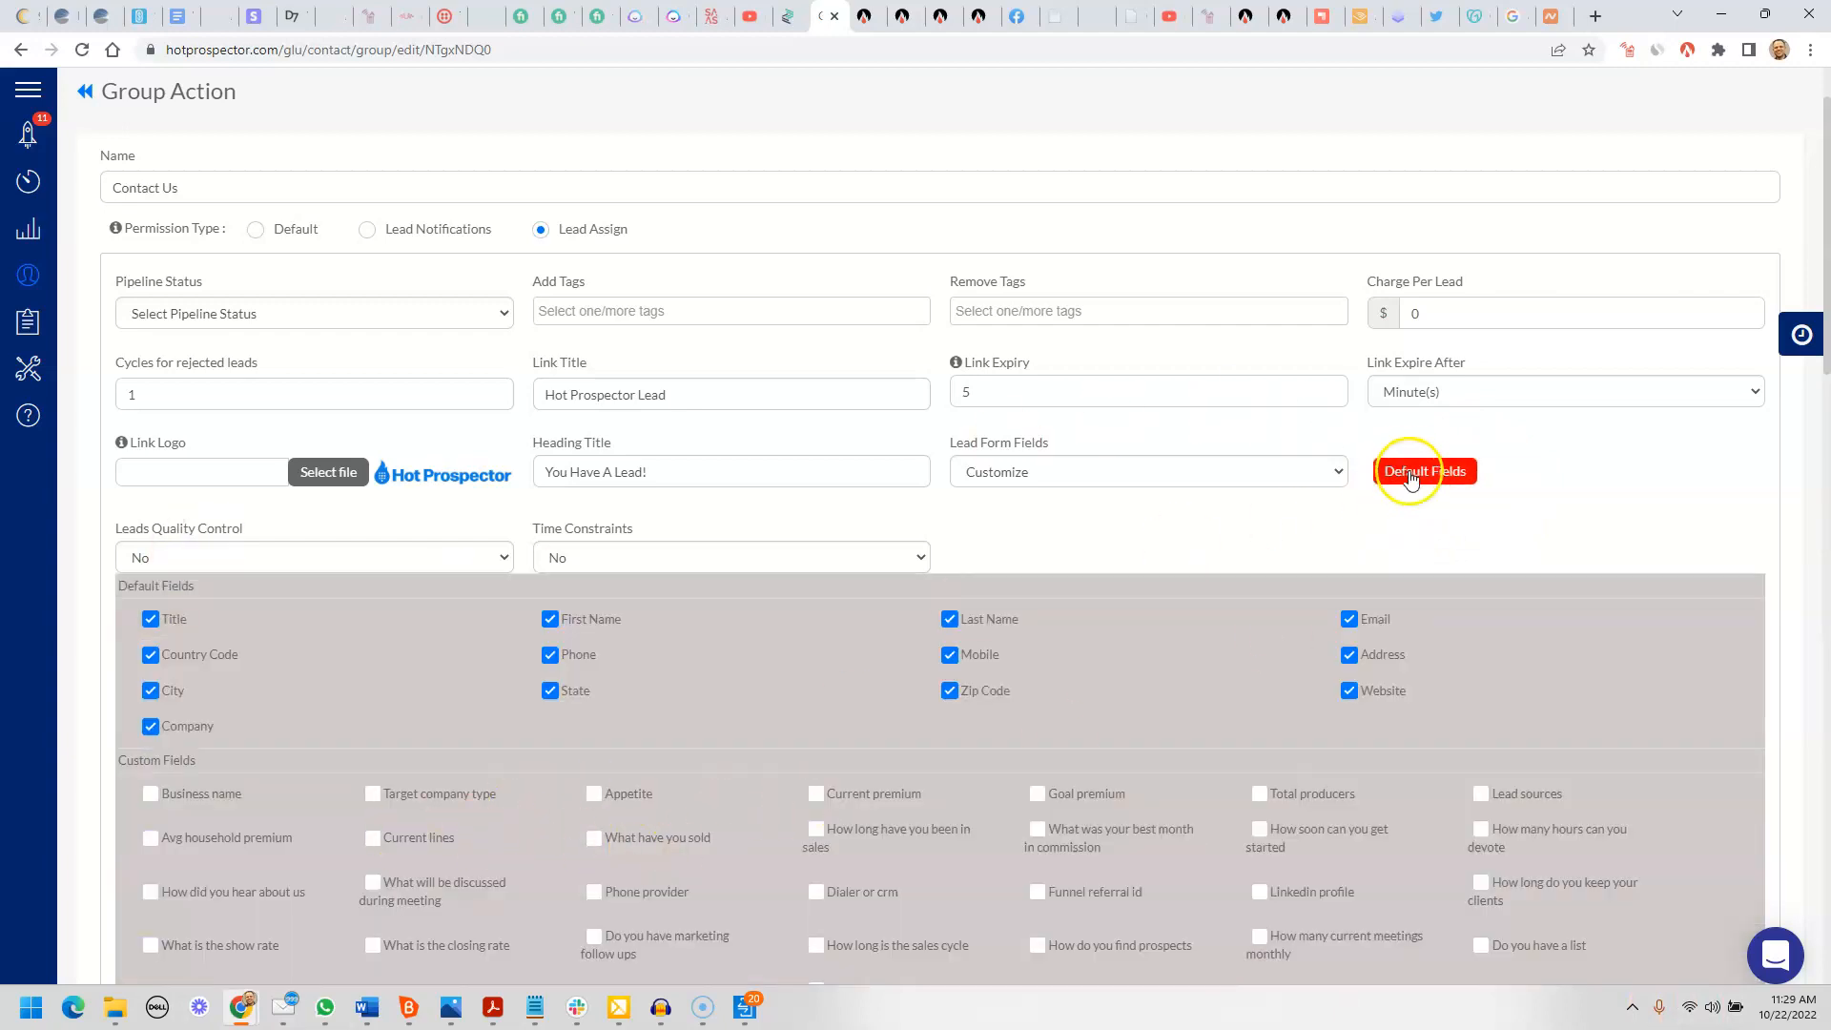
pyautogui.click(1423, 471)
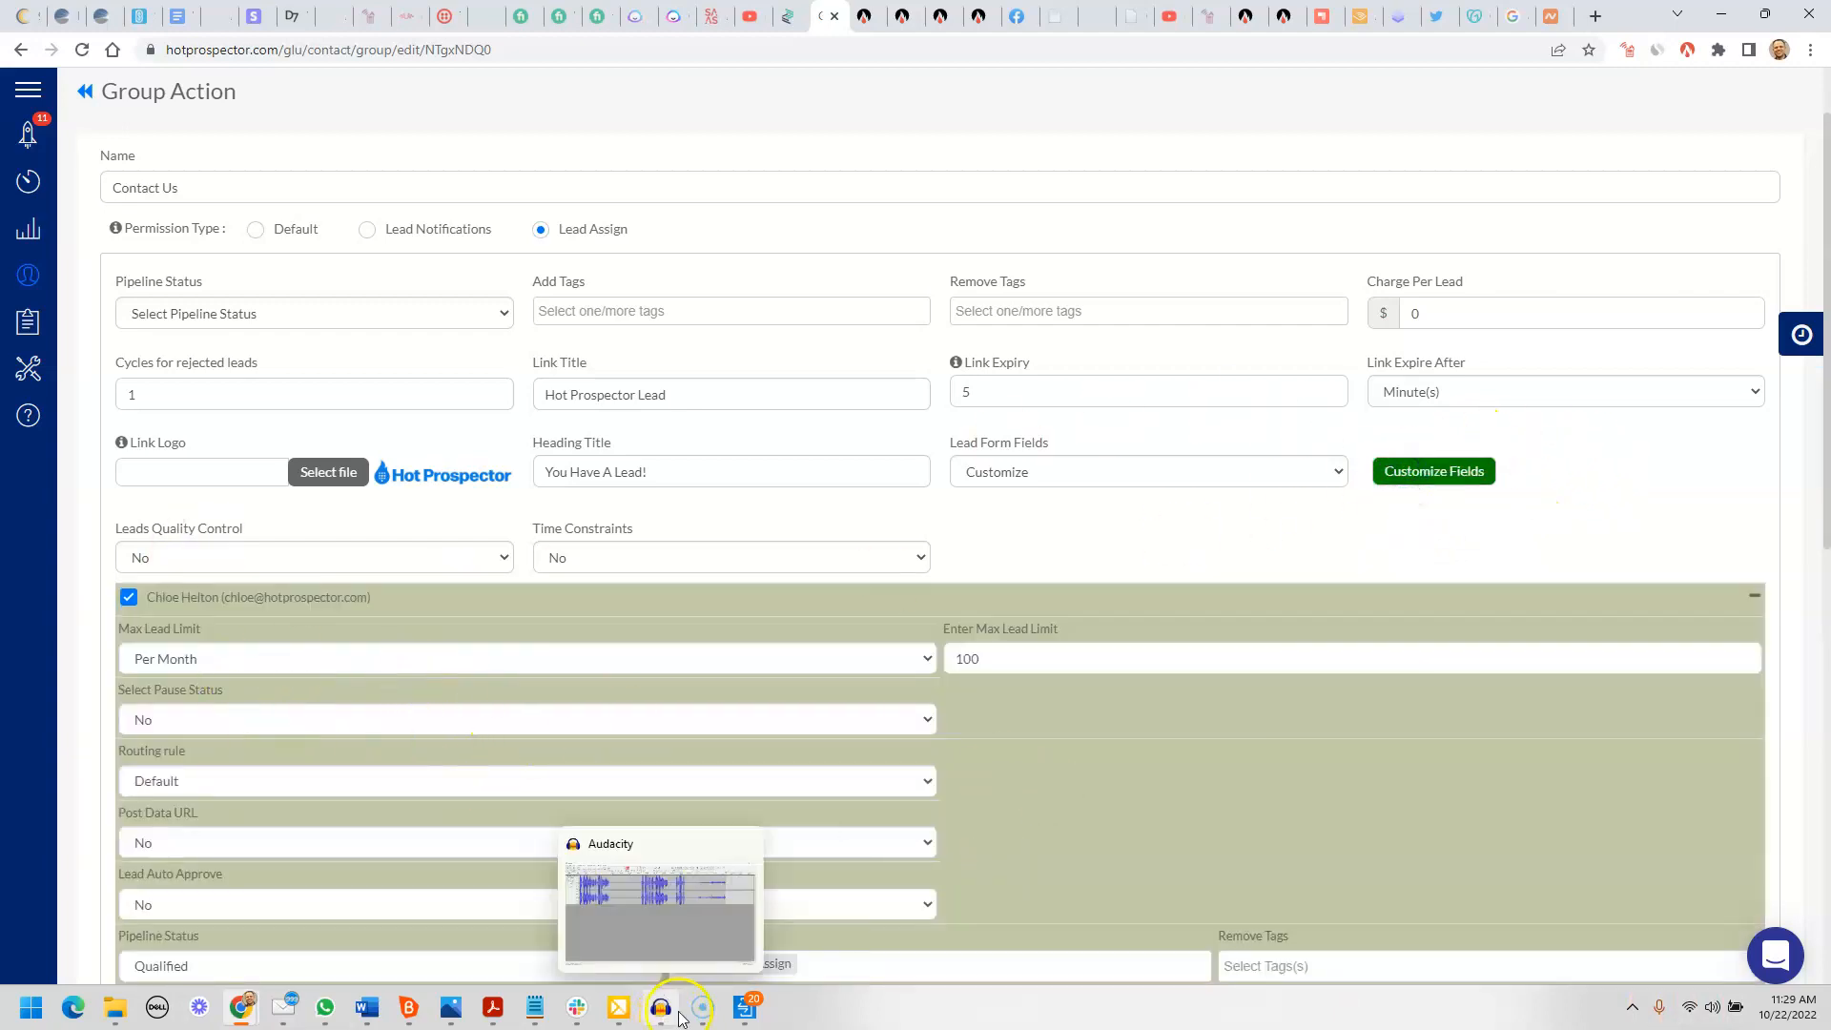
pyautogui.scroll(-3)
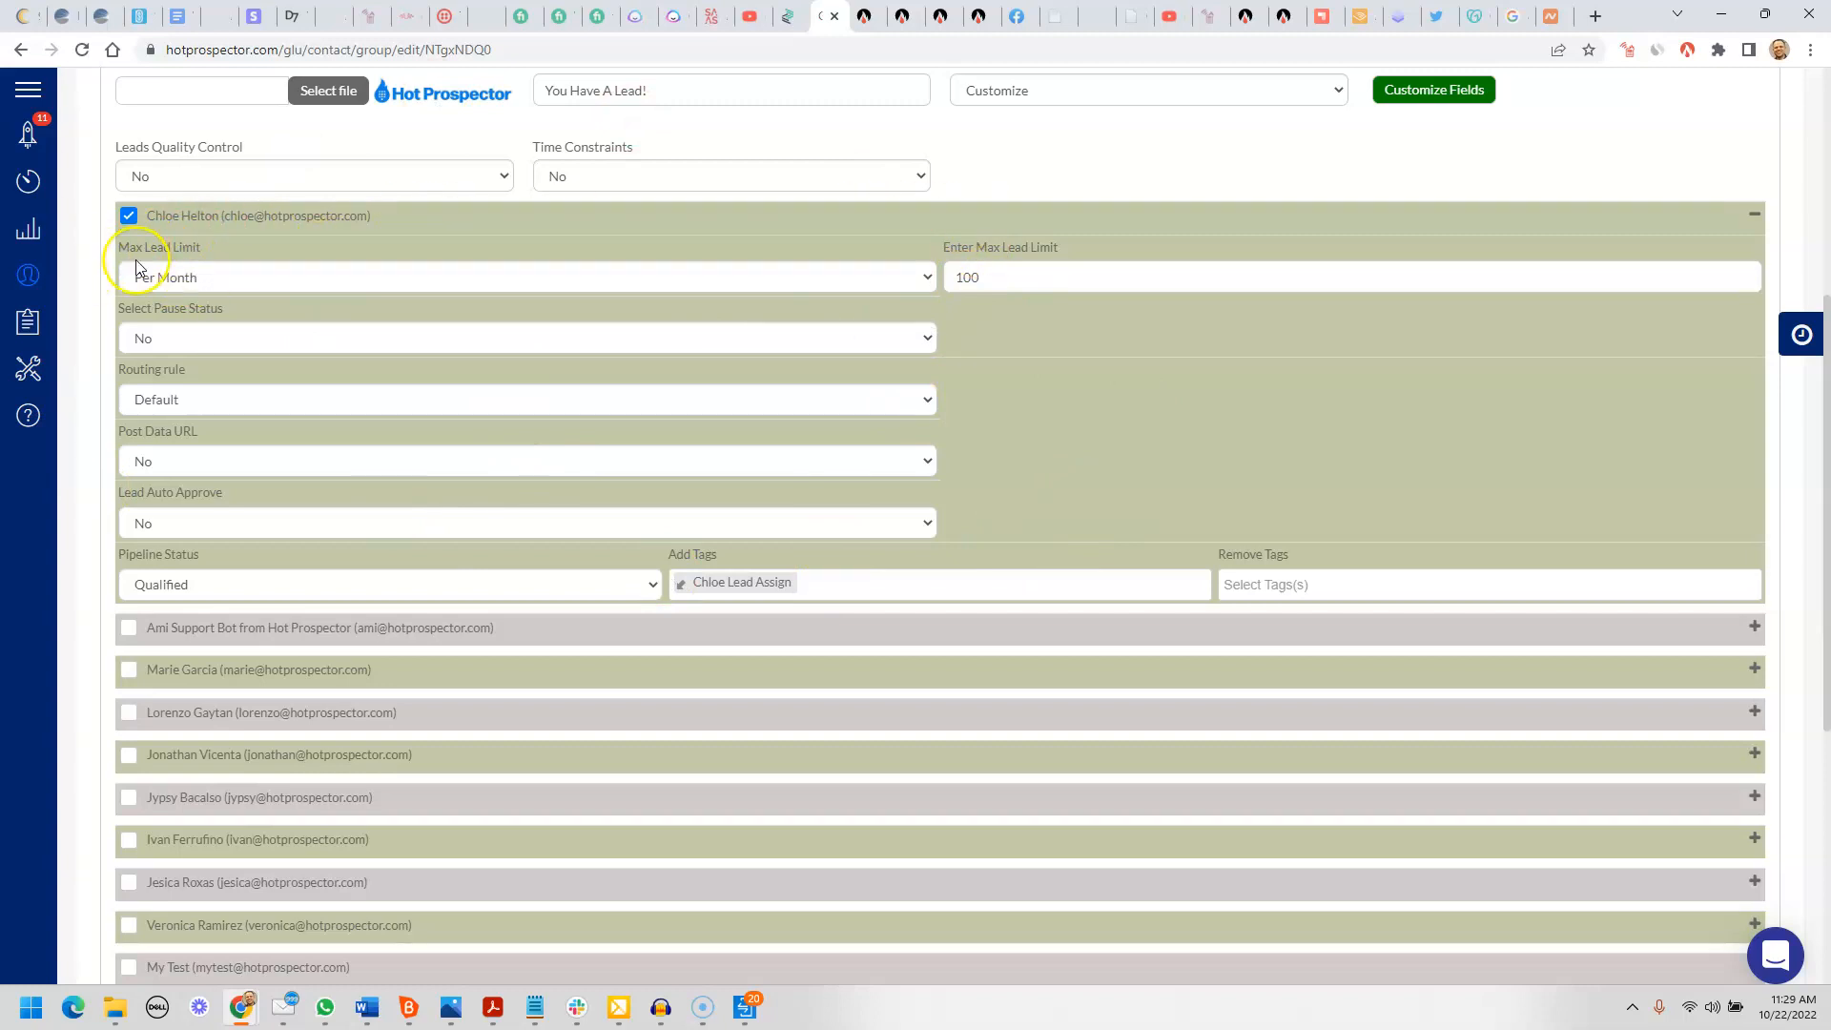
pyautogui.moveTo(914, 267)
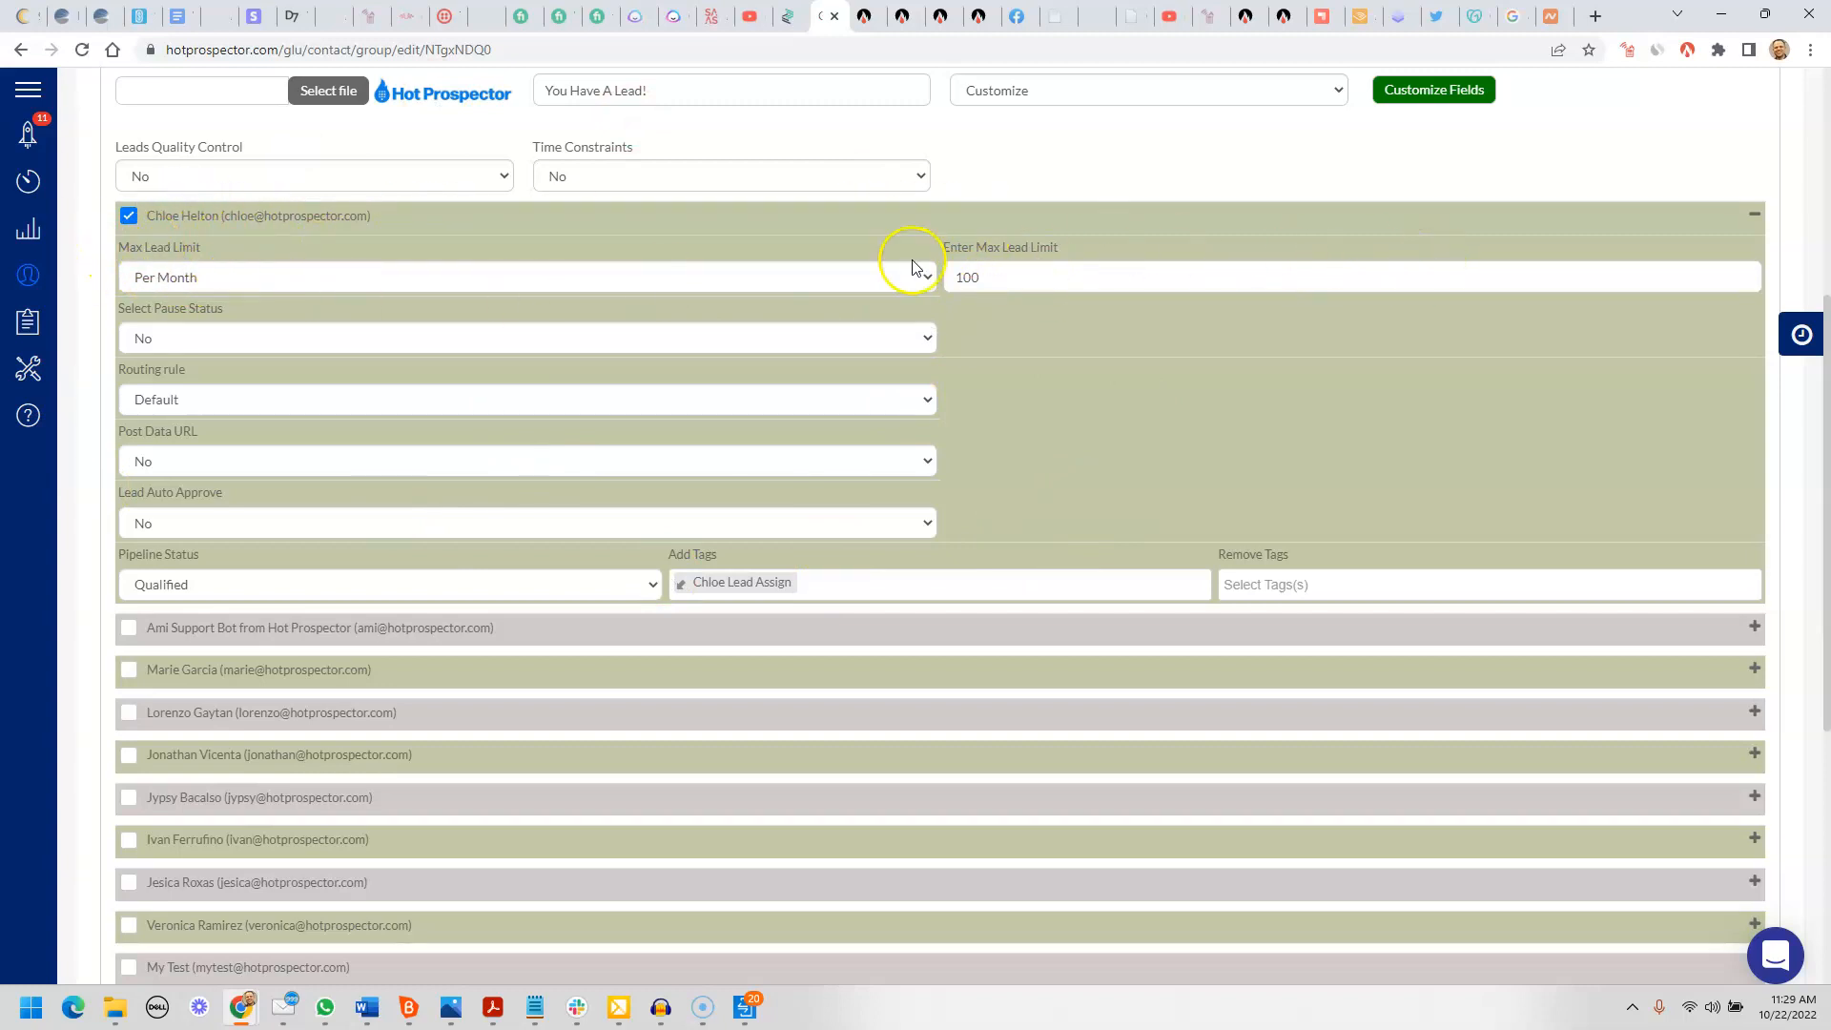
pyautogui.click(526, 277)
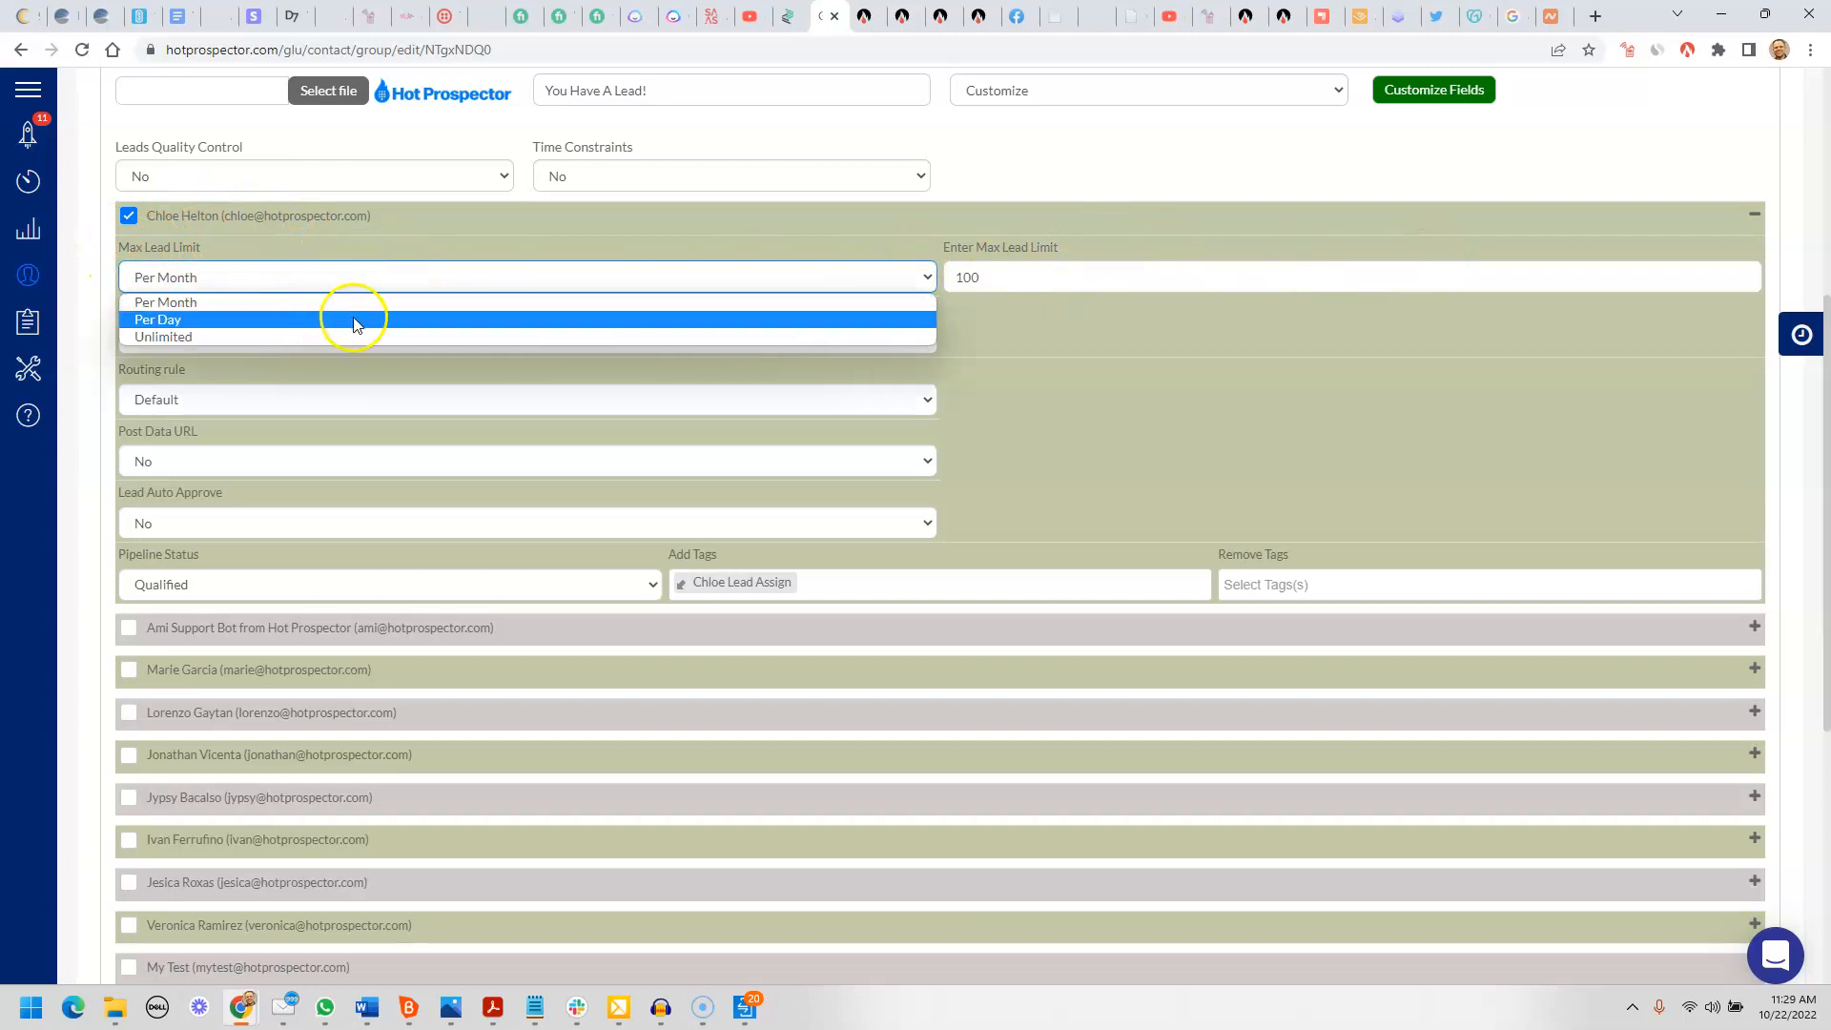
pyautogui.moveTo(433, 335)
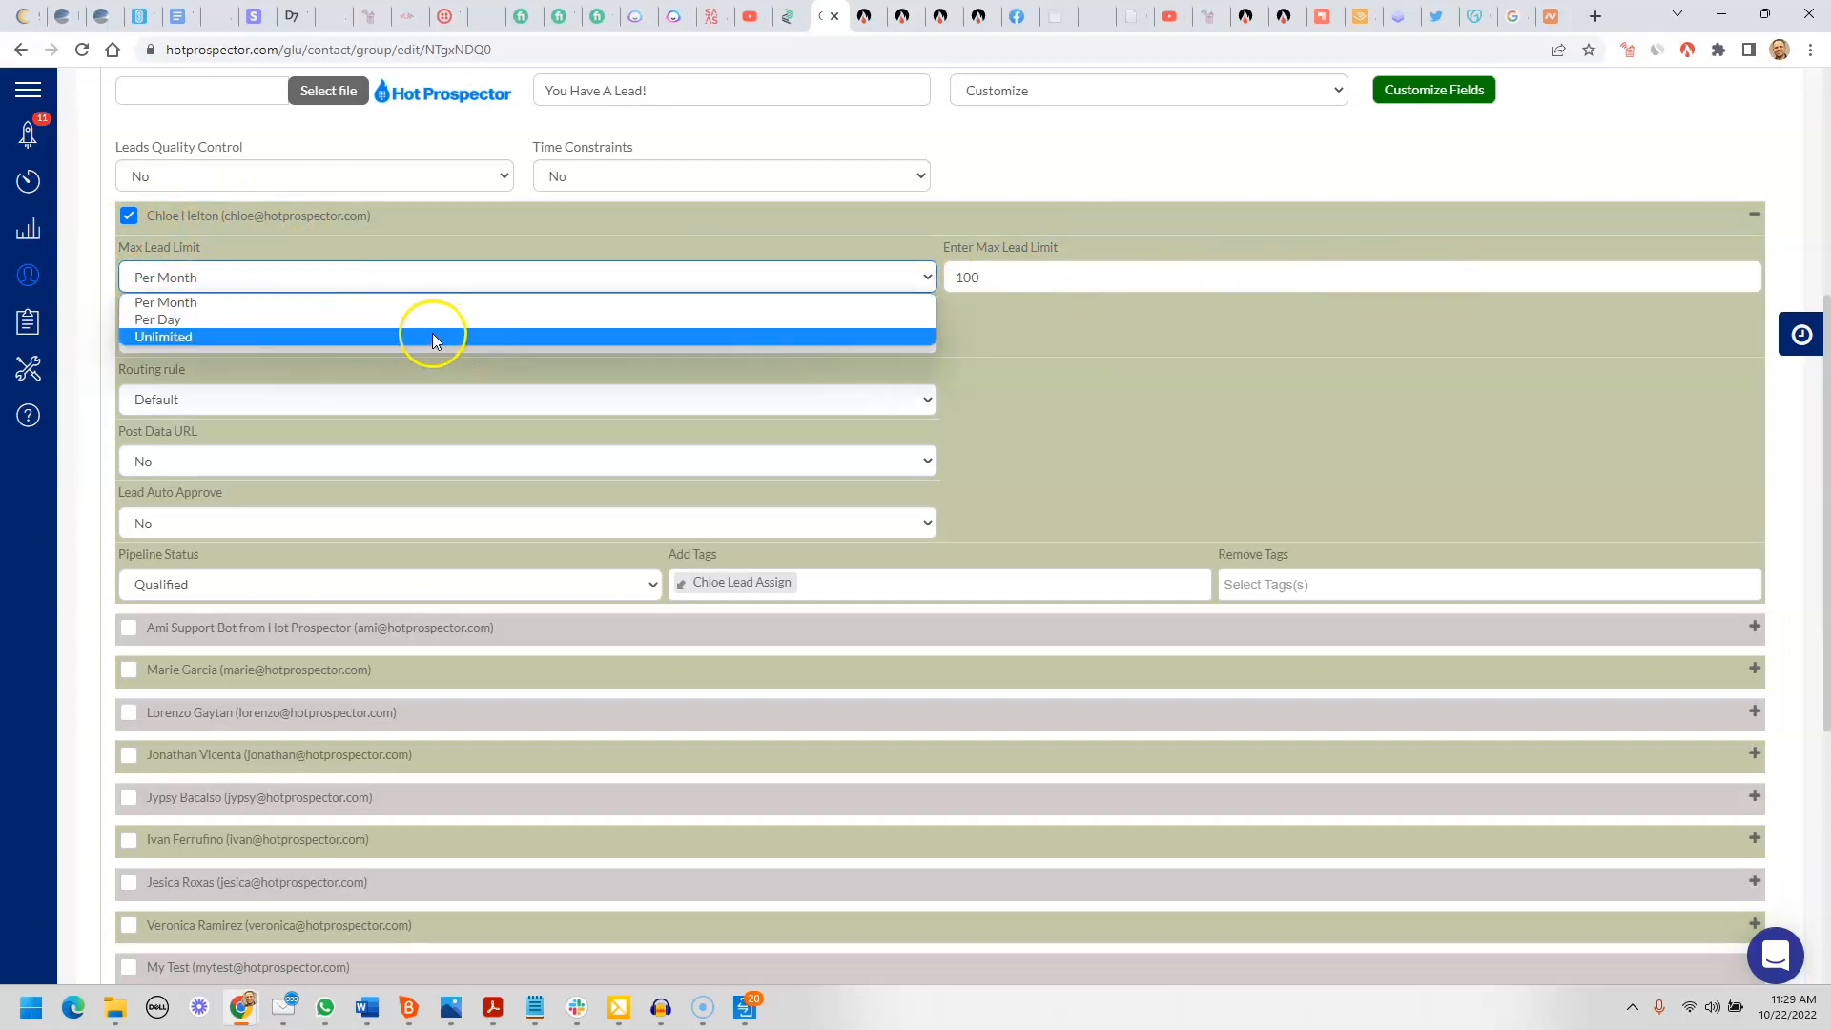
pyautogui.click(164, 335)
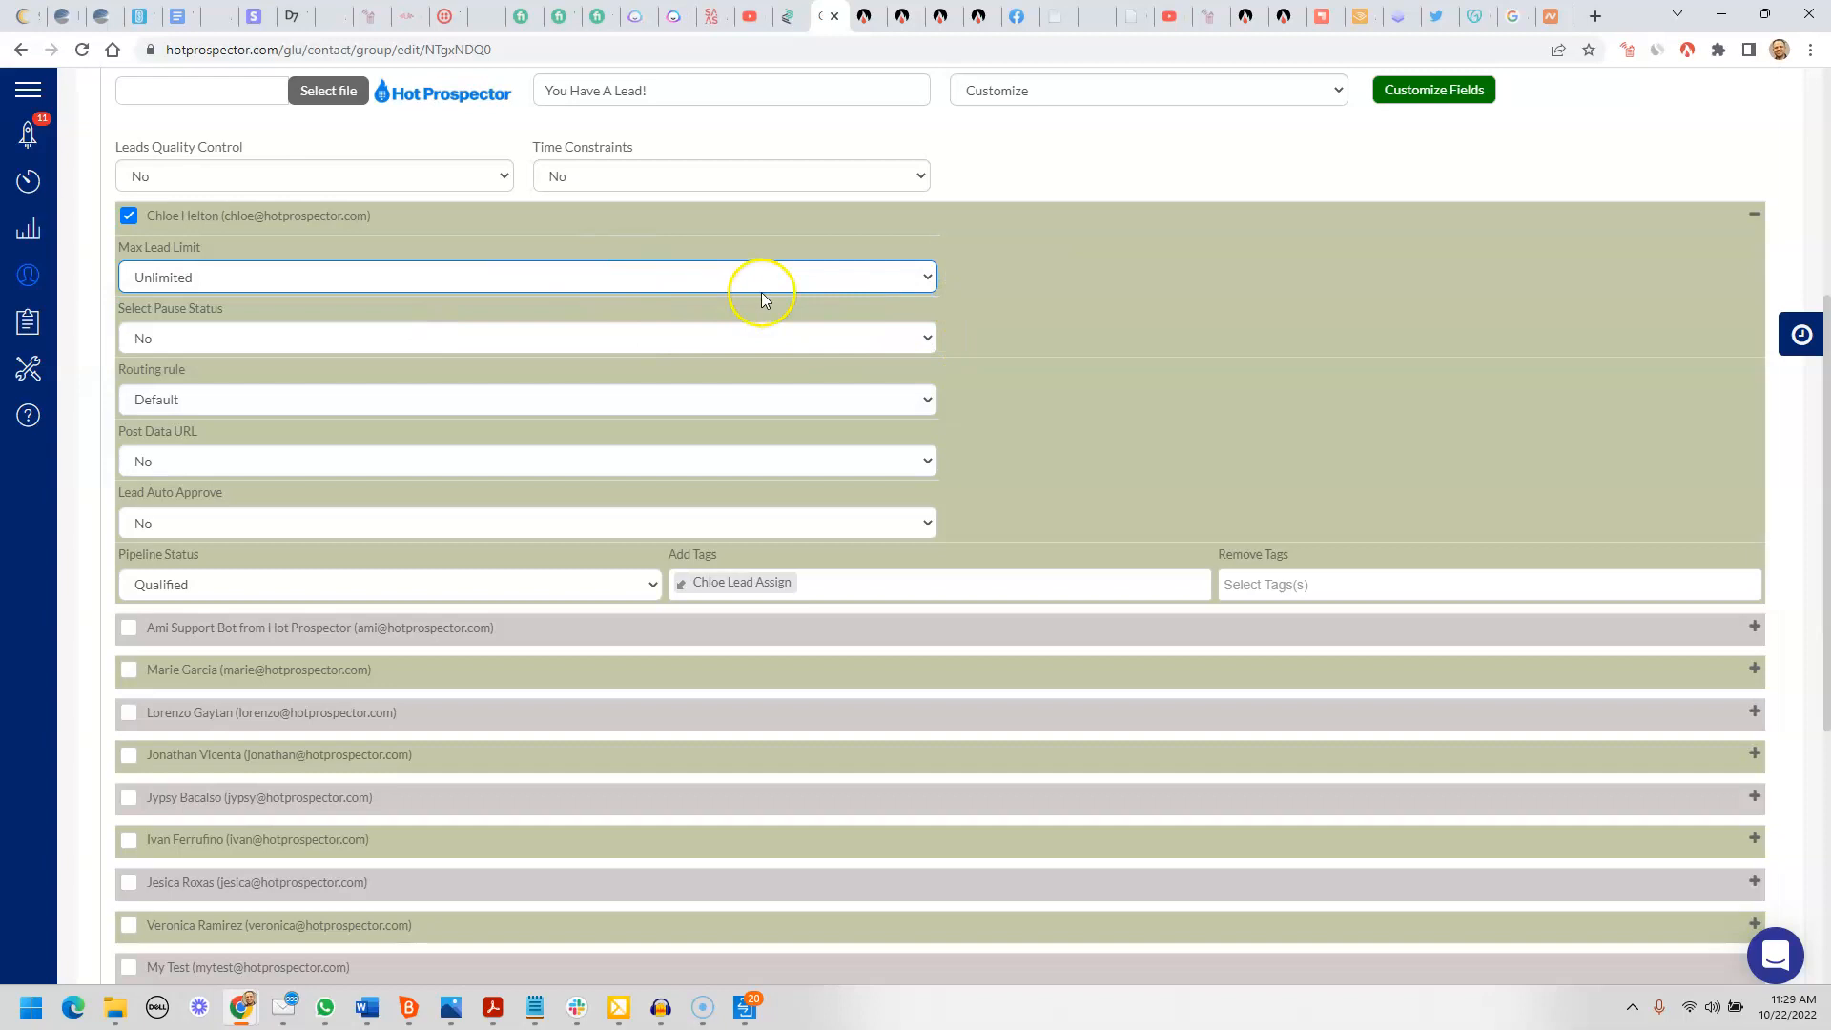
pyautogui.moveTo(754, 455)
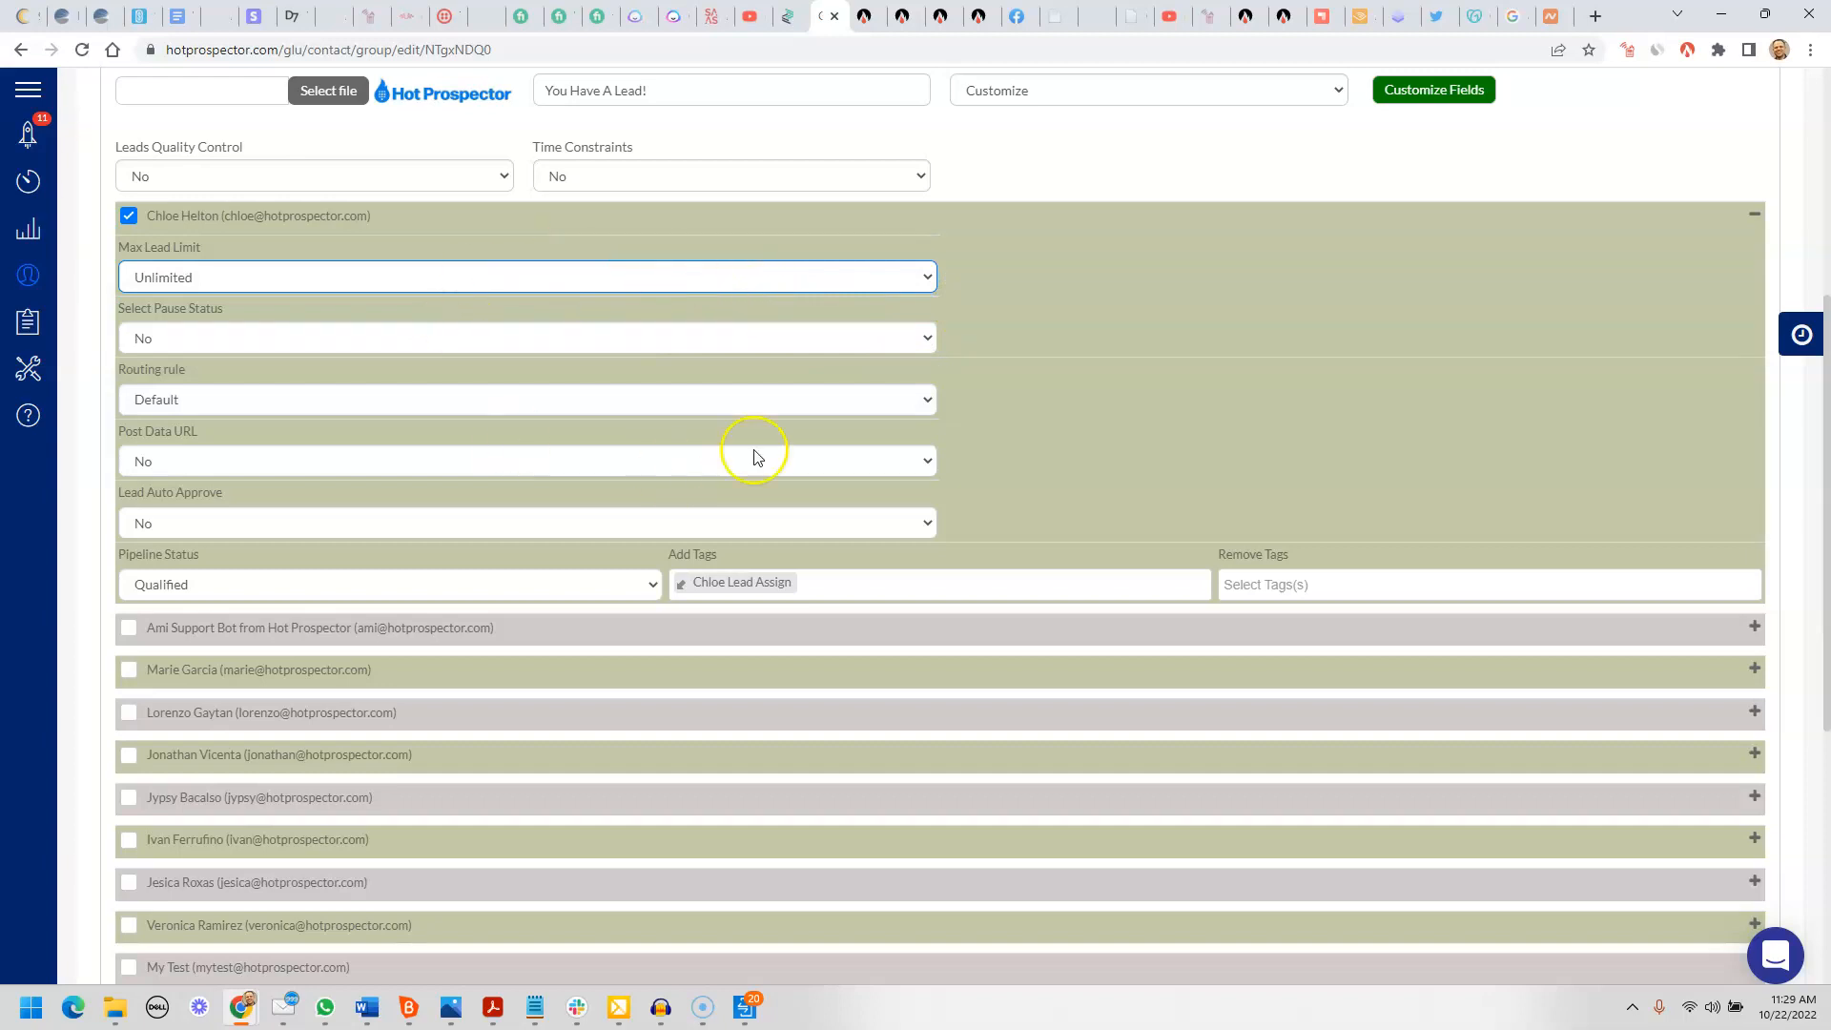
pyautogui.click(526, 276)
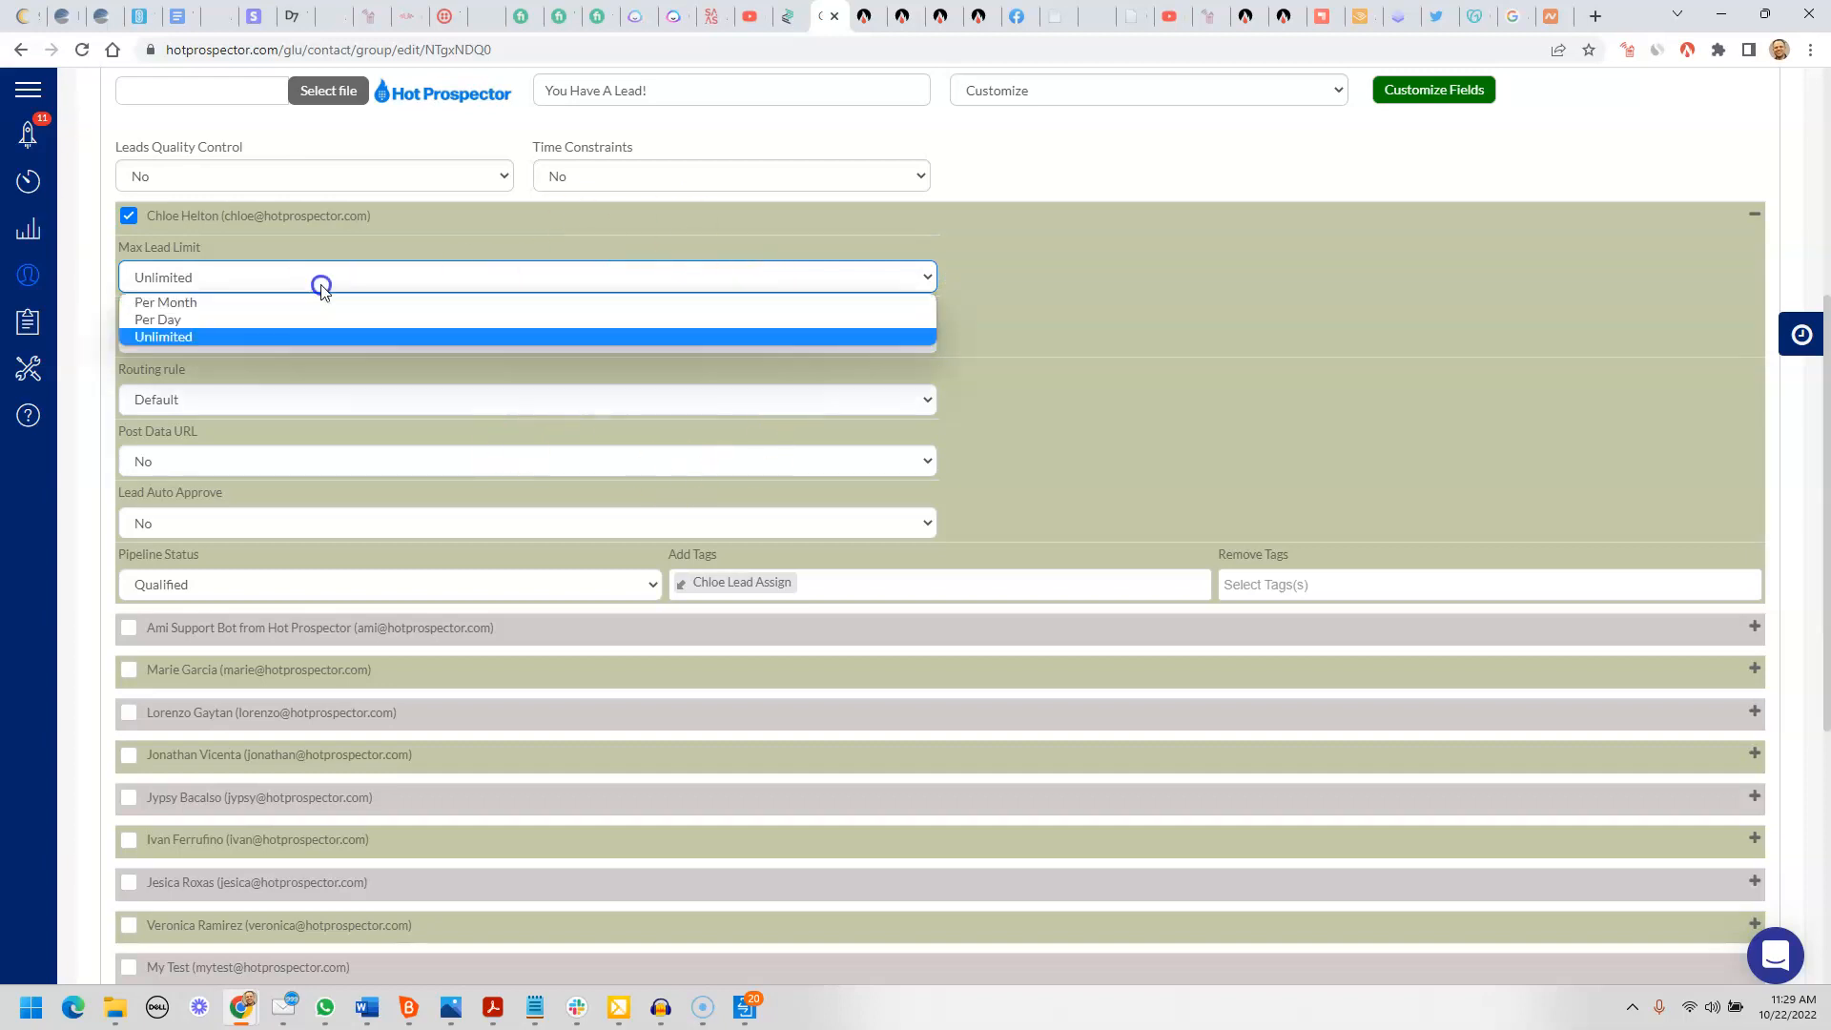
pyautogui.click(164, 302)
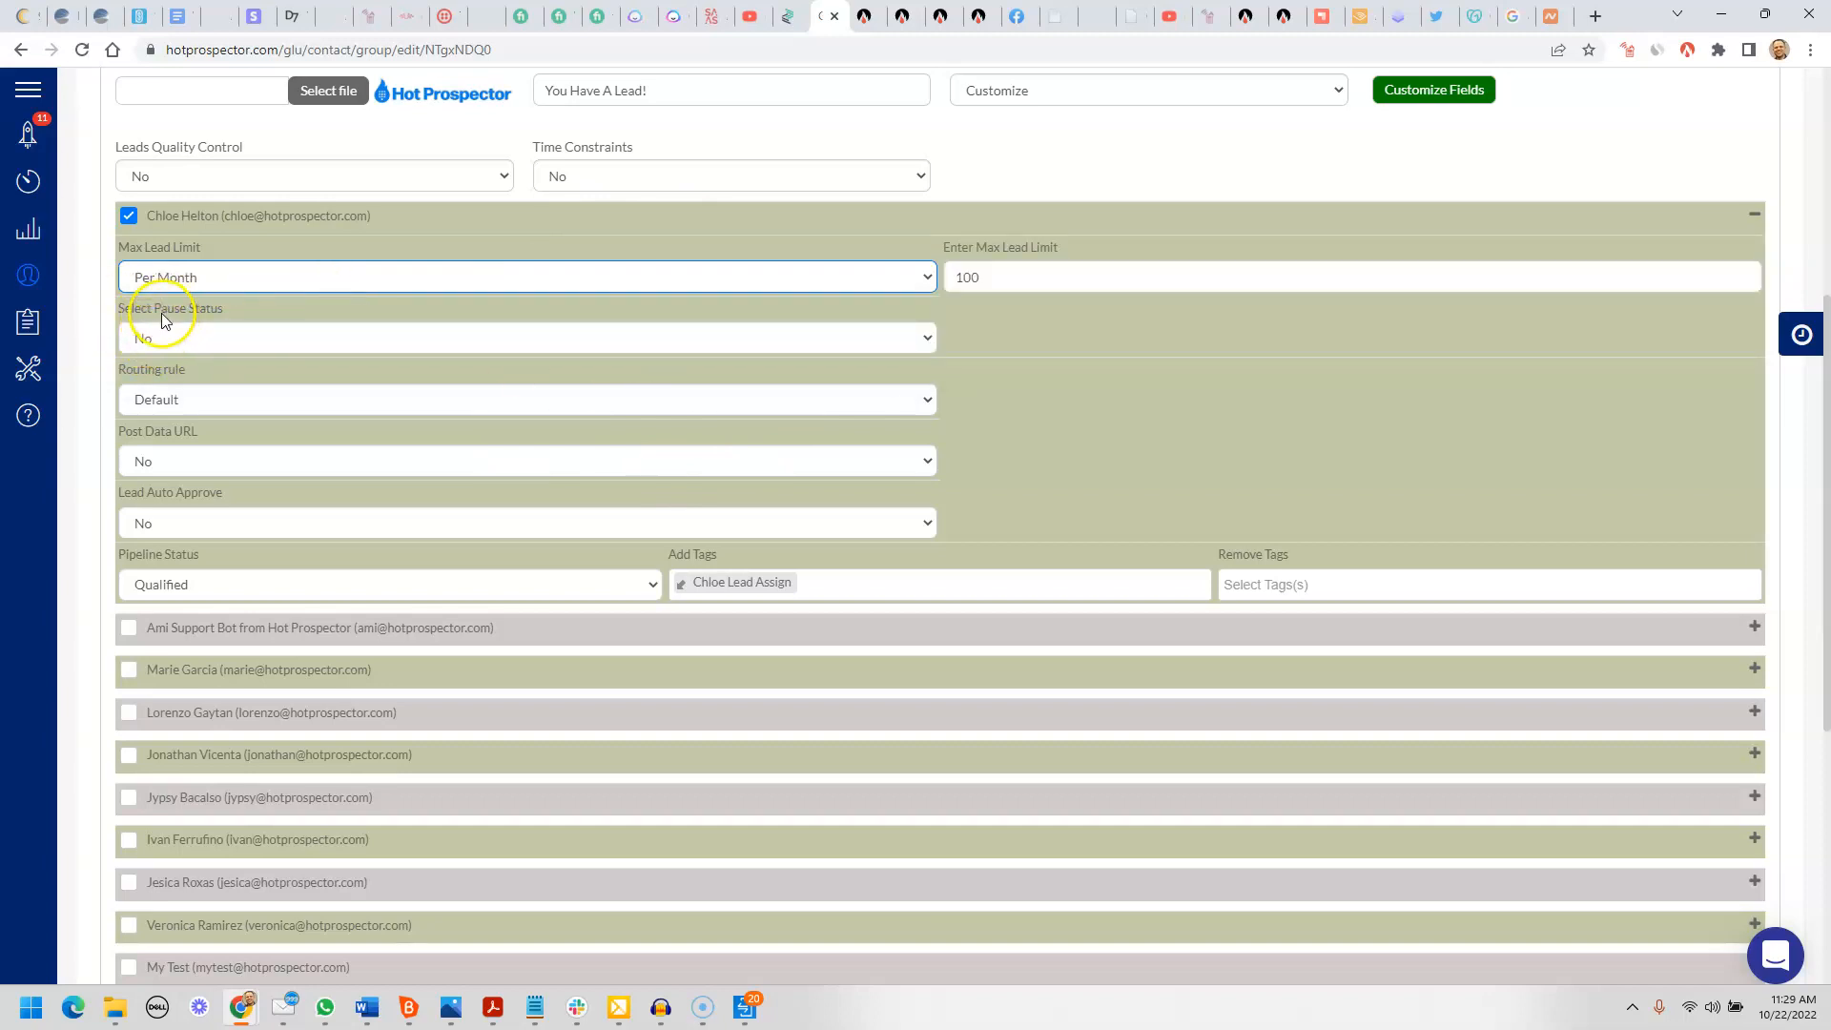
pyautogui.click(526, 337)
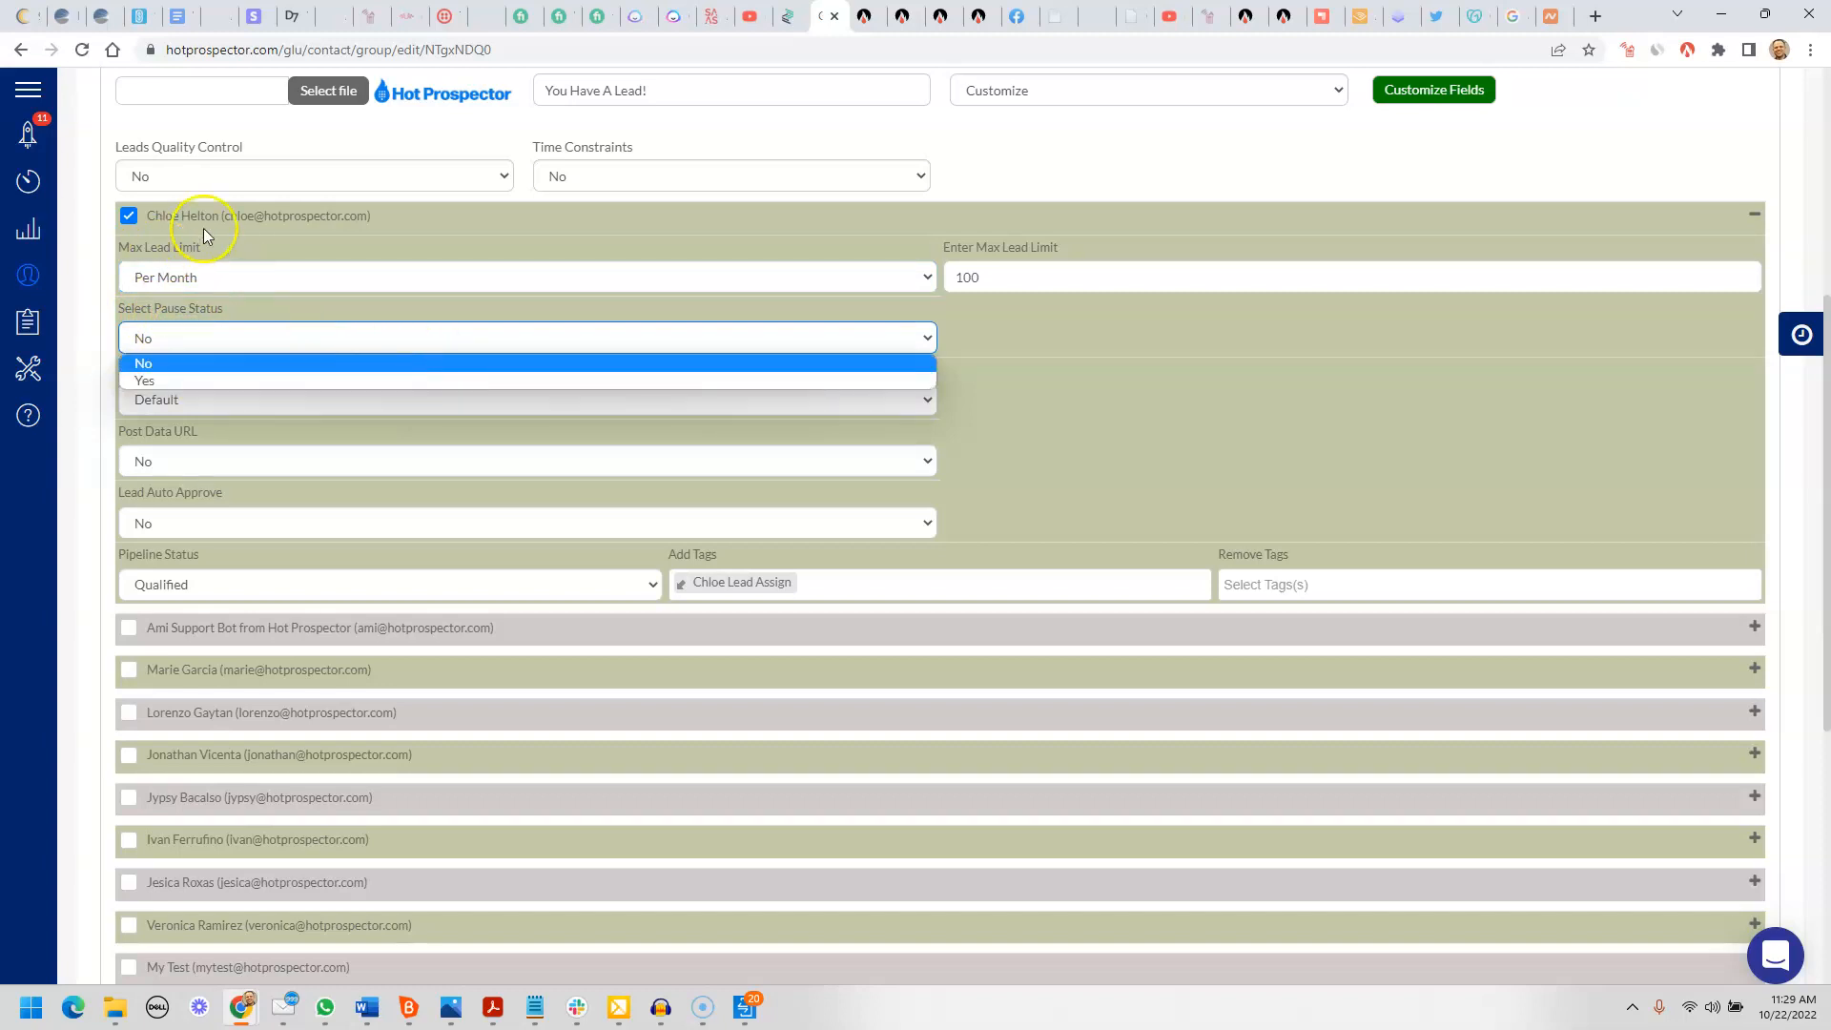
pyautogui.moveTo(246, 246)
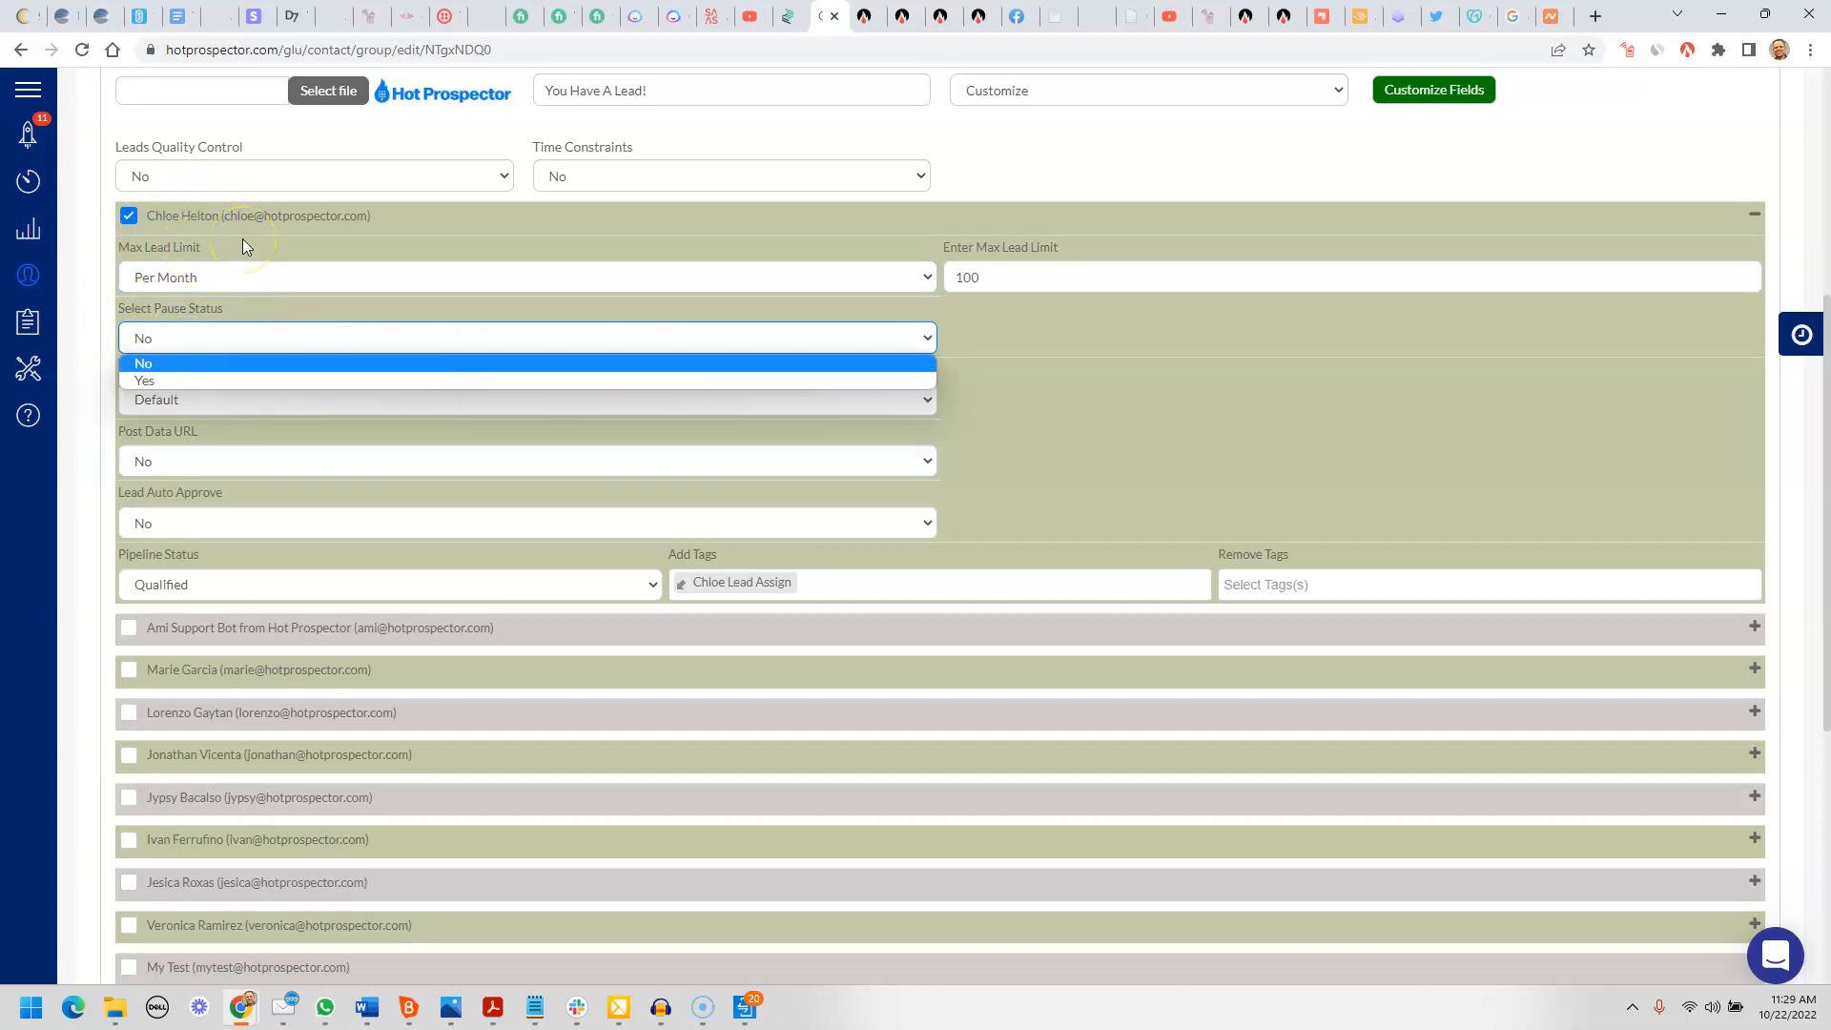
pyautogui.moveTo(146, 379)
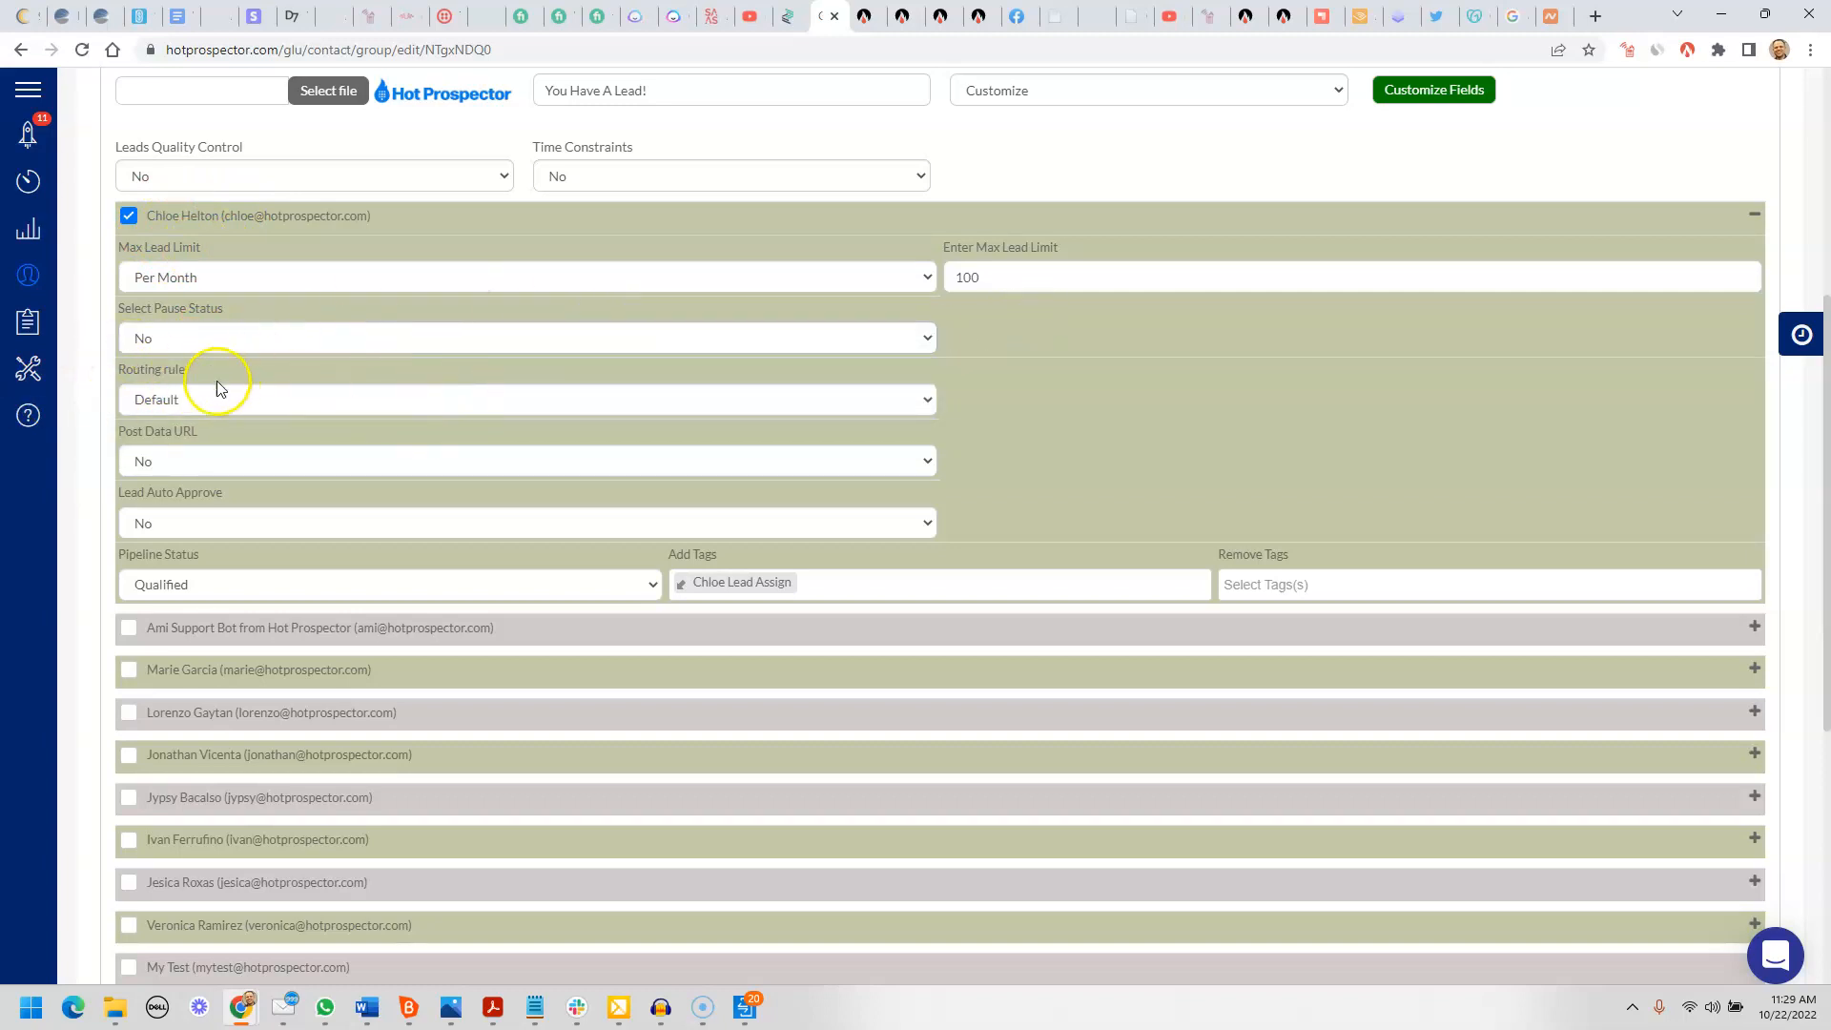
pyautogui.click(526, 398)
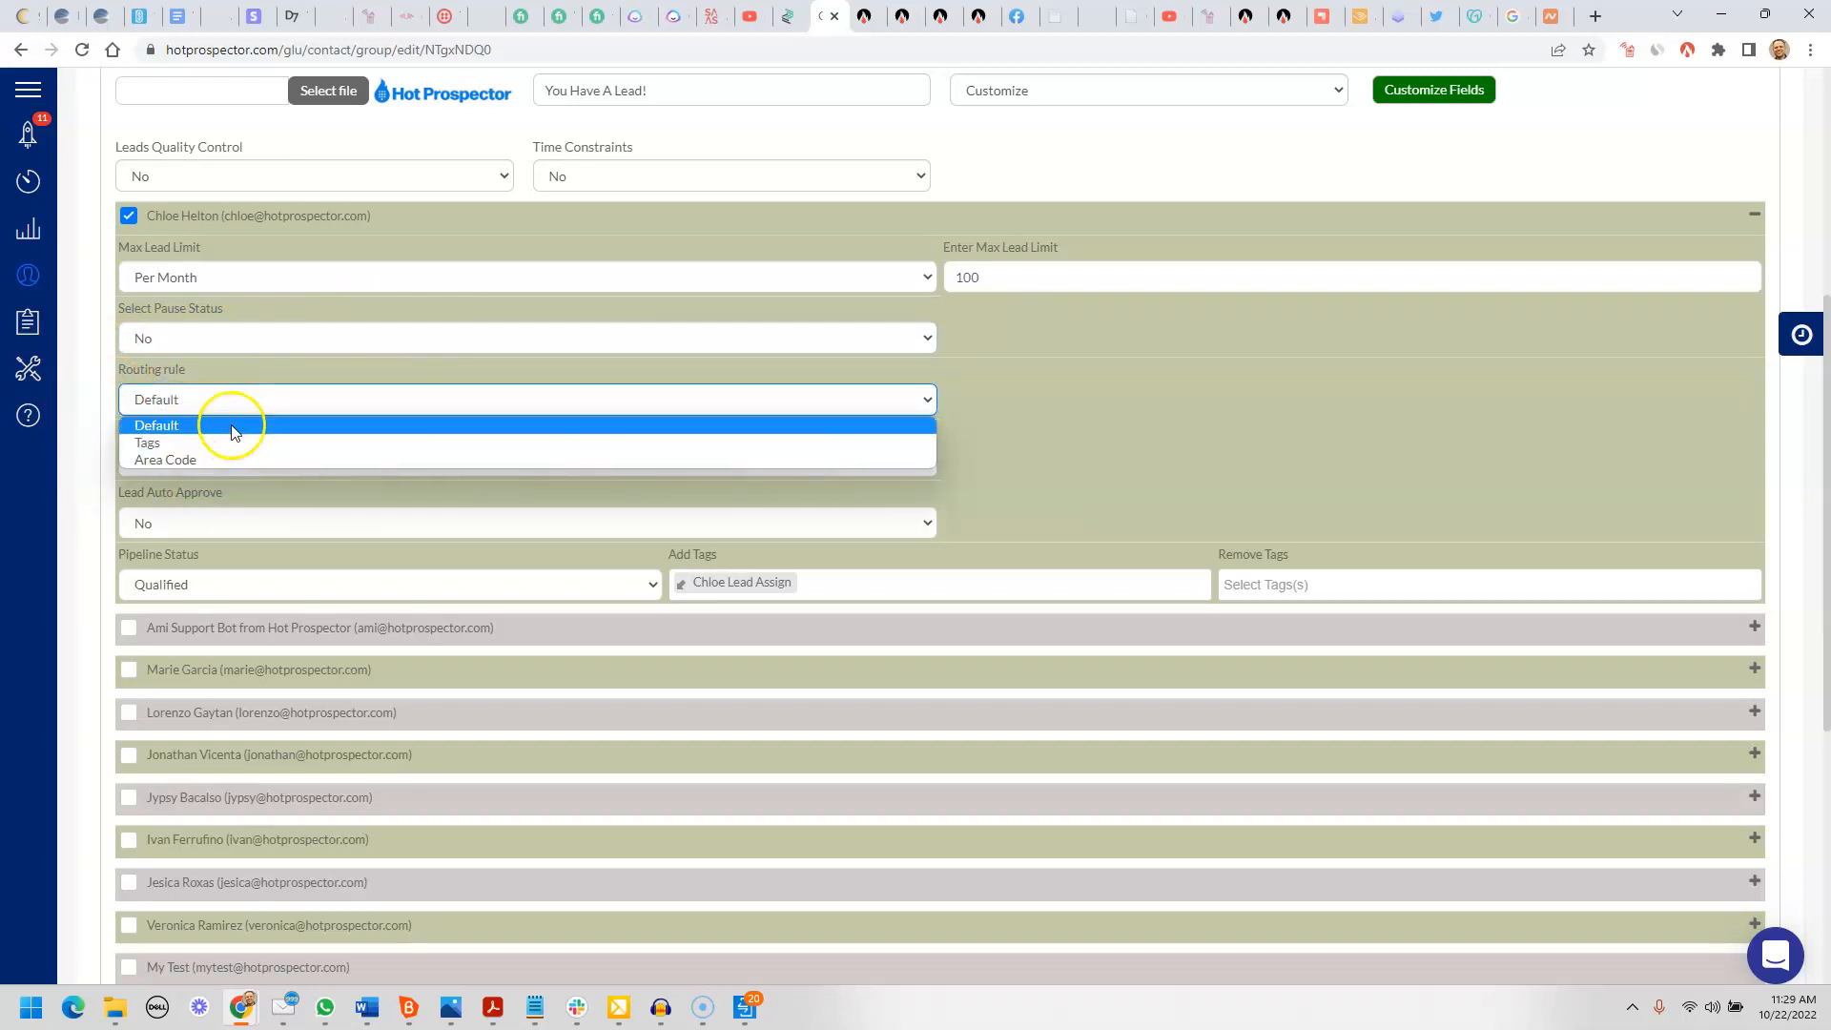
pyautogui.moveTo(181, 443)
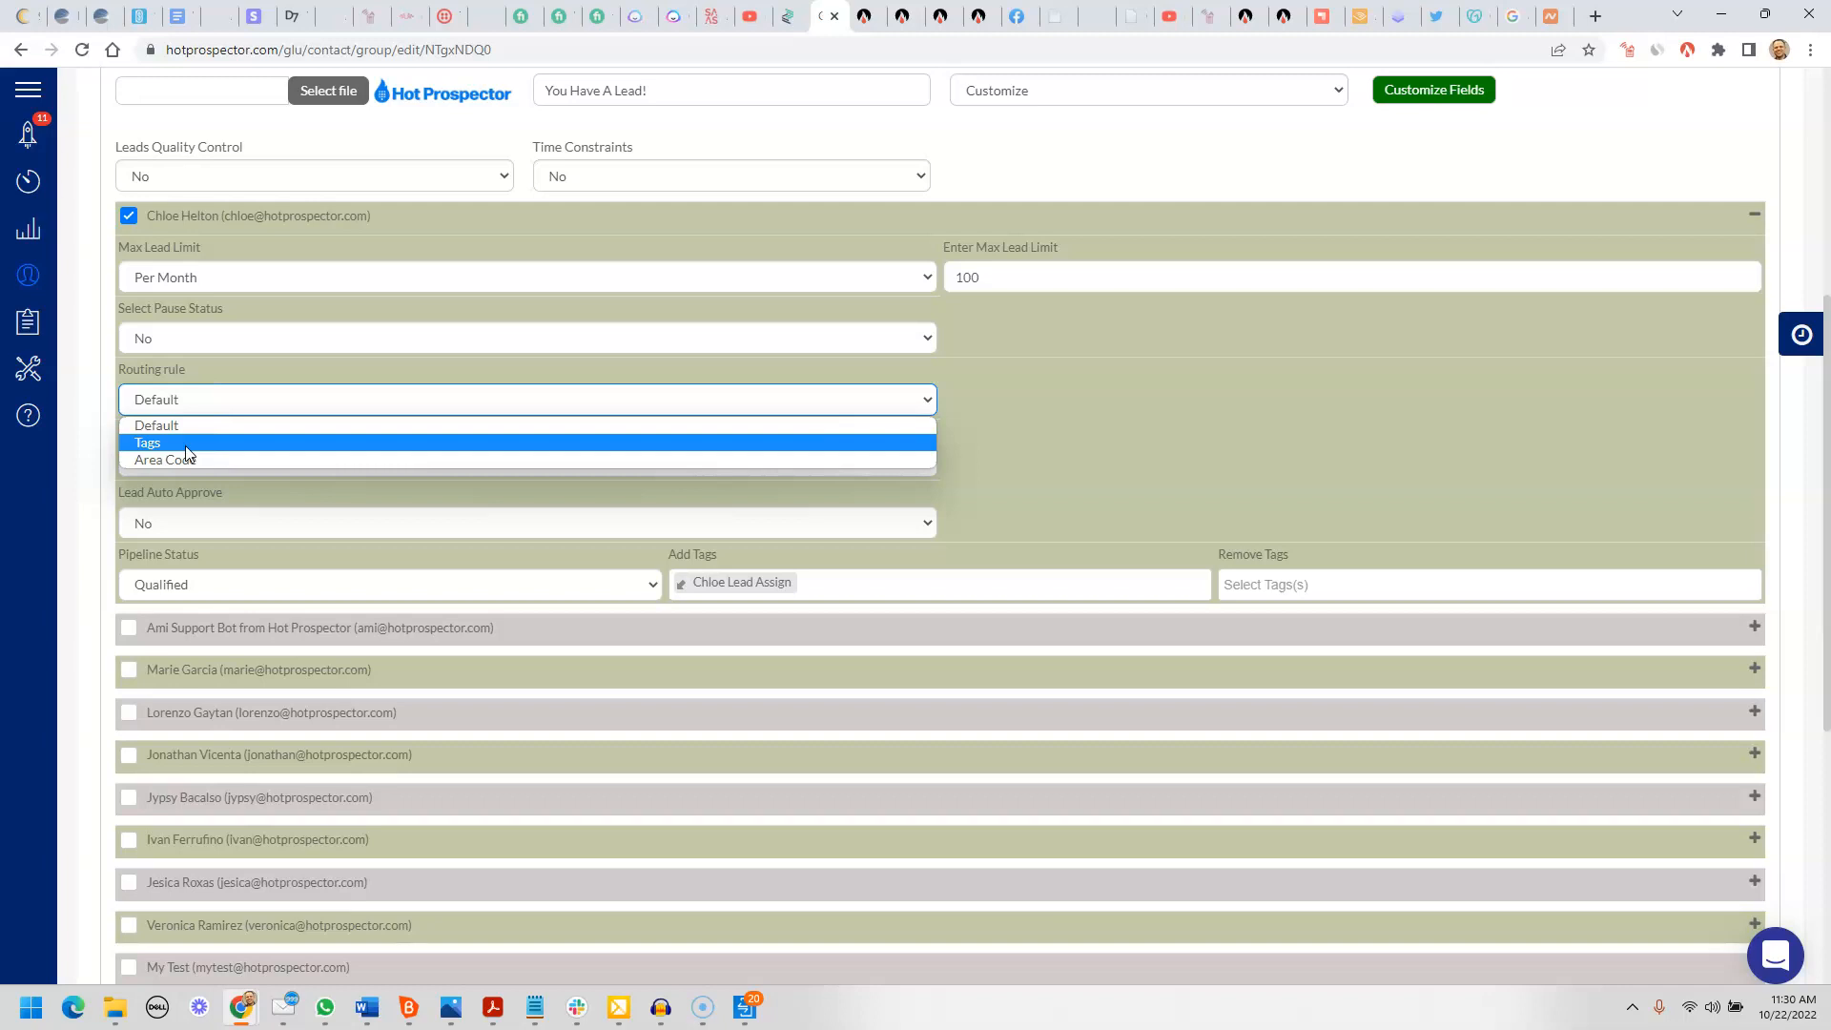
pyautogui.click(154, 425)
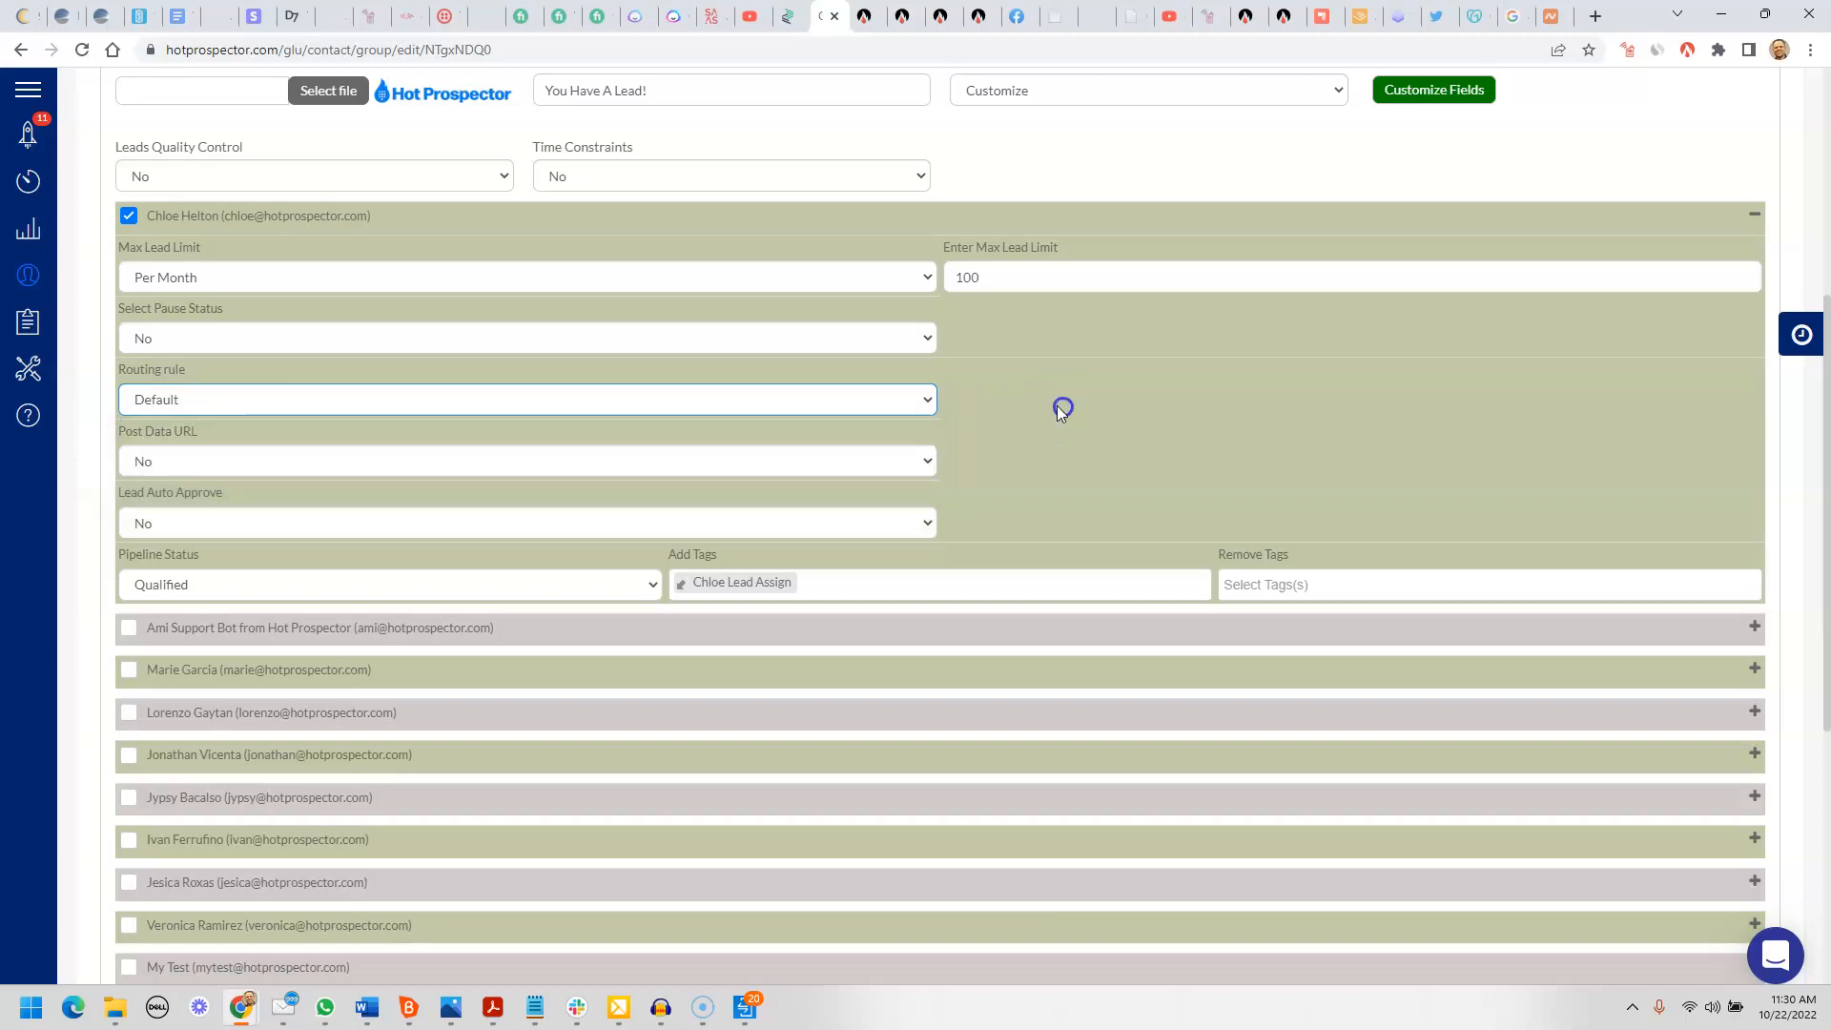
pyautogui.click(526, 460)
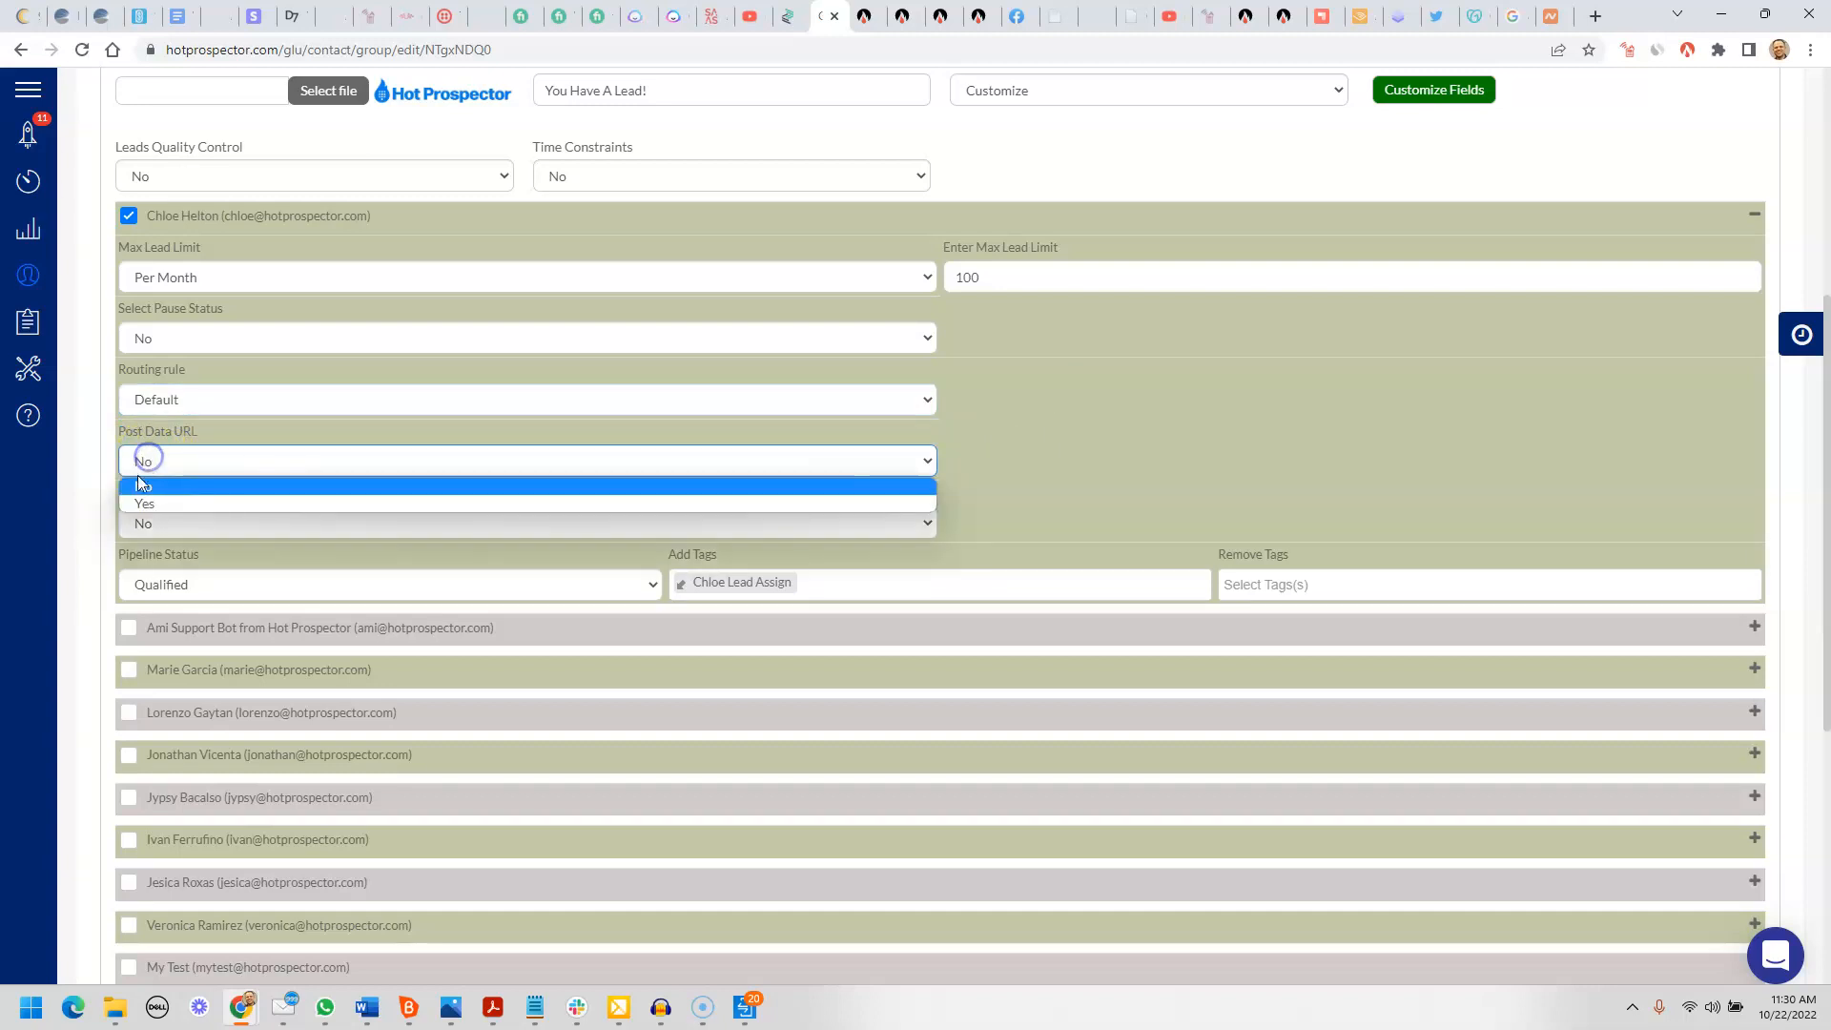
pyautogui.click(145, 503)
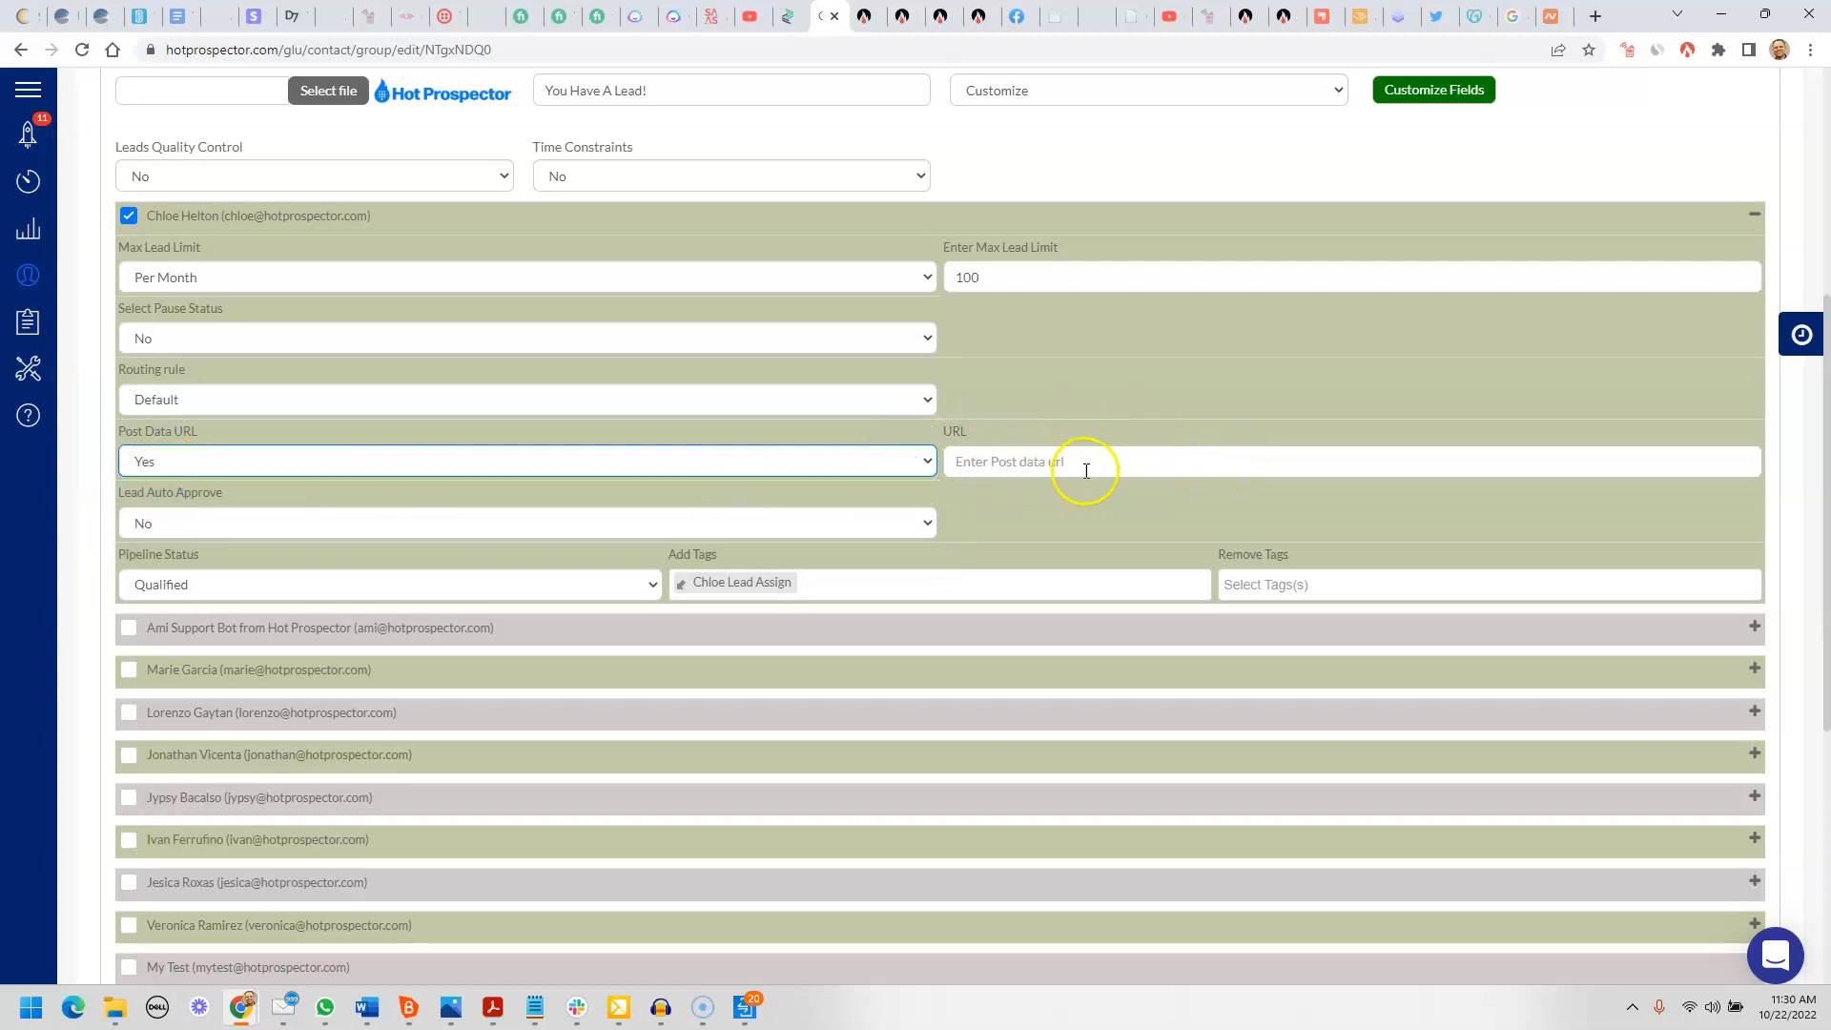
pyautogui.click(526, 459)
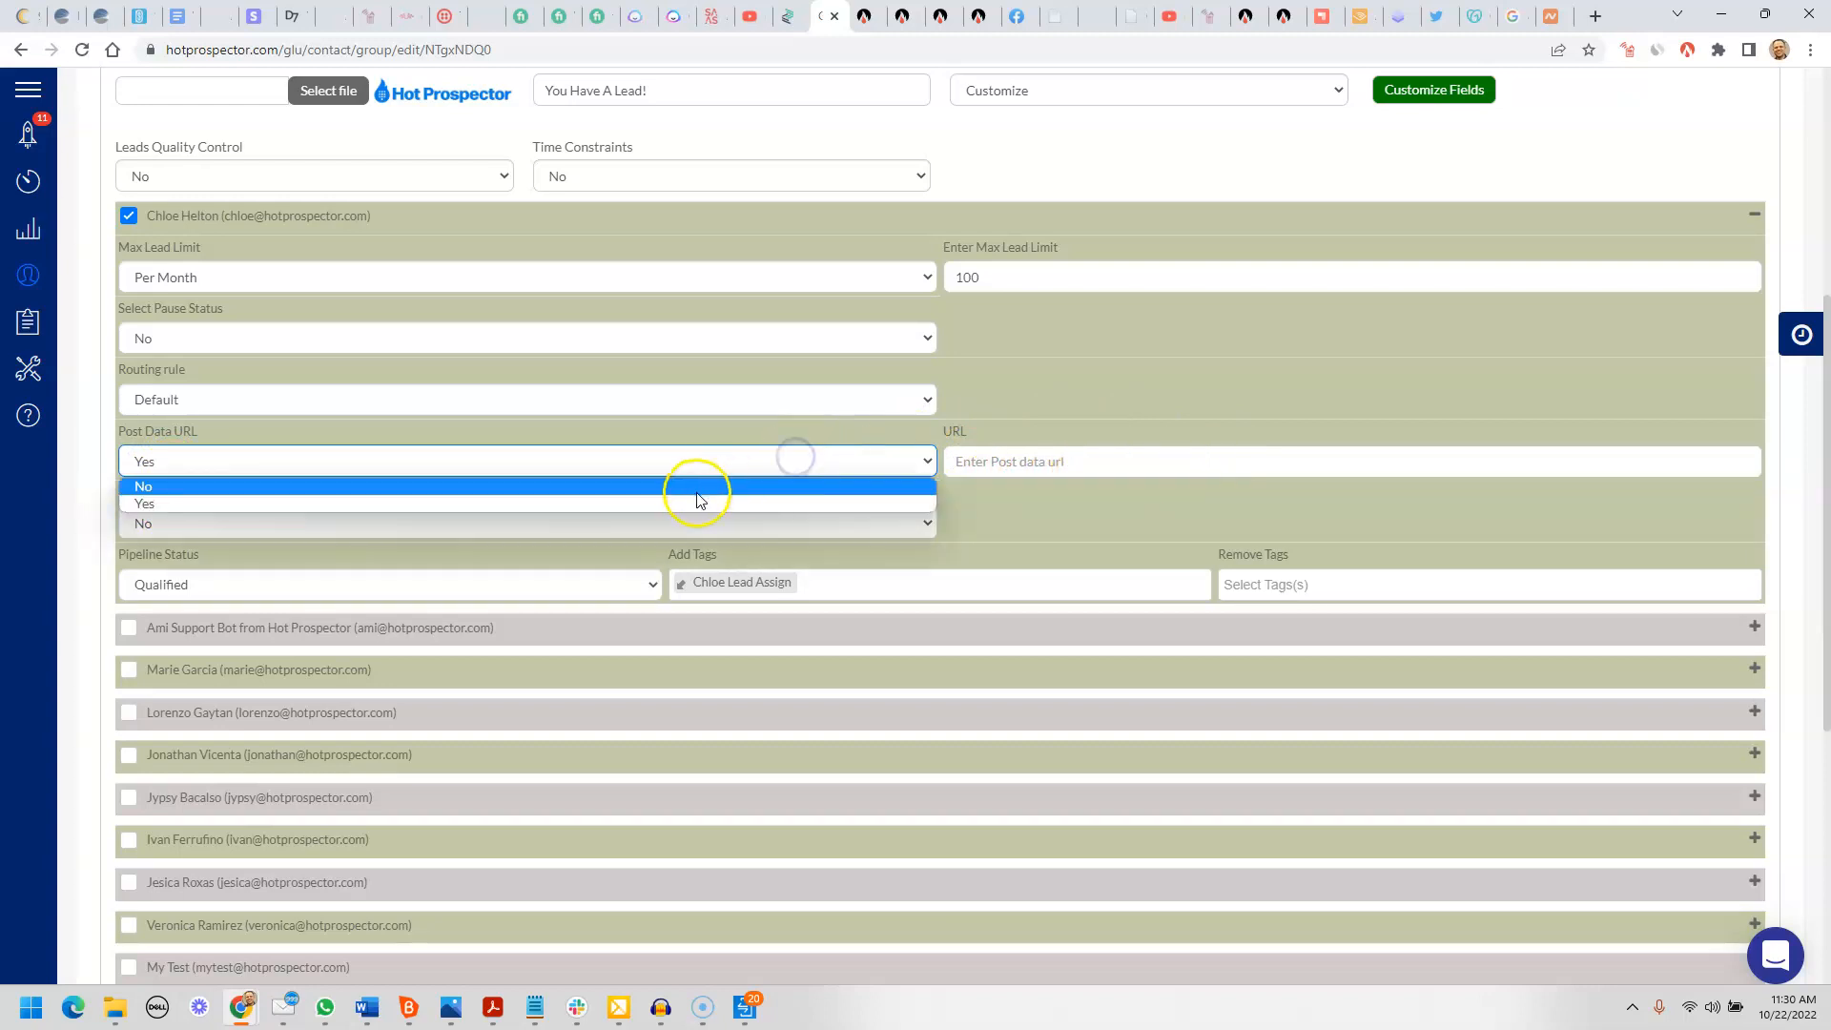
pyautogui.click(143, 486)
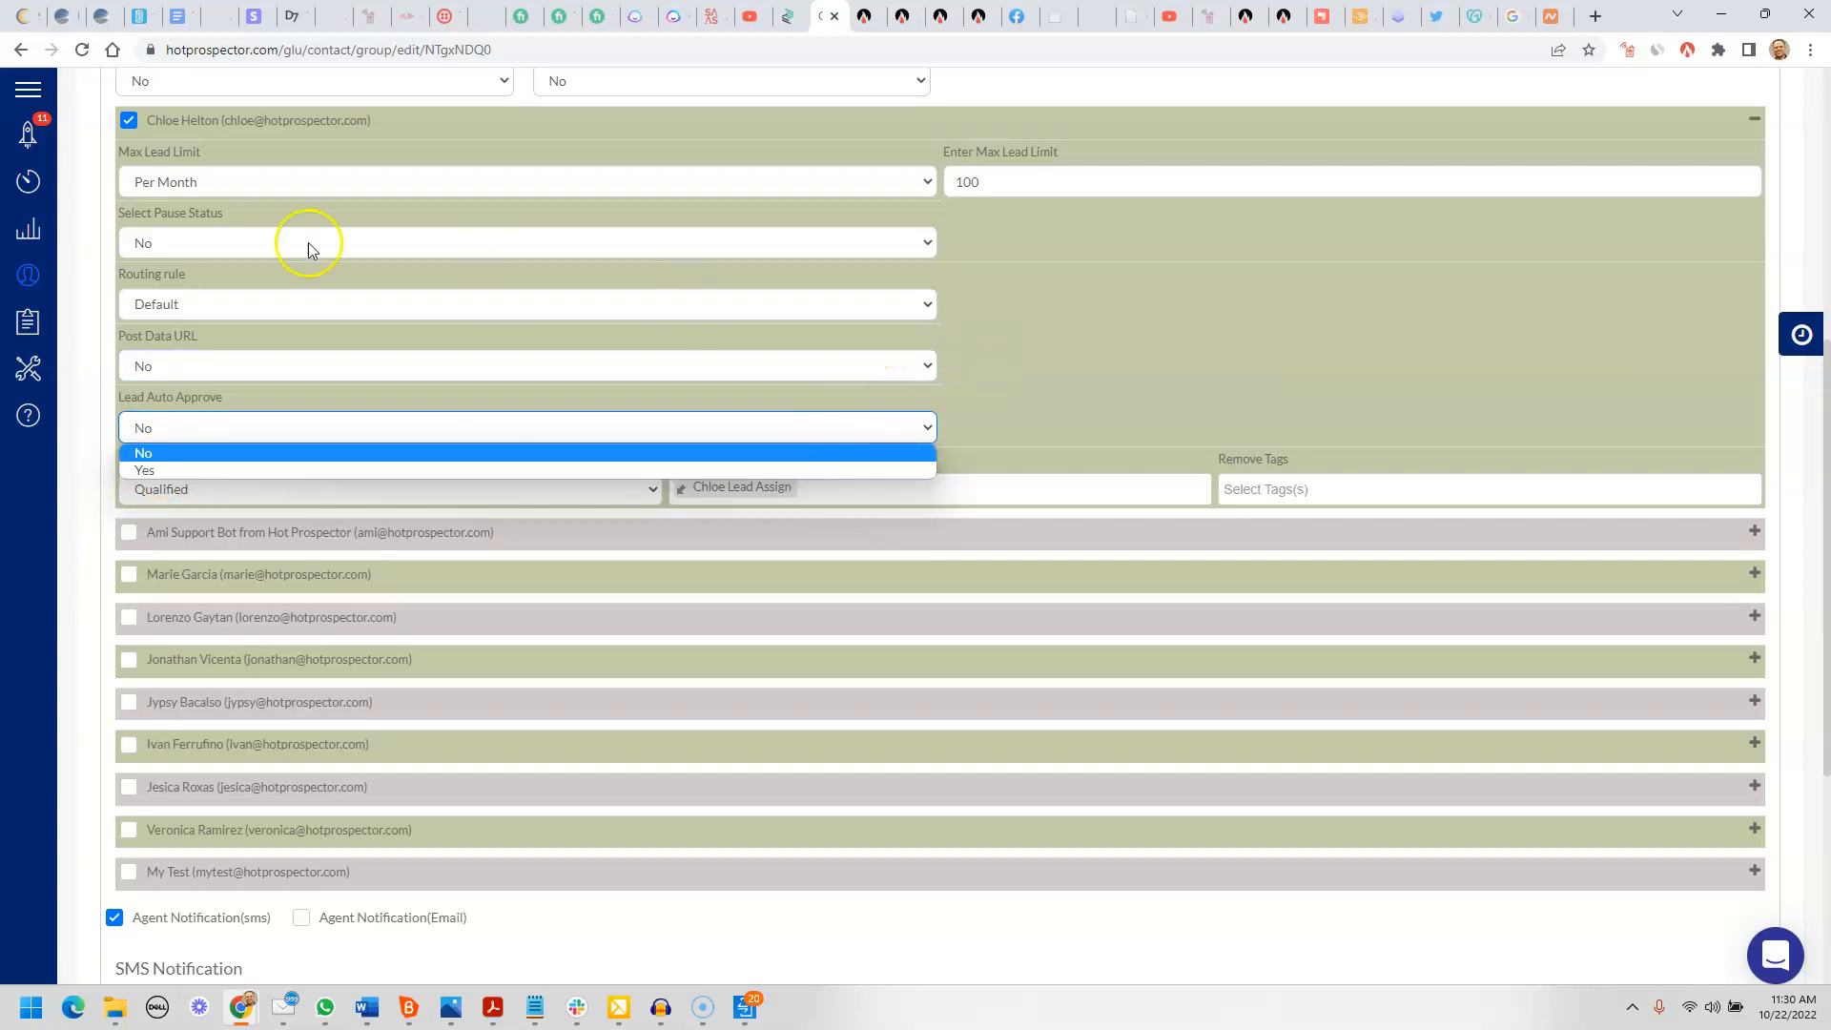
pyautogui.click(143, 452)
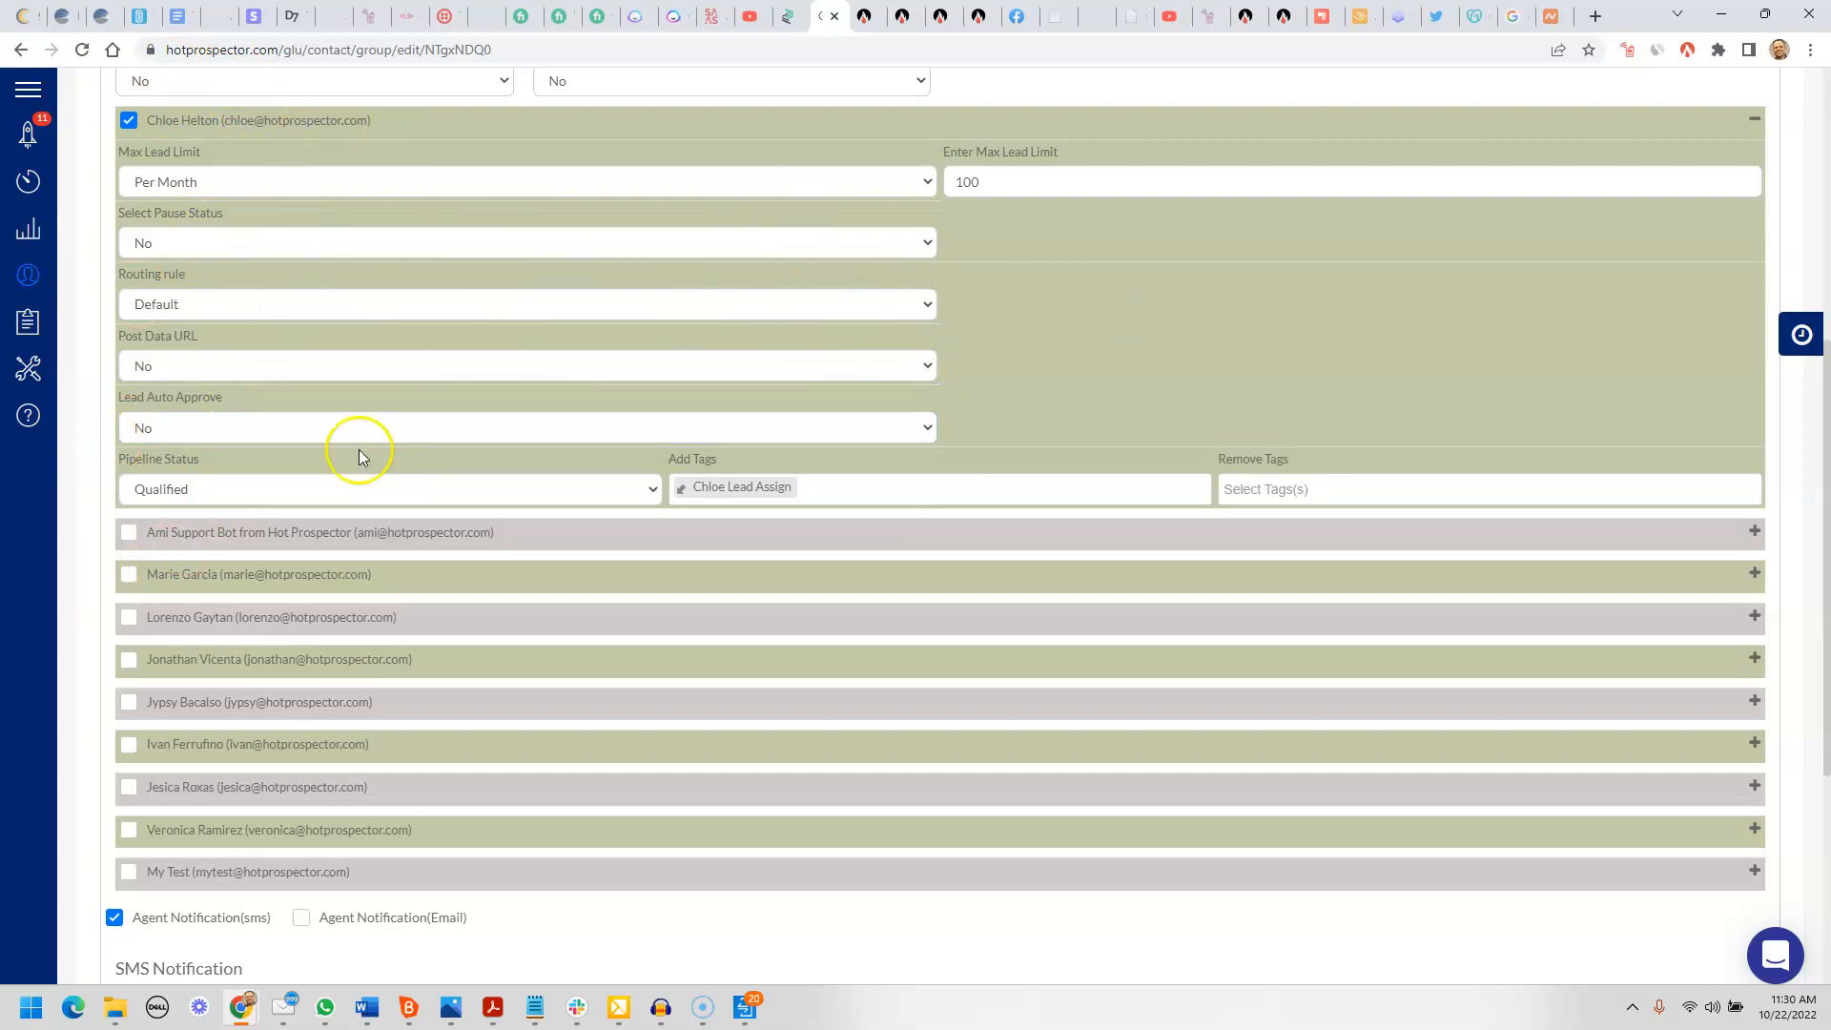
pyautogui.moveTo(374, 441)
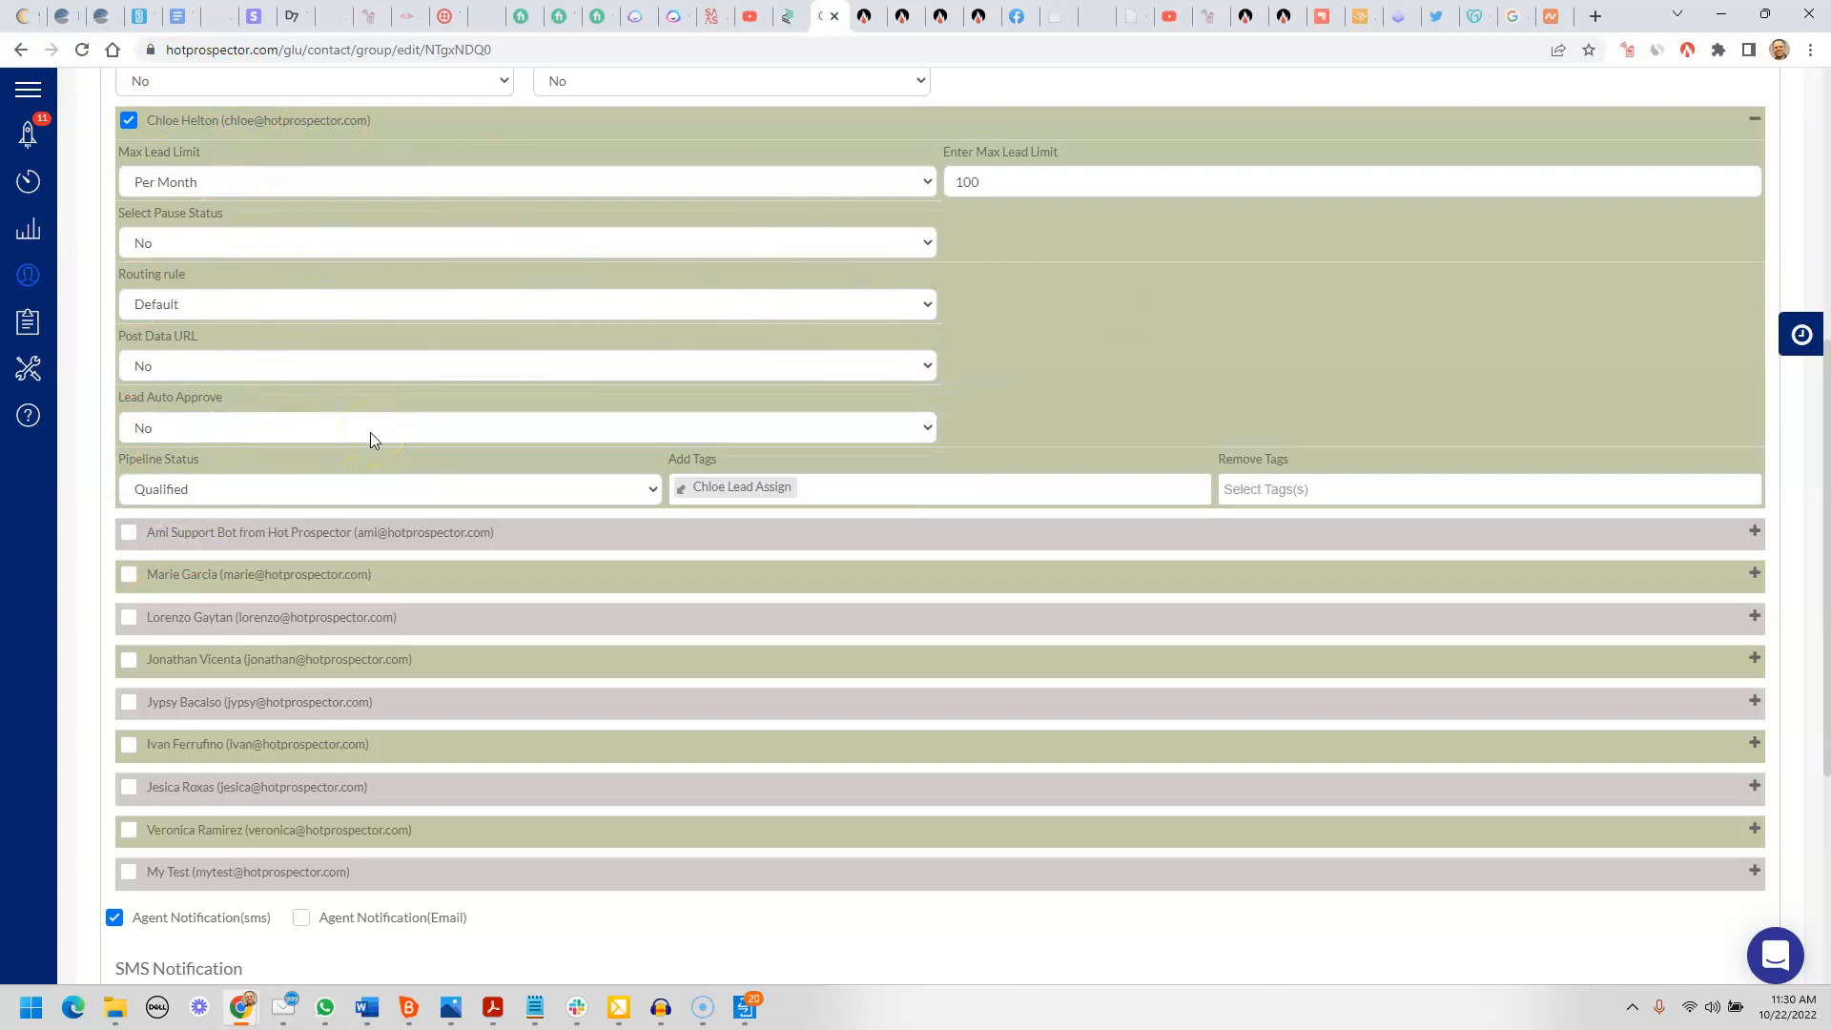
pyautogui.moveTo(355, 435)
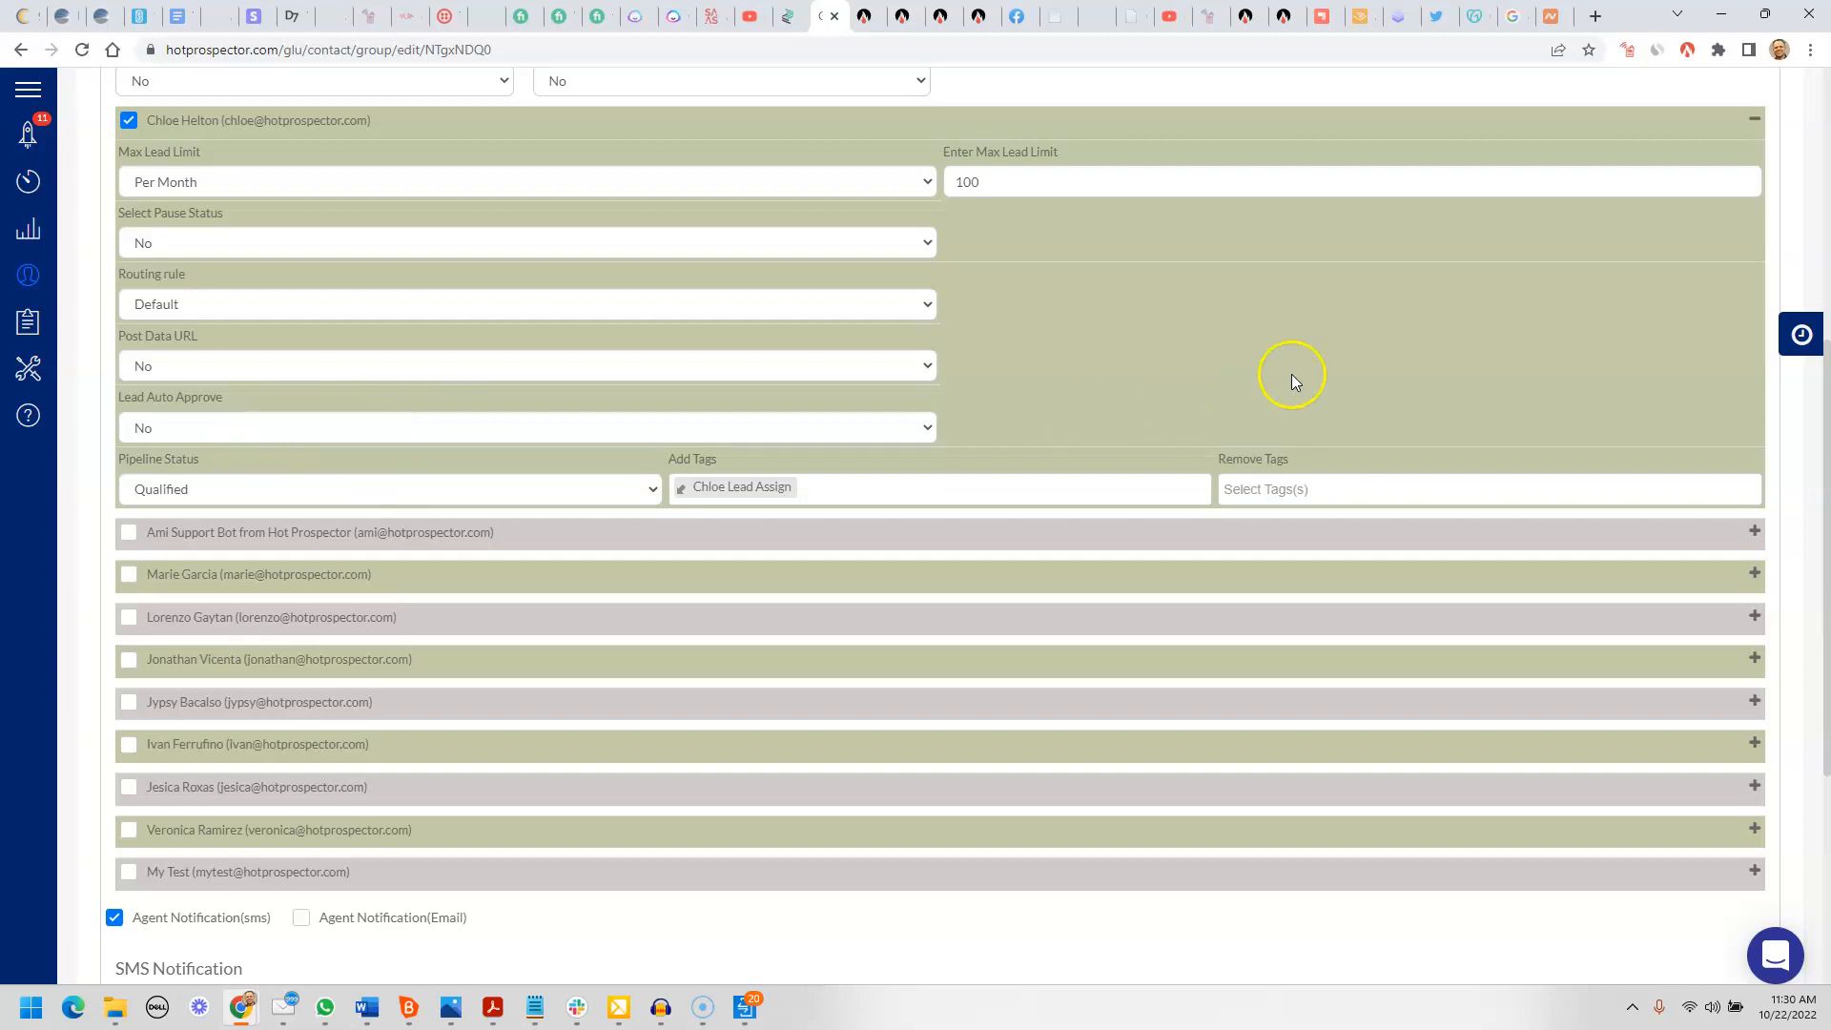
pyautogui.moveTo(1153, 469)
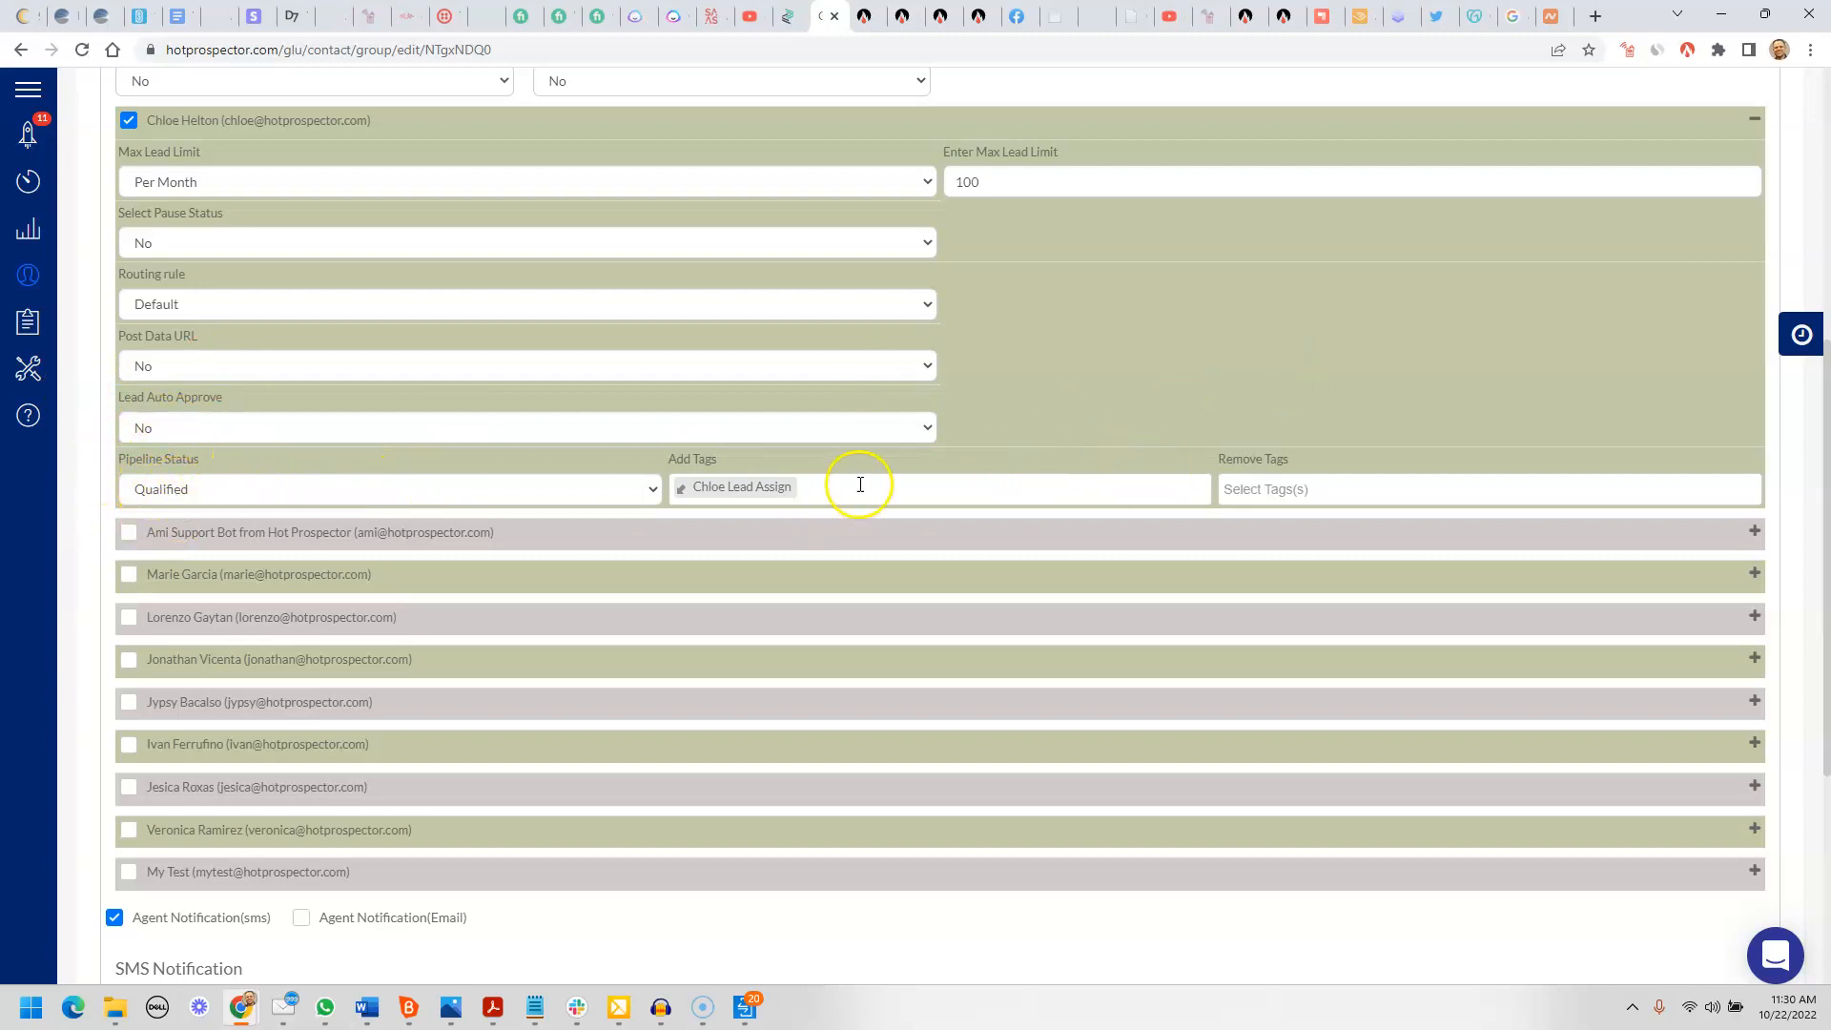
pyautogui.moveTo(1272, 523)
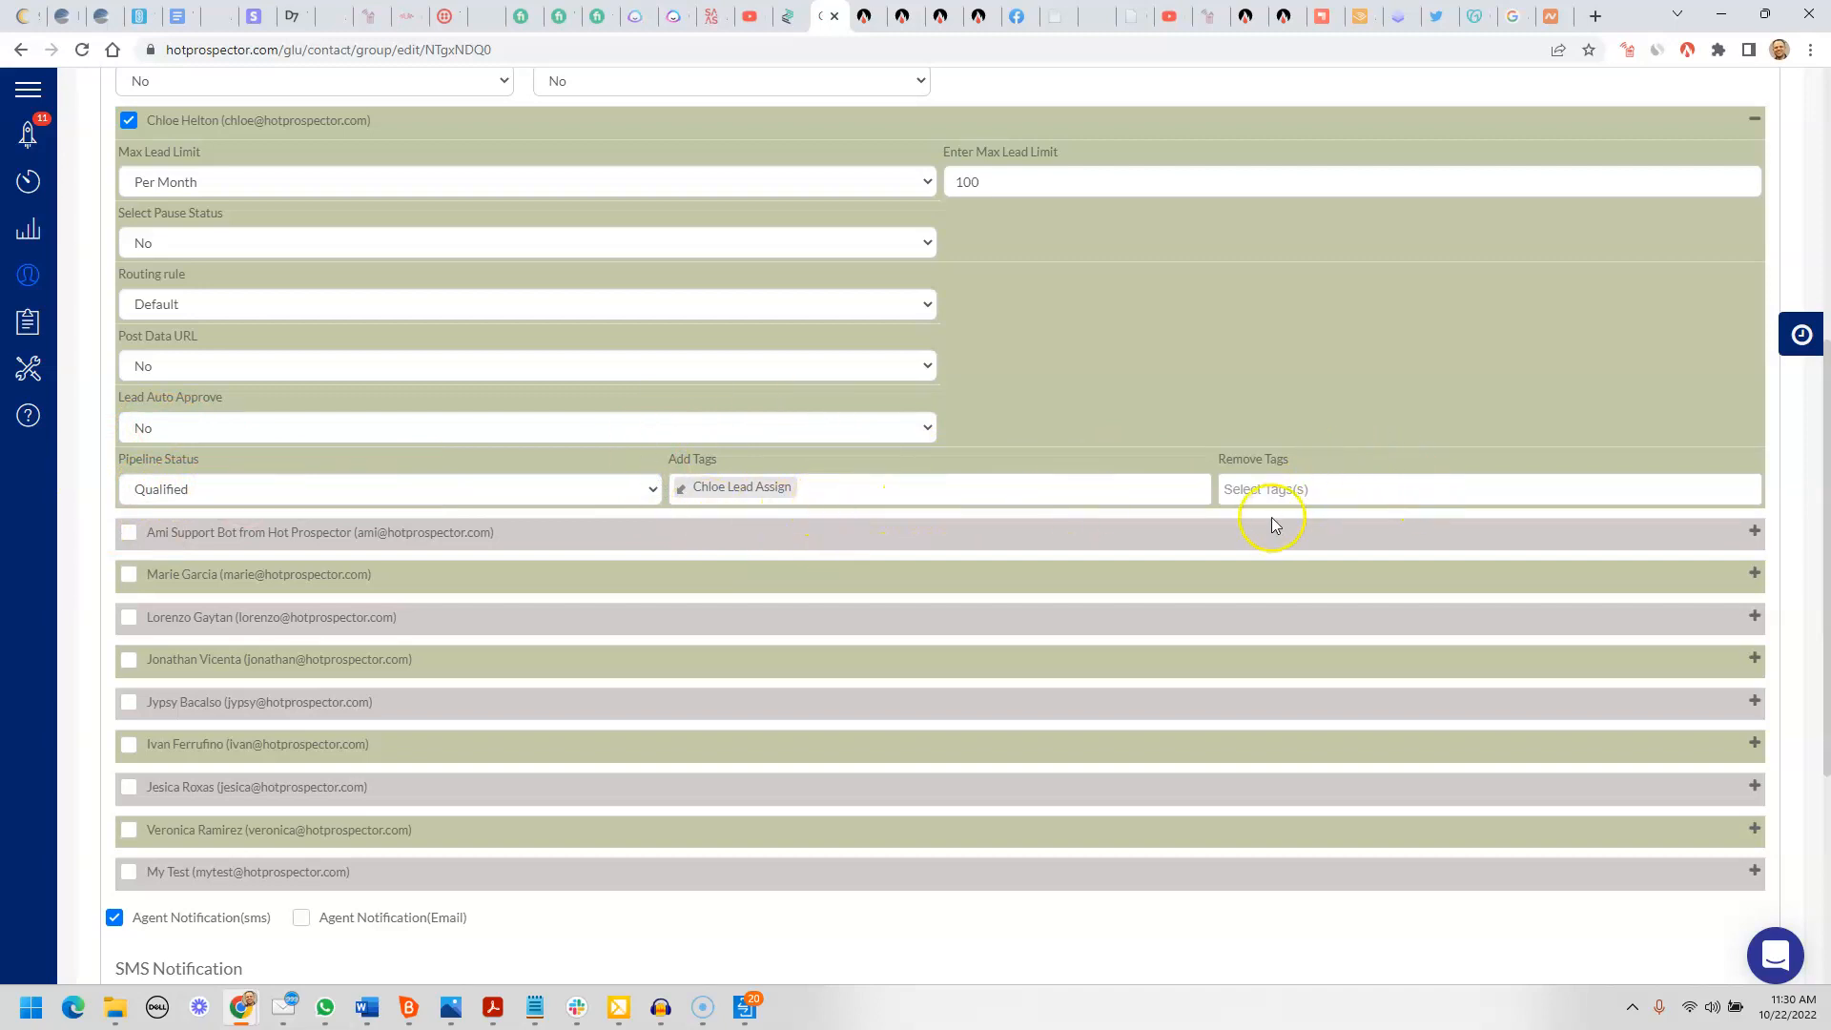
pyautogui.scroll(-3)
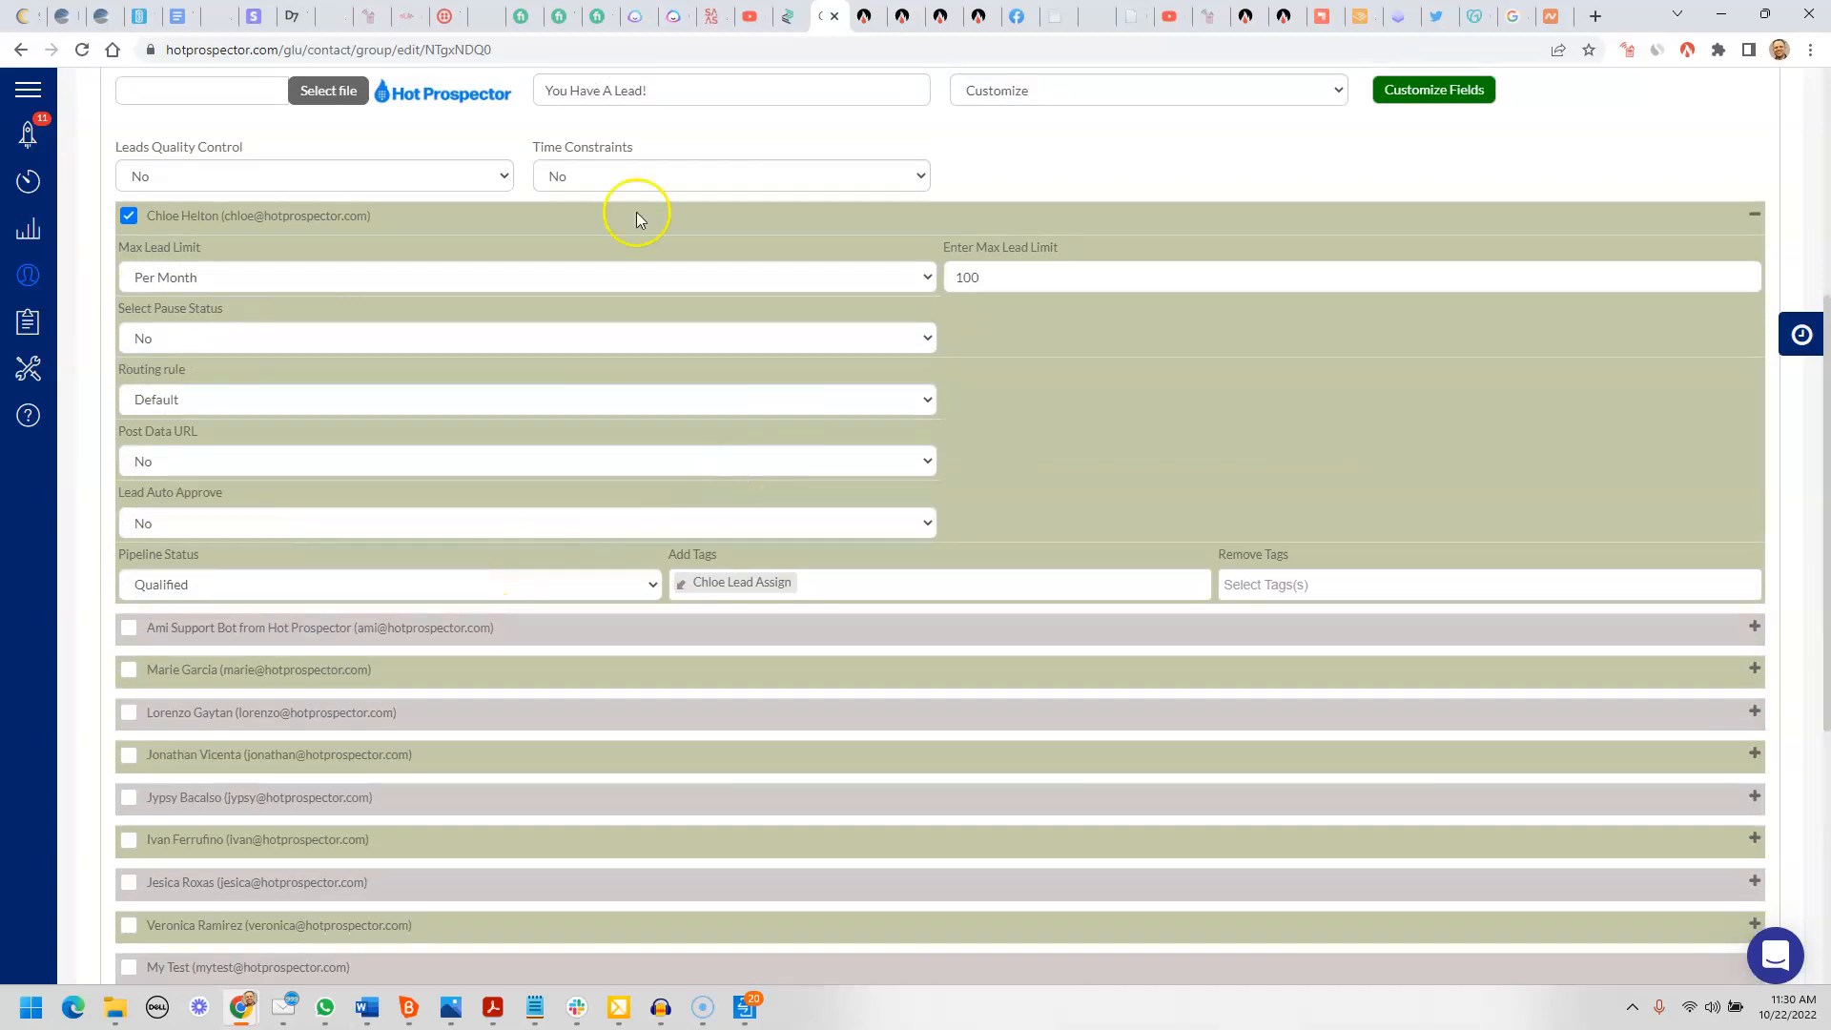
# Enable Agent Notification (Email) alongside SMS for the Contact Us group
pyautogui.scroll(-3)
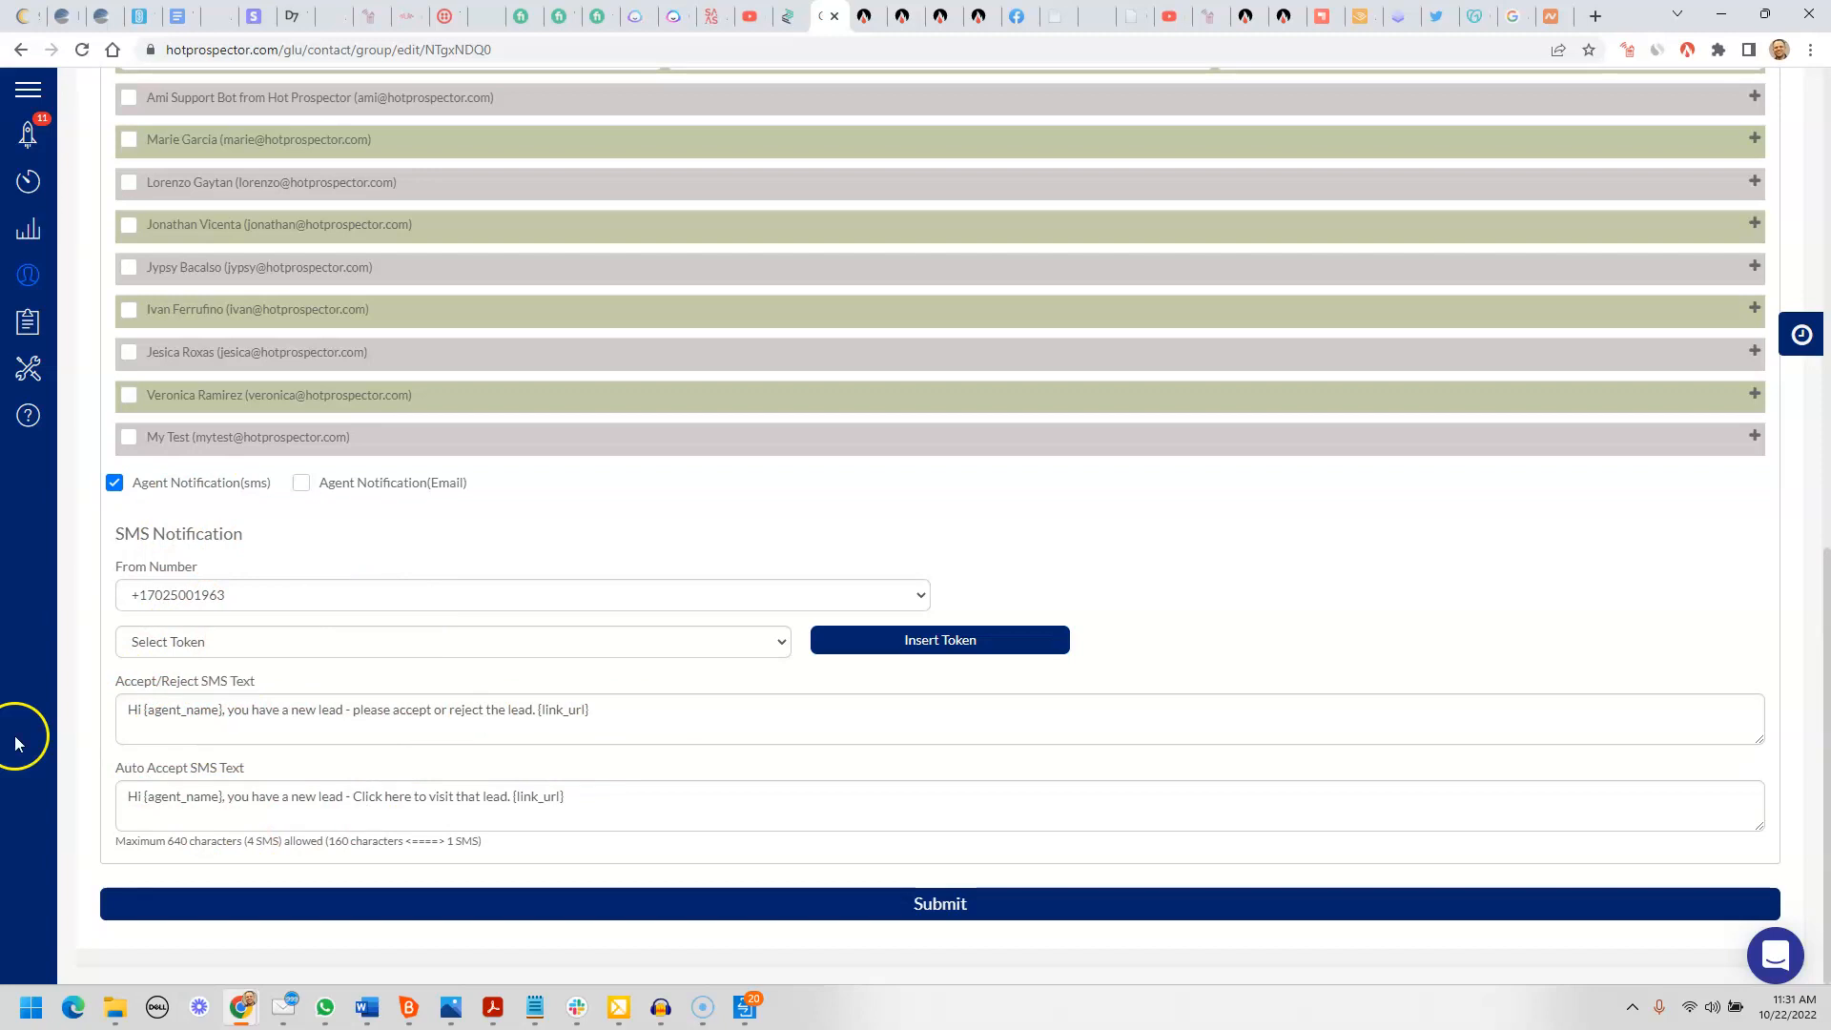
pyautogui.click(452, 641)
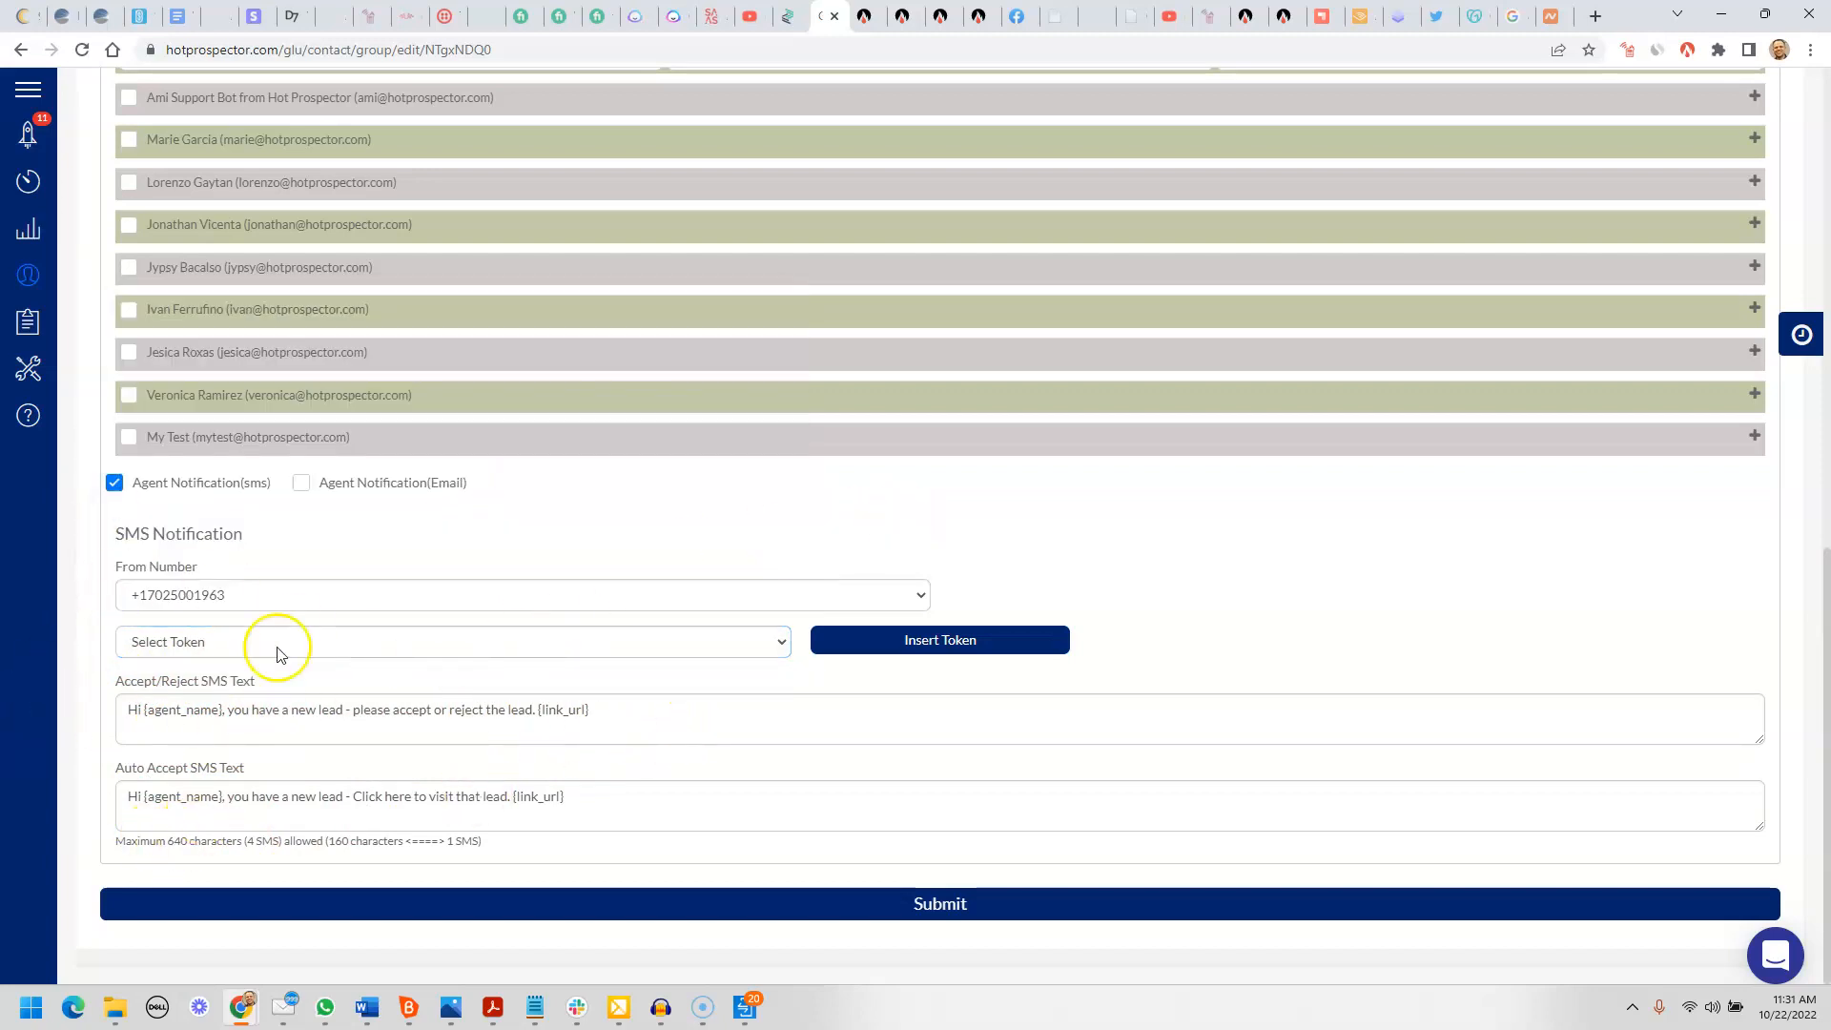
pyautogui.click(300, 483)
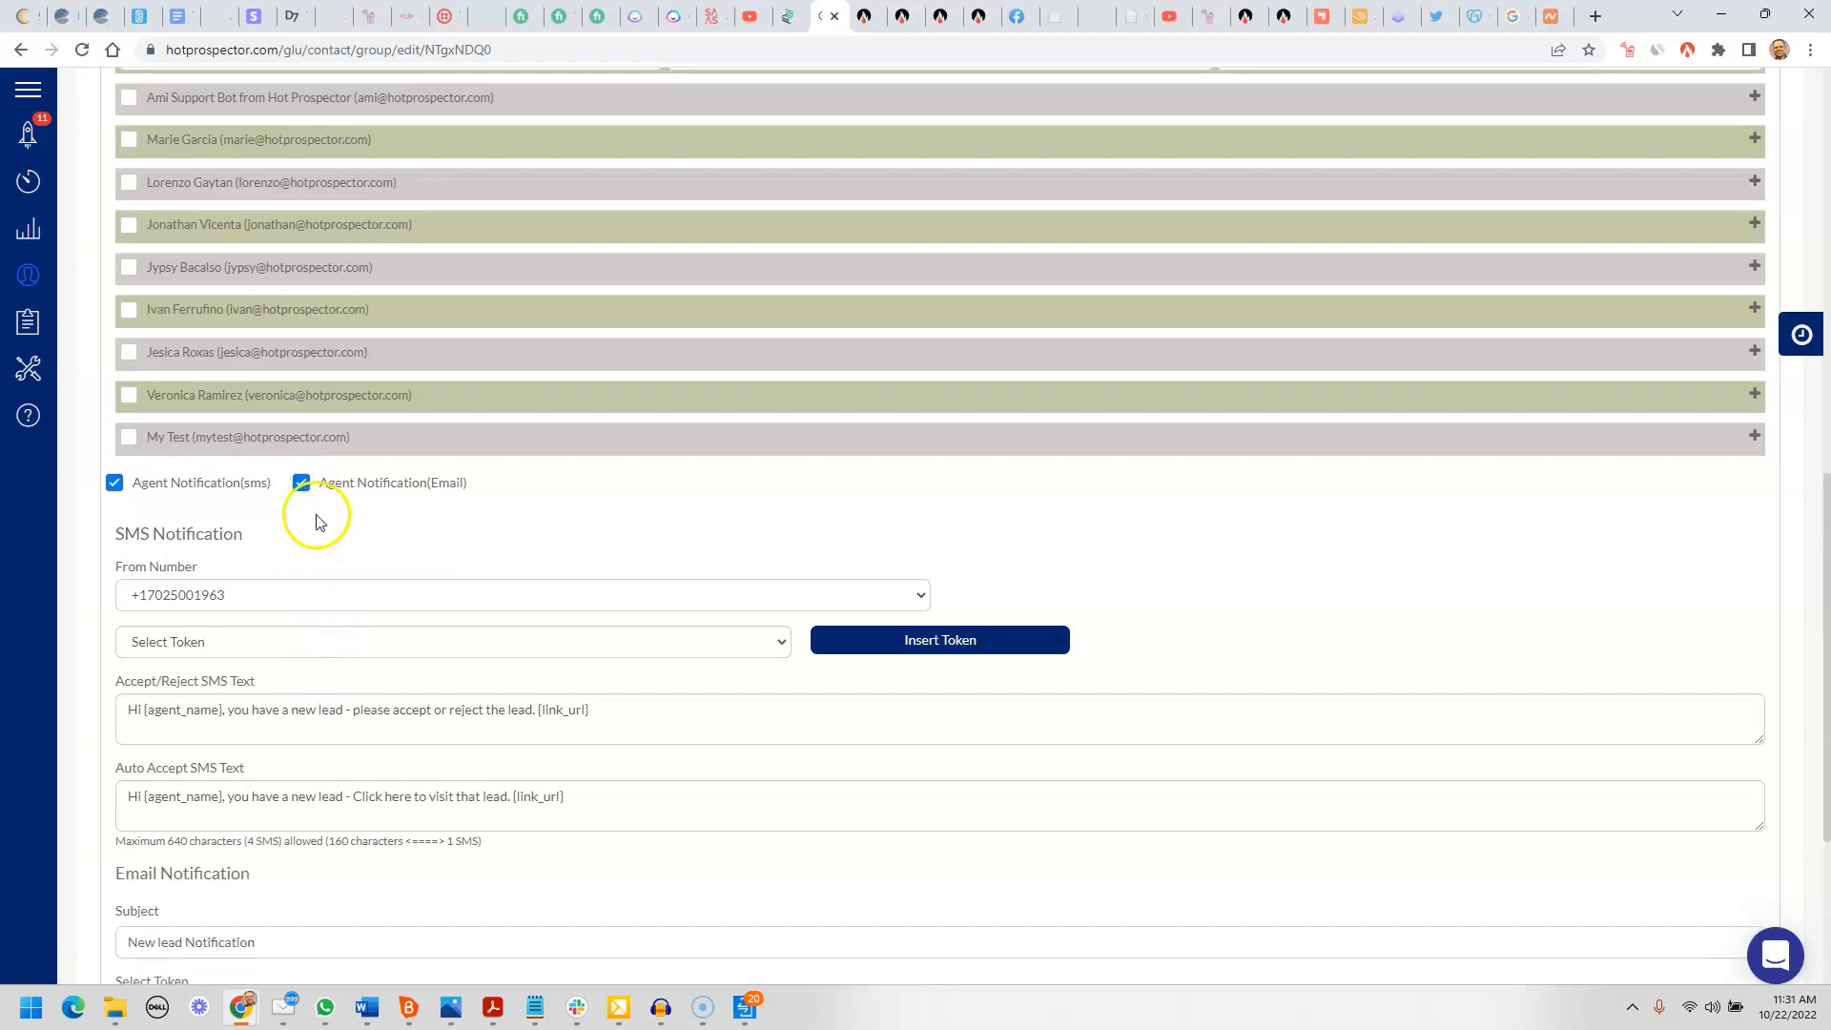